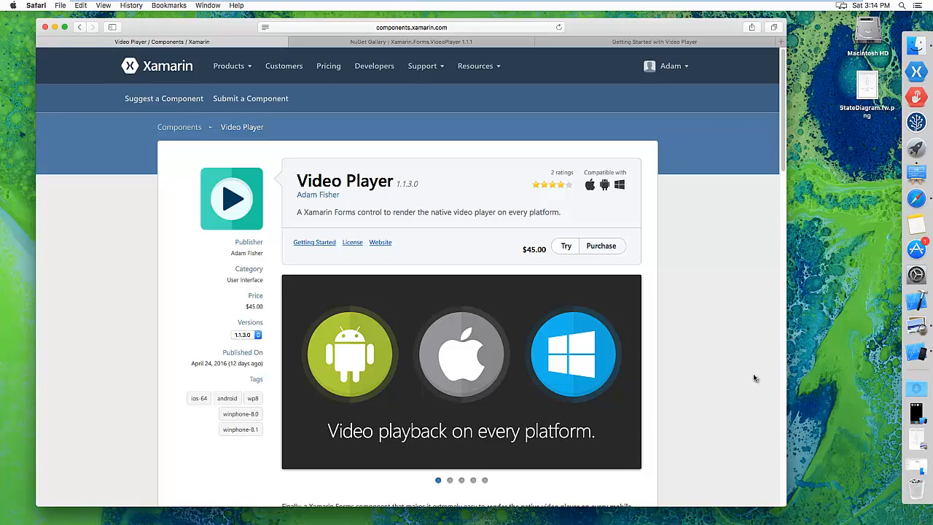
pyautogui.moveTo(749, 336)
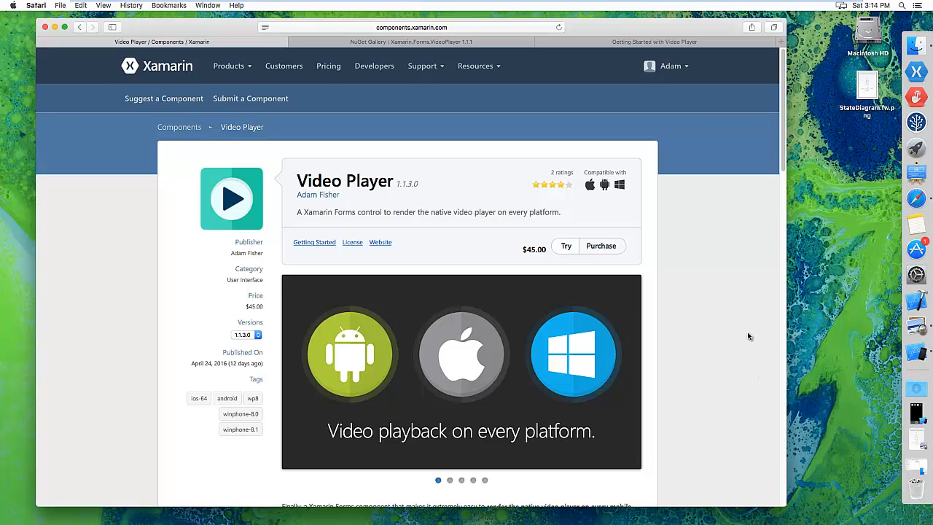
pyautogui.moveTo(734, 310)
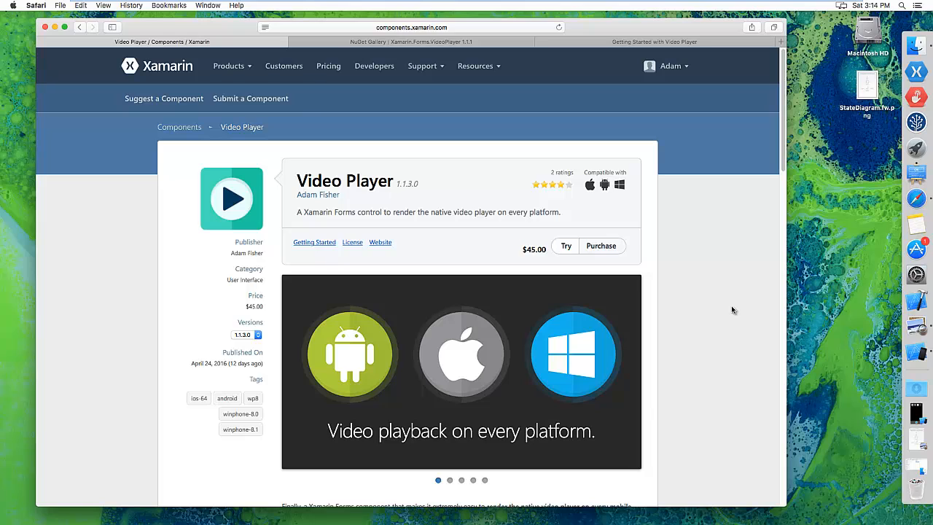
pyautogui.moveTo(735, 303)
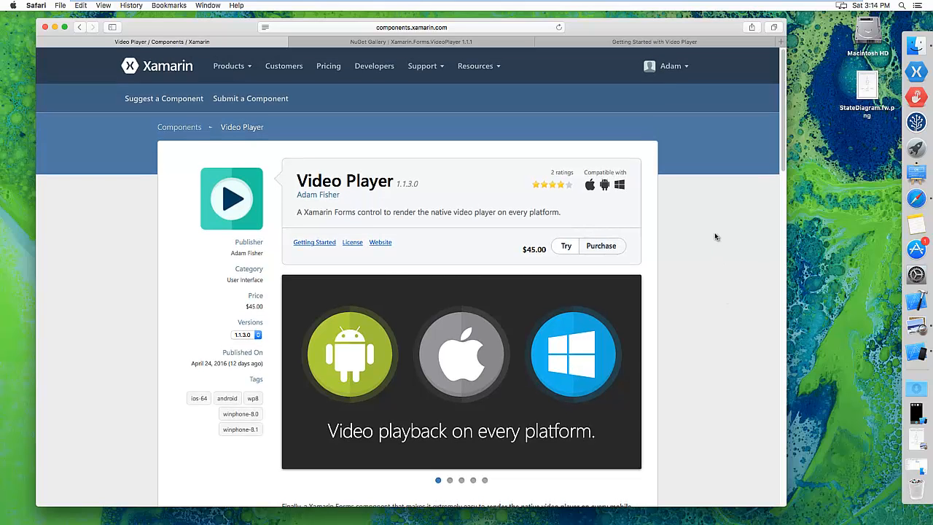
pyautogui.moveTo(740, 316)
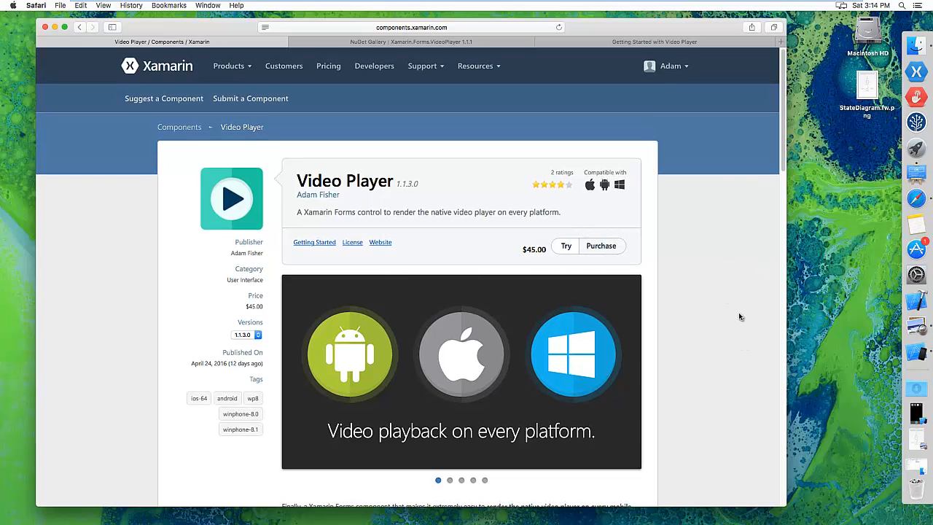
pyautogui.moveTo(740, 381)
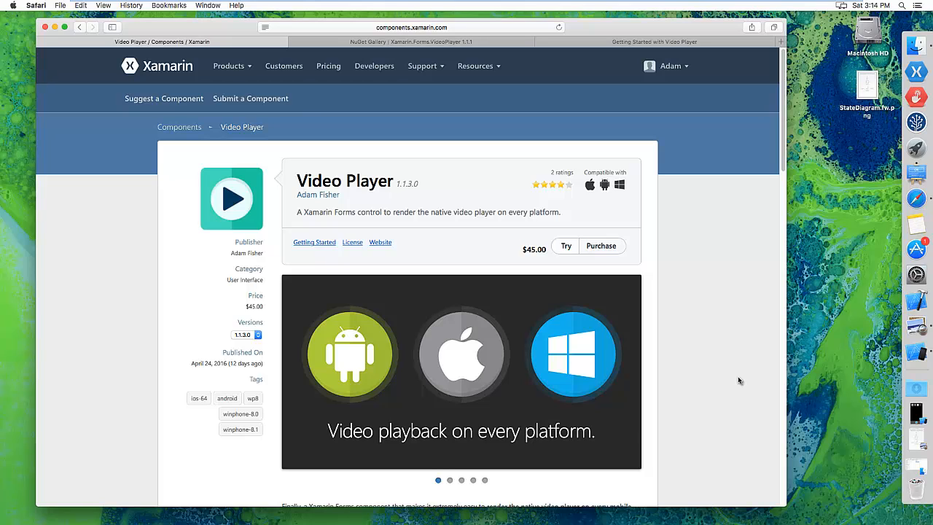
pyautogui.moveTo(729, 252)
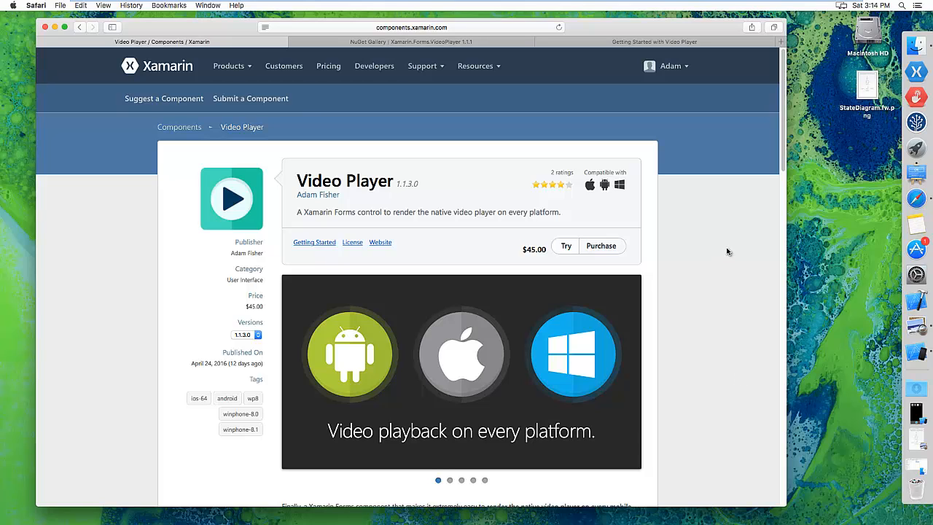
pyautogui.moveTo(732, 239)
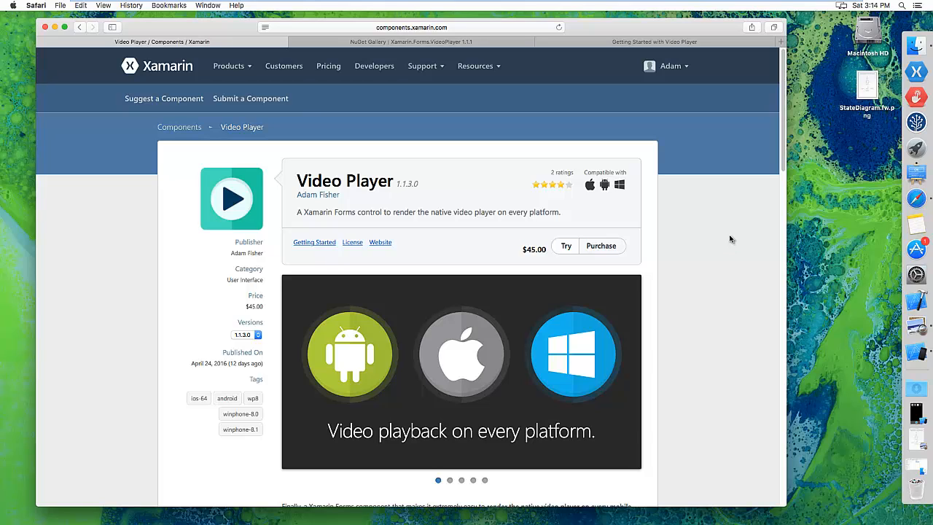
pyautogui.moveTo(713, 289)
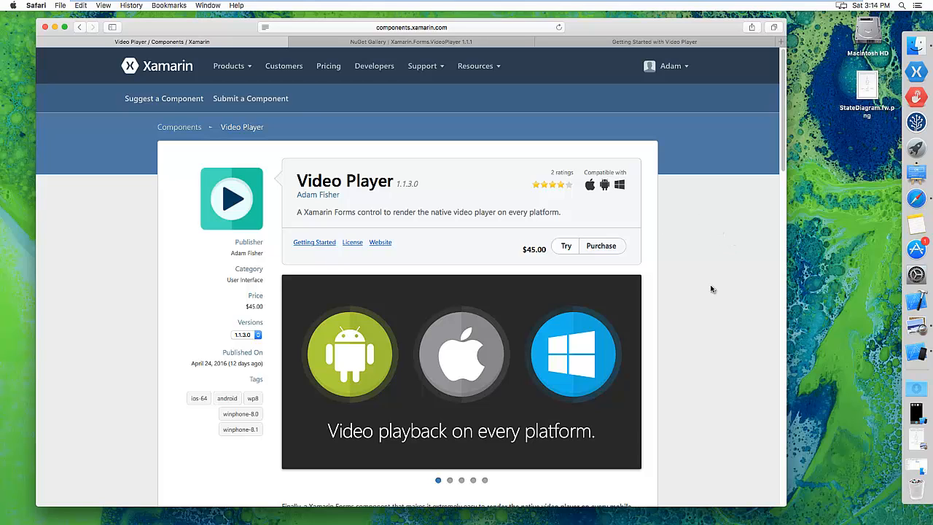
pyautogui.moveTo(716, 278)
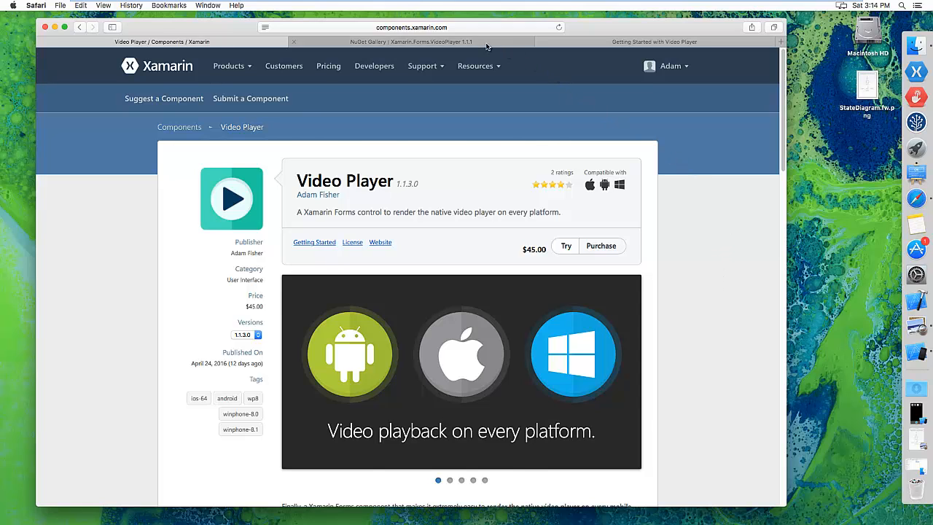
# - Show the Xamarin.Forms.VideoPlayer 1.1.1 NuGet page with its Install-Package command and dependencies
pyautogui.click(412, 42)
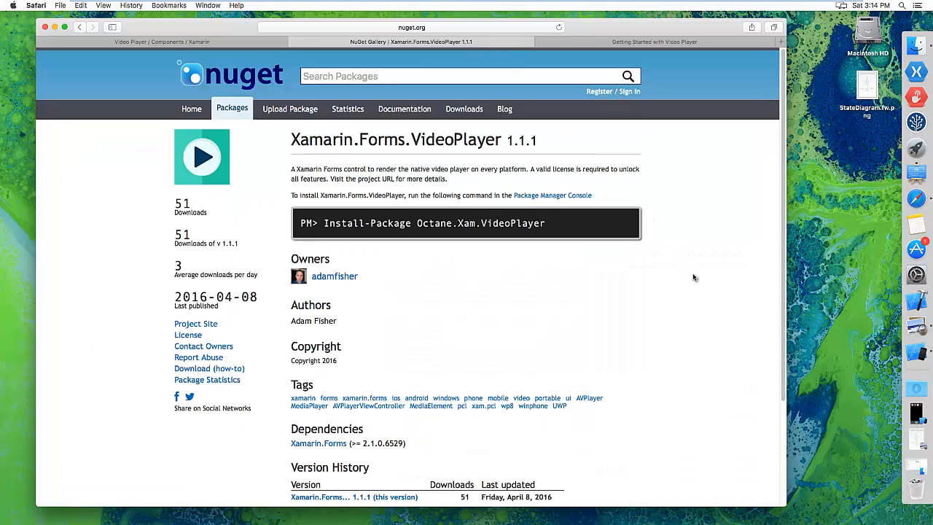
pyautogui.moveTo(768, 334)
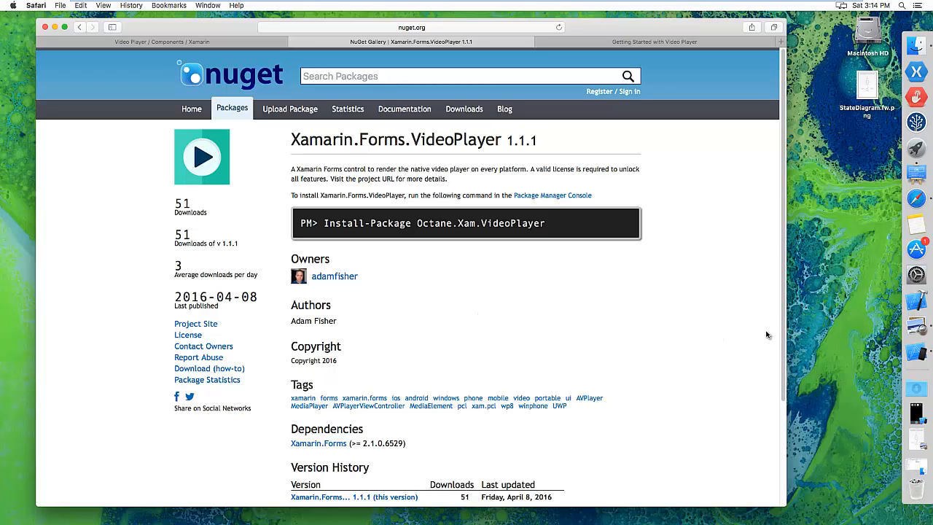
pyautogui.moveTo(686, 271)
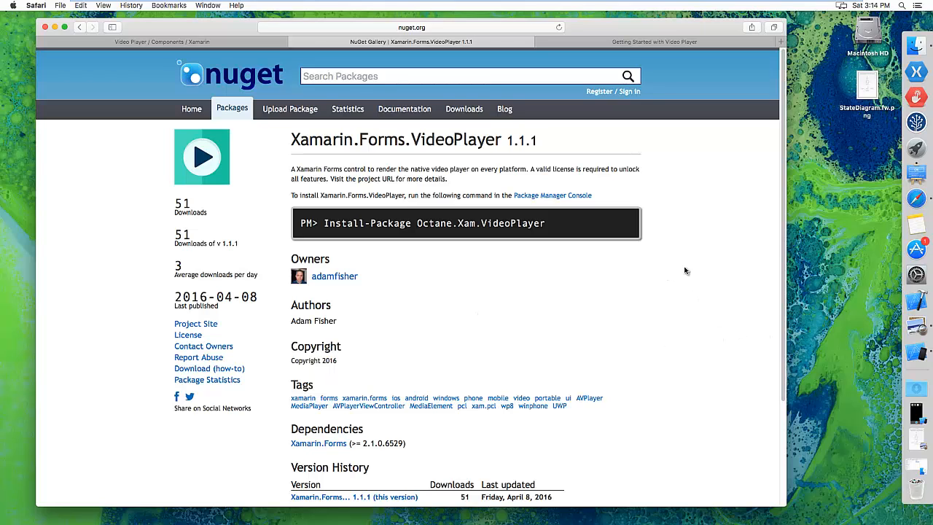
pyautogui.moveTo(660, 317)
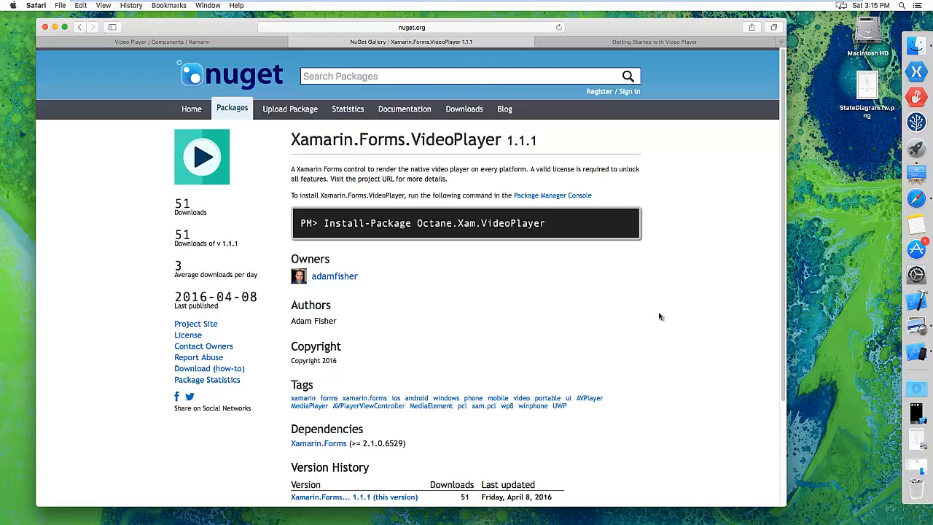
pyautogui.moveTo(717, 330)
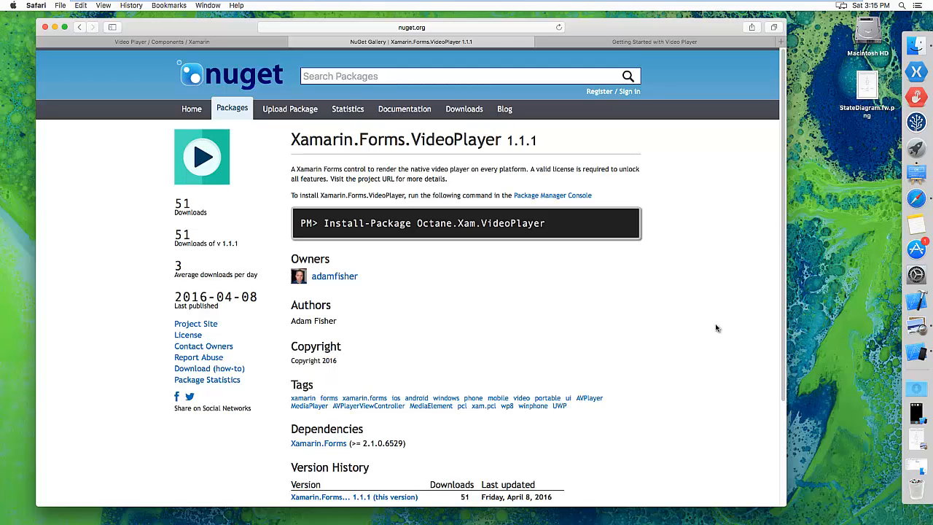
pyautogui.moveTo(681, 313)
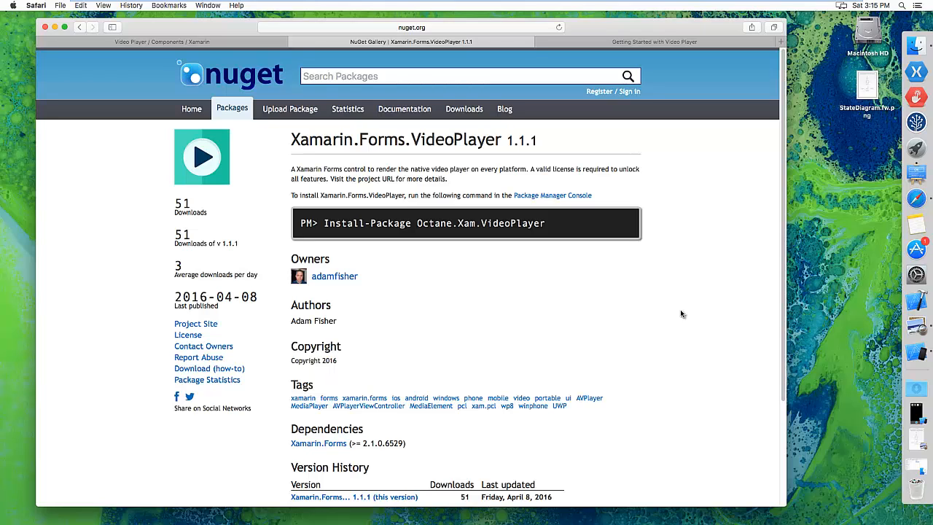
pyautogui.moveTo(576, 305)
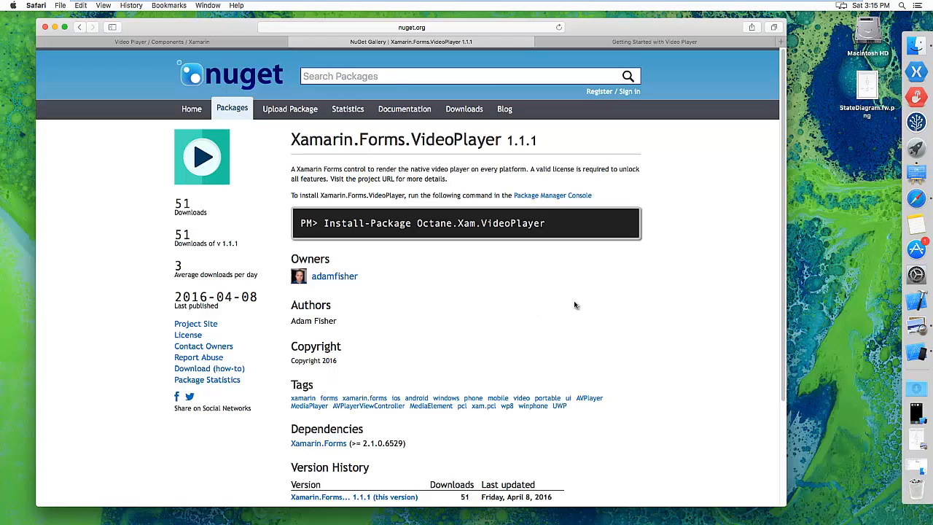
pyautogui.moveTo(514, 309)
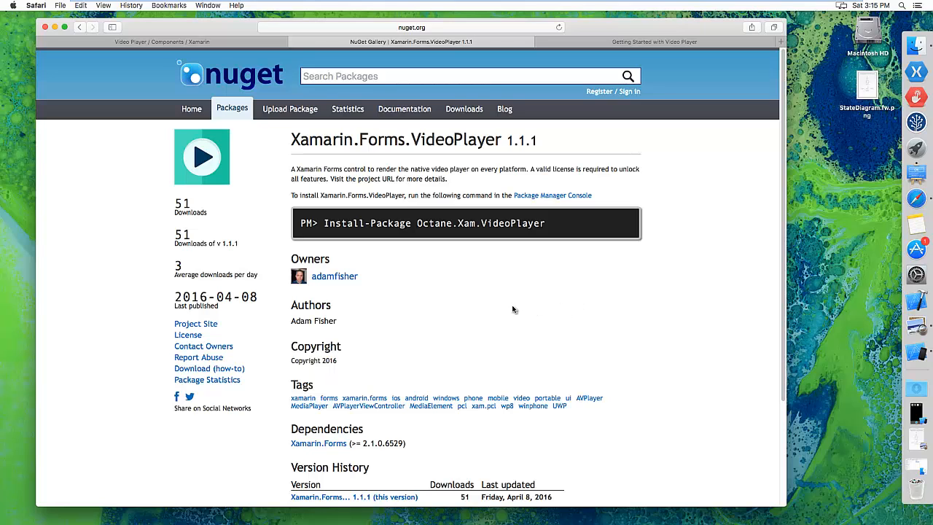
pyautogui.moveTo(708, 338)
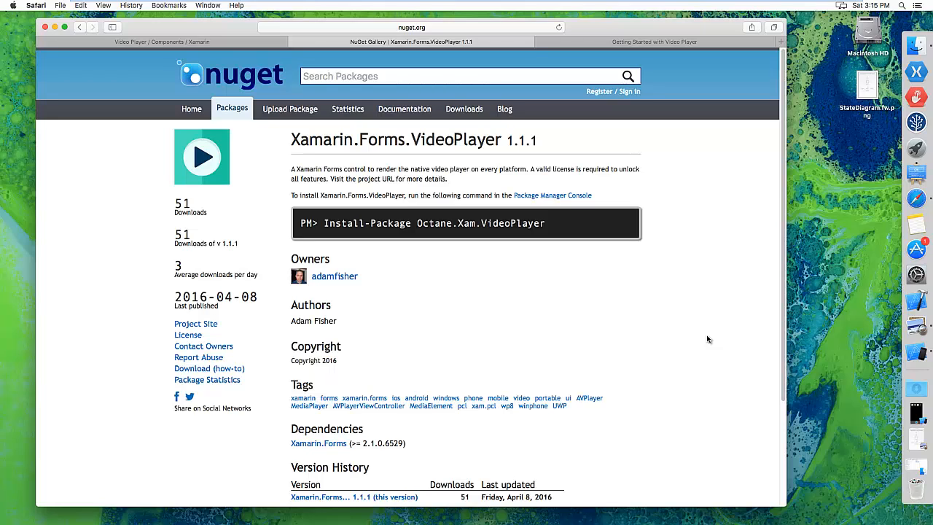
pyautogui.moveTo(699, 274)
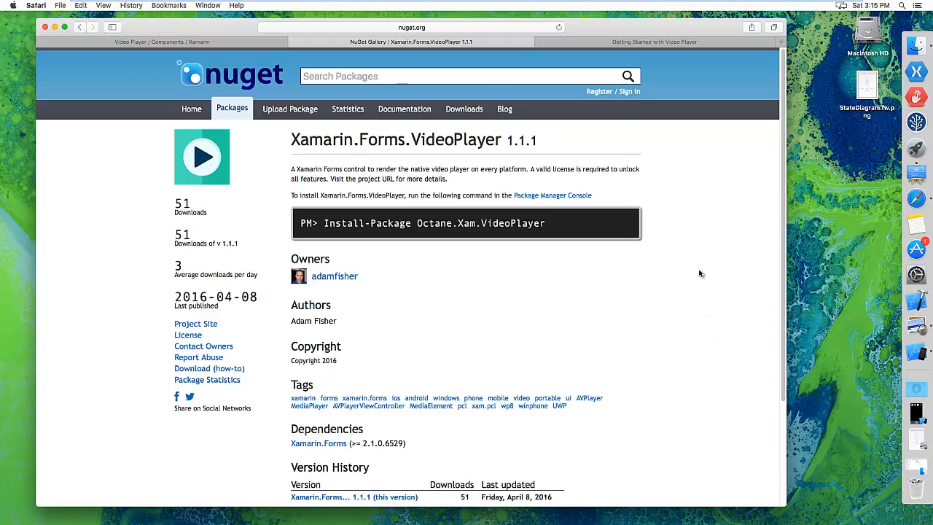
pyautogui.moveTo(680, 326)
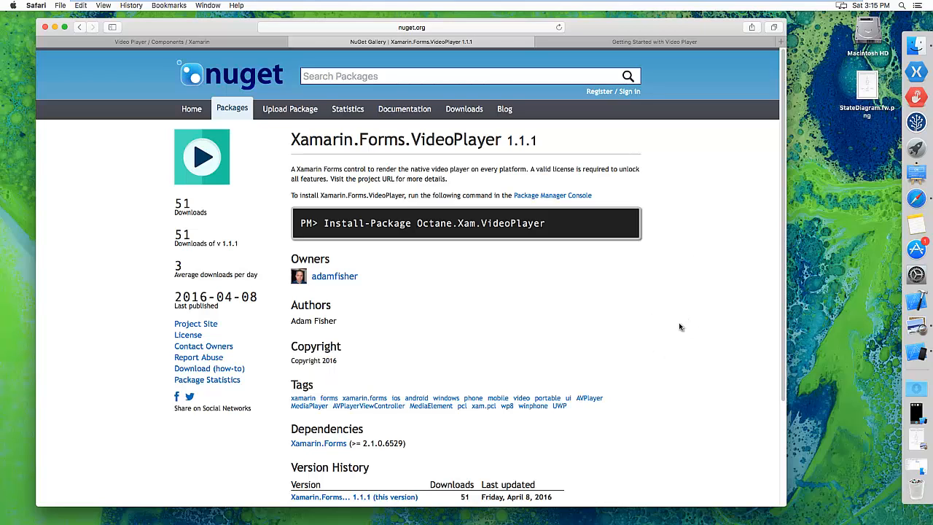
pyautogui.moveTo(679, 310)
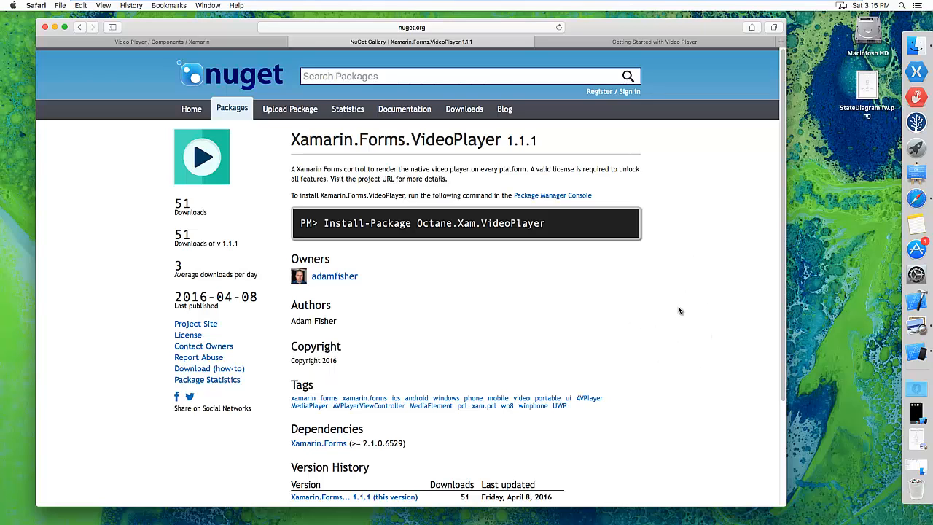
pyautogui.moveTo(613, 284)
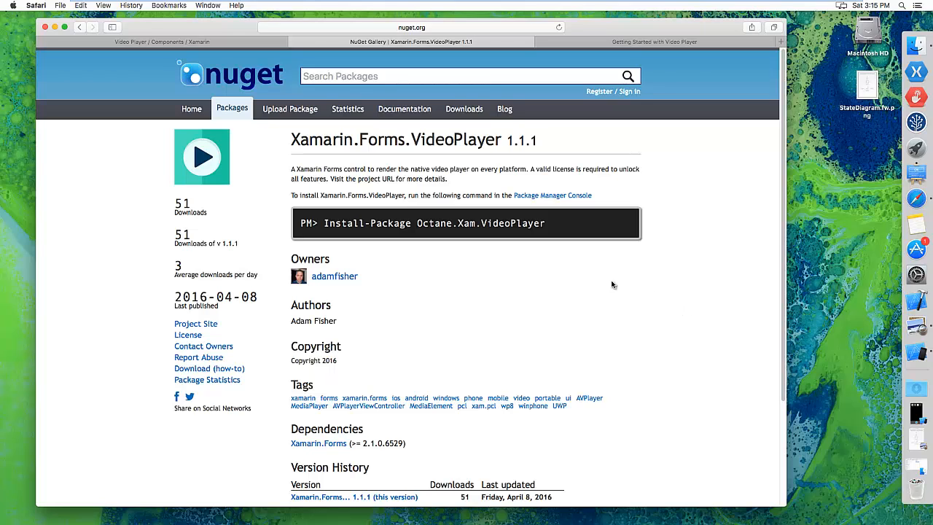
pyautogui.moveTo(301, 158)
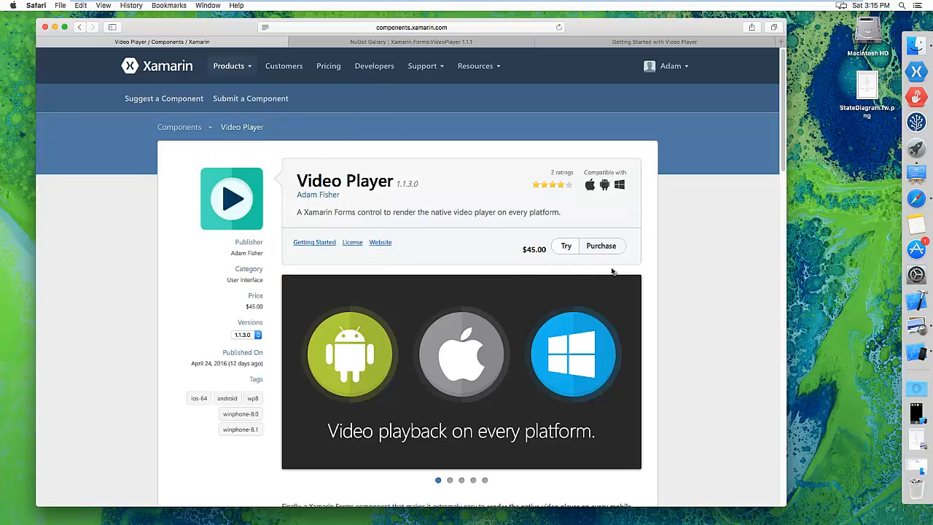
pyautogui.moveTo(704, 304)
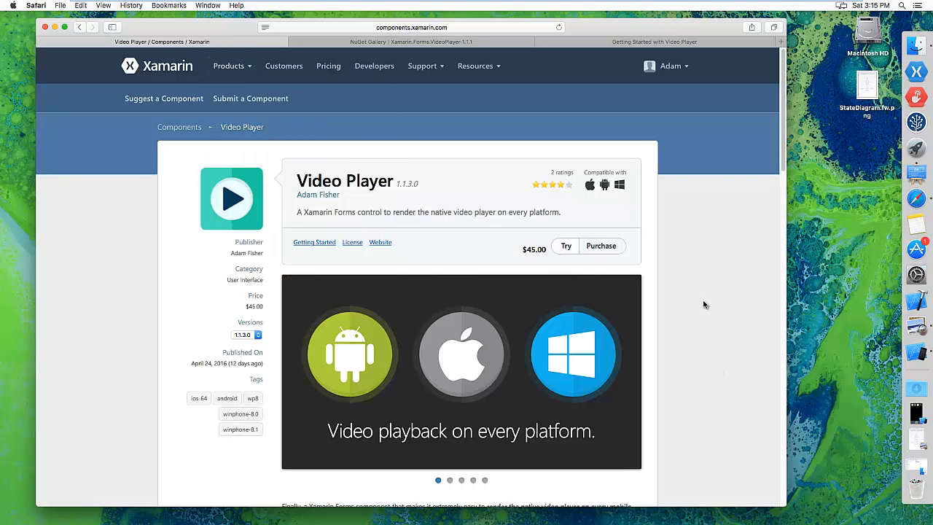
pyautogui.scroll(-3)
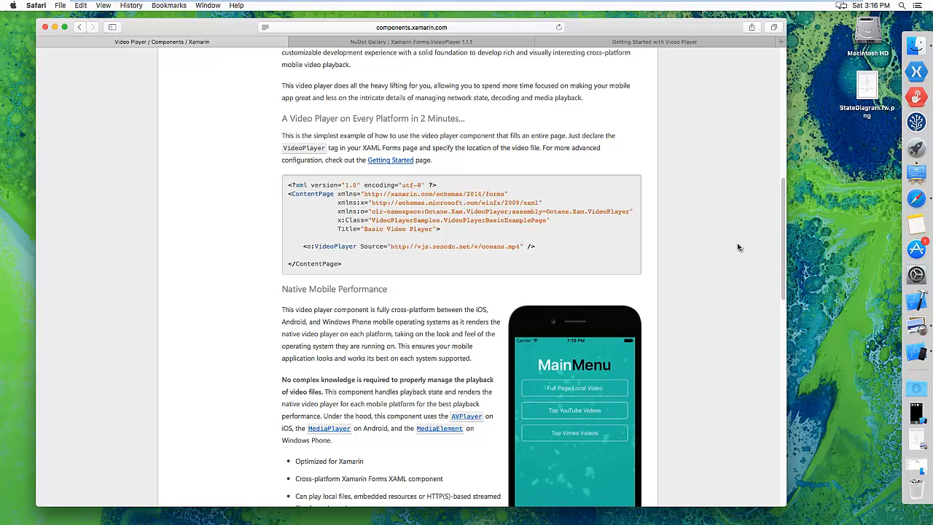
pyautogui.moveTo(755, 188)
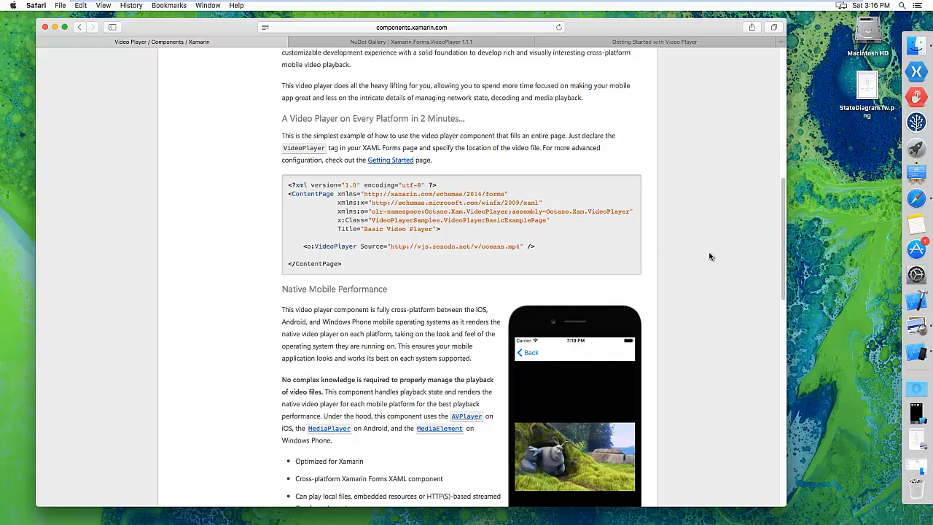
pyautogui.scroll(-3)
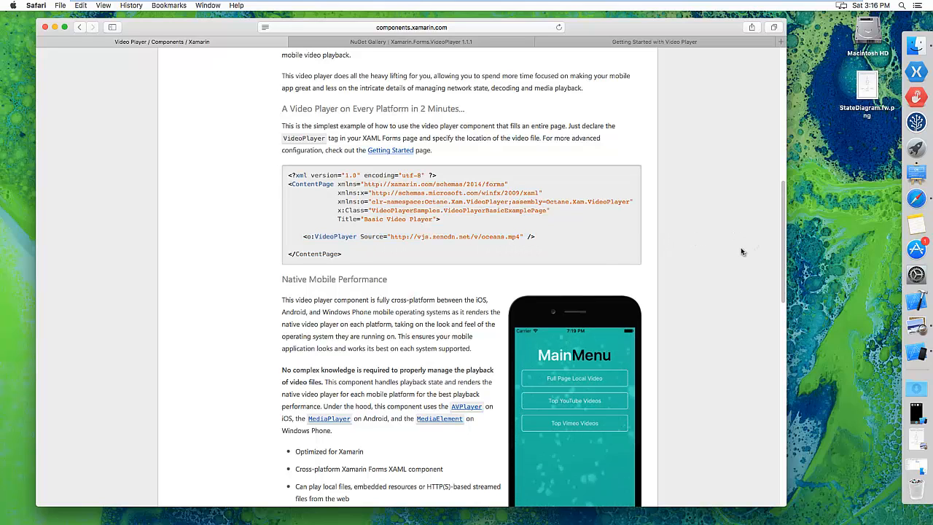
pyautogui.scroll(-3)
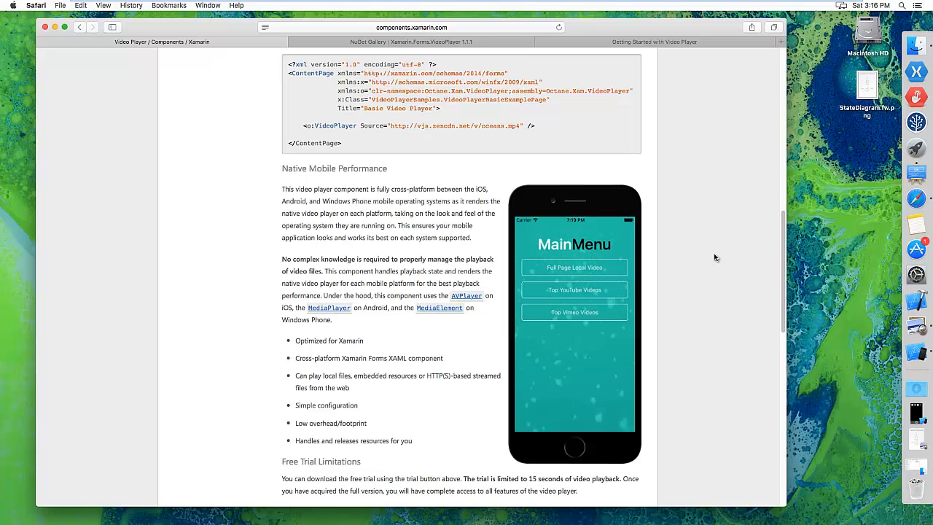
pyautogui.click(574, 267)
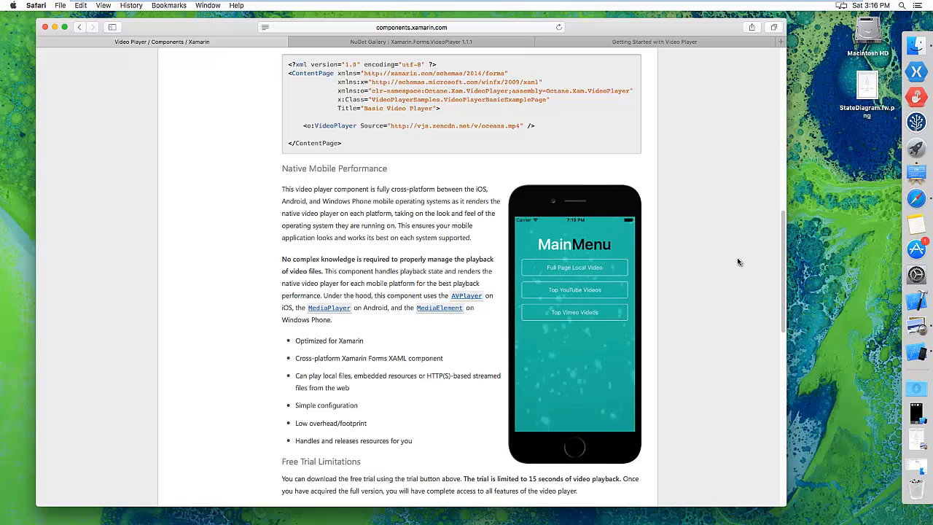
pyautogui.moveTo(496, 316)
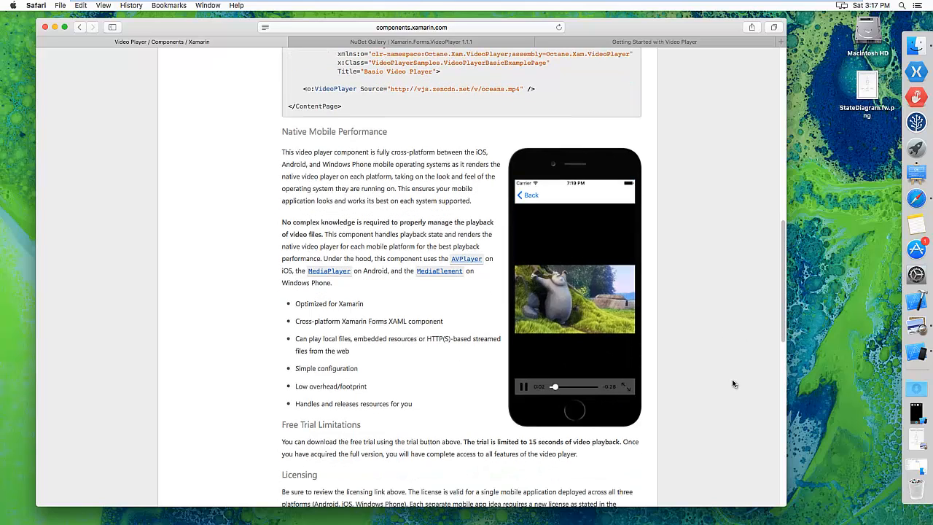
pyautogui.scroll(-3)
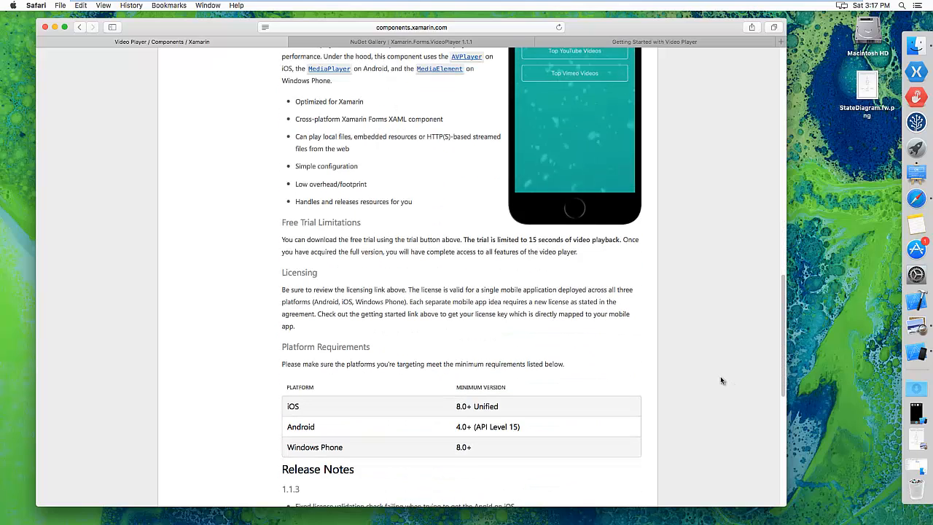
pyautogui.scroll(-3)
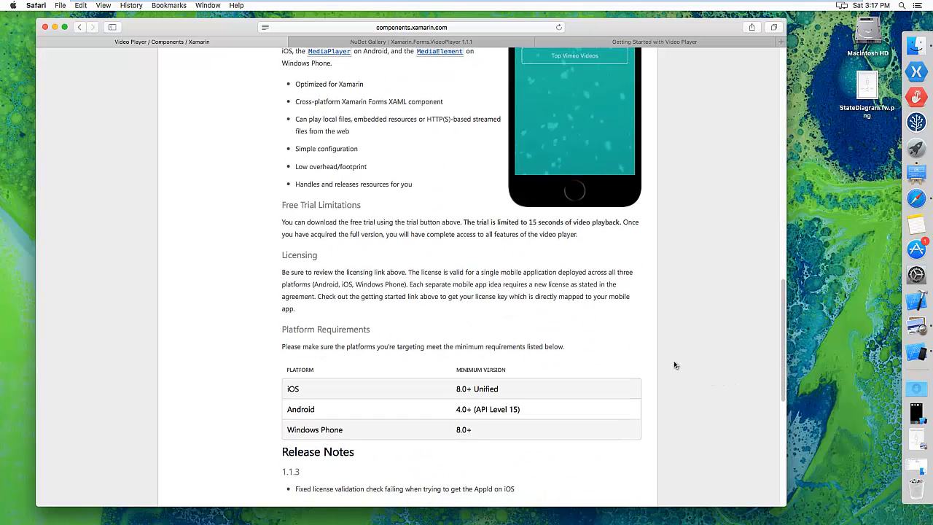
pyautogui.scroll(-3)
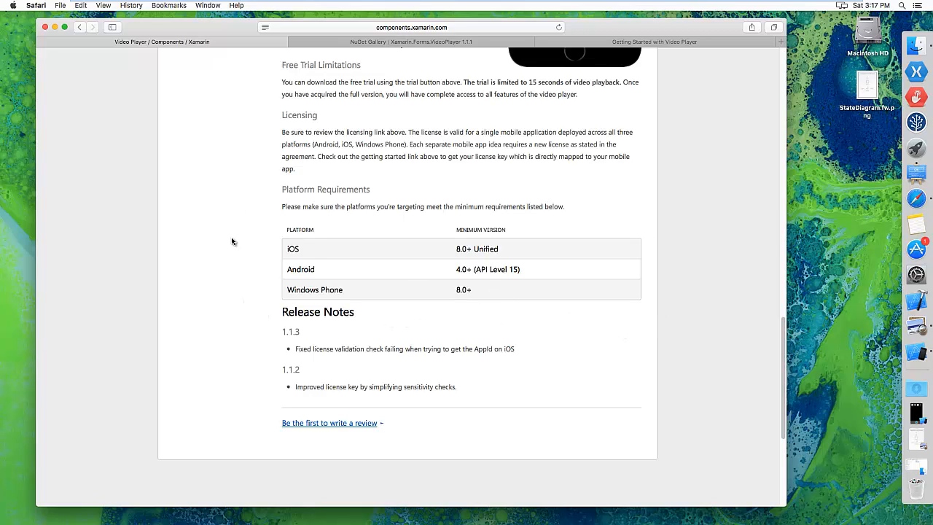
pyautogui.moveTo(241, 304)
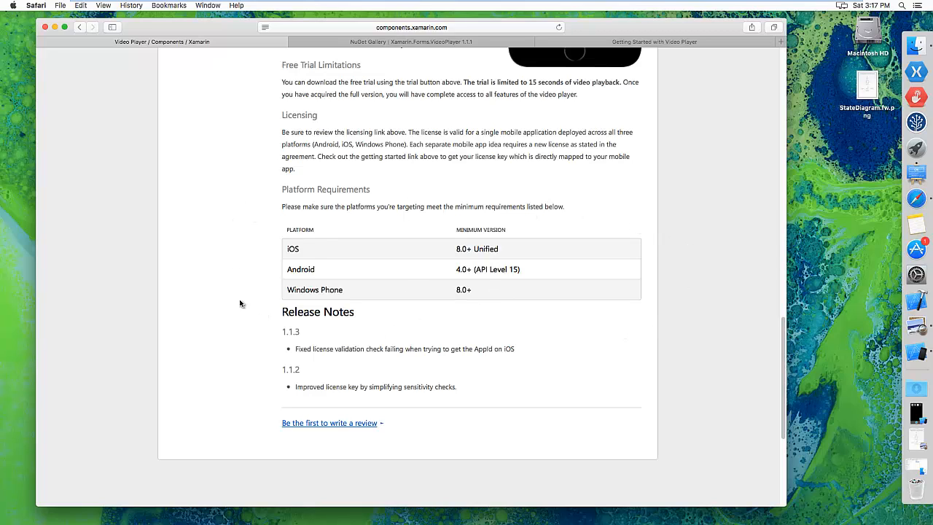
pyautogui.moveTo(547, 326)
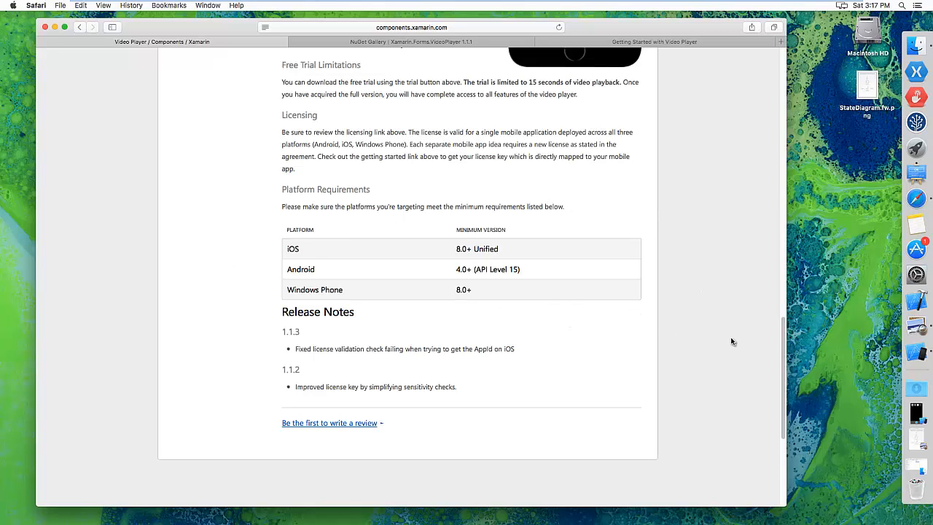
pyautogui.moveTo(695, 96)
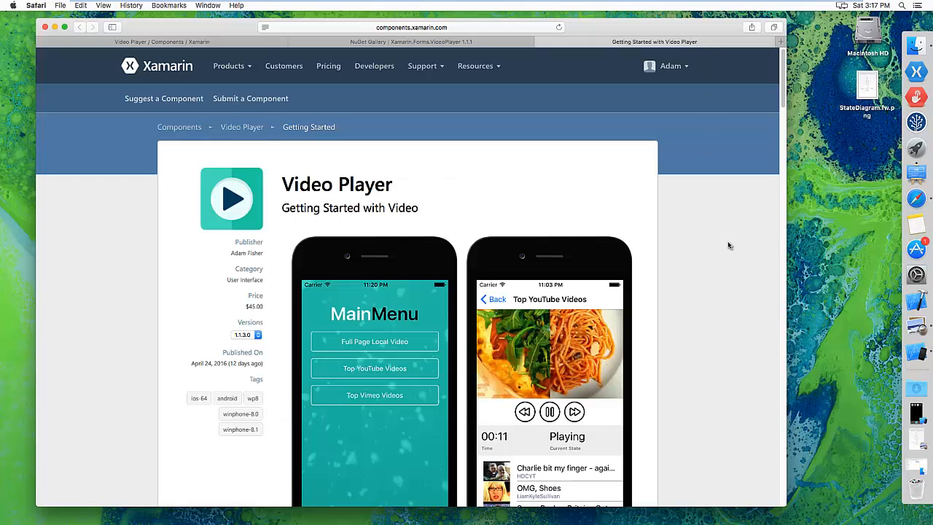
pyautogui.moveTo(689, 267)
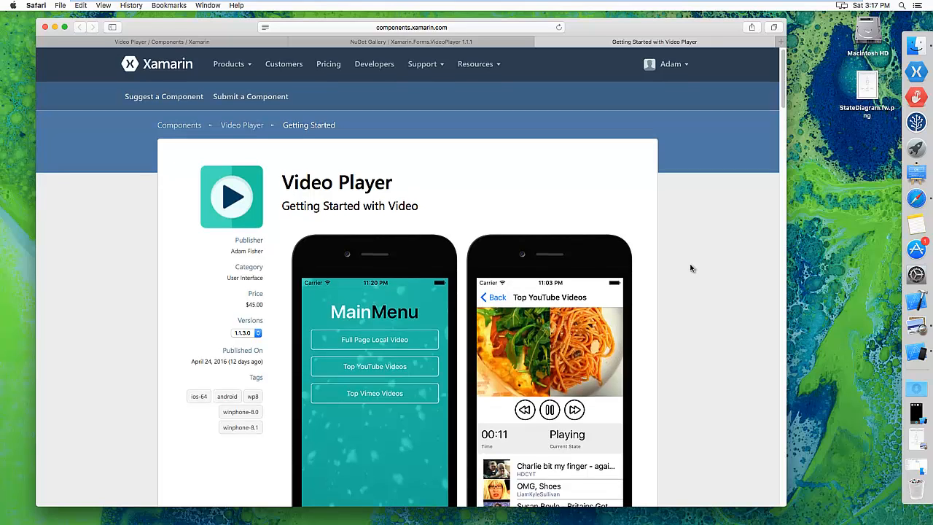
# - Scroll the Video Player guide down to Installation and the FormsVideoPlayer.Init code
pyautogui.scroll(-3)
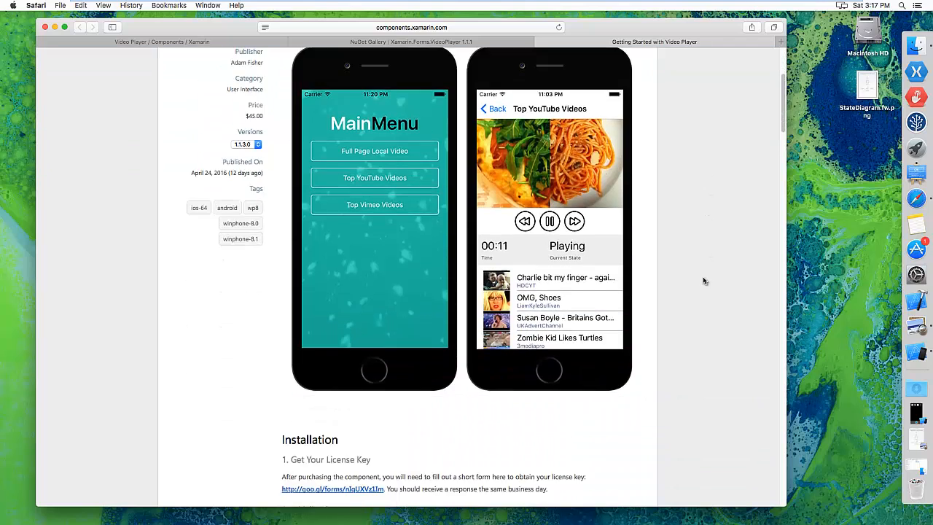
pyautogui.scroll(-3)
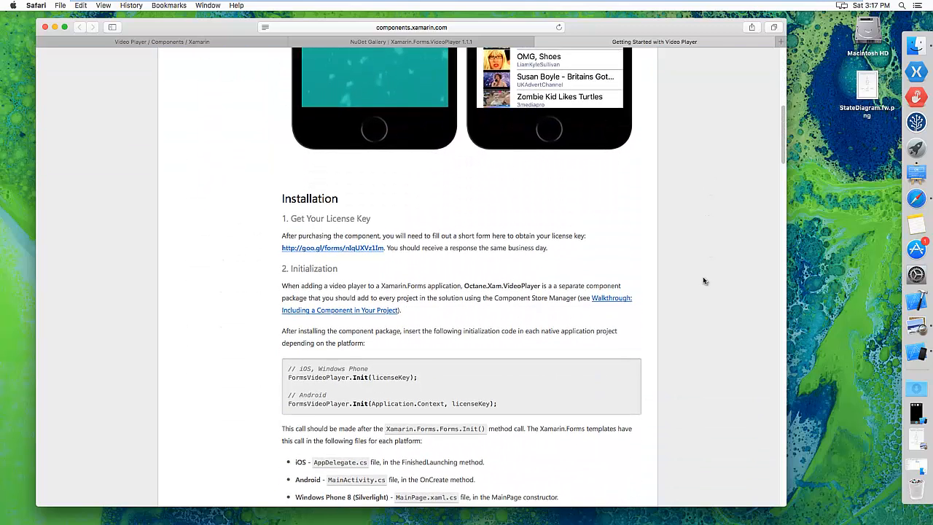
pyautogui.scroll(-3)
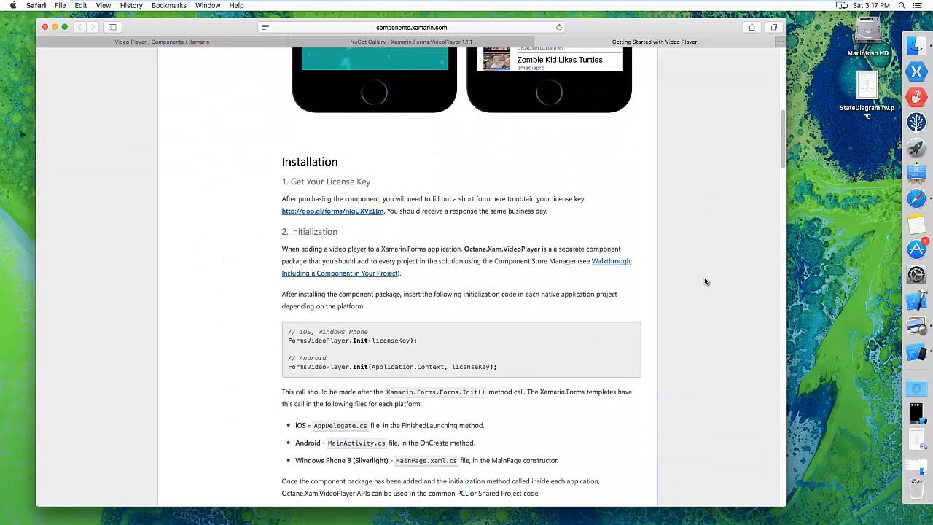
pyautogui.scroll(-3)
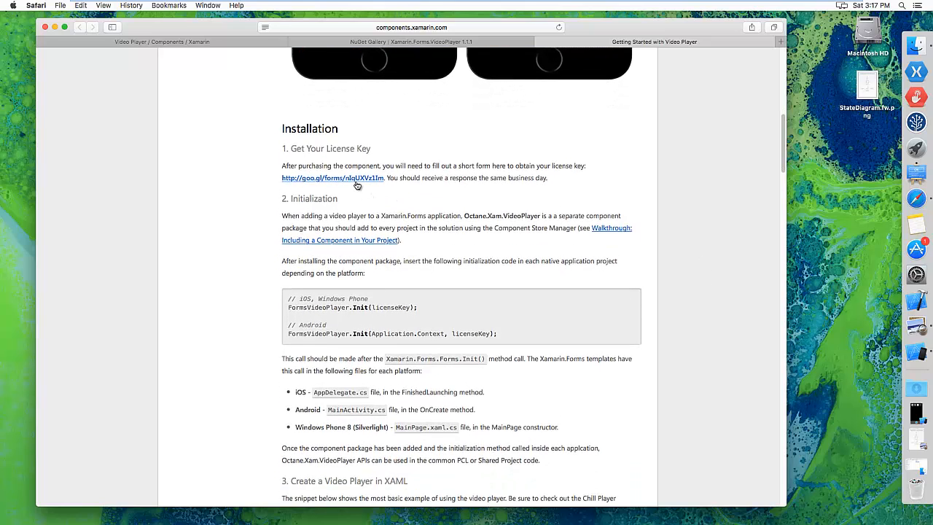
pyautogui.moveTo(365, 184)
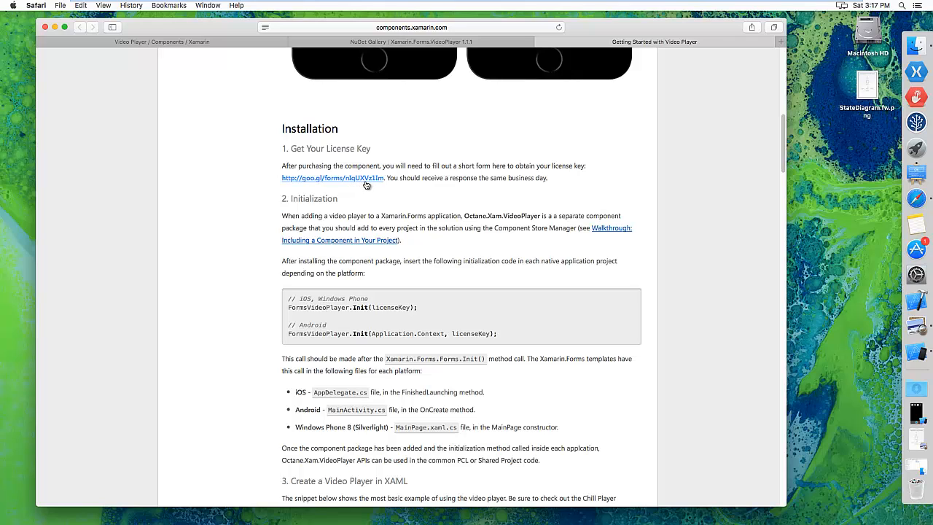
pyautogui.moveTo(369, 186)
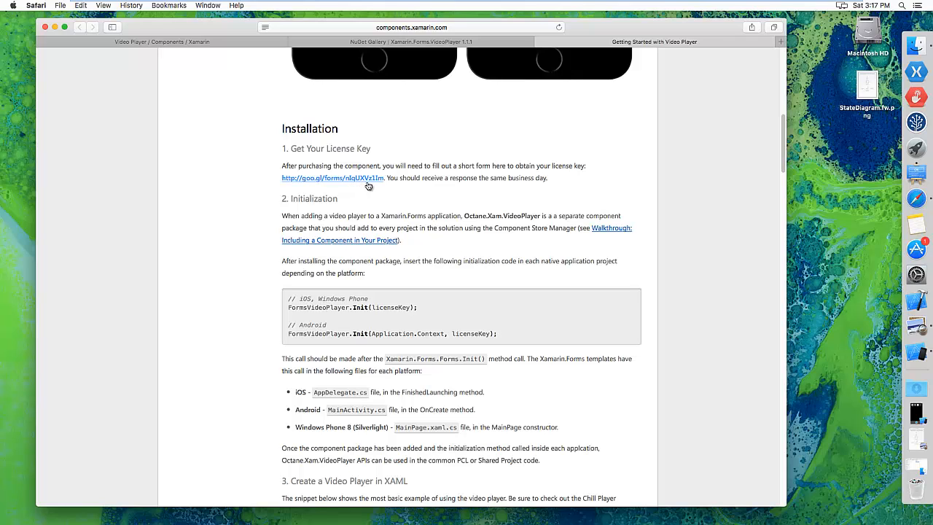
pyautogui.moveTo(393, 209)
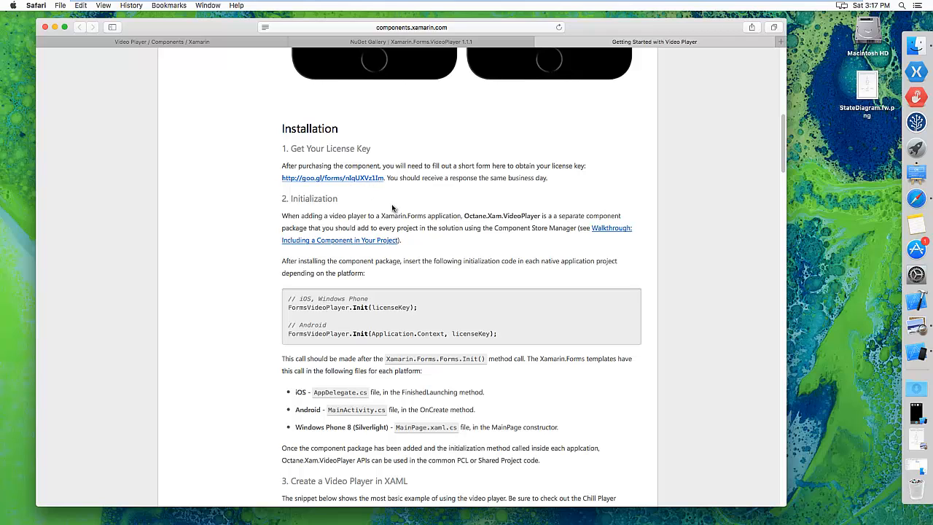
pyautogui.moveTo(699, 187)
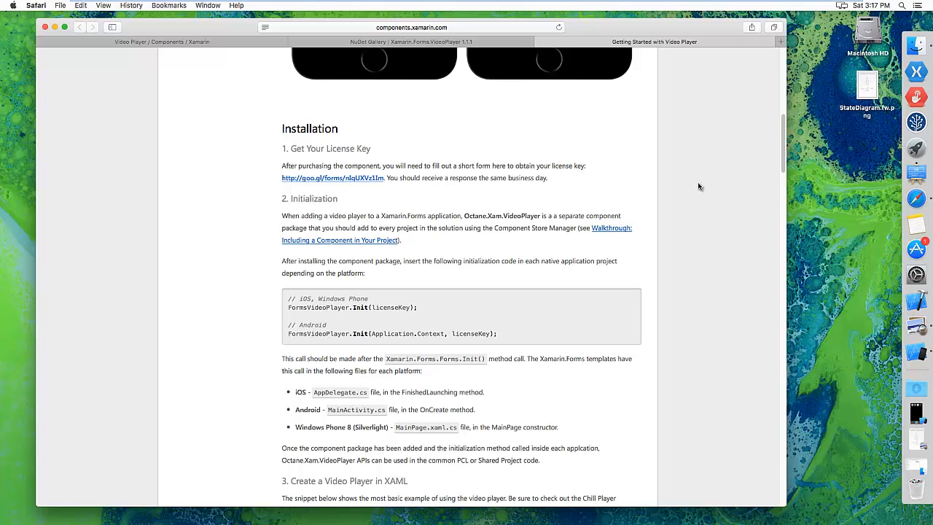
pyautogui.moveTo(609, 171)
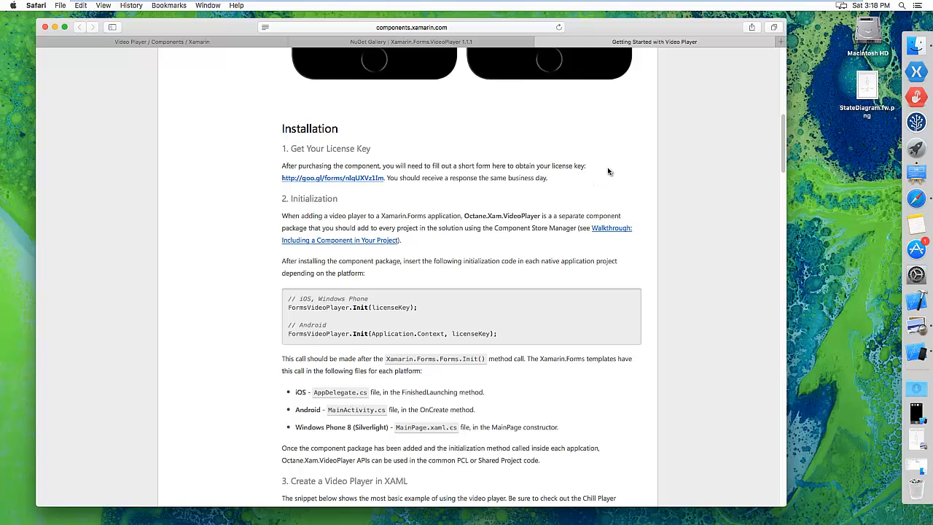
pyautogui.moveTo(612, 174)
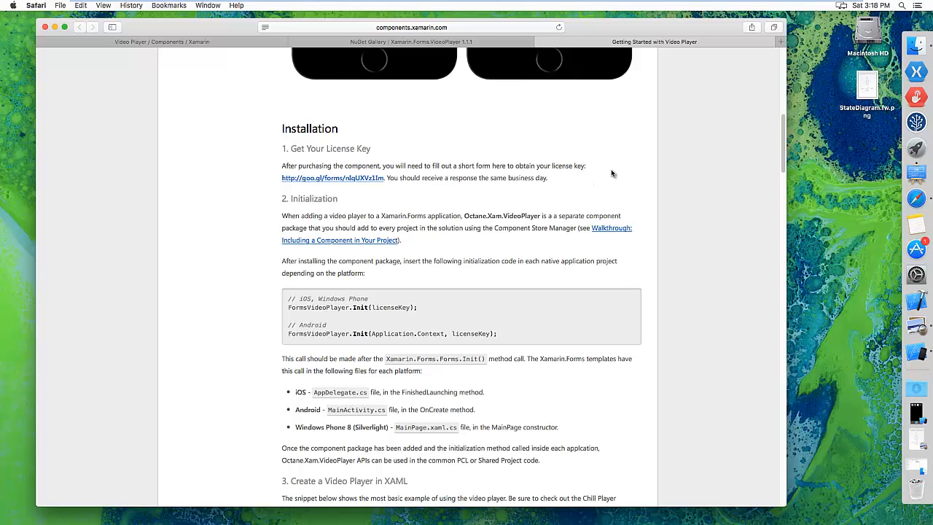
pyautogui.moveTo(591, 177)
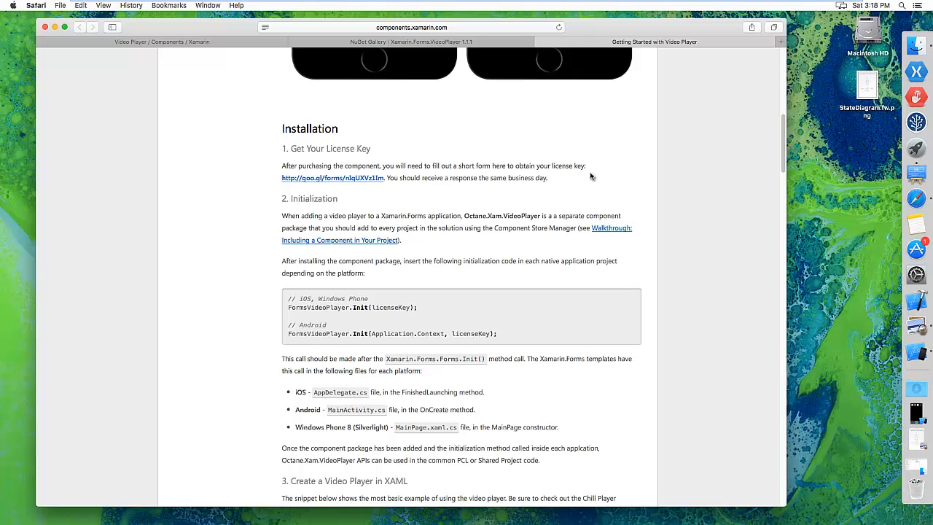
pyautogui.moveTo(629, 183)
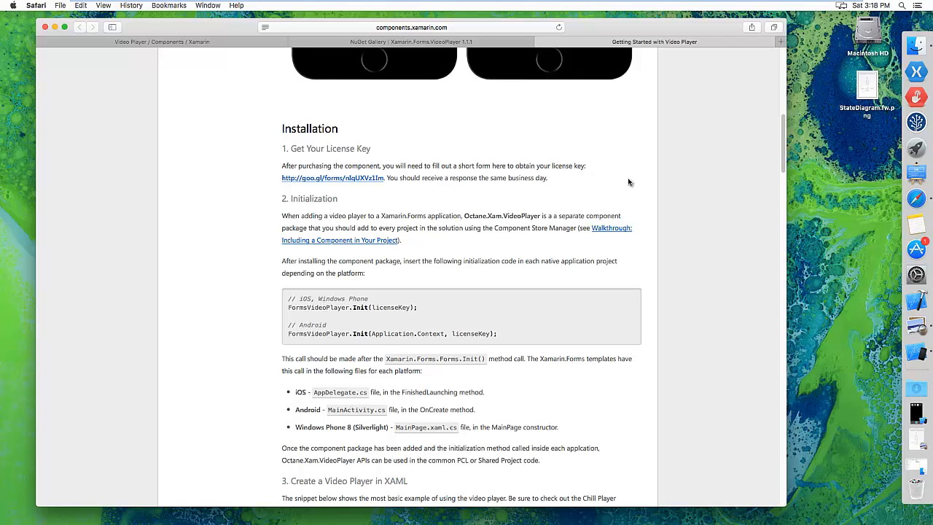
pyautogui.moveTo(708, 183)
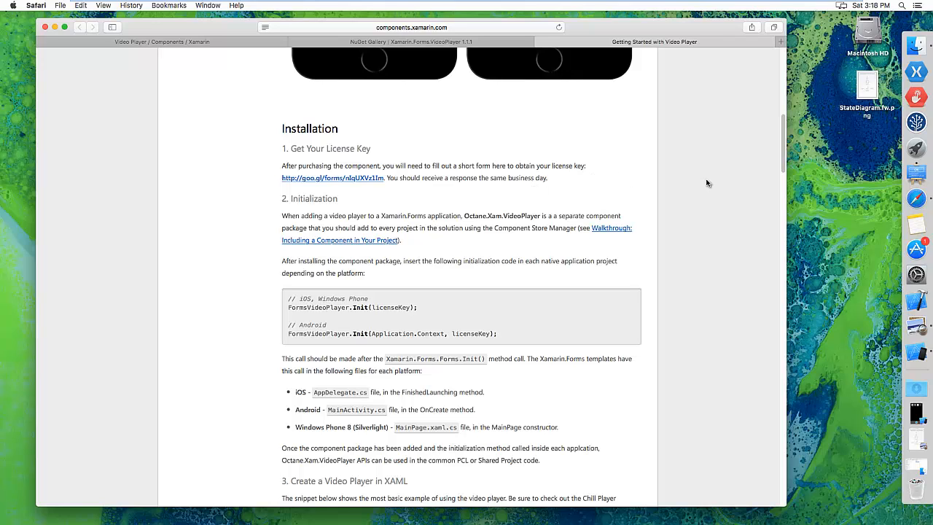
pyautogui.moveTo(606, 177)
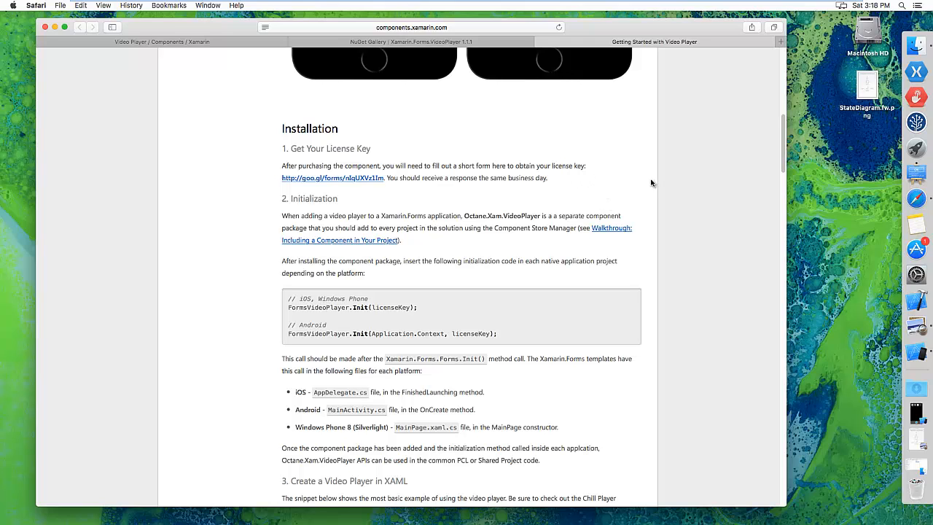
pyautogui.scroll(-3)
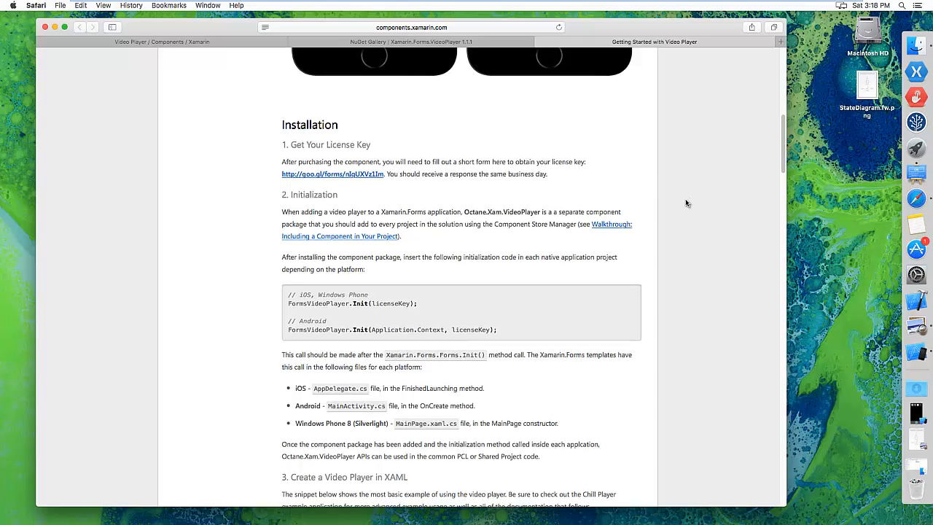
pyautogui.scroll(-3)
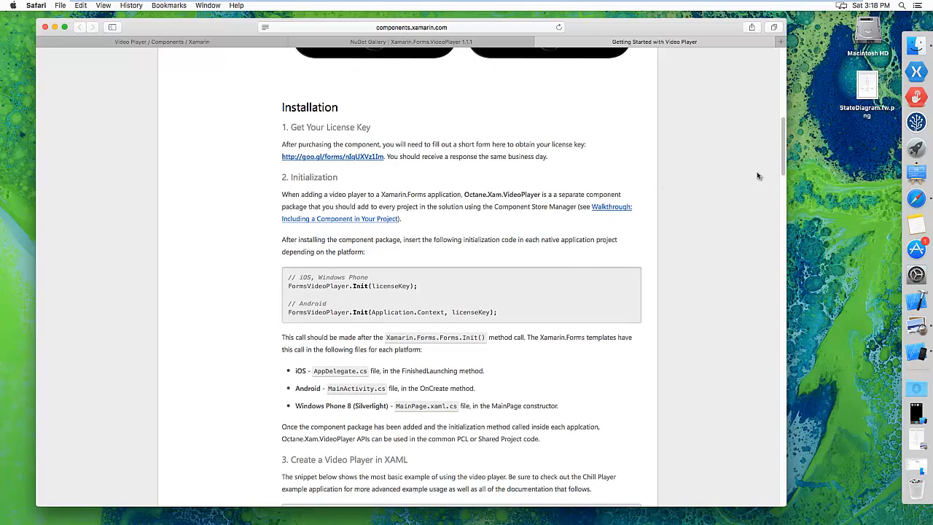
pyautogui.moveTo(703, 192)
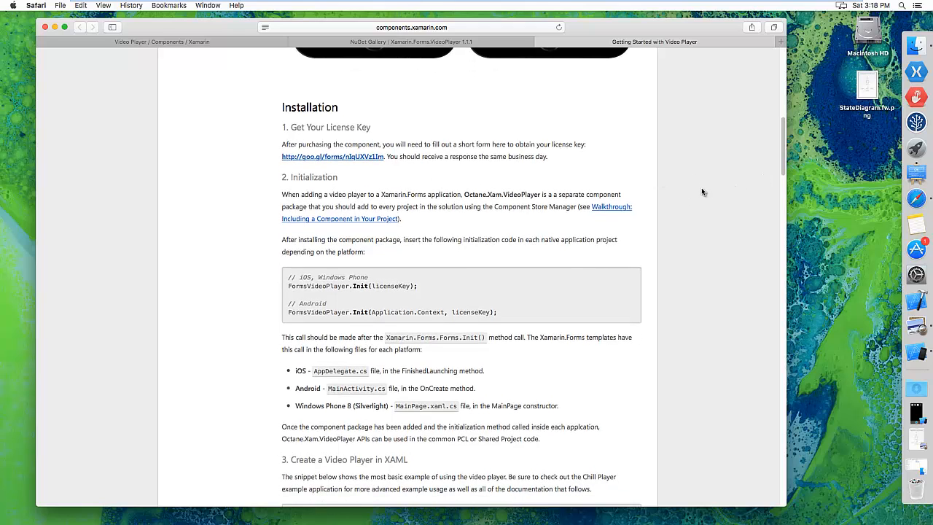
pyautogui.scroll(-3)
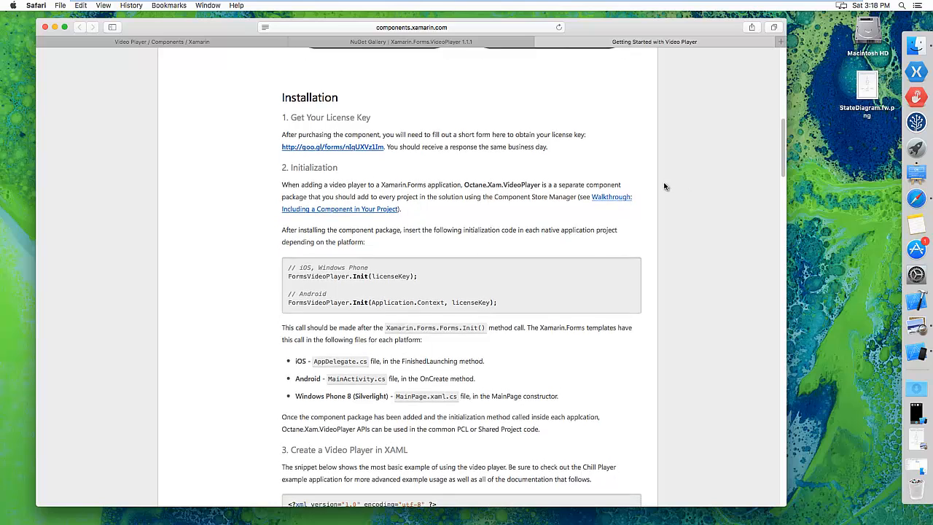
pyautogui.scroll(-3)
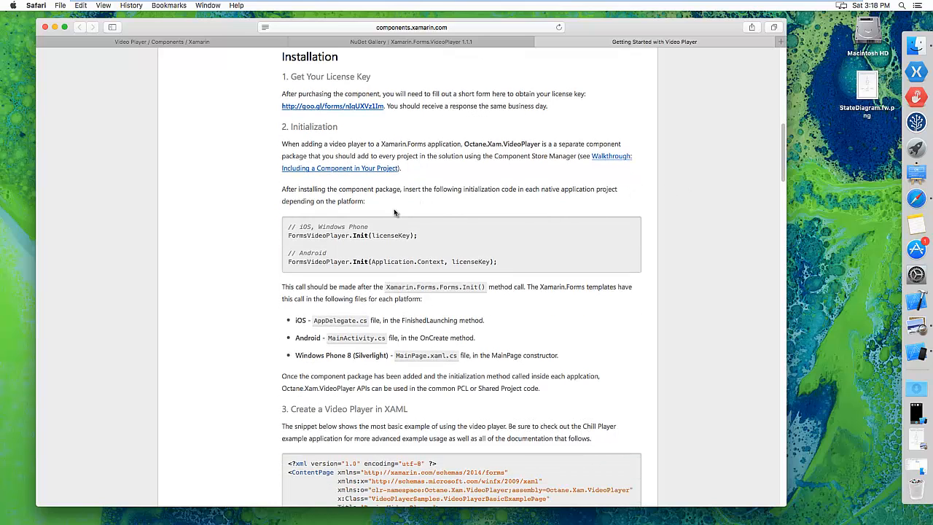
pyautogui.moveTo(471, 234)
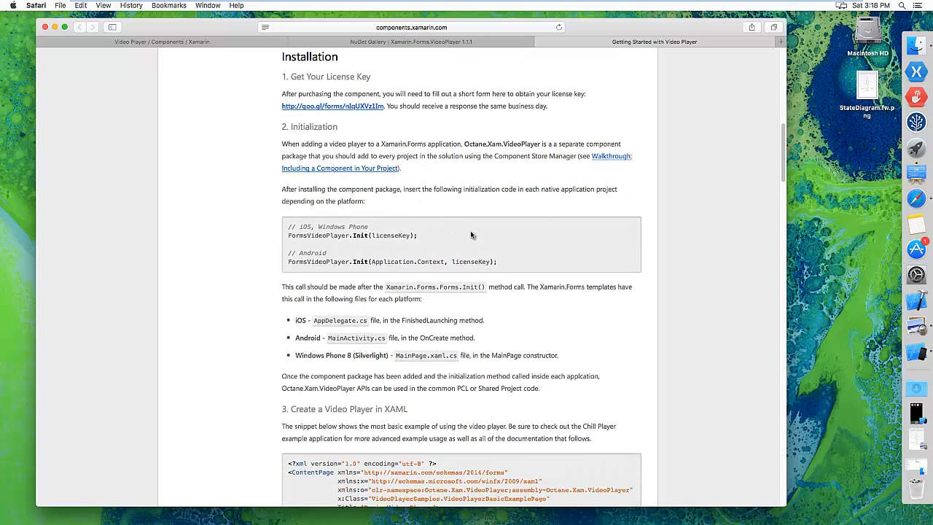
pyautogui.moveTo(479, 249)
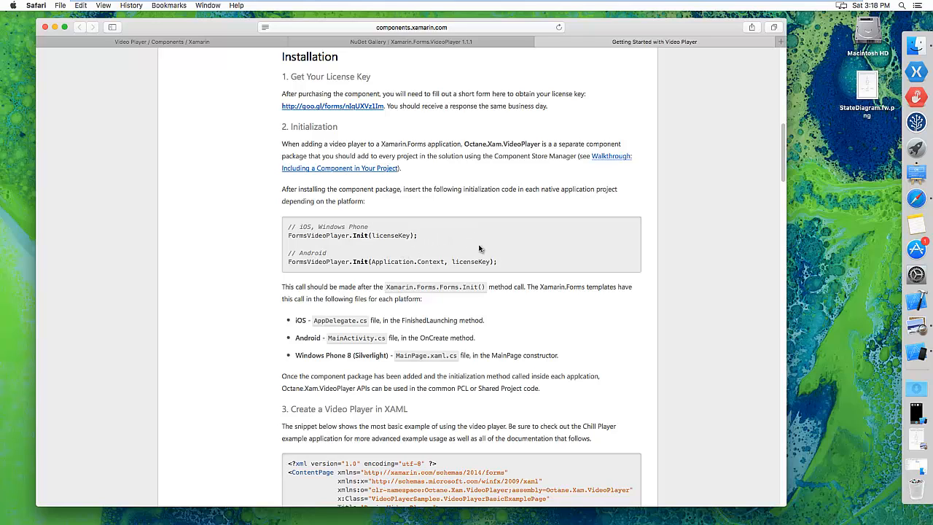
pyautogui.moveTo(445, 240)
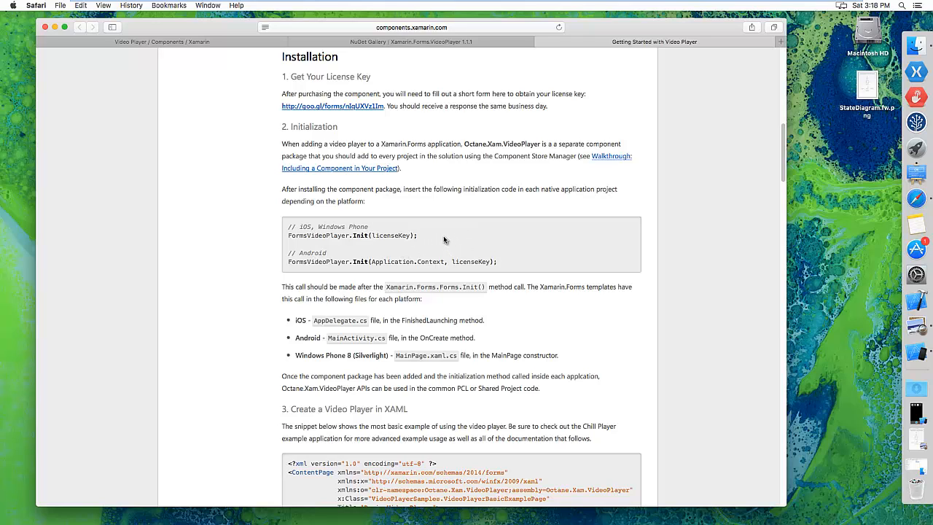
pyautogui.moveTo(474, 243)
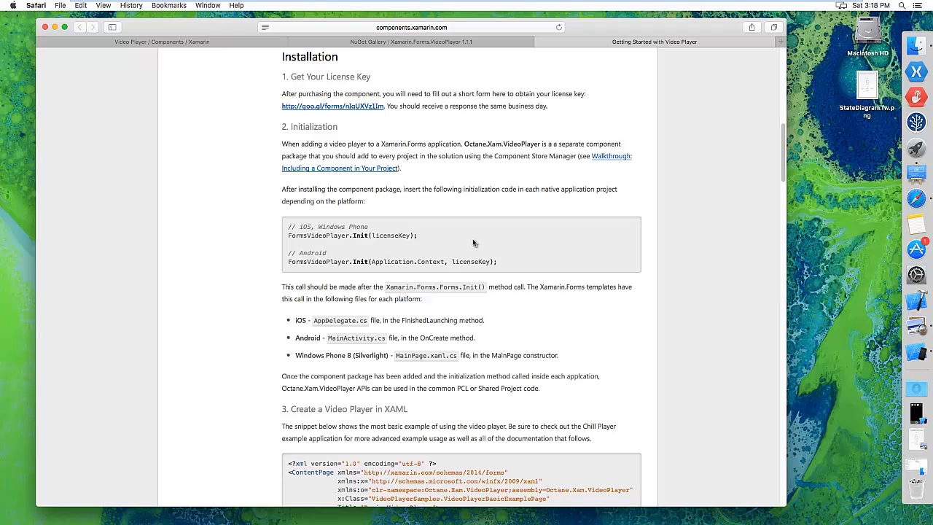
pyautogui.moveTo(440, 234)
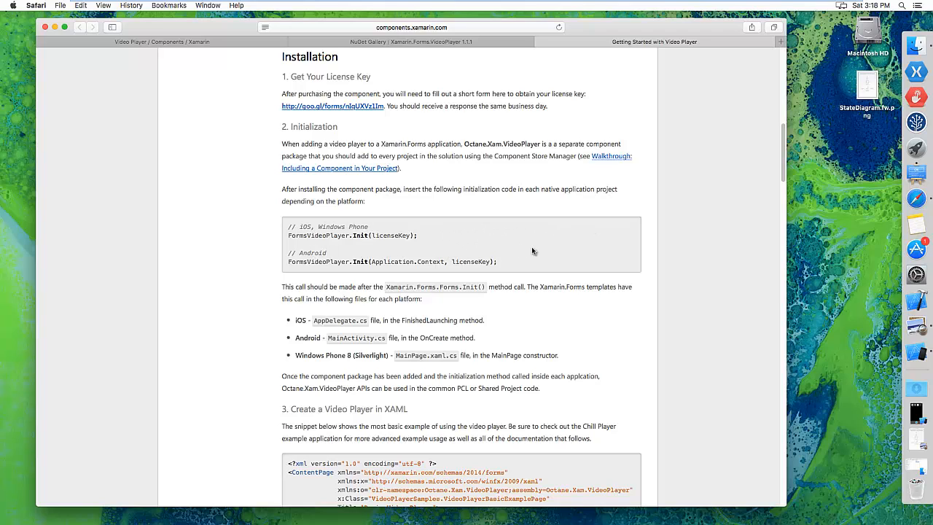
pyautogui.moveTo(478, 249)
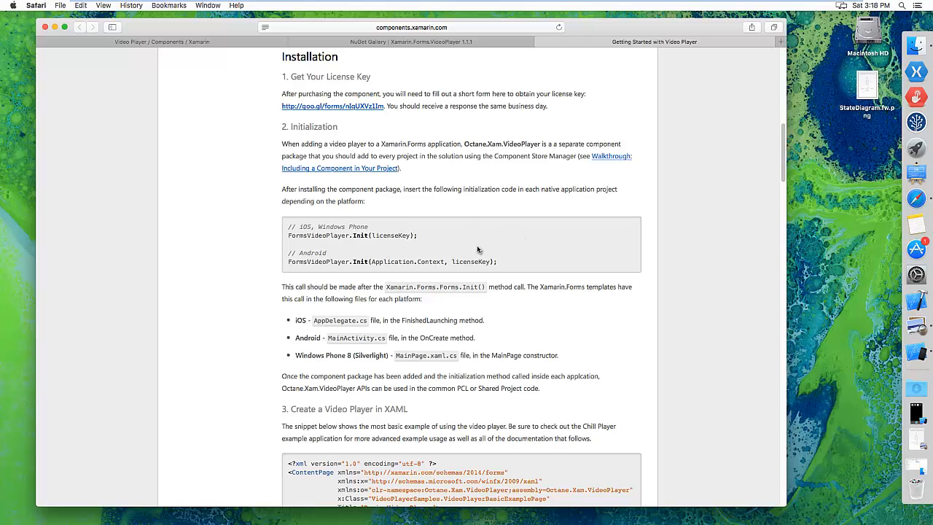
pyautogui.moveTo(487, 234)
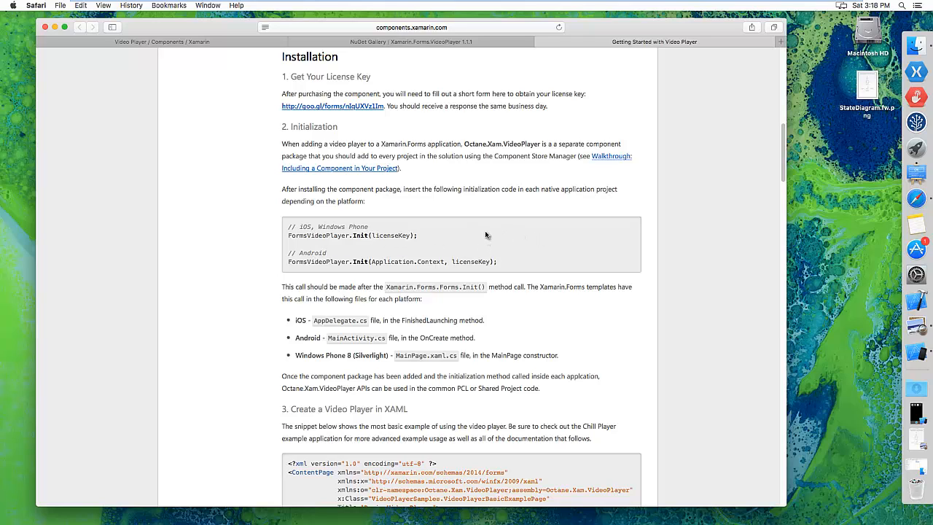
# - Scroll past the XAML example to the VideoPlayer XAML Control attribute sample
pyautogui.scroll(-3)
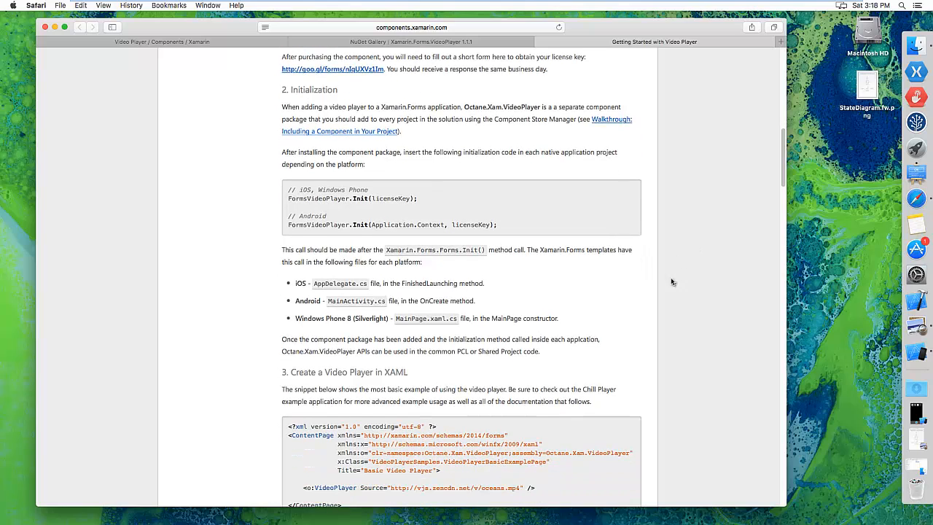
pyautogui.scroll(-3)
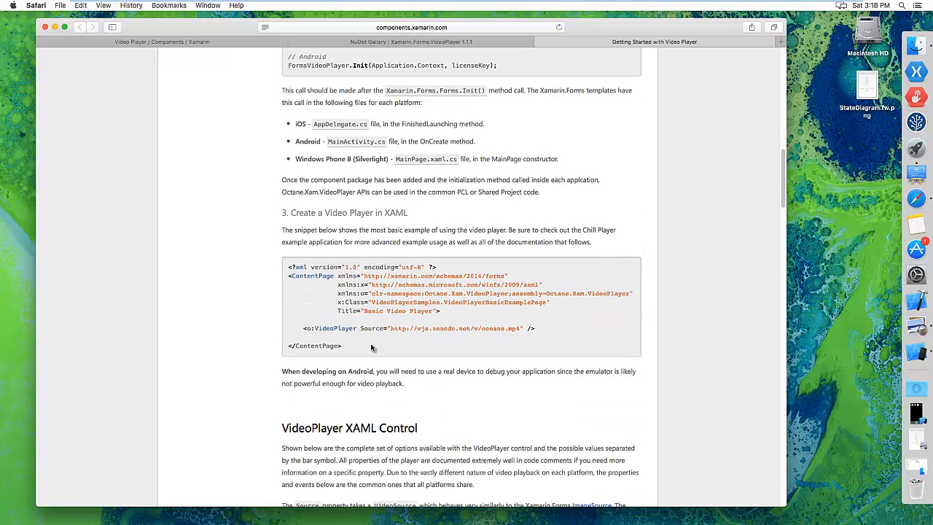
pyautogui.scroll(-3)
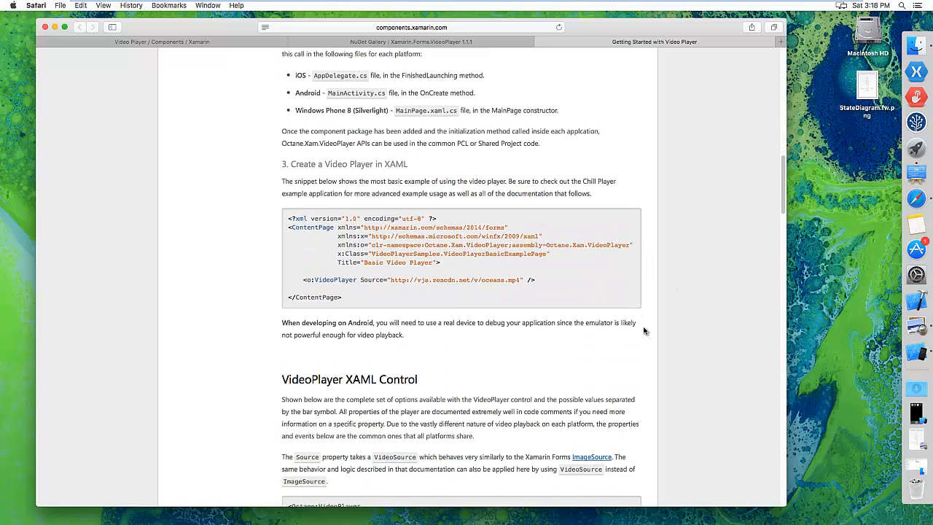
pyautogui.scroll(-3)
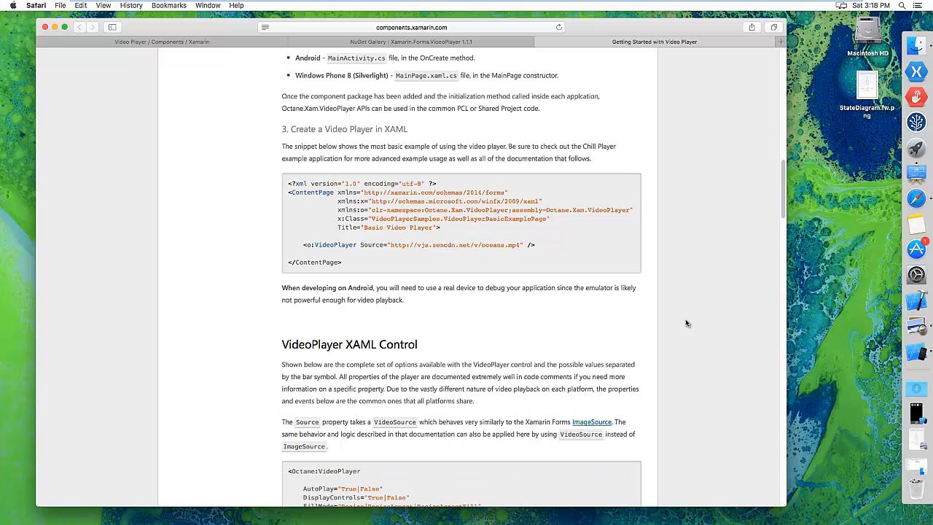
pyautogui.scroll(-3)
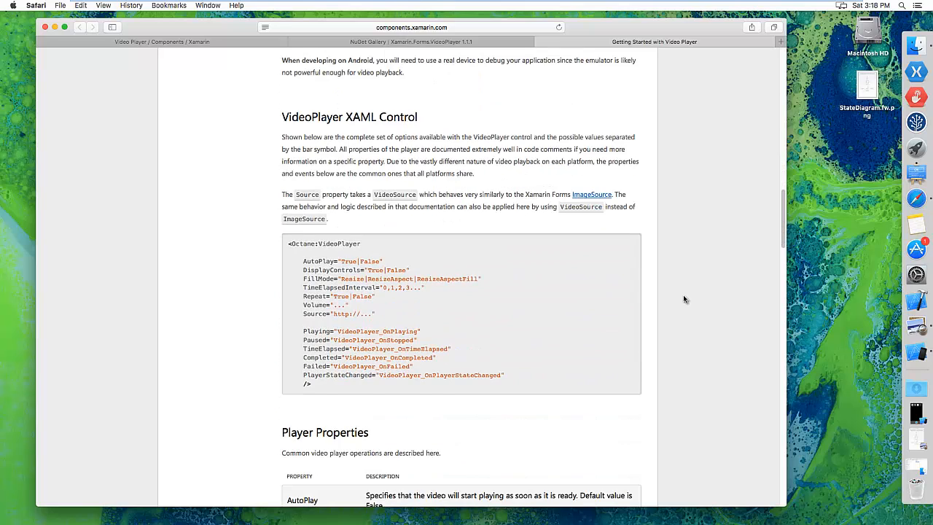
pyautogui.scroll(-3)
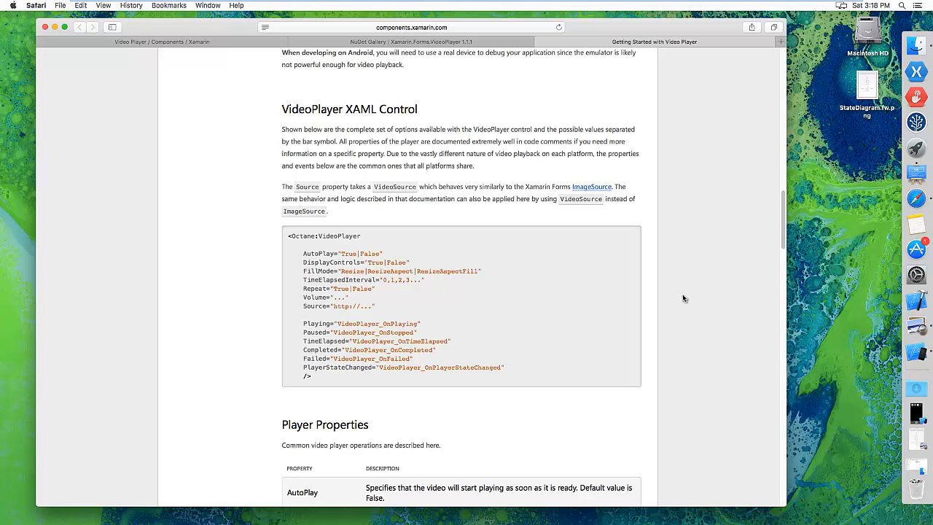
pyautogui.scroll(-3)
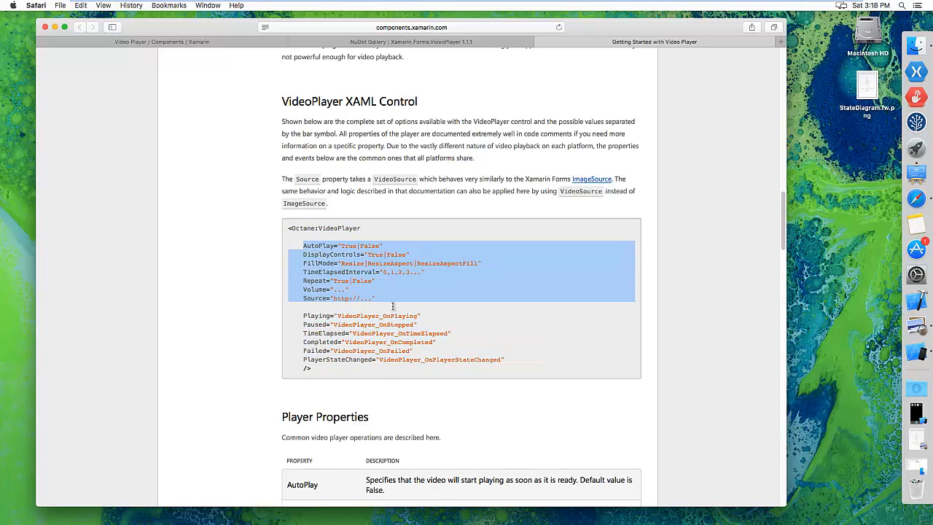
# - Highlight the event lines Playing through PlayerStateChanged in the sample
pyautogui.click(397, 315)
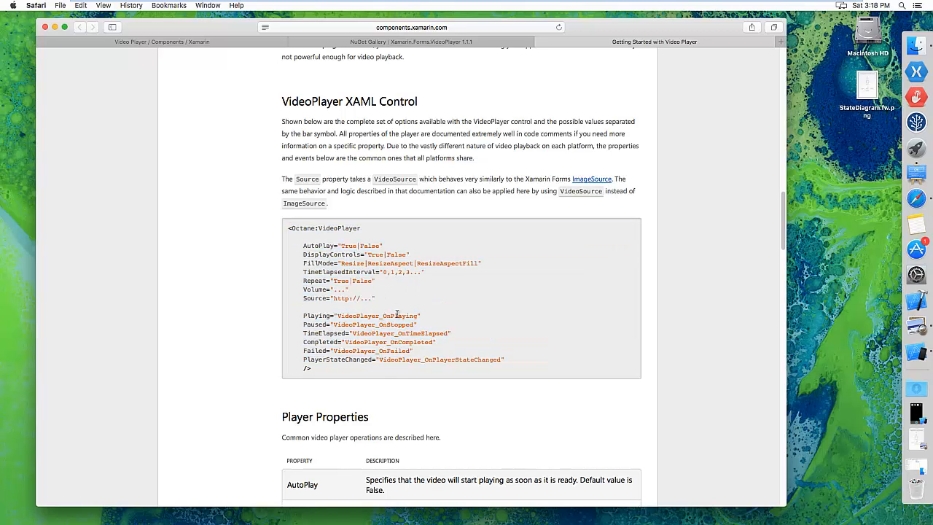
pyautogui.moveTo(303, 315); pyautogui.dragTo(518, 365)
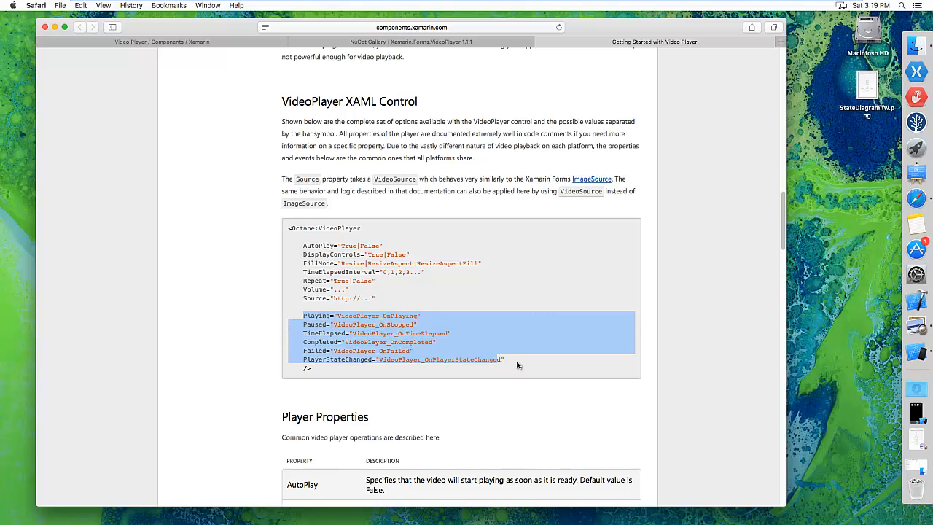
pyautogui.scroll(-3)
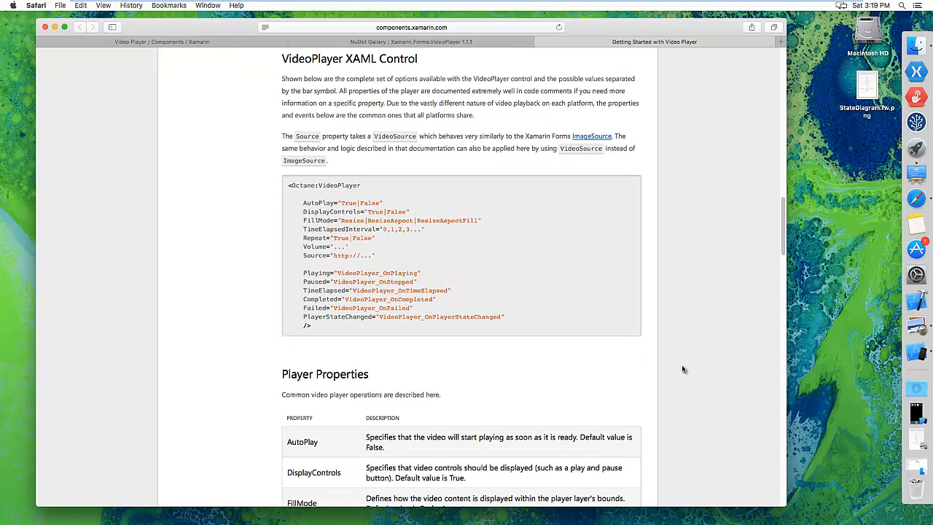
# - Read through the Player Properties table, selecting property names along the way
pyautogui.scroll(-3)
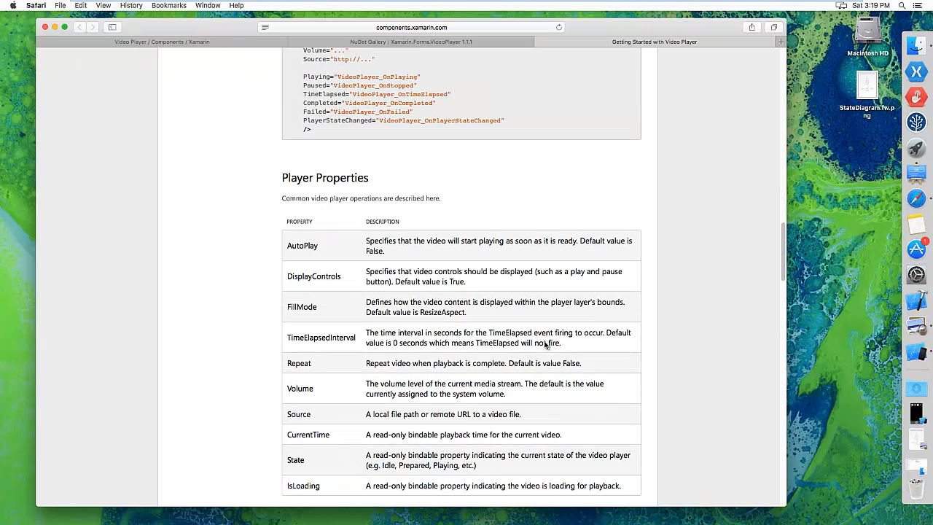
pyautogui.scroll(-3)
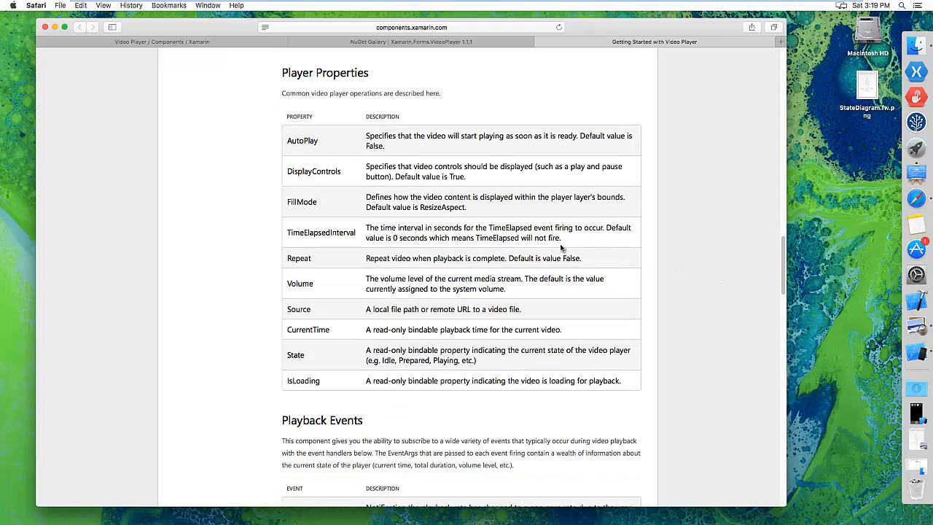
pyautogui.moveTo(356, 222)
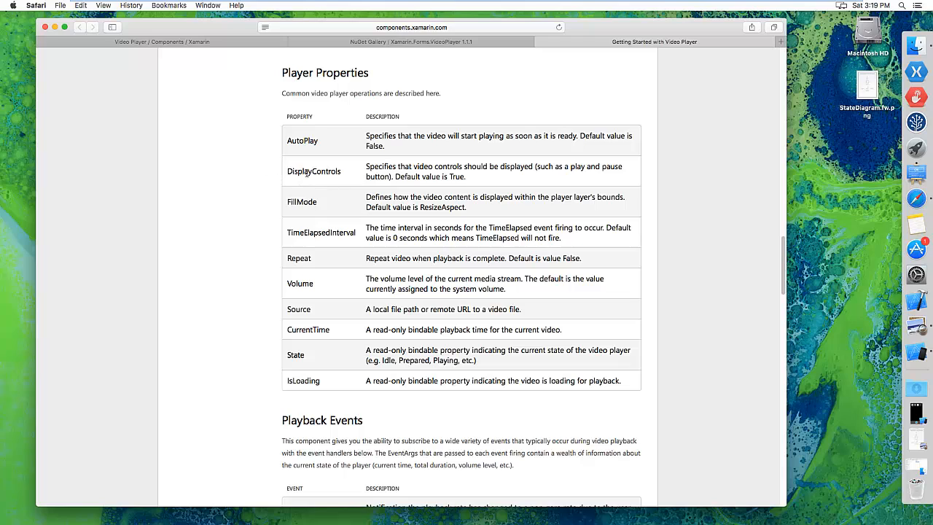
pyautogui.moveTo(314, 169)
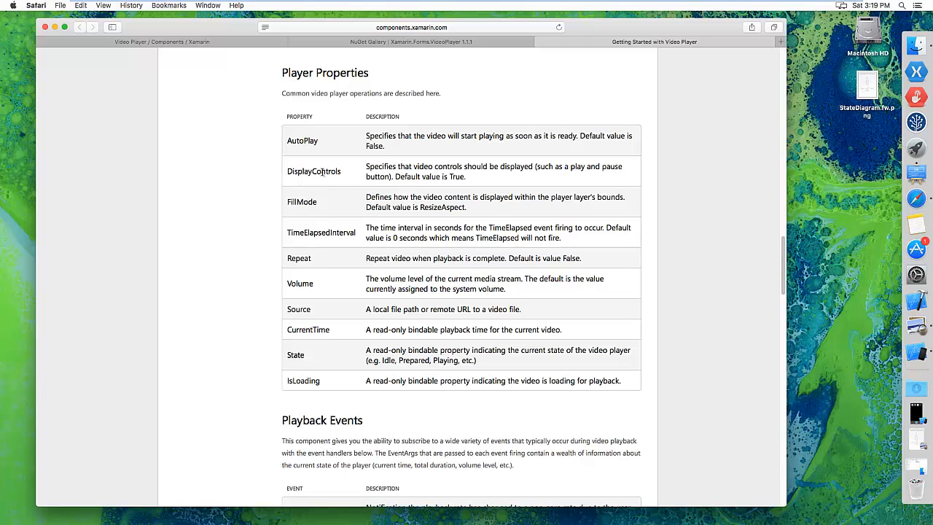
pyautogui.doubleClick(313, 171)
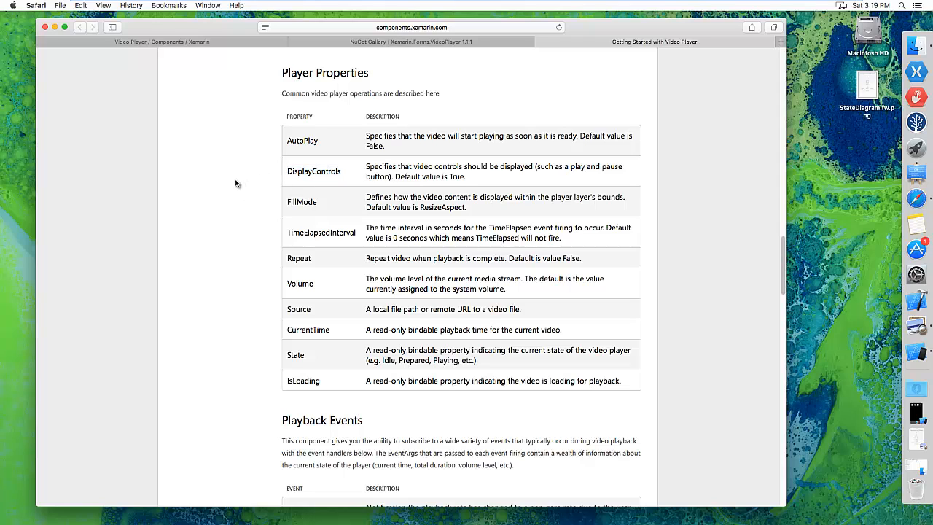
pyautogui.moveTo(277, 177)
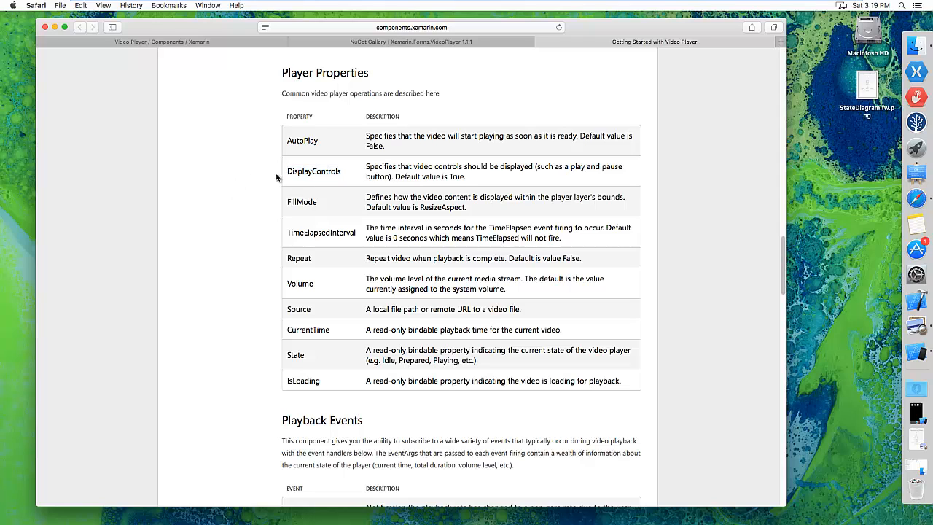
pyautogui.moveTo(228, 178)
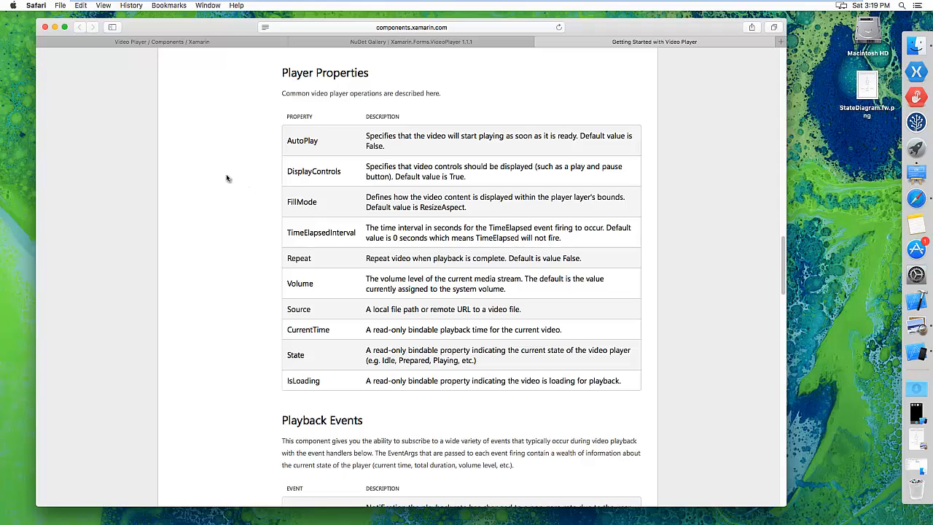
pyautogui.moveTo(239, 174)
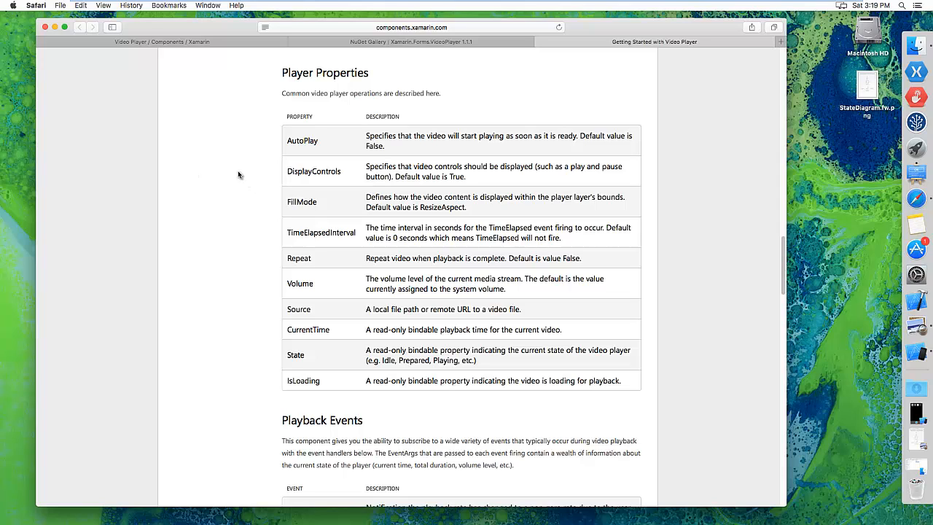
pyautogui.moveTo(222, 177)
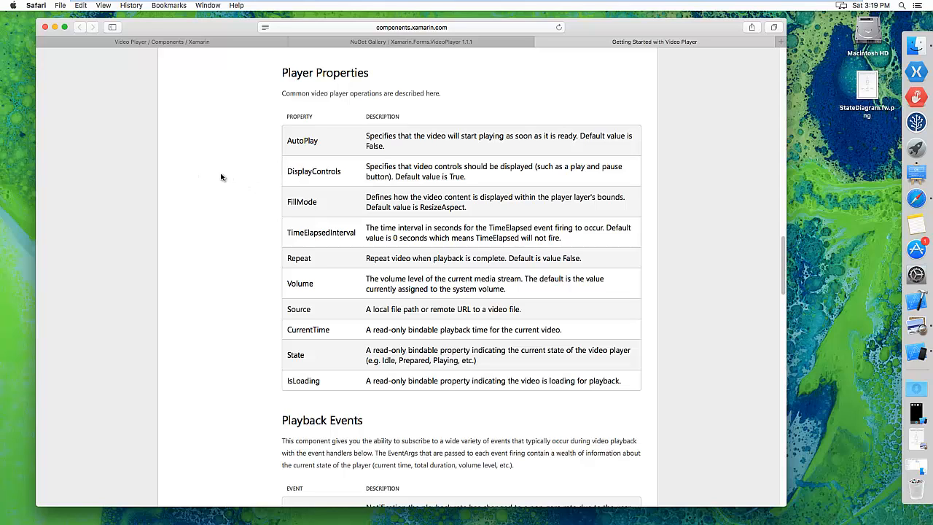
pyautogui.moveTo(247, 214)
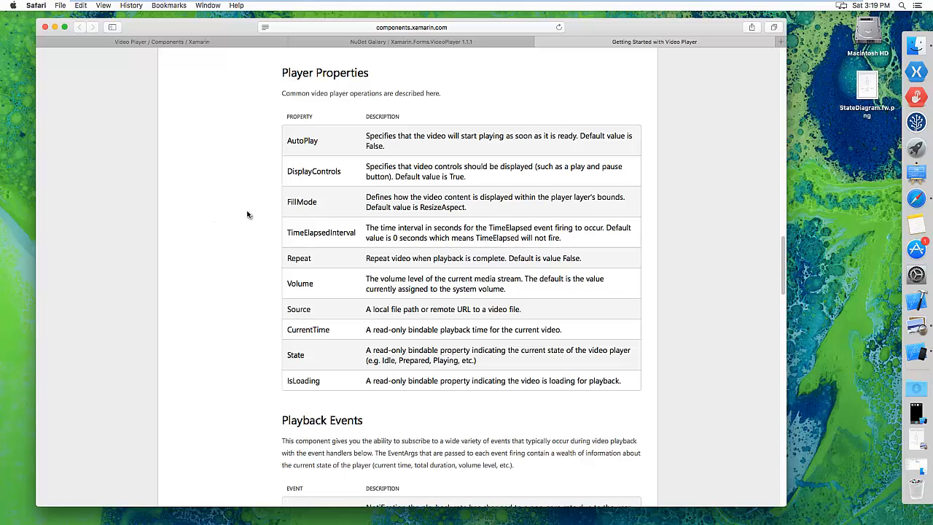
pyautogui.moveTo(247, 190)
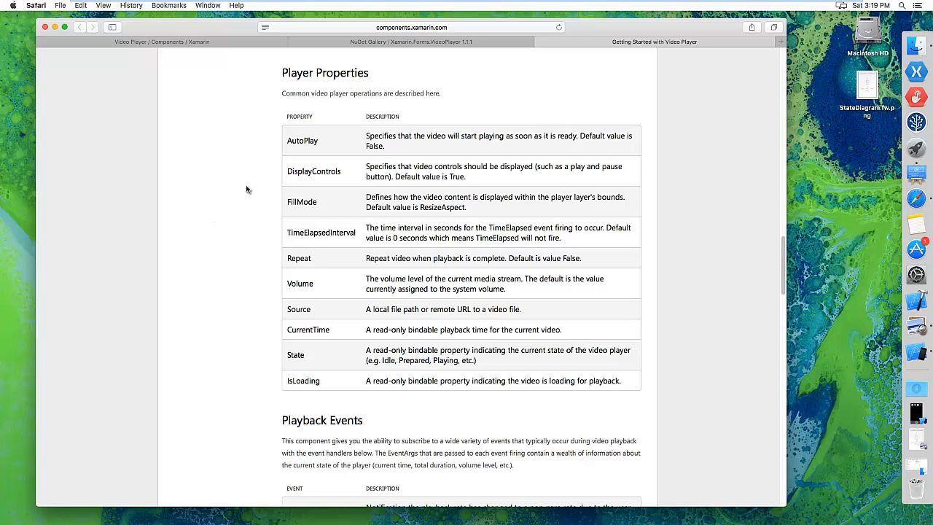
pyautogui.moveTo(229, 169)
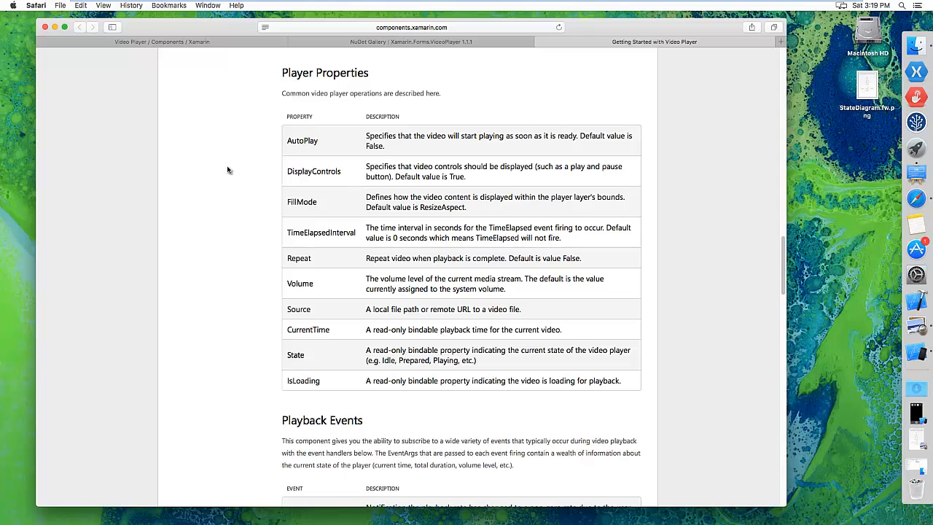
pyautogui.moveTo(297, 205)
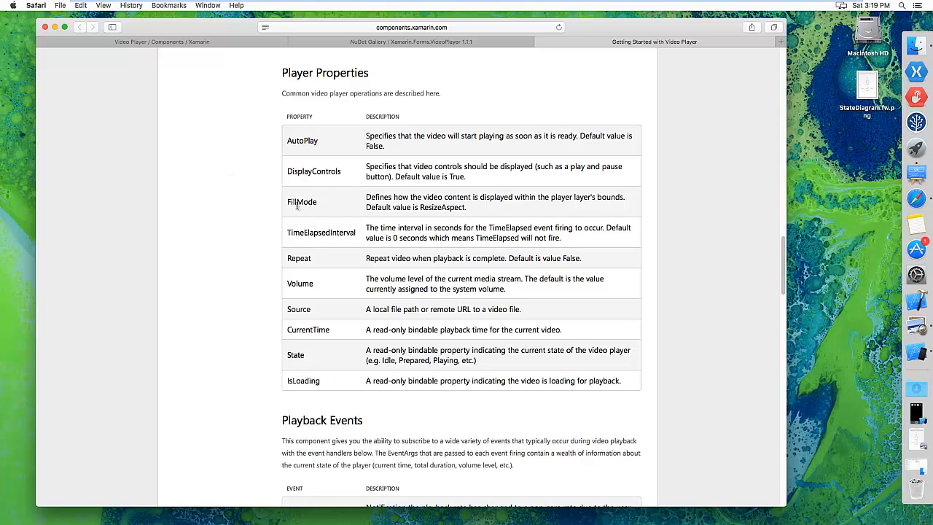
pyautogui.moveTo(230, 224)
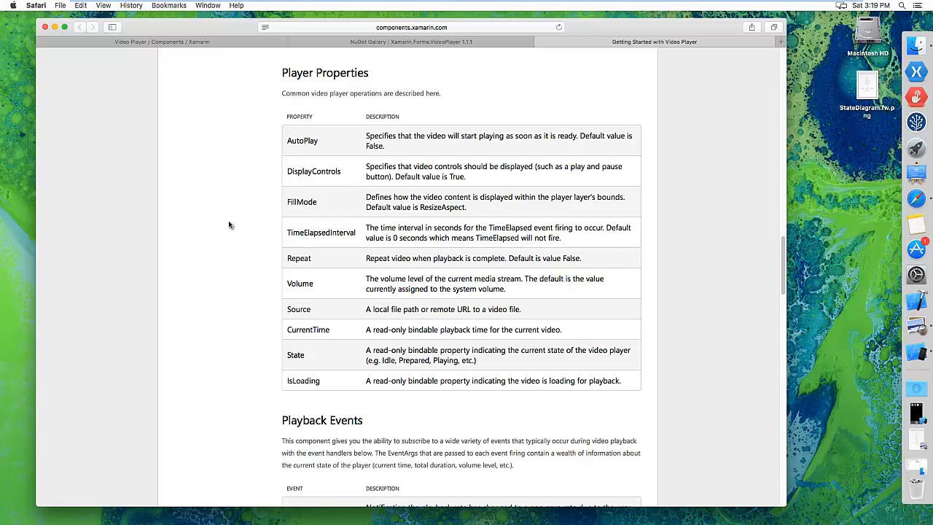
pyautogui.moveTo(324, 236)
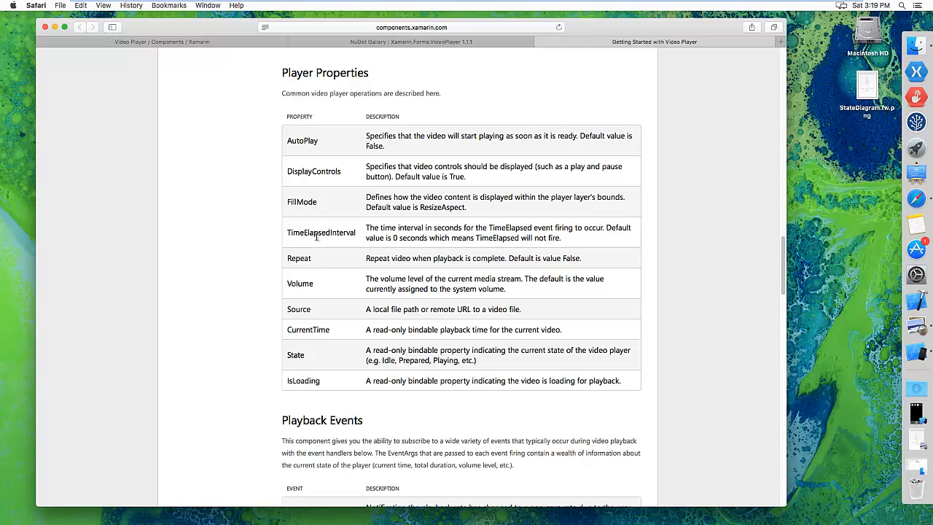
pyautogui.moveTo(256, 226)
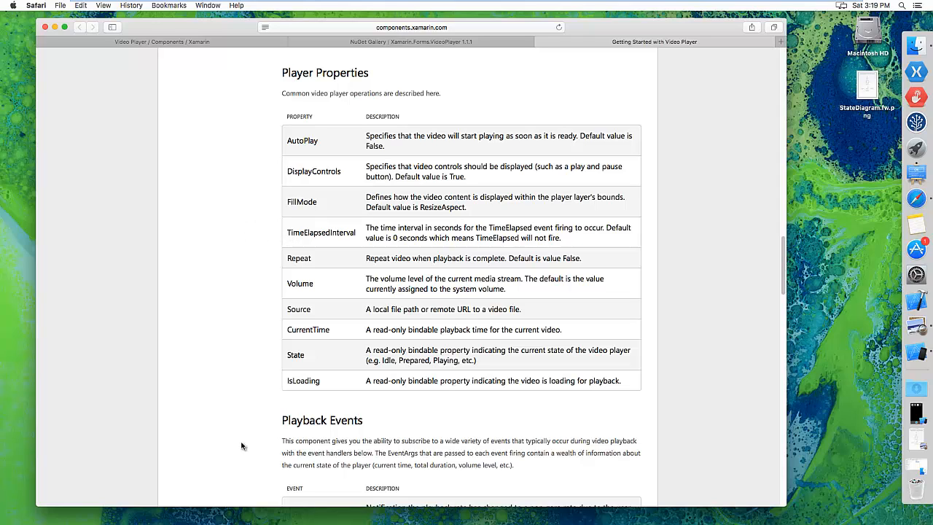
pyautogui.moveTo(261, 263)
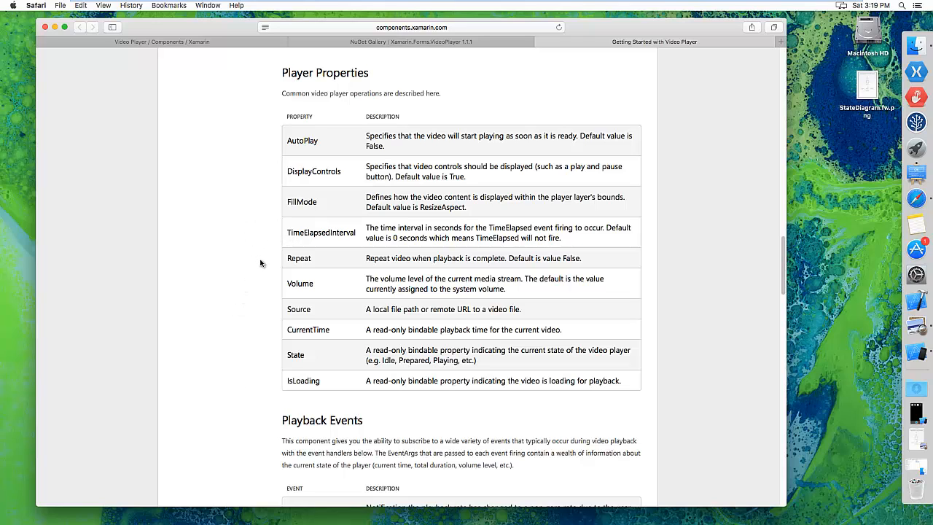
pyautogui.moveTo(295, 258)
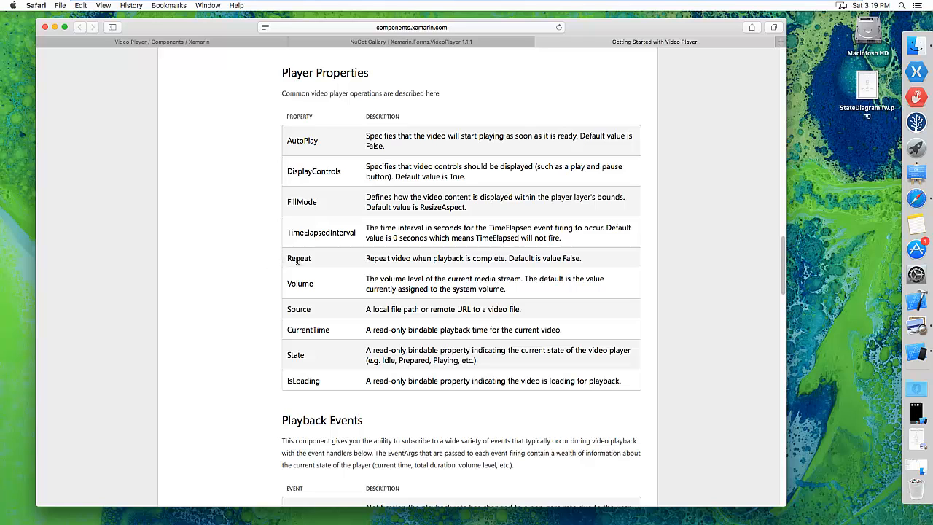
pyautogui.moveTo(316, 260)
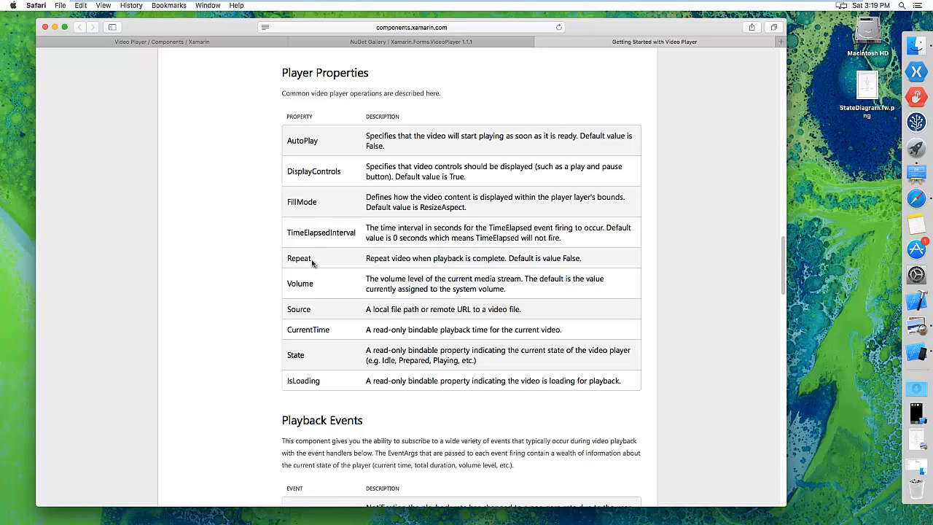
pyautogui.moveTo(262, 284)
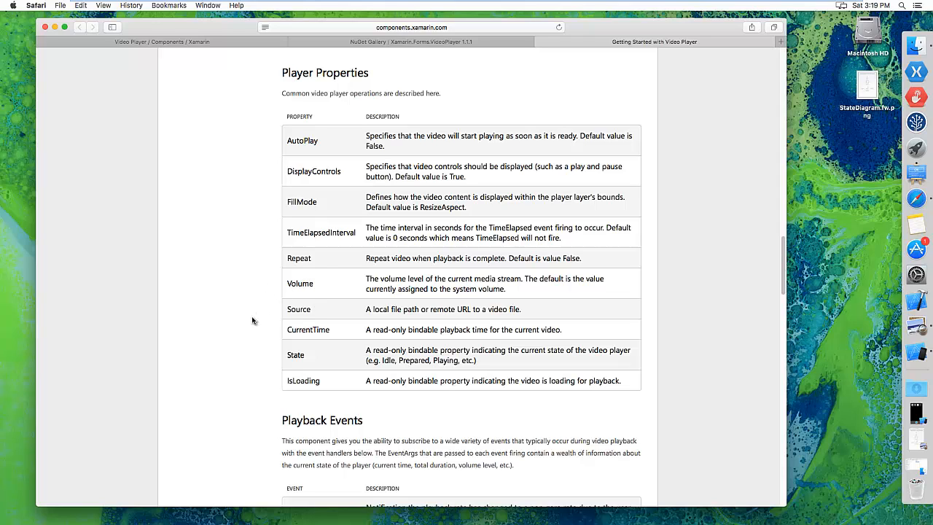
pyautogui.moveTo(240, 296)
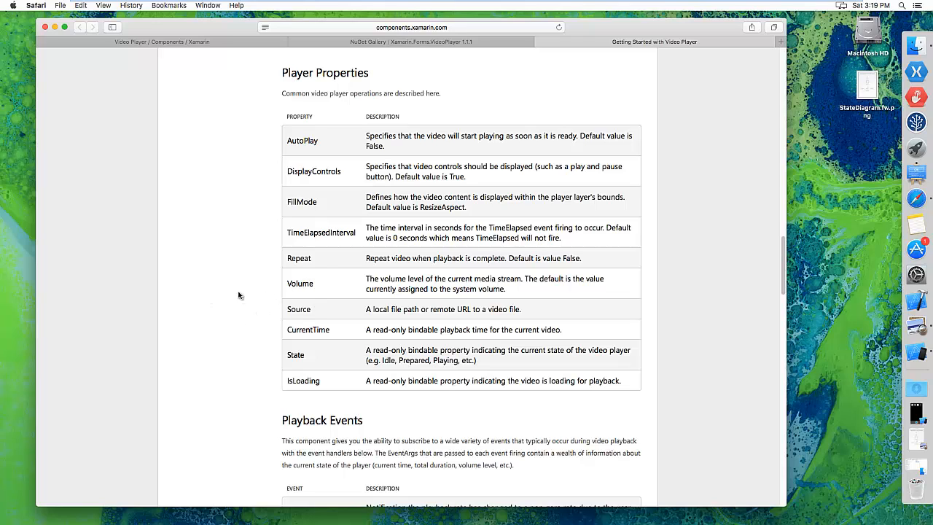
pyautogui.moveTo(243, 285)
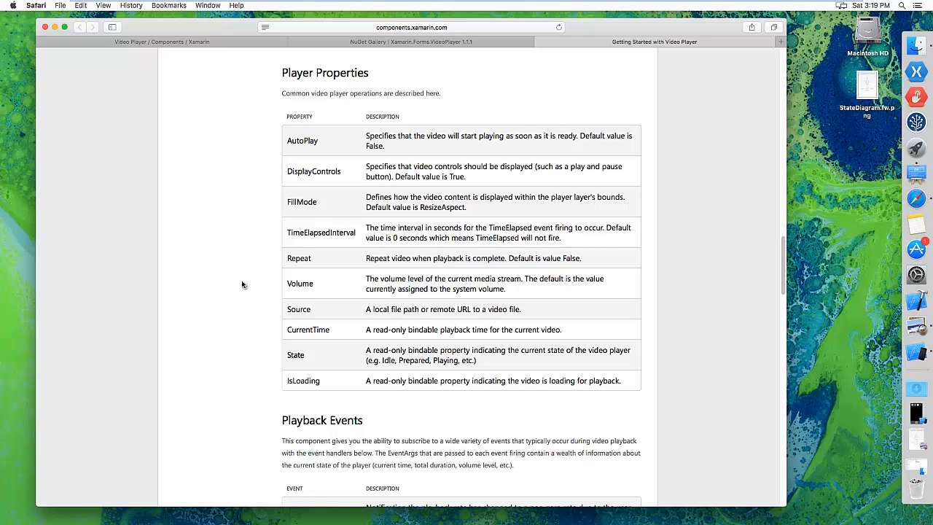
pyautogui.moveTo(231, 292)
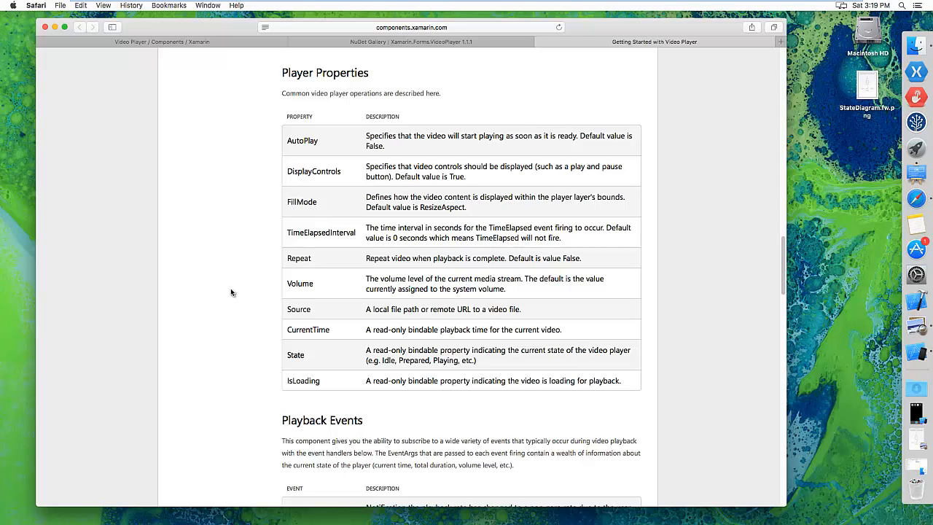
pyautogui.moveTo(265, 284)
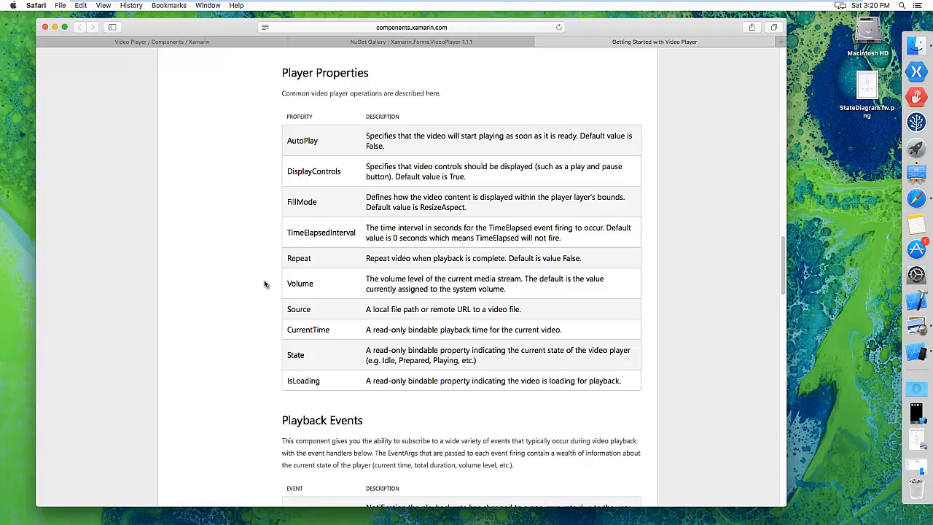
pyautogui.moveTo(248, 314)
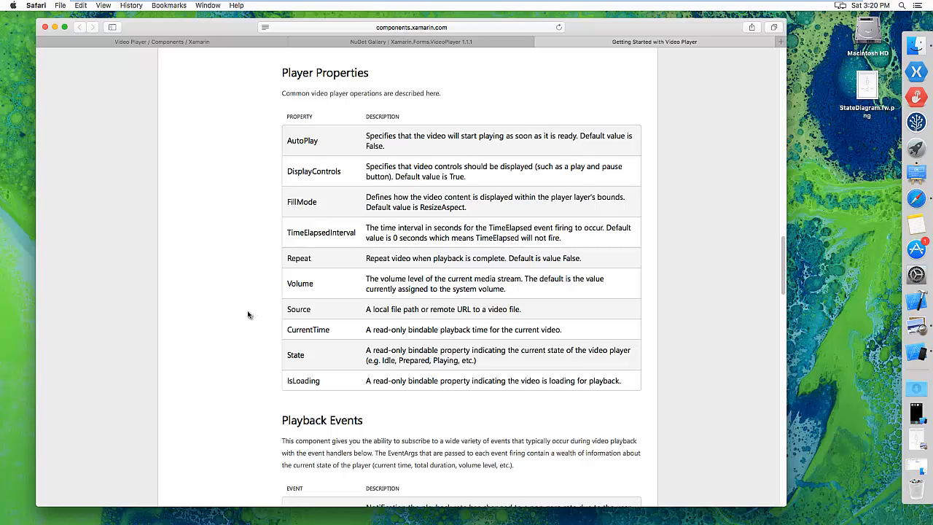
pyautogui.scroll(-3)
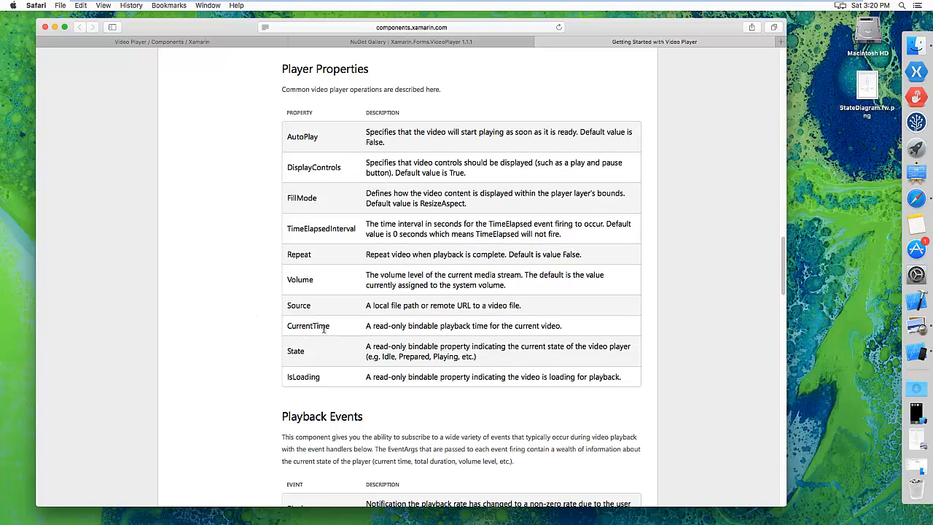
pyautogui.moveTo(246, 392)
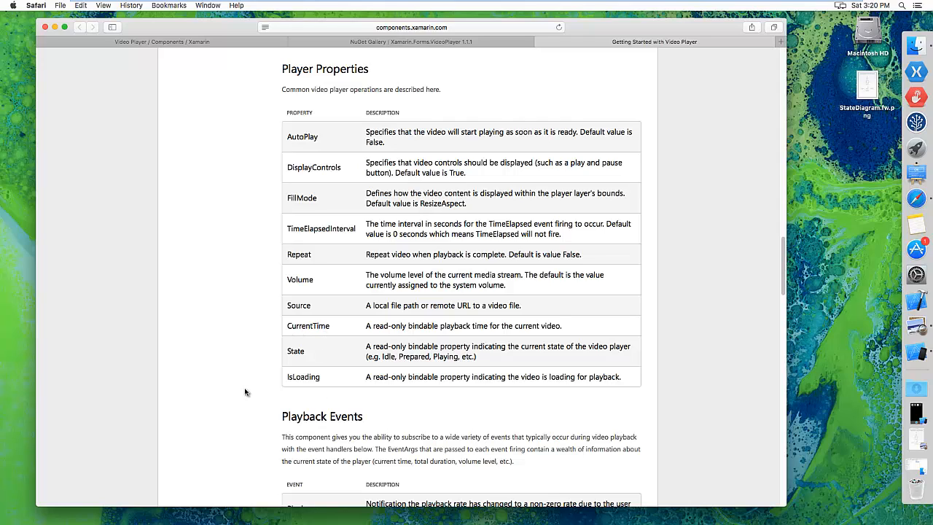
pyautogui.moveTo(250, 386)
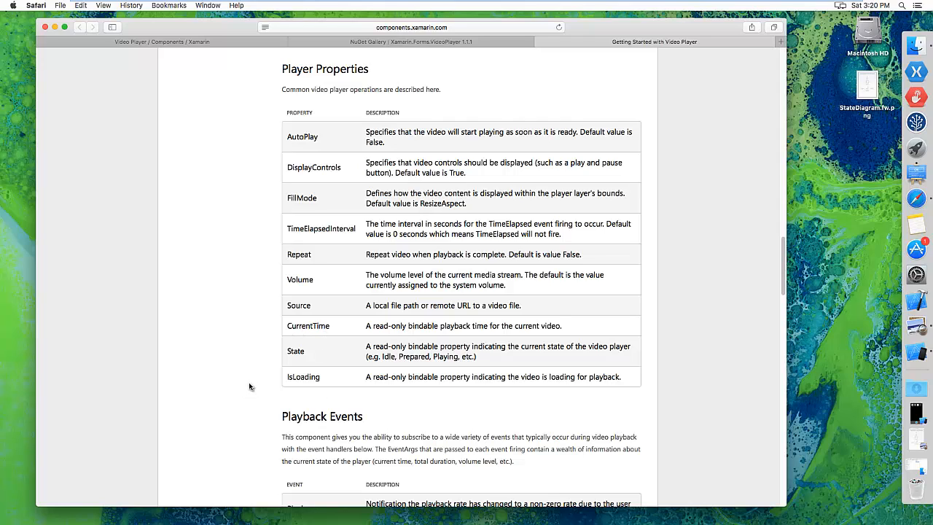
pyautogui.doubleClick(295, 350)
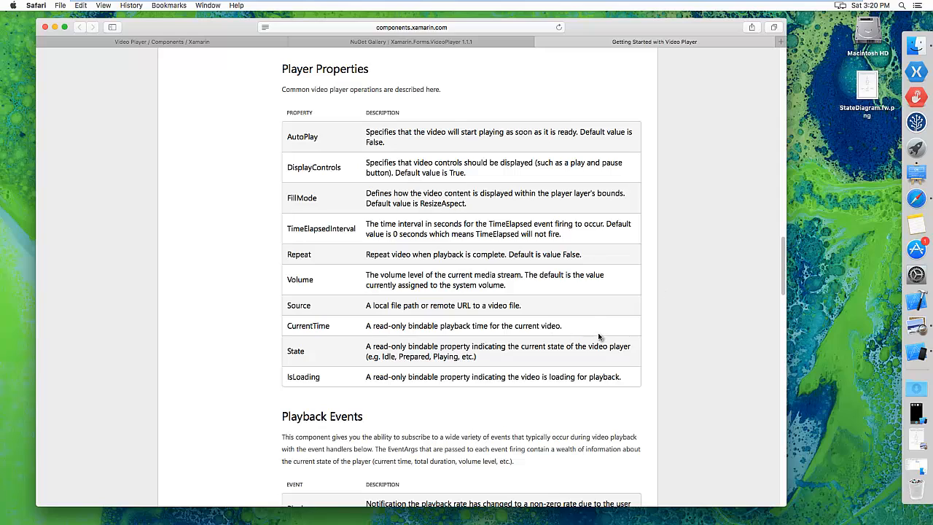
pyautogui.moveTo(795, 207)
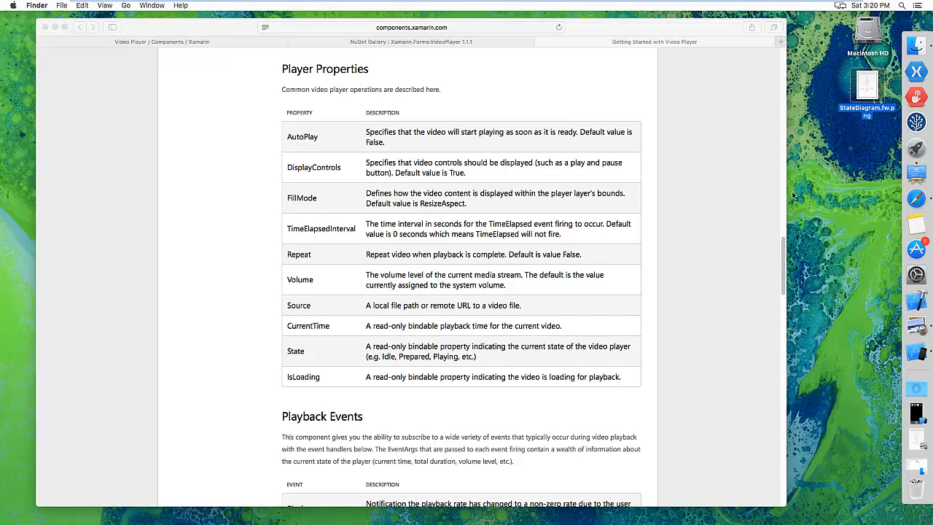
# - Open StateDiagram.fw.png in Preview showing the VideoPlayer playback states
pyautogui.doubleClick(866, 87)
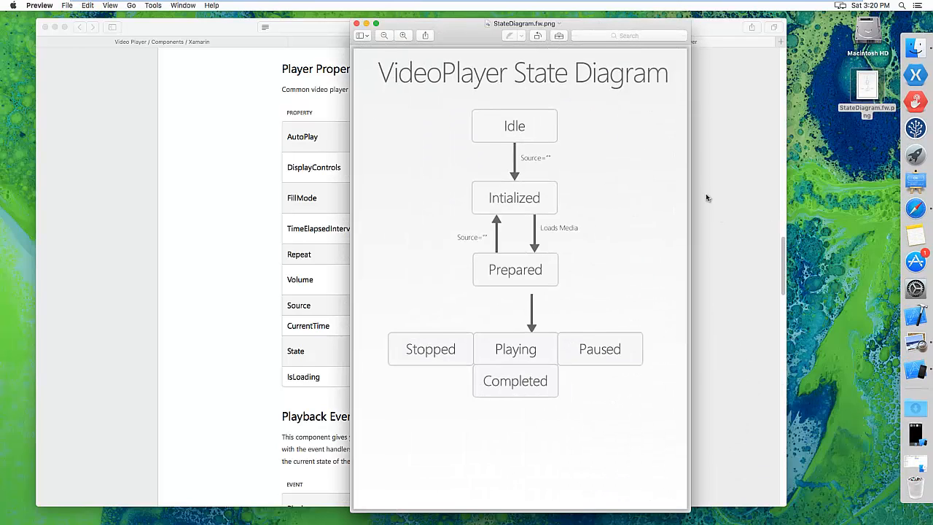
pyautogui.moveTo(581, 166)
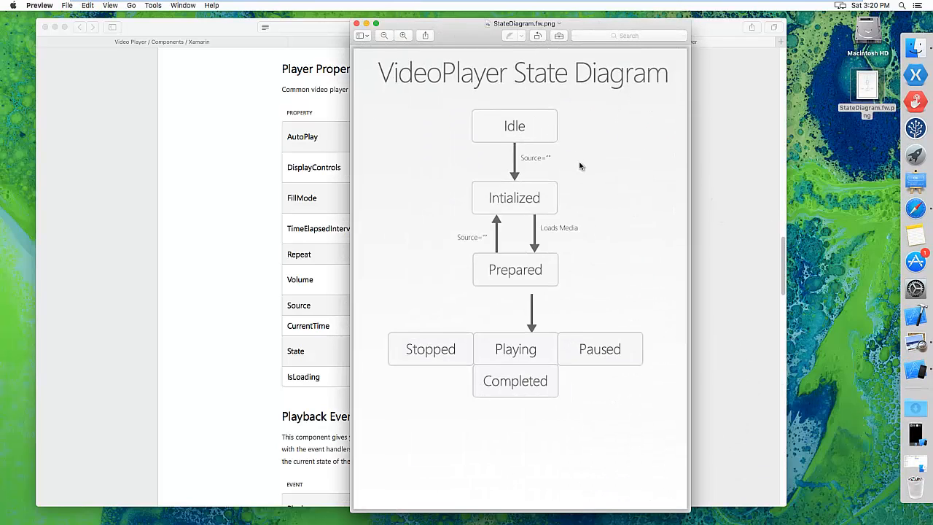
pyautogui.moveTo(555, 163)
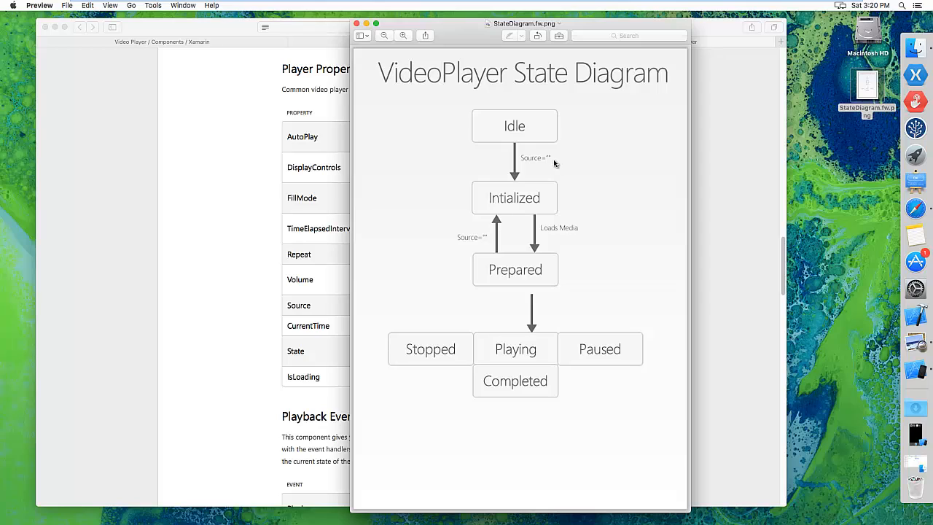
pyautogui.moveTo(527, 129)
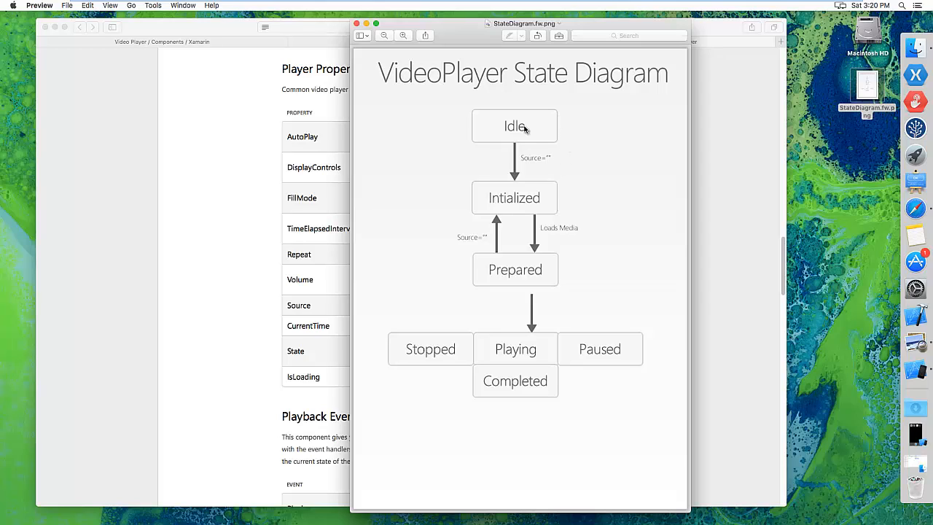
pyautogui.moveTo(608, 205)
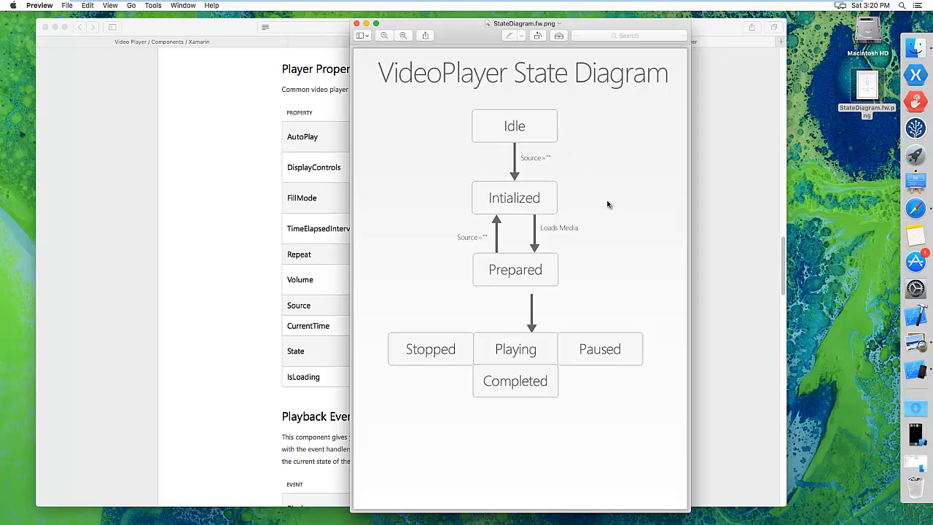
pyautogui.moveTo(643, 235)
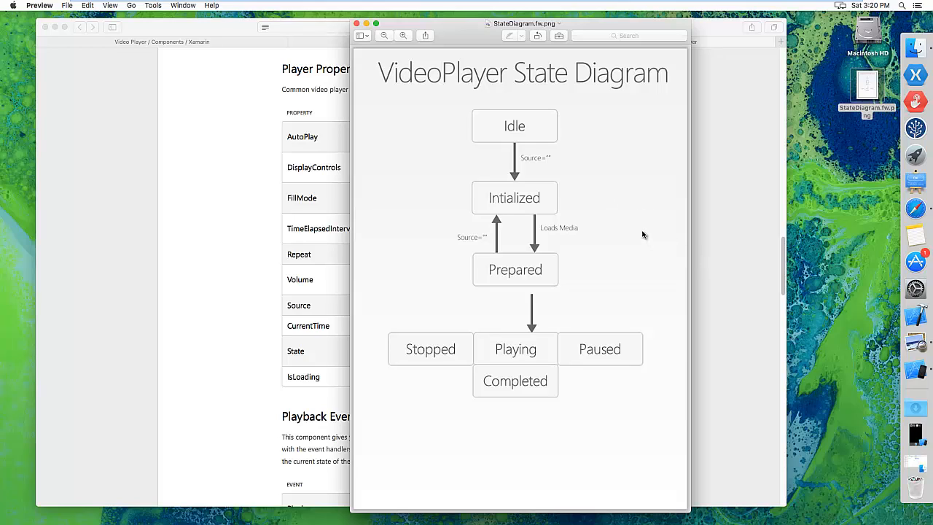
pyautogui.moveTo(580, 198)
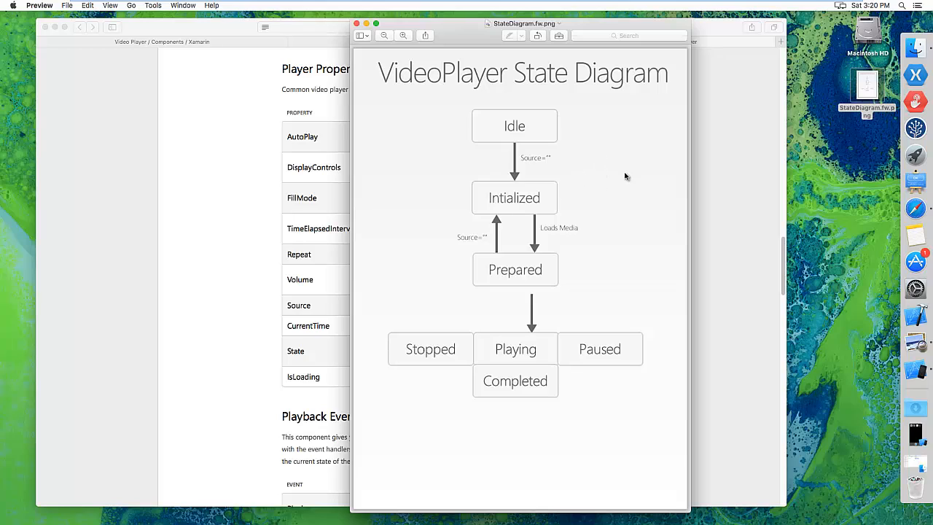
pyautogui.moveTo(623, 186)
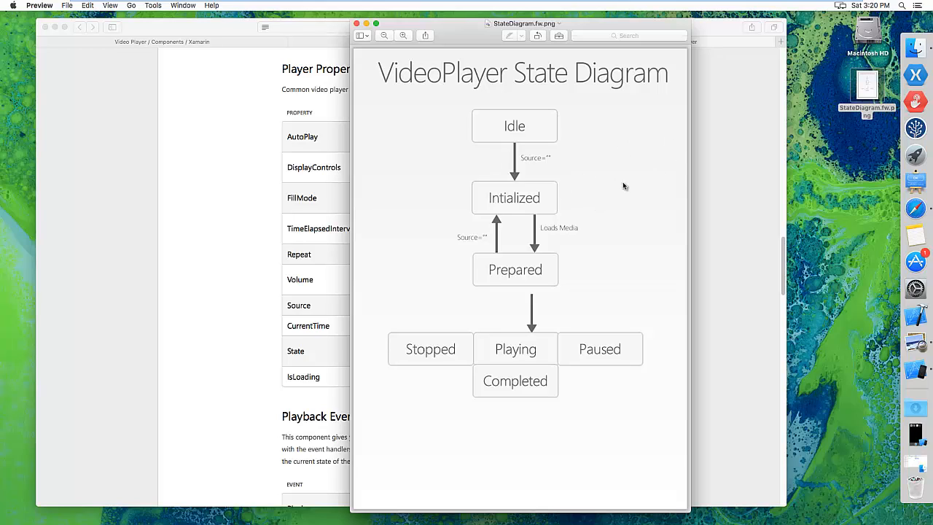
pyautogui.moveTo(651, 183)
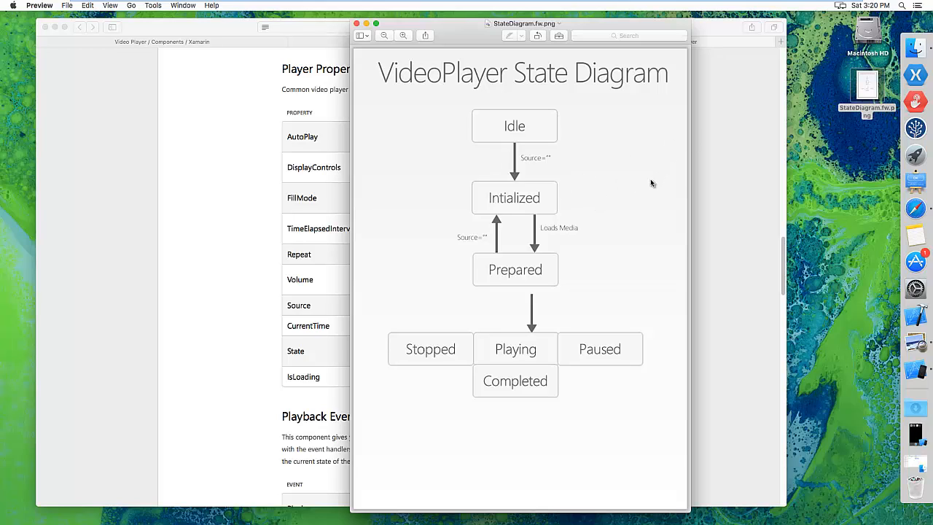
pyautogui.moveTo(601, 199)
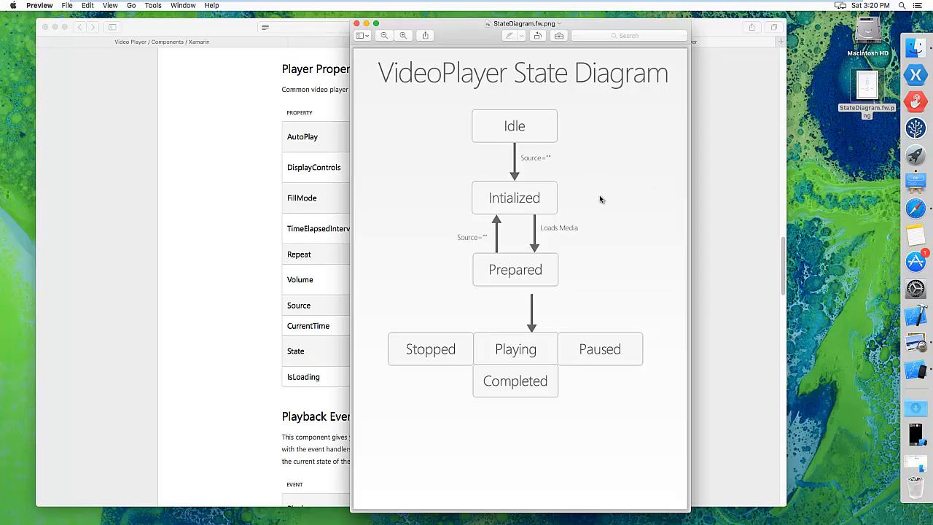
pyautogui.moveTo(569, 283)
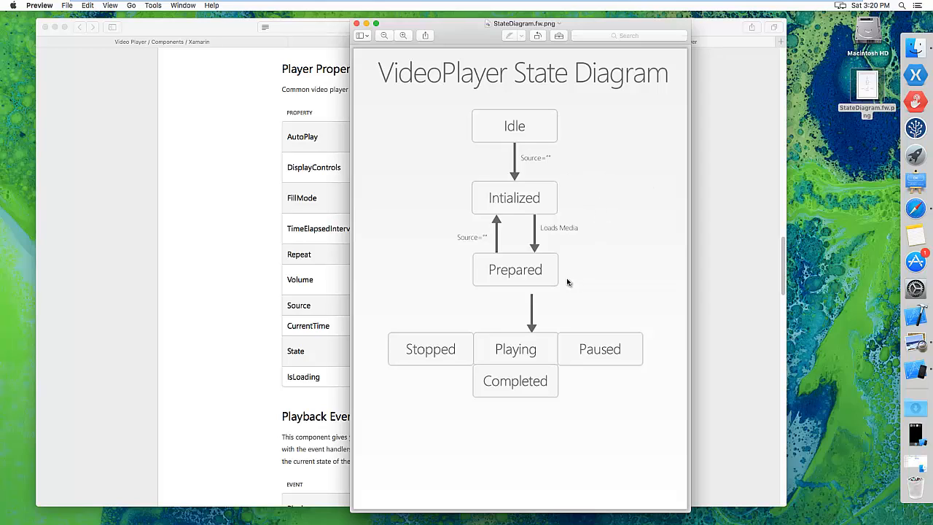
pyautogui.moveTo(588, 262)
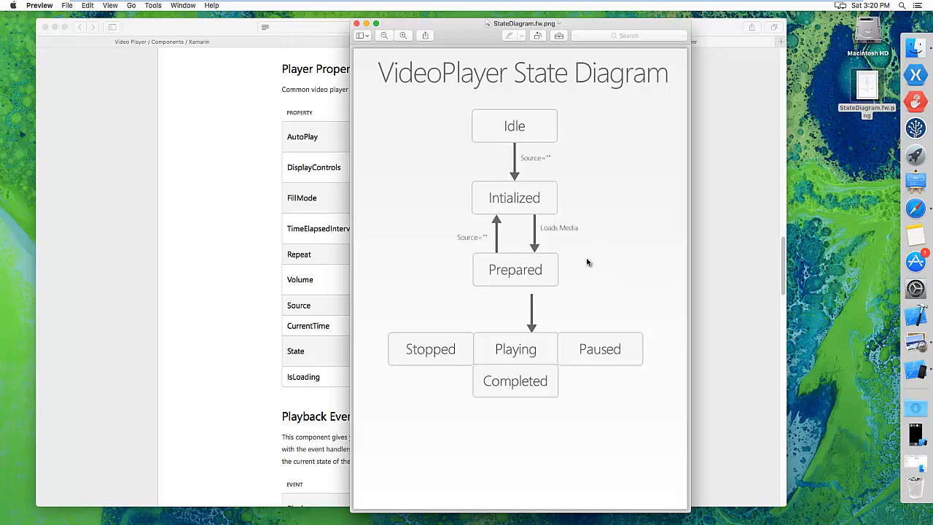
pyautogui.moveTo(612, 269)
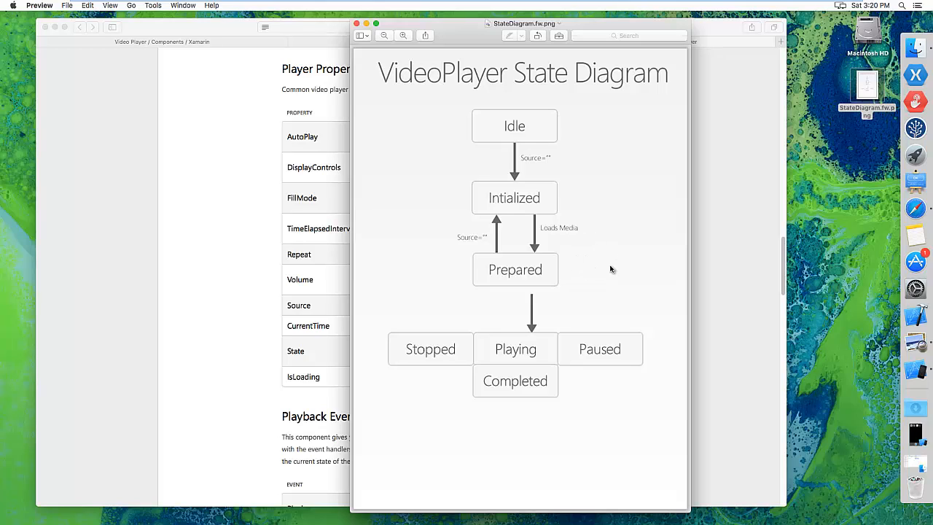
pyautogui.moveTo(557, 279)
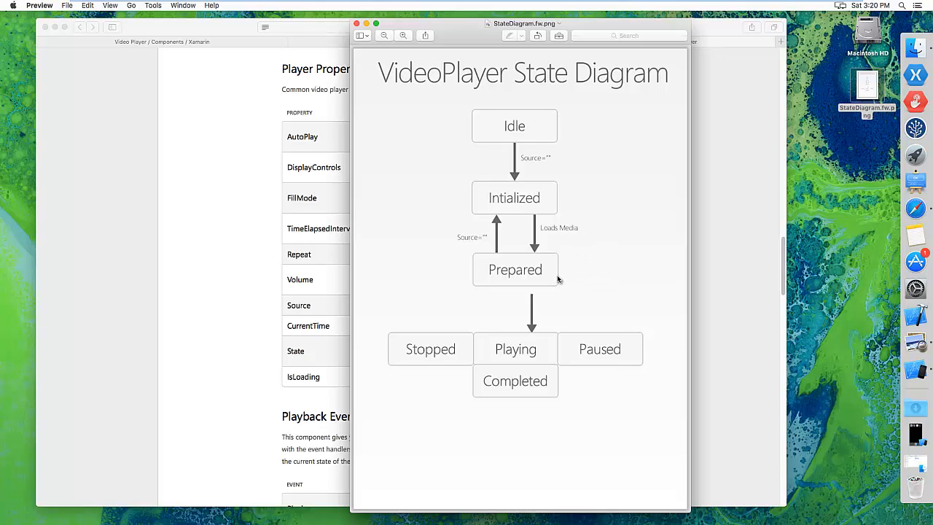
pyautogui.moveTo(510, 308)
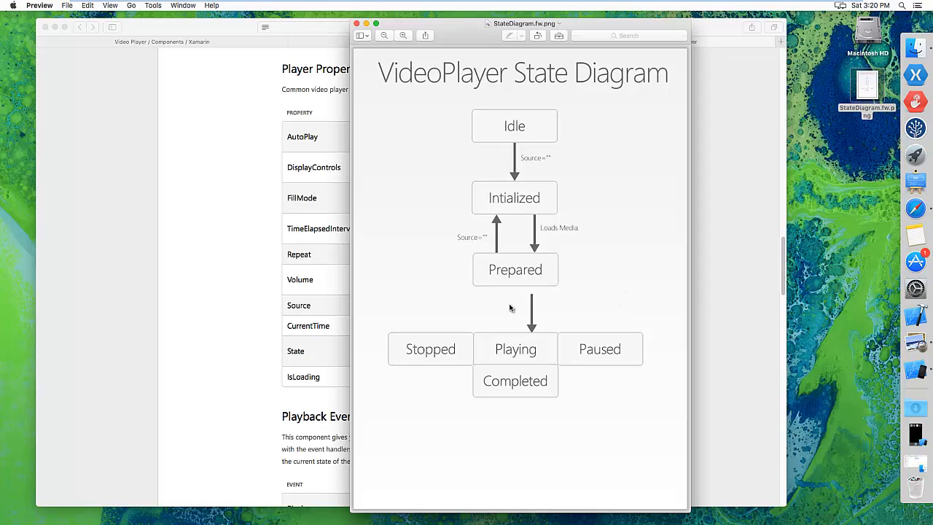
pyautogui.moveTo(461, 250)
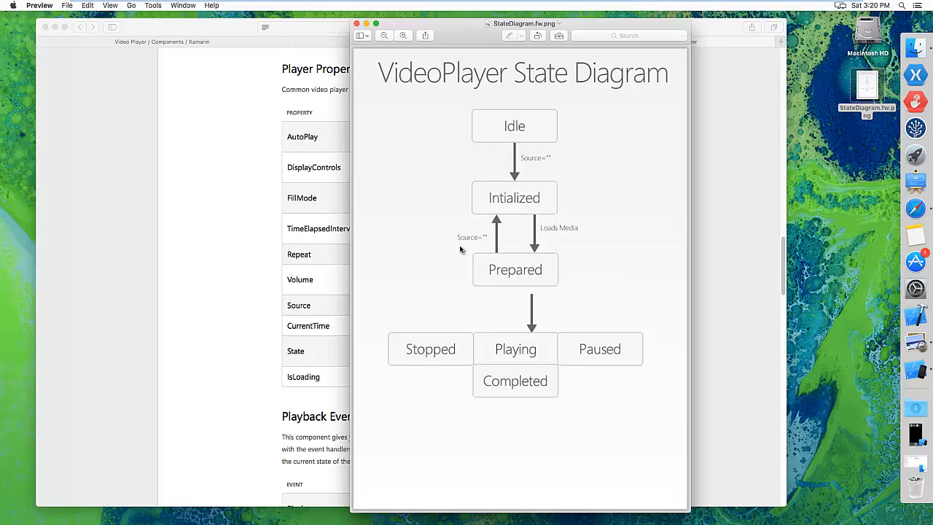
pyautogui.moveTo(578, 207)
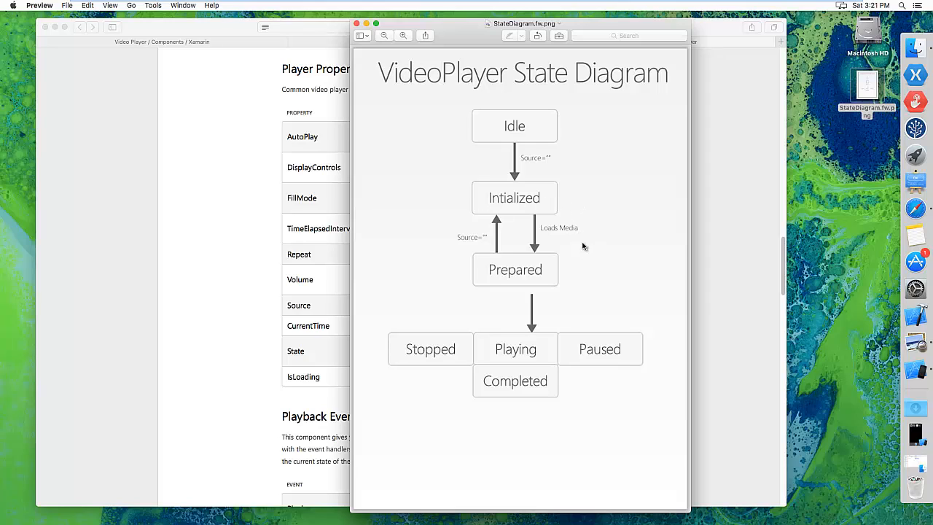
pyautogui.moveTo(578, 269)
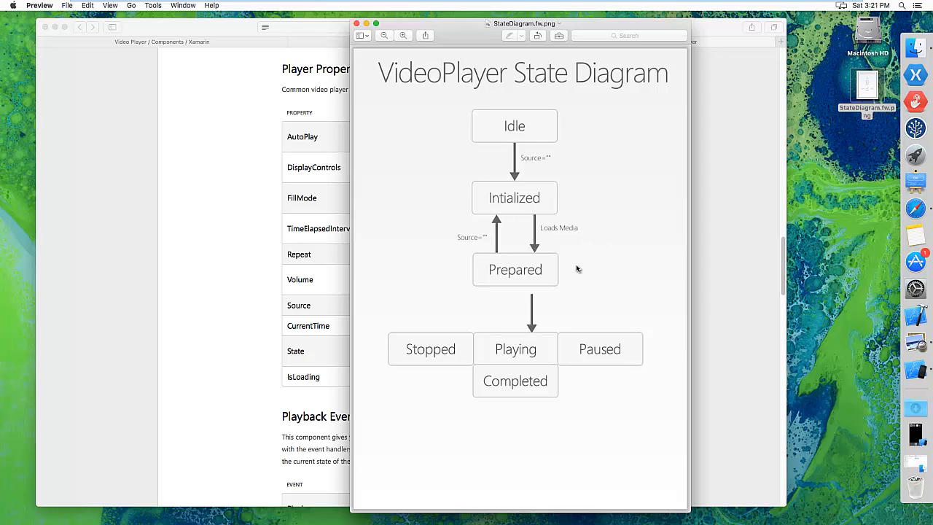
pyautogui.moveTo(588, 274)
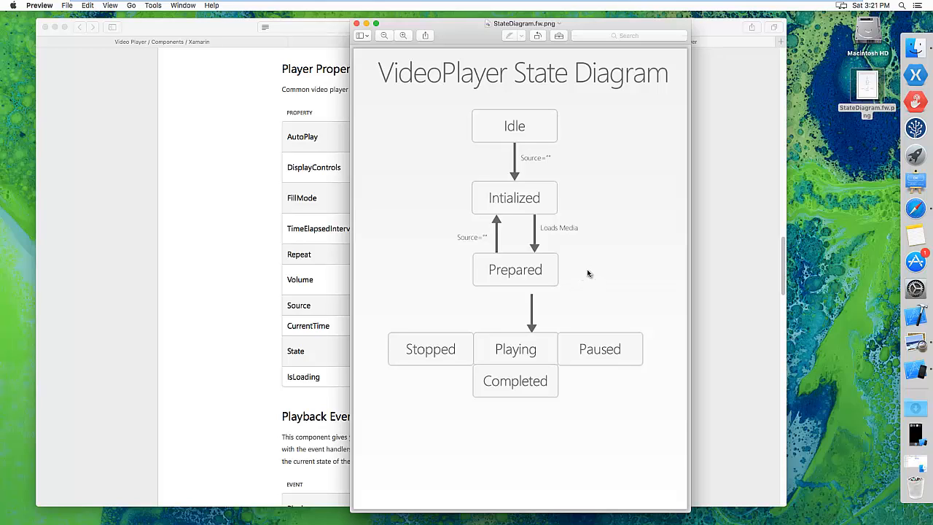
pyautogui.moveTo(594, 267)
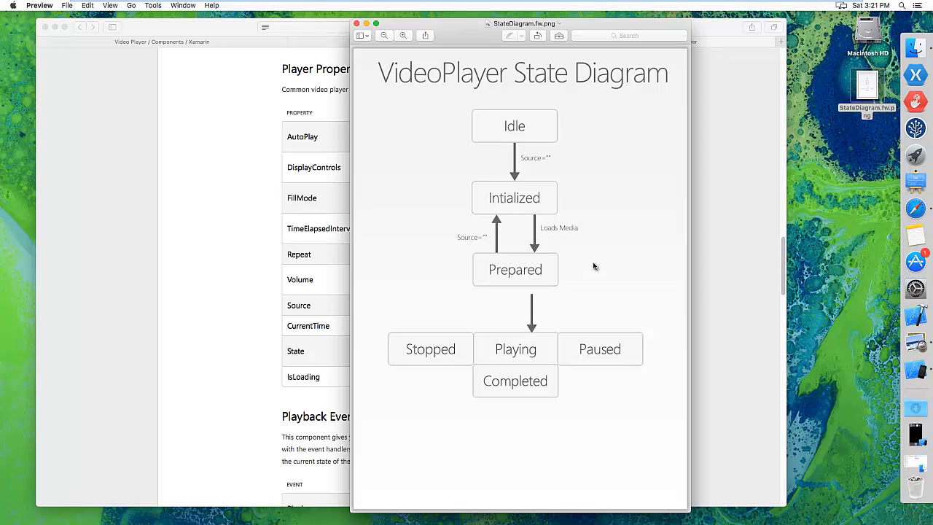
pyautogui.moveTo(589, 165)
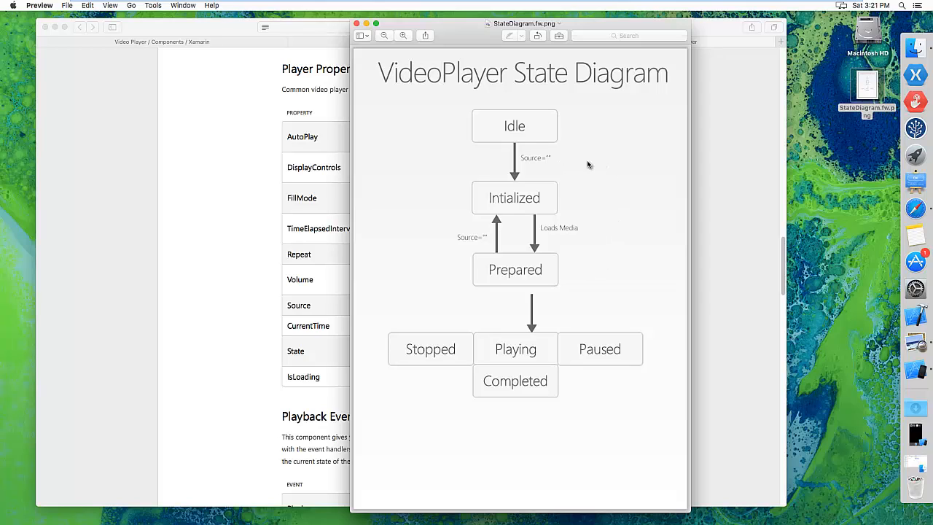
pyautogui.moveTo(591, 165)
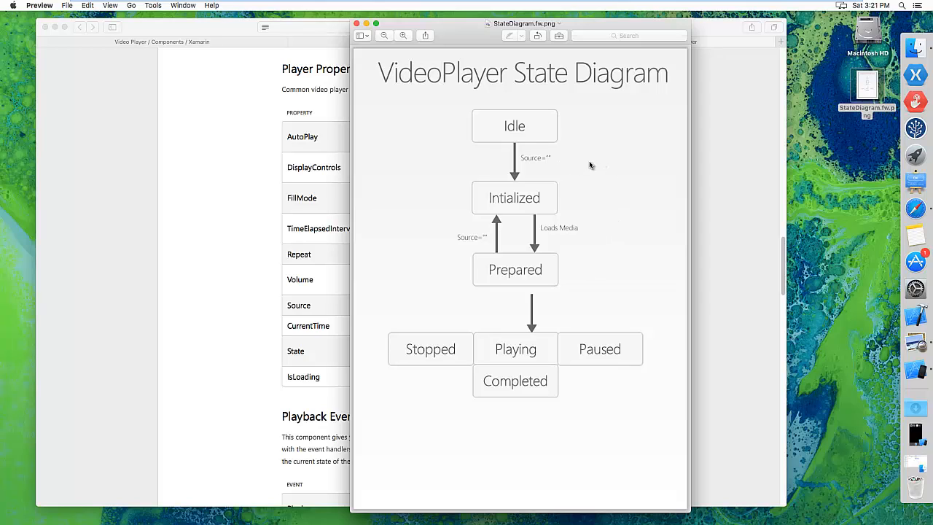
pyautogui.moveTo(570, 169)
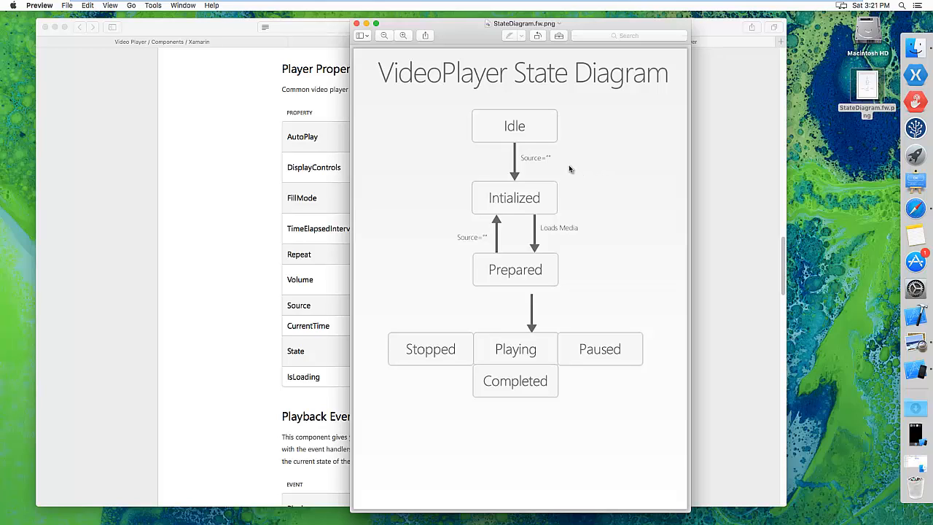
pyautogui.moveTo(553, 167)
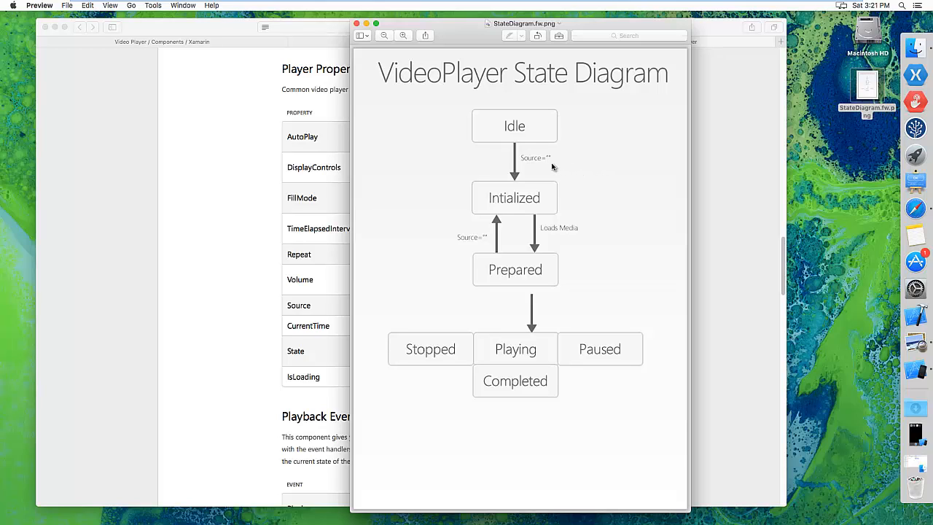
pyautogui.moveTo(585, 182)
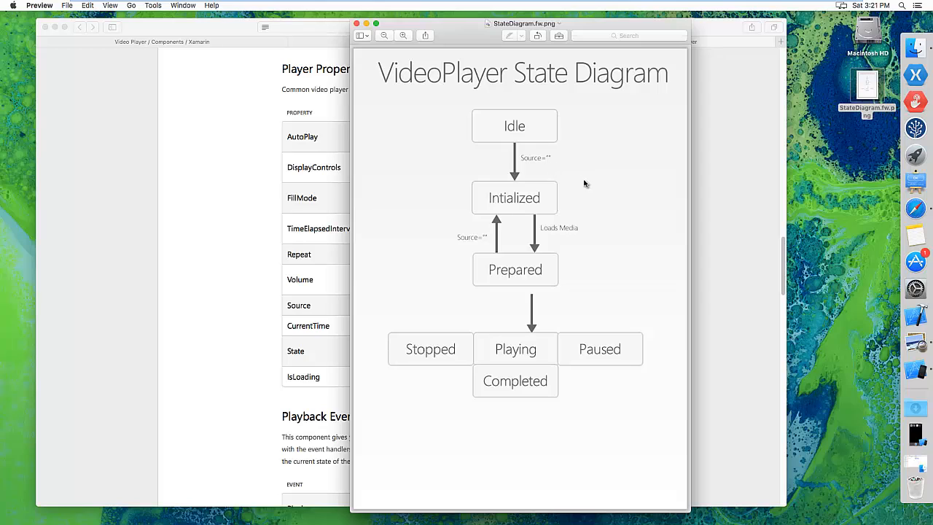
pyautogui.moveTo(616, 235)
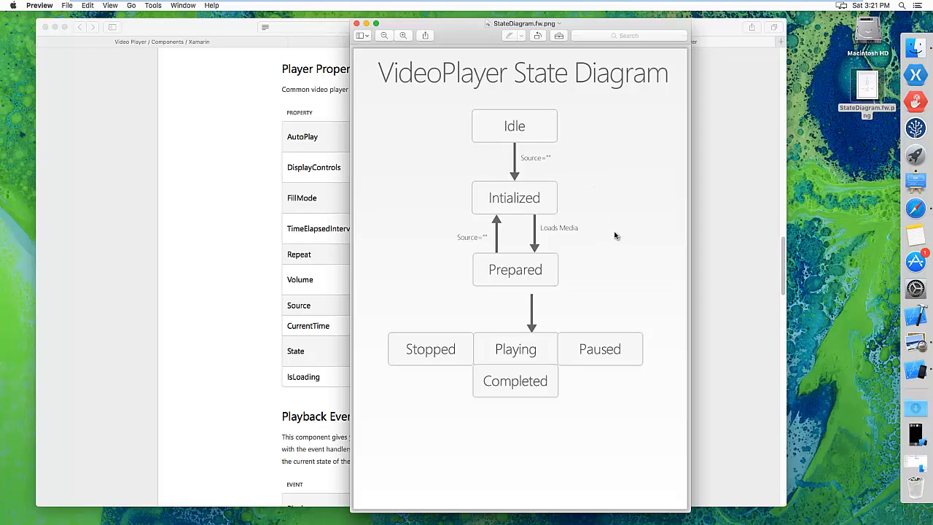
pyautogui.moveTo(635, 196)
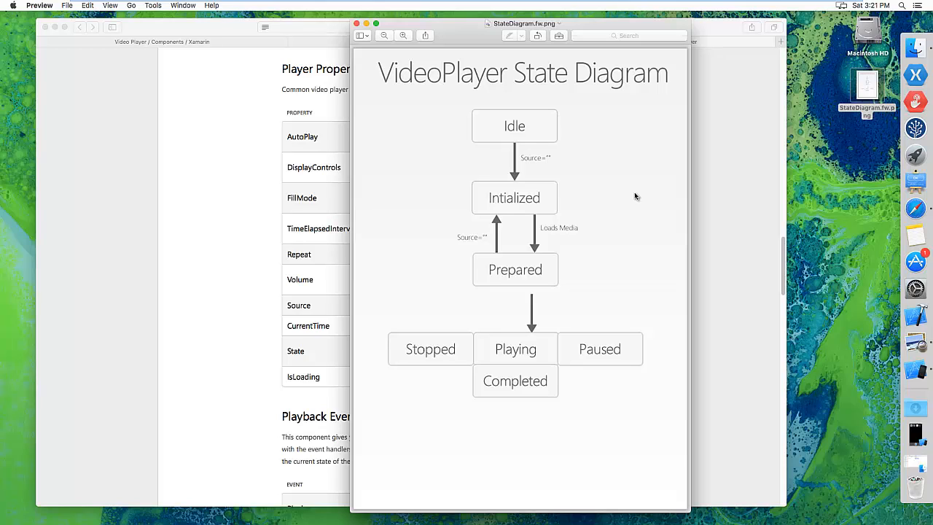
pyautogui.moveTo(615, 174)
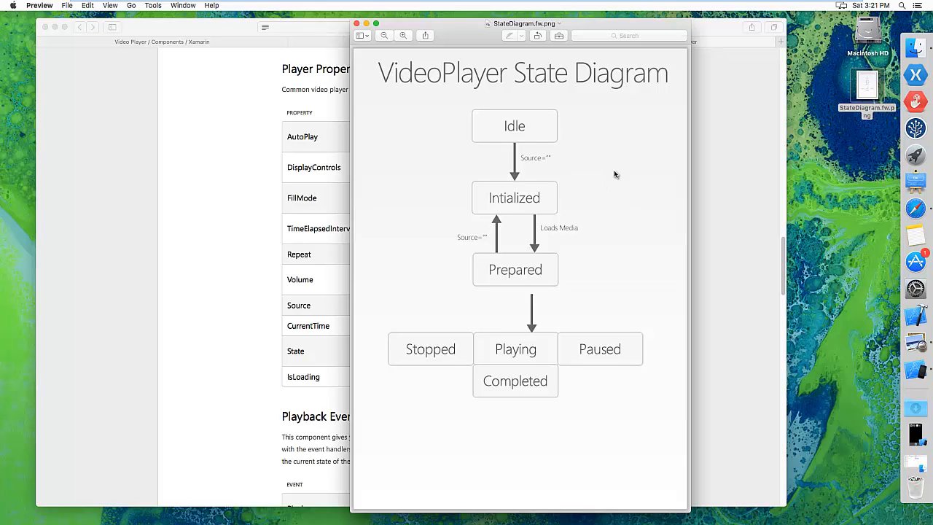
pyautogui.moveTo(577, 199)
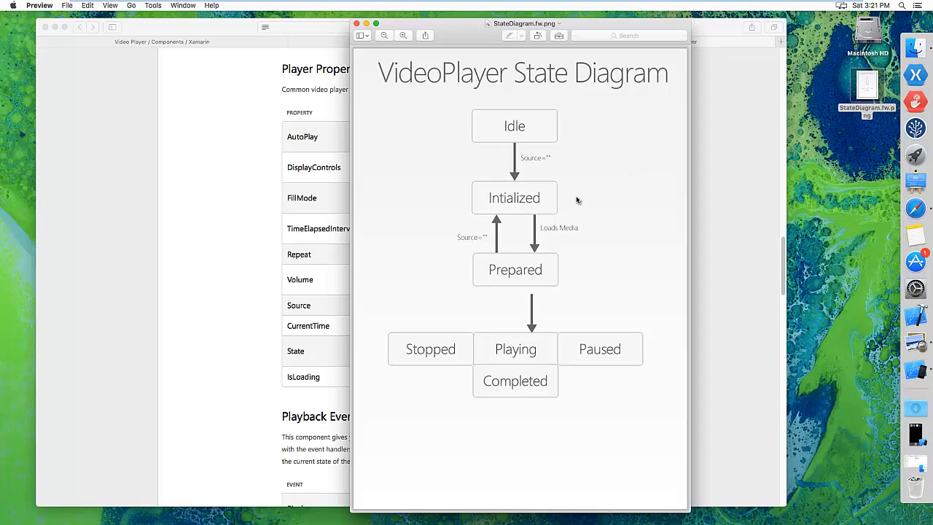
pyautogui.moveTo(594, 177)
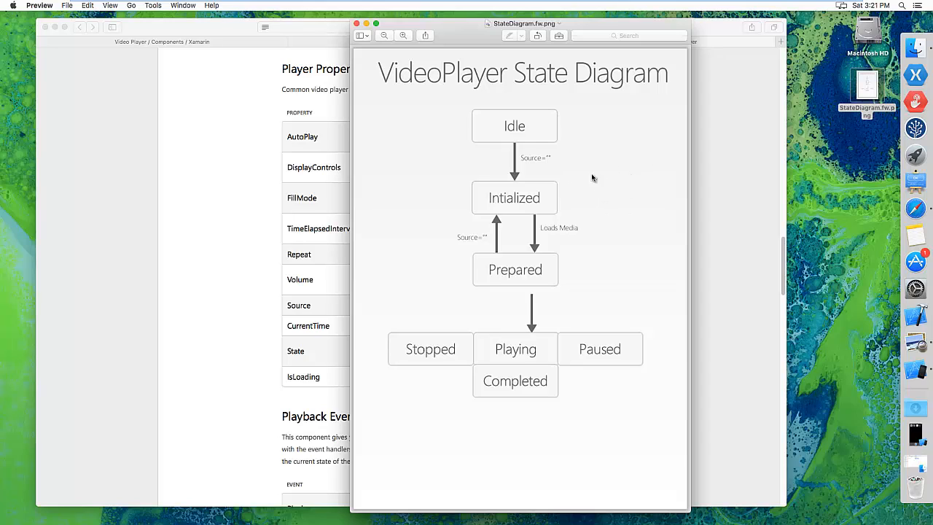
pyautogui.moveTo(605, 182)
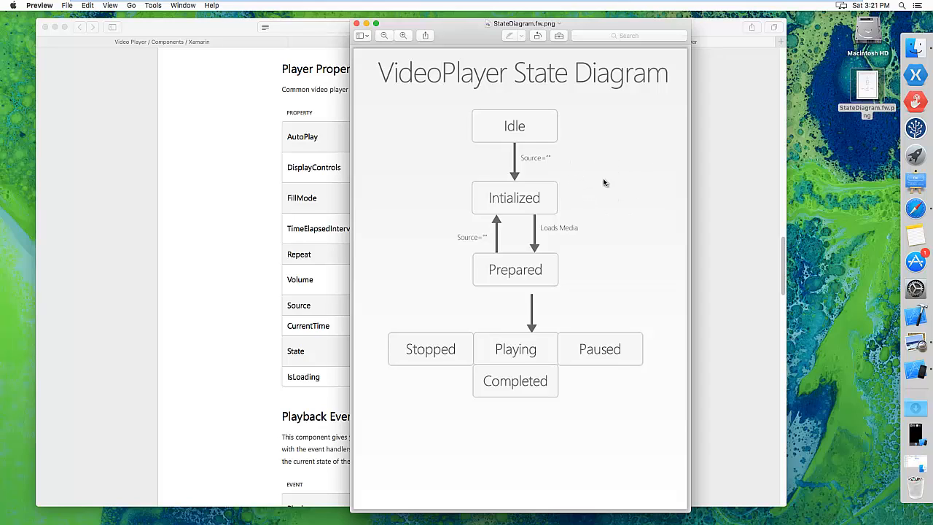
pyautogui.moveTo(588, 245)
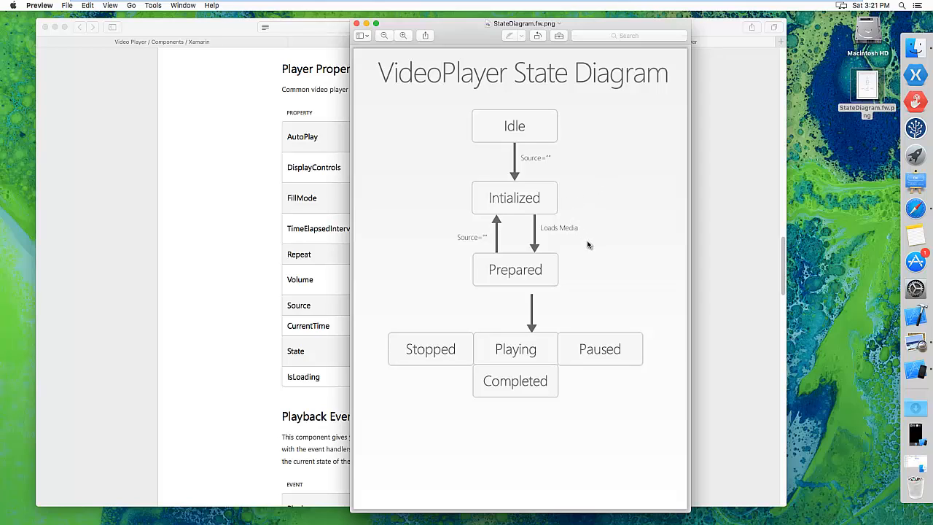
pyautogui.moveTo(576, 238)
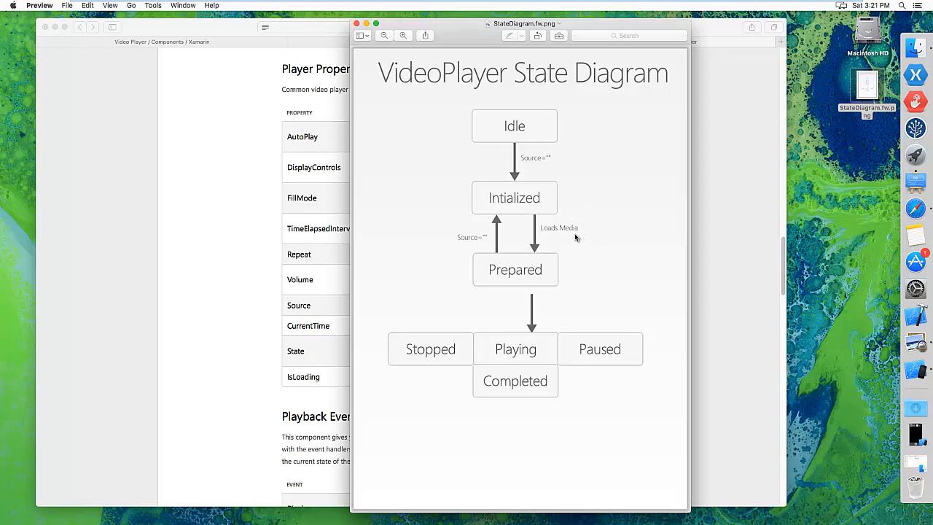
pyautogui.moveTo(565, 271)
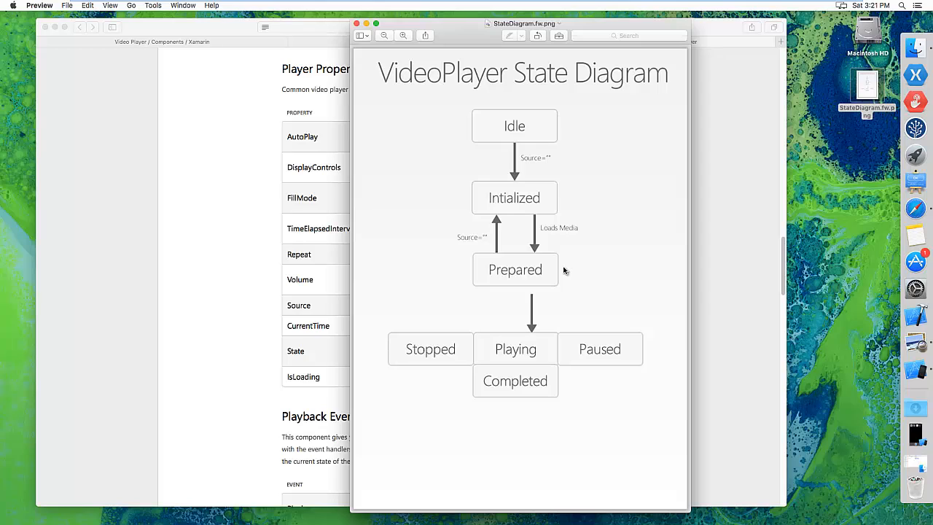
pyautogui.moveTo(568, 331)
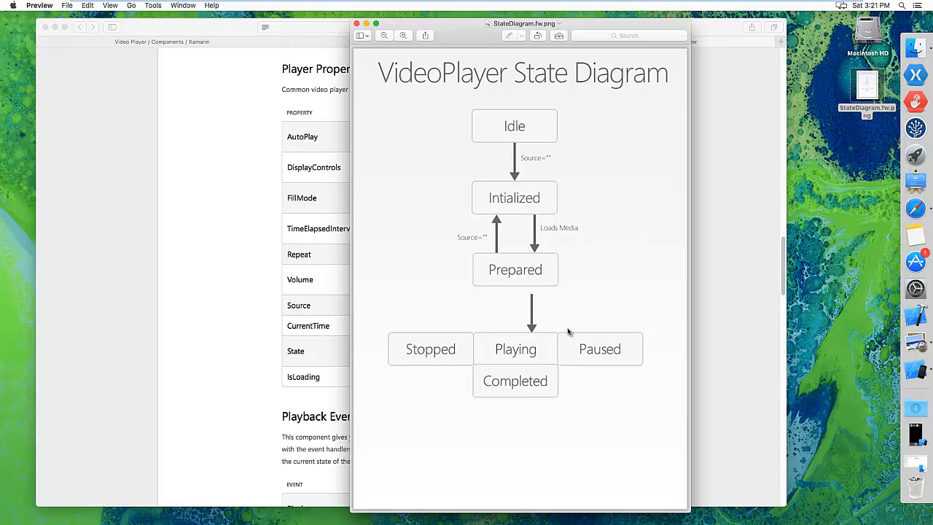
pyautogui.moveTo(600, 275)
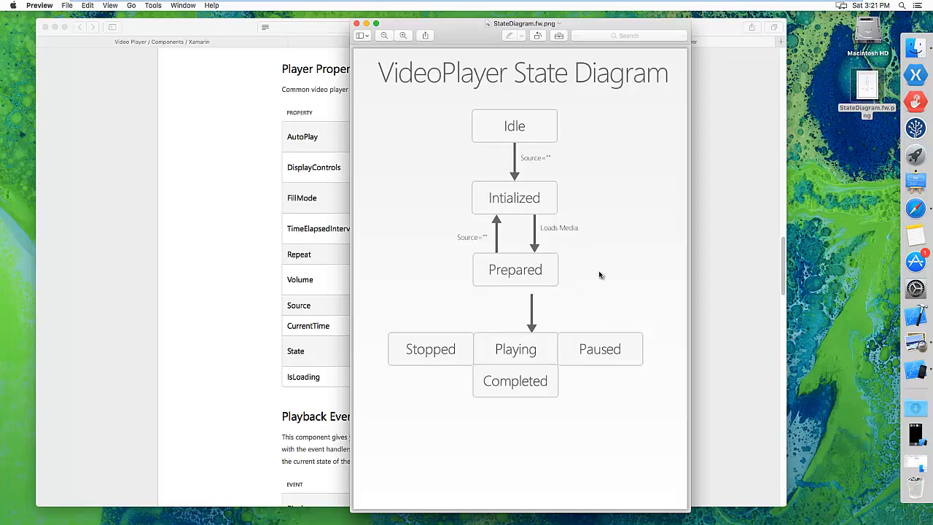
pyautogui.moveTo(597, 303)
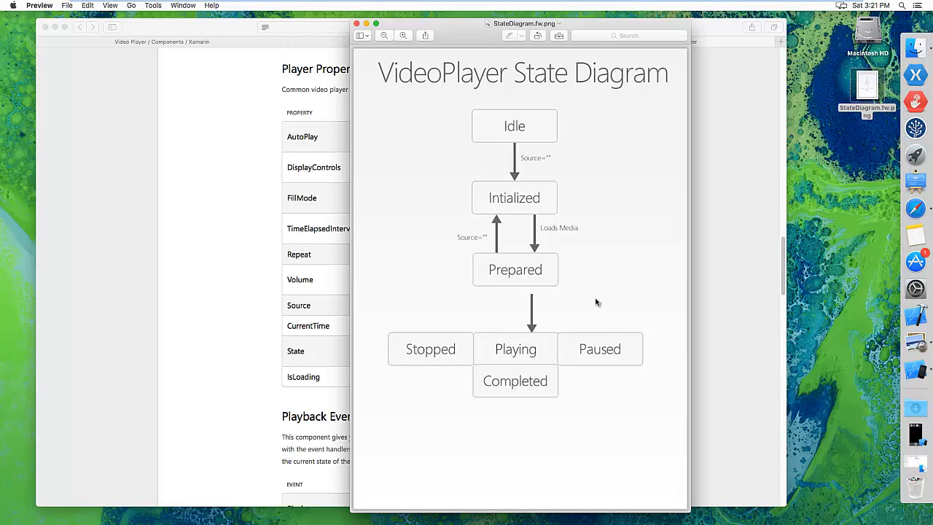
pyautogui.moveTo(658, 280)
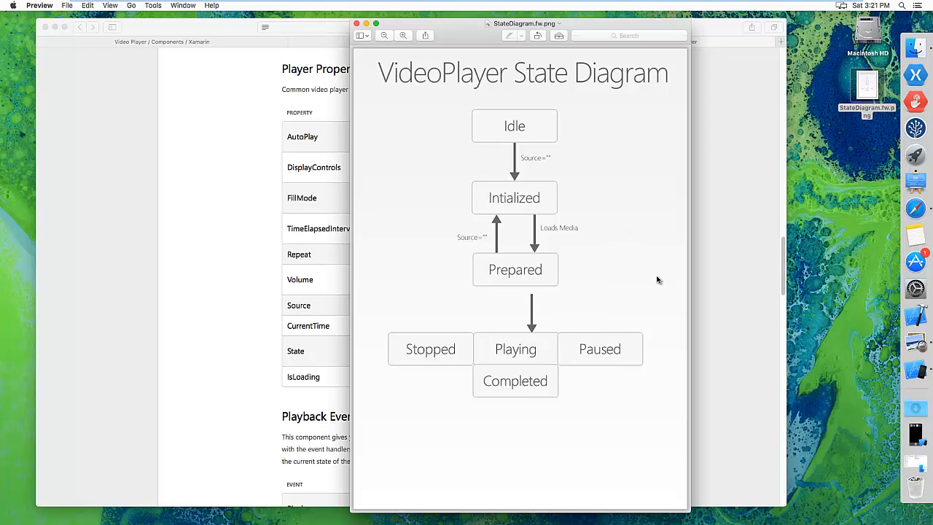
pyautogui.moveTo(318, 151)
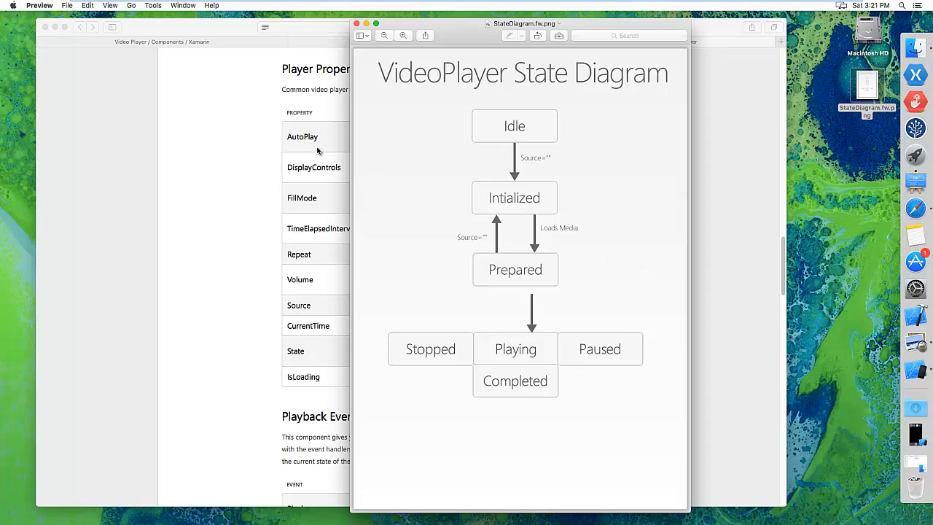
pyautogui.moveTo(302, 137)
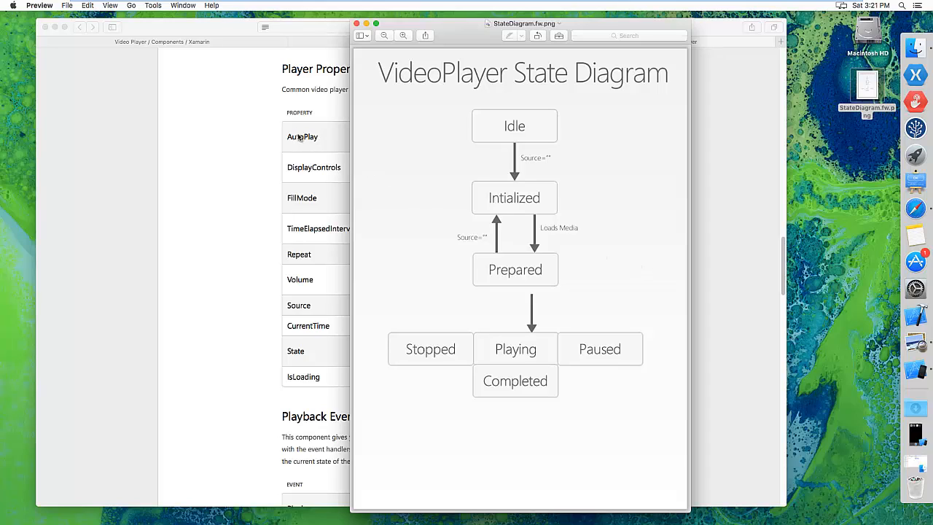
pyautogui.moveTo(458, 148)
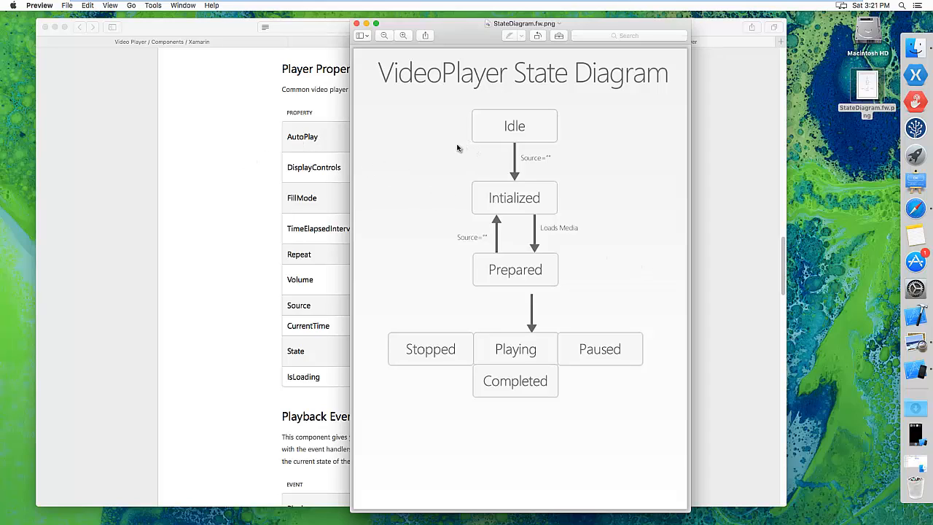
pyautogui.moveTo(520, 166)
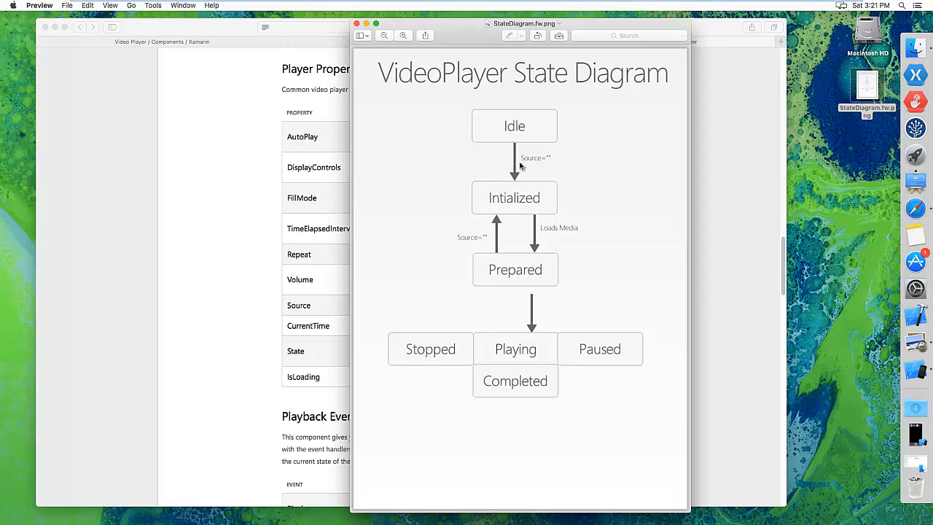
pyautogui.moveTo(470, 270)
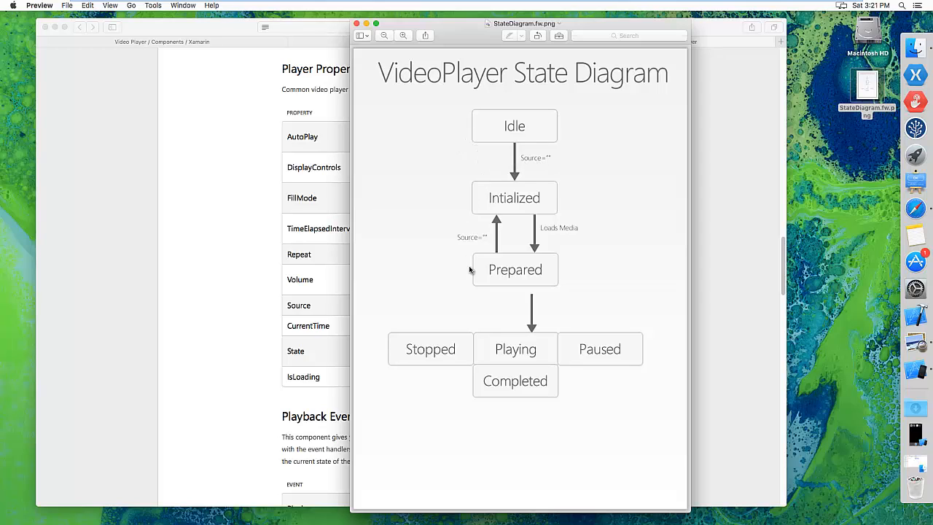
pyautogui.moveTo(457, 277)
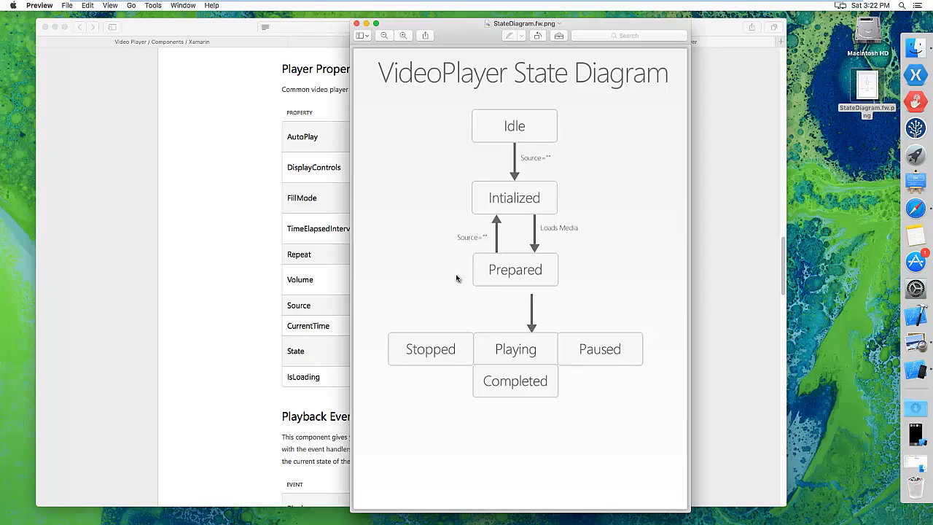
pyautogui.moveTo(425, 250)
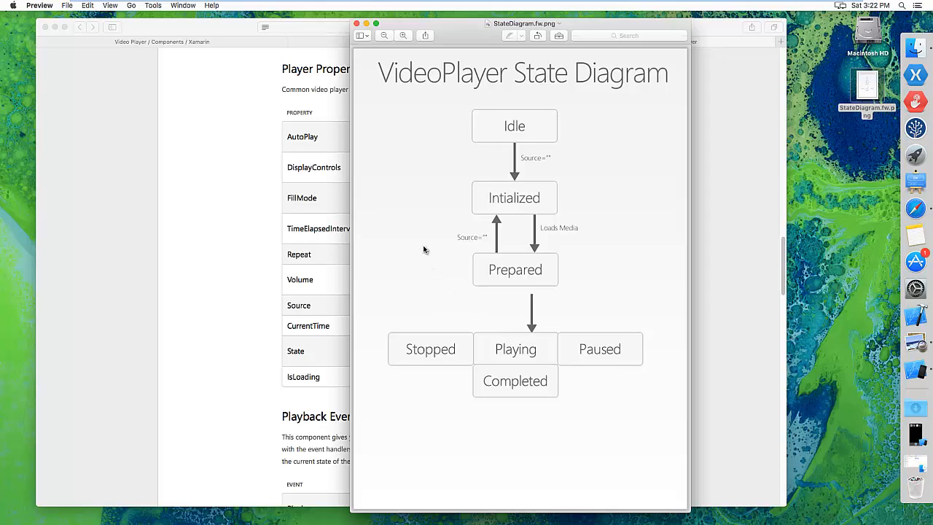
pyautogui.moveTo(568, 210)
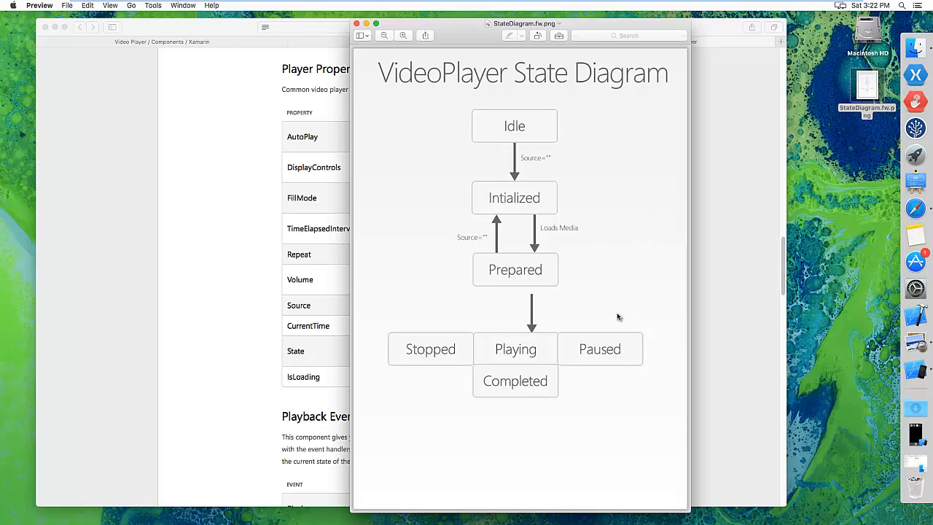
pyautogui.moveTo(632, 207)
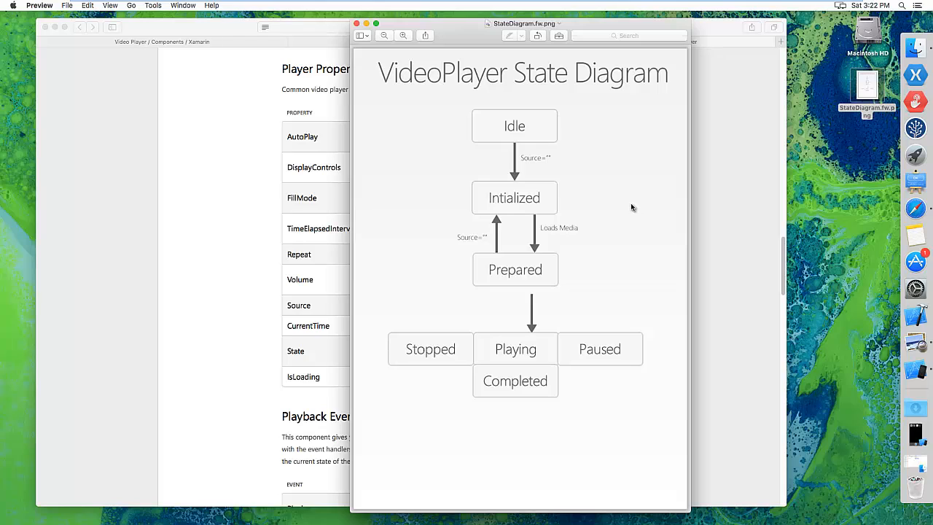
pyautogui.moveTo(627, 288)
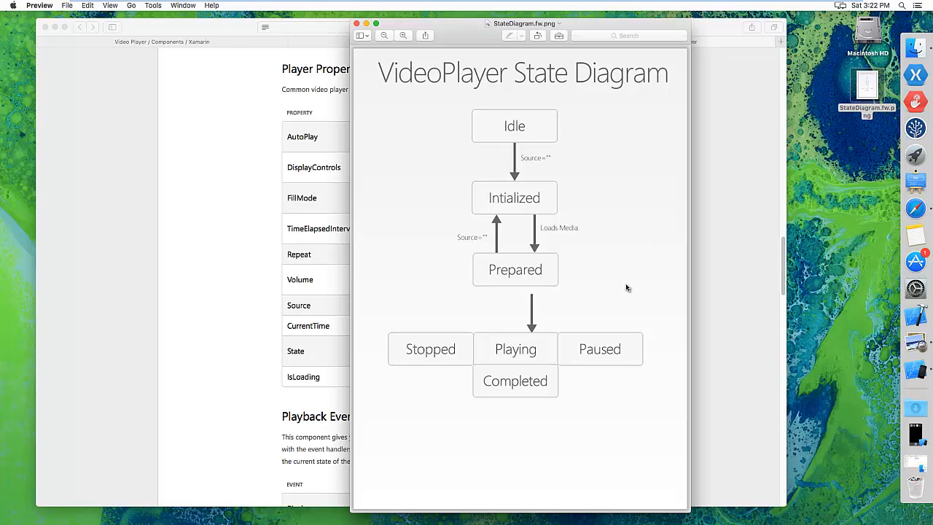
pyautogui.moveTo(604, 279)
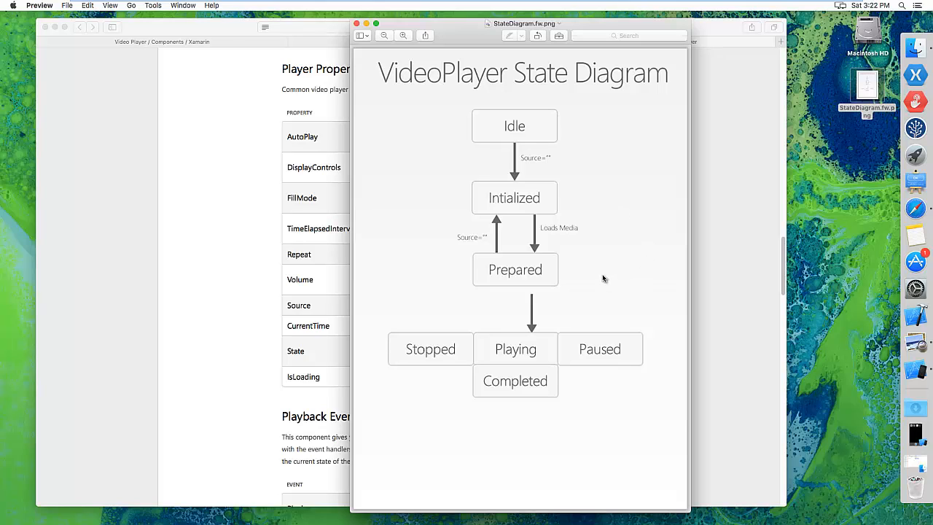
pyautogui.moveTo(600, 280)
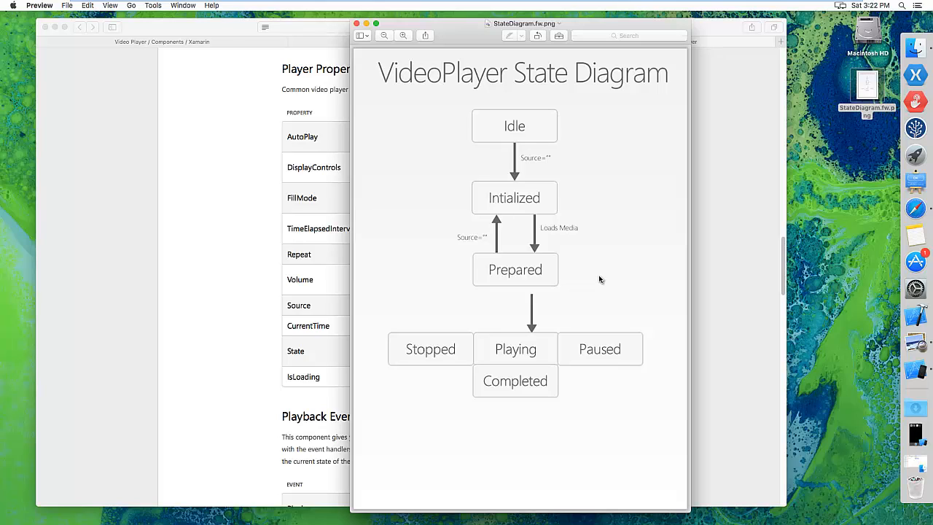
pyautogui.moveTo(594, 275)
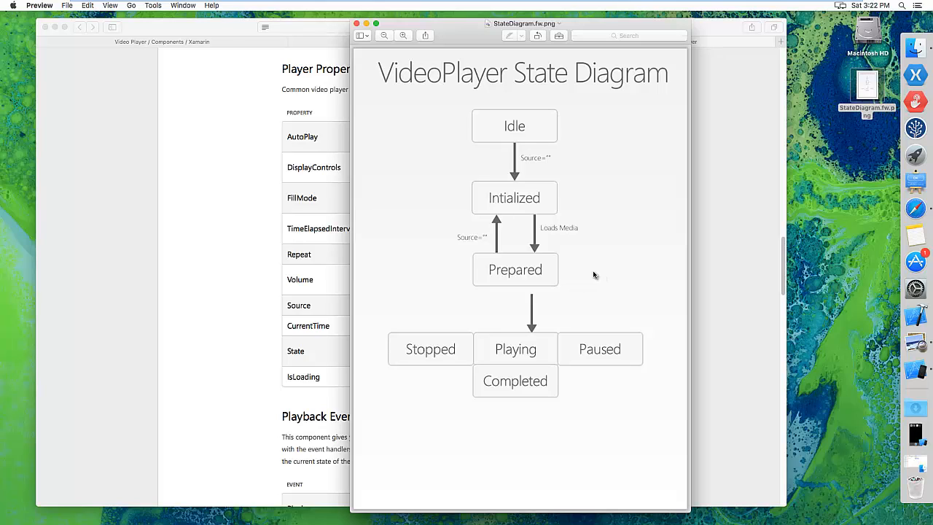
pyautogui.moveTo(587, 274)
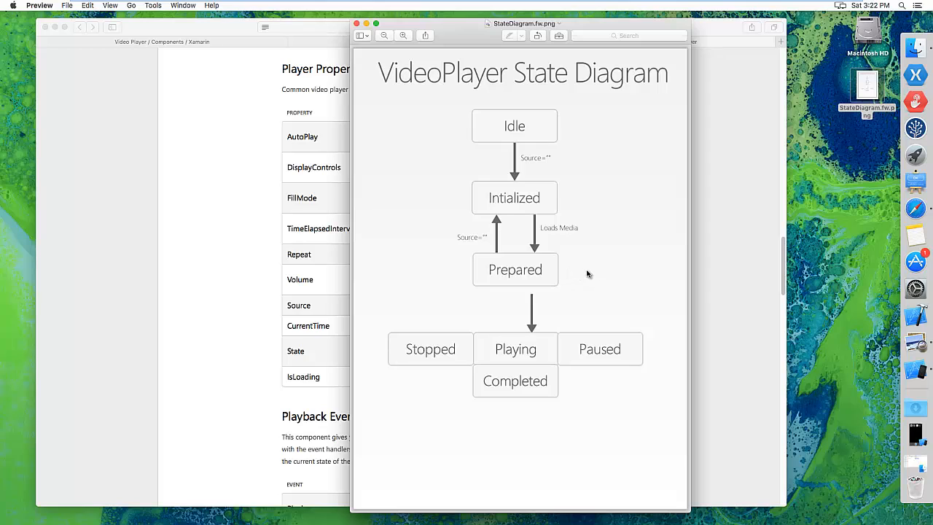
pyautogui.moveTo(583, 275)
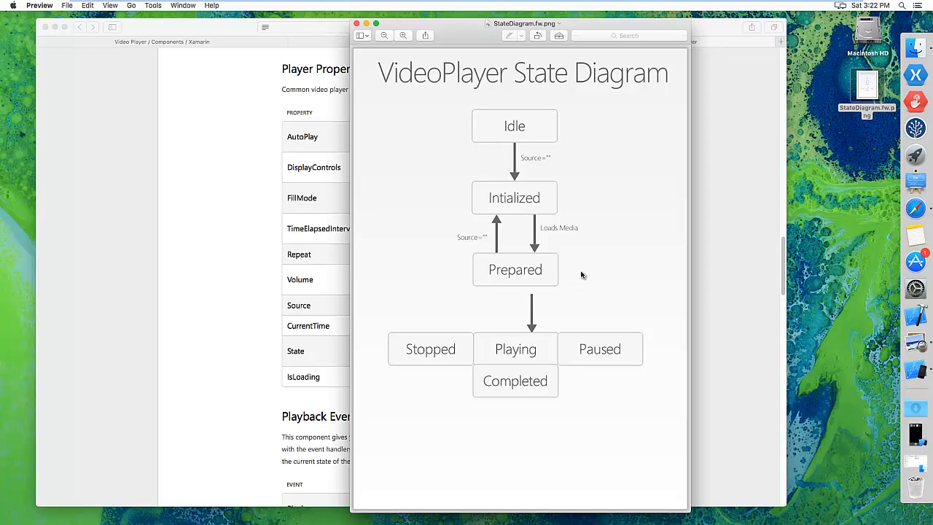
pyautogui.moveTo(619, 266)
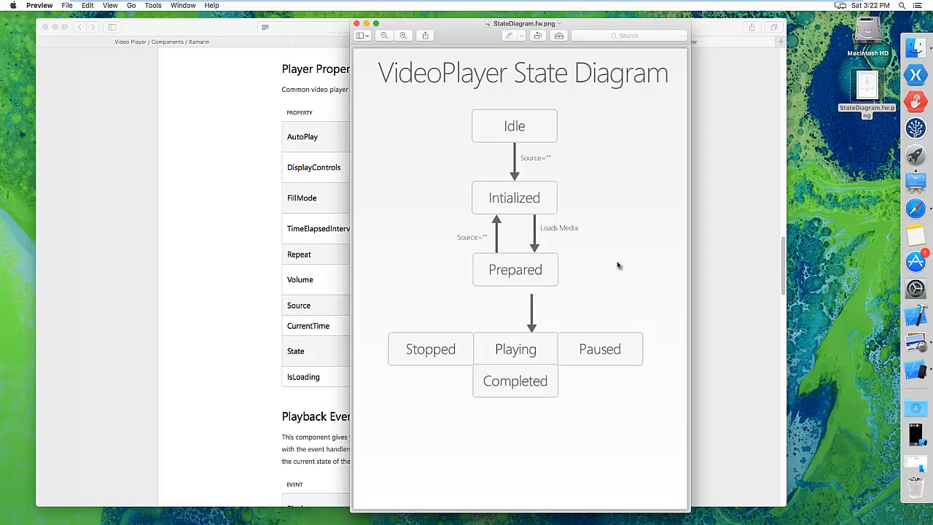
pyautogui.moveTo(595, 295)
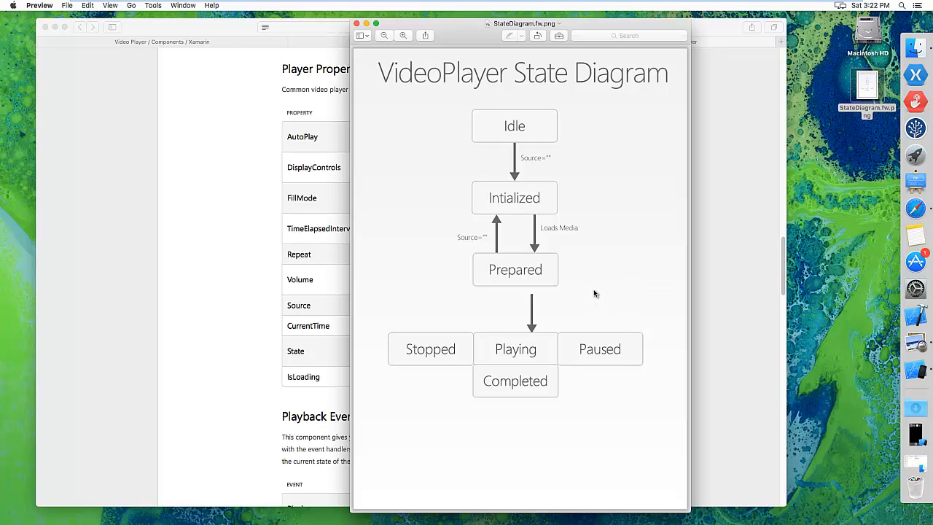
pyautogui.moveTo(565, 339)
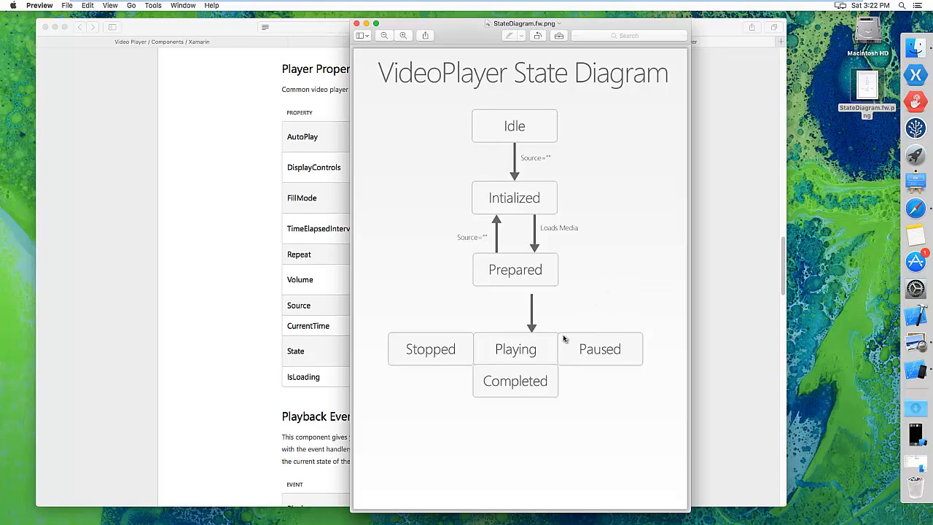
pyautogui.moveTo(556, 316)
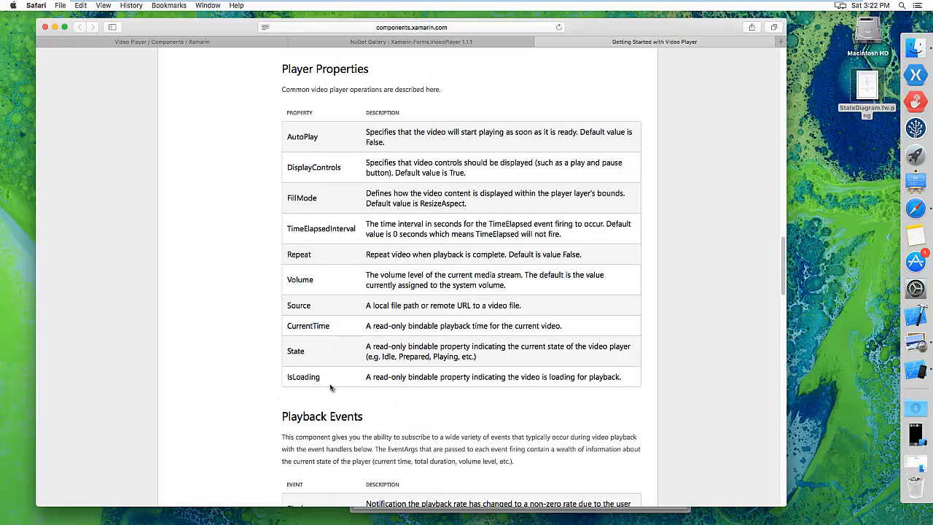
# - Show the Playback Events table, select 'State', and reopen the state diagram image
pyautogui.scroll(-3)
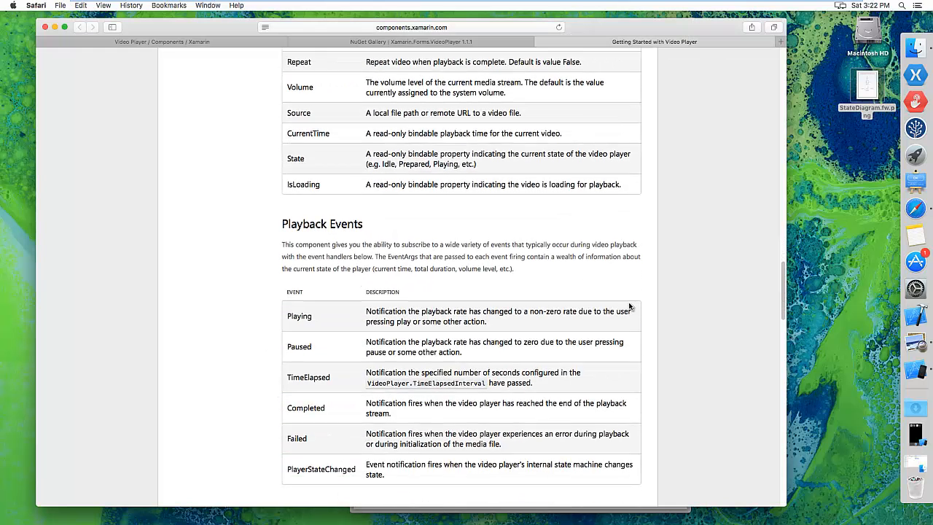
pyautogui.scroll(-3)
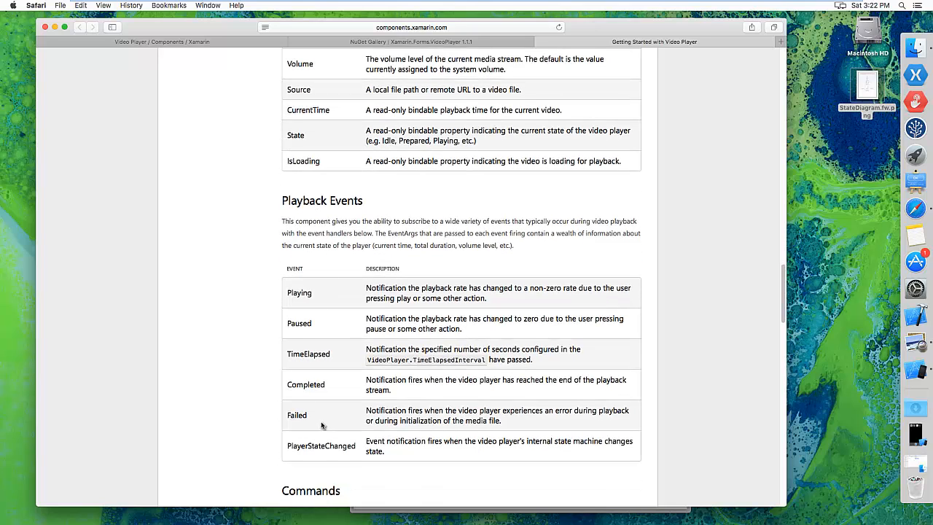
pyautogui.doubleClick(320, 445)
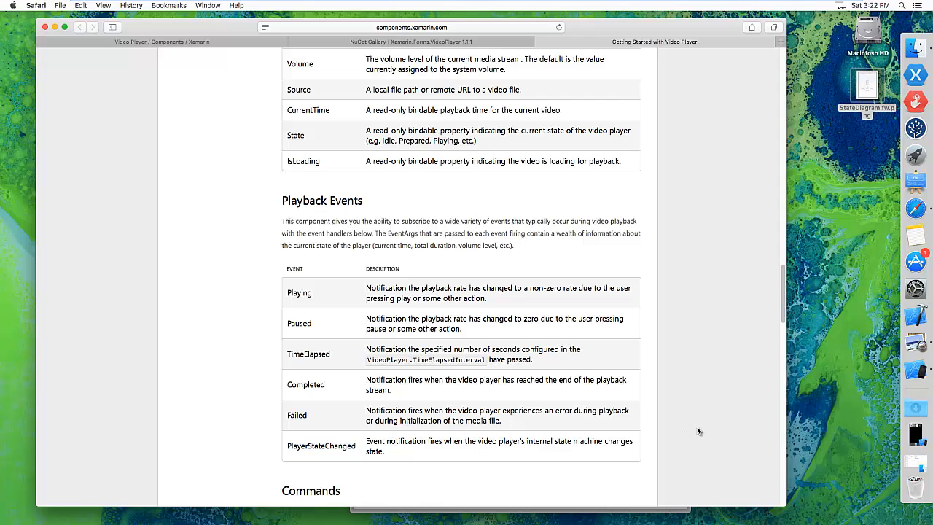
pyautogui.moveTo(667, 451)
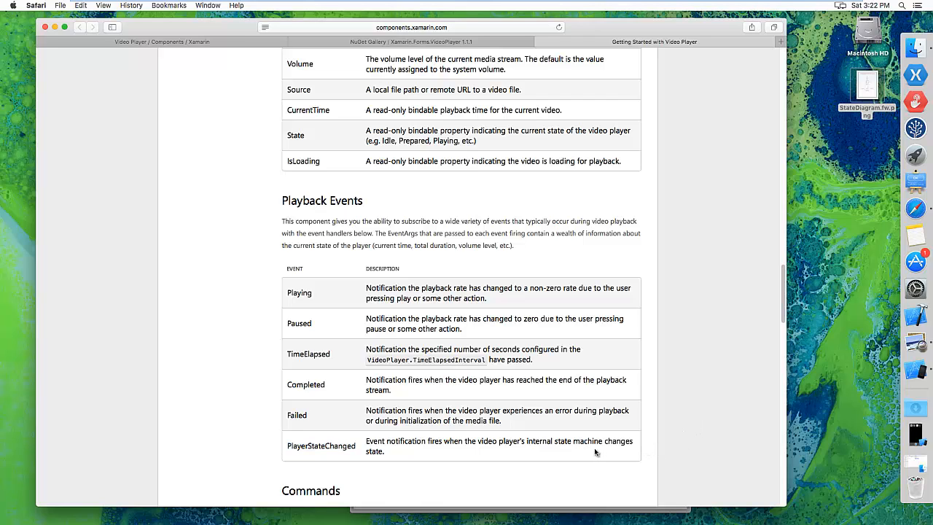
pyautogui.moveTo(679, 448)
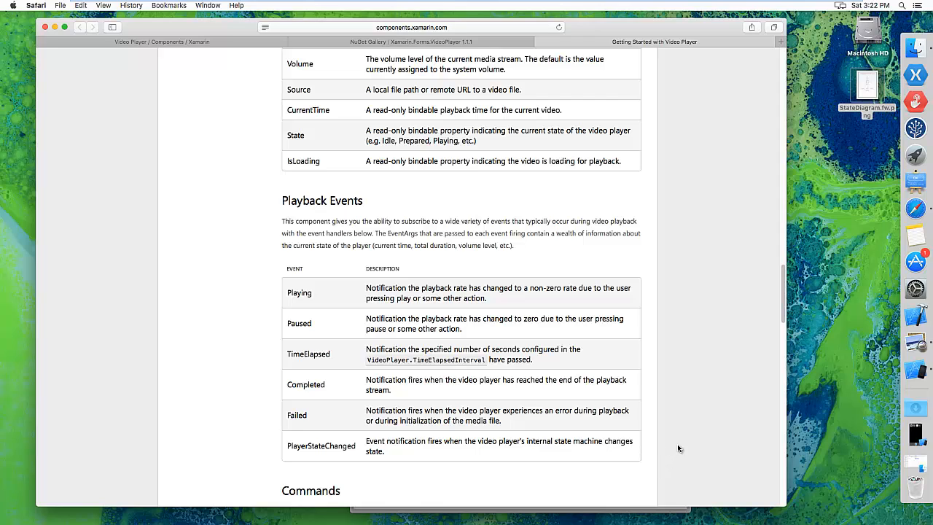
pyautogui.doubleClick(296, 135)
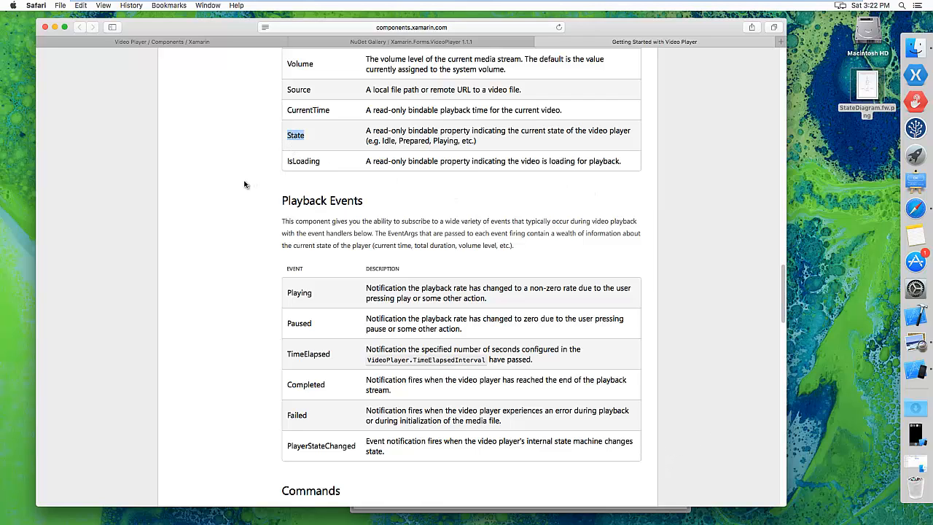
pyautogui.moveTo(208, 351)
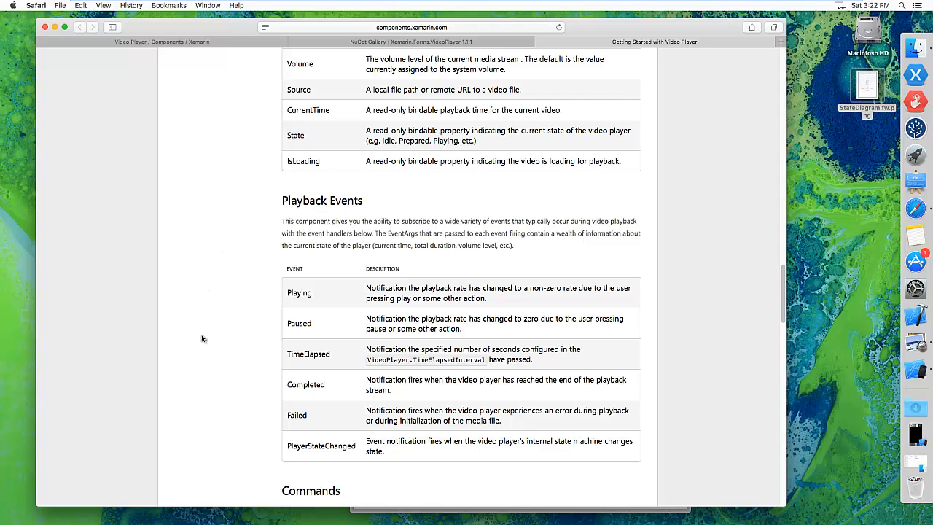
pyautogui.doubleClick(867, 86)
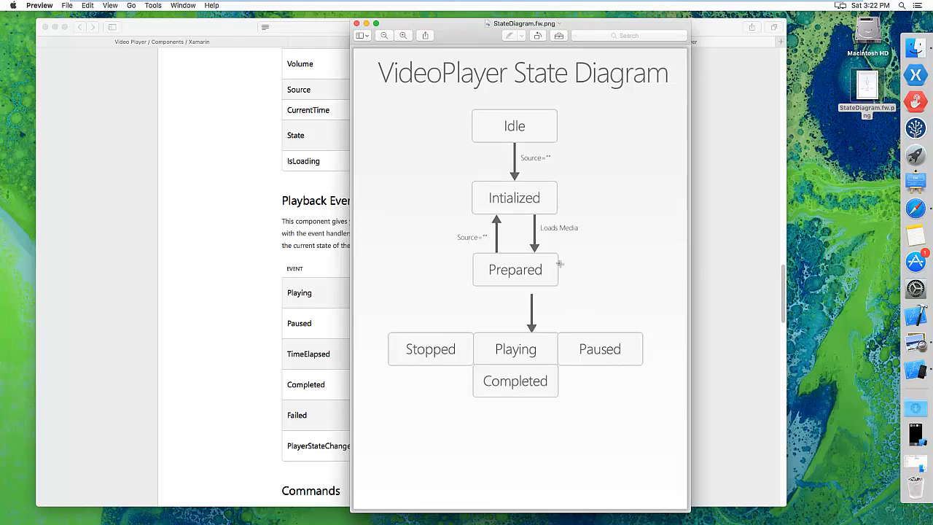
pyautogui.moveTo(642, 344)
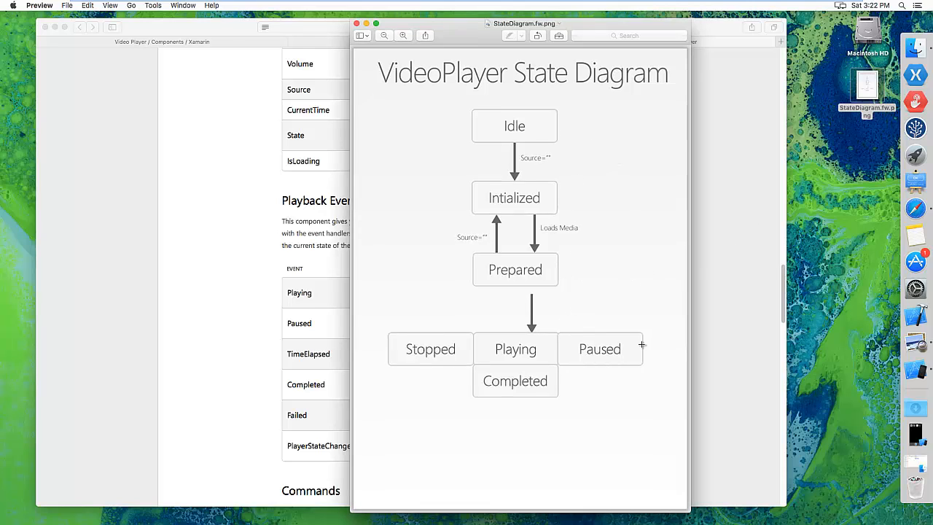
pyautogui.moveTo(571, 349)
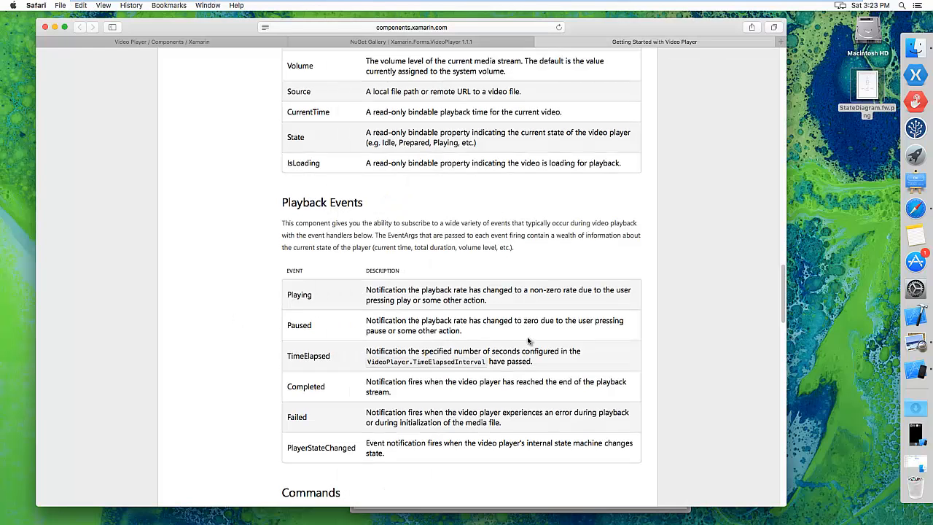
# - Show the Commands table with PlayCommand, PauseCommand and SeekCommand
pyautogui.scroll(3)
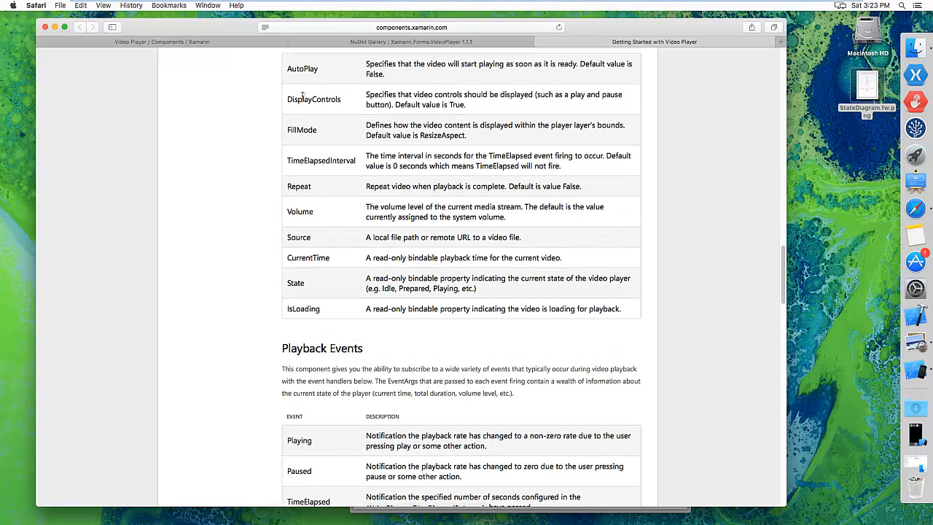
pyautogui.moveTo(251, 107)
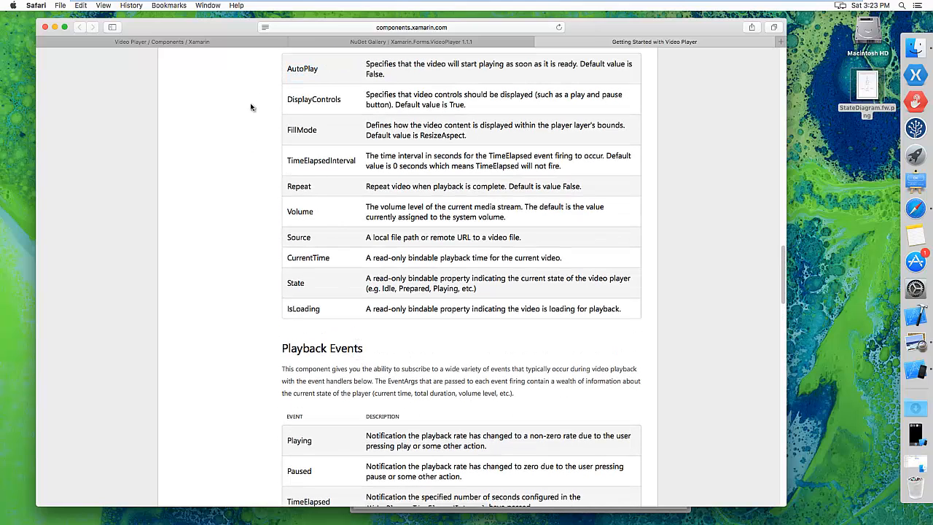
pyautogui.moveTo(689, 359)
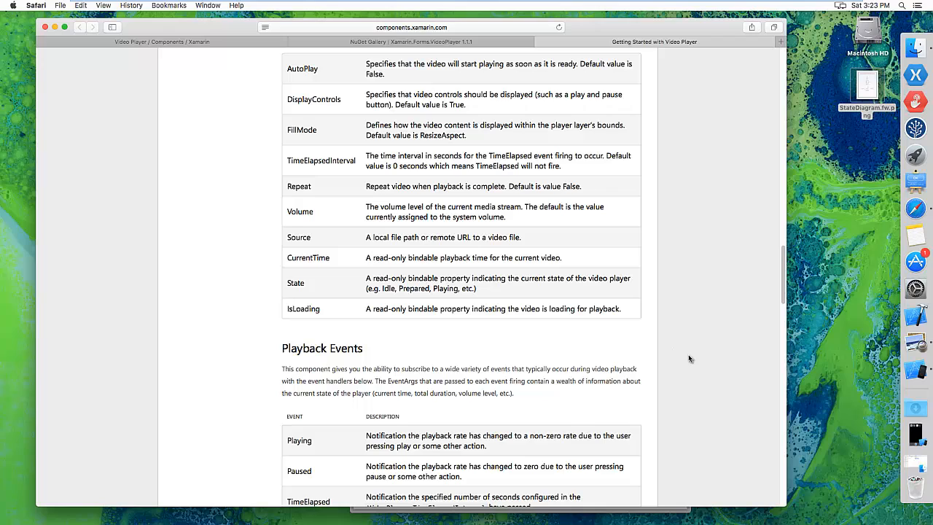
pyautogui.scroll(-3)
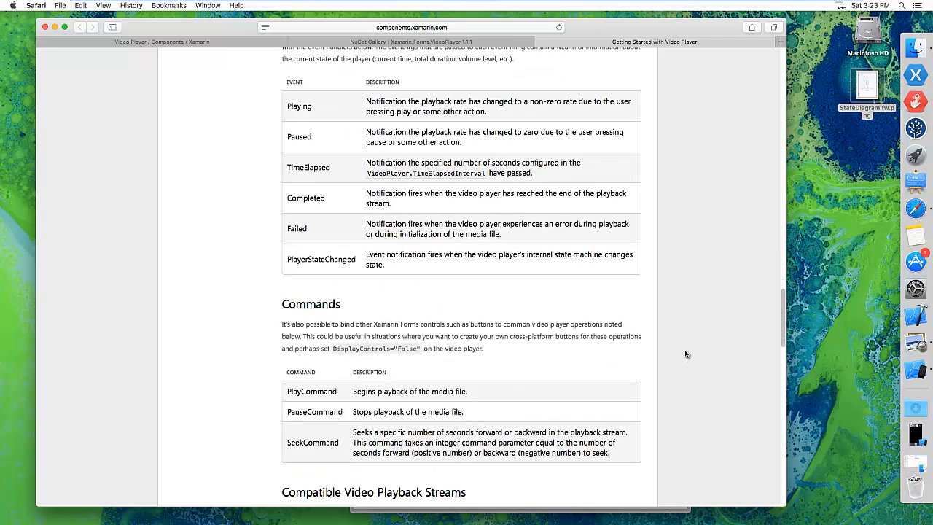
pyautogui.scroll(-3)
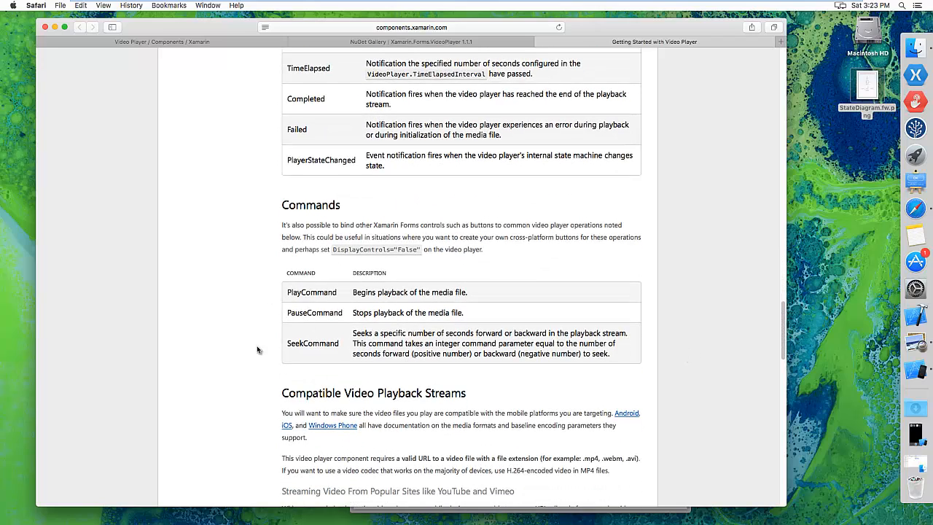
pyautogui.moveTo(254, 352)
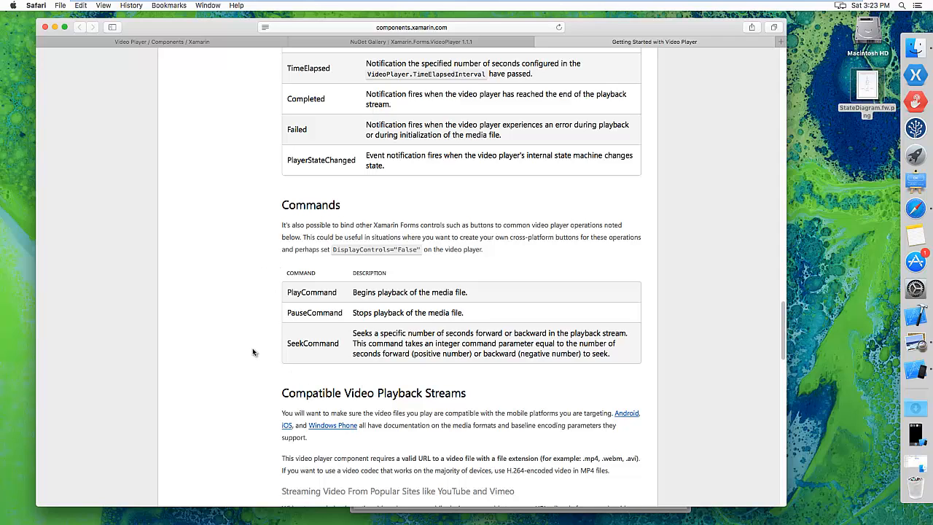
pyautogui.moveTo(300, 273)
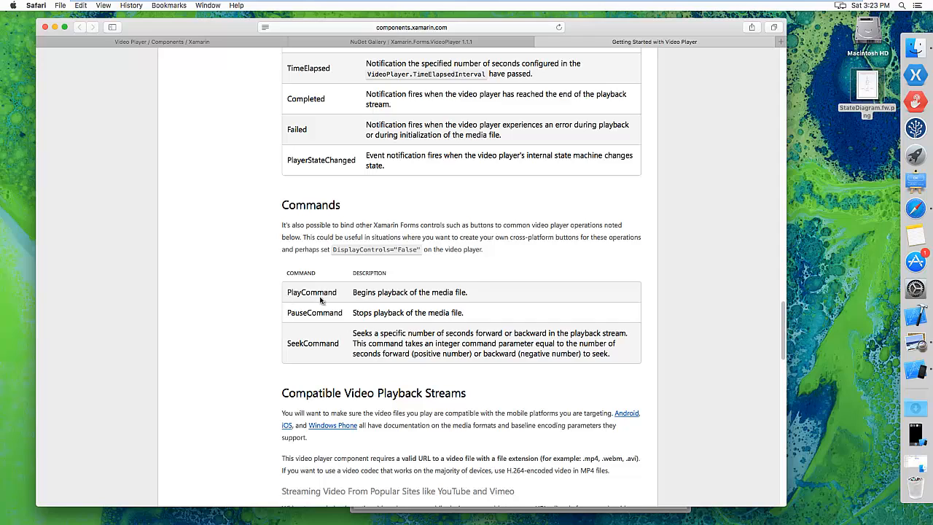
pyautogui.moveTo(277, 291)
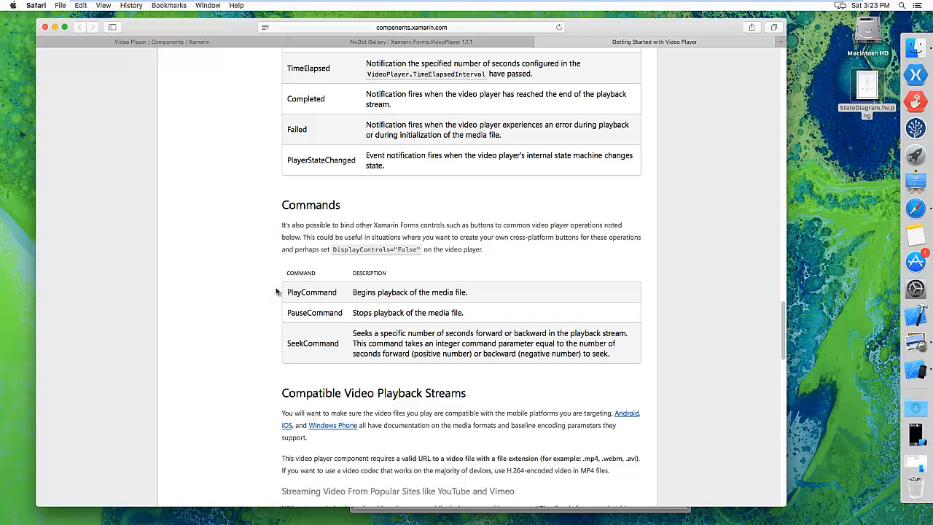
pyautogui.moveTo(283, 307)
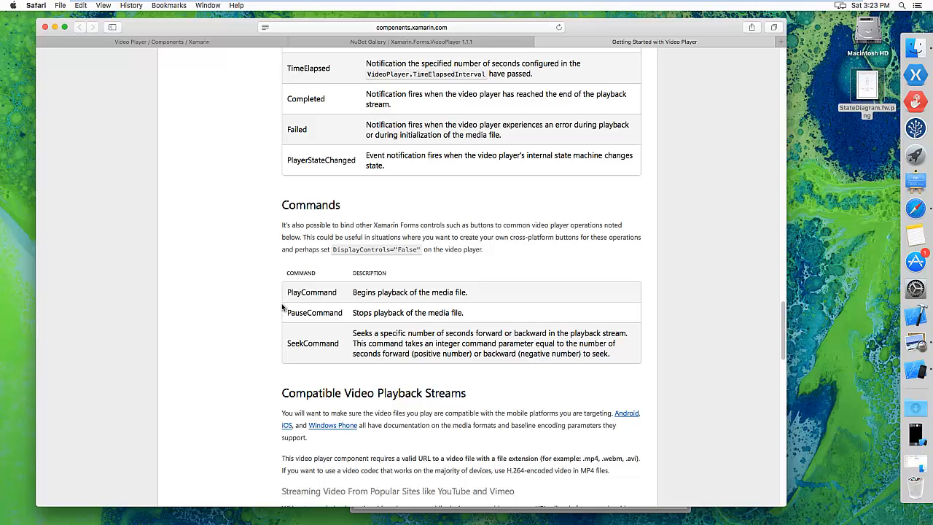
pyautogui.moveTo(250, 381)
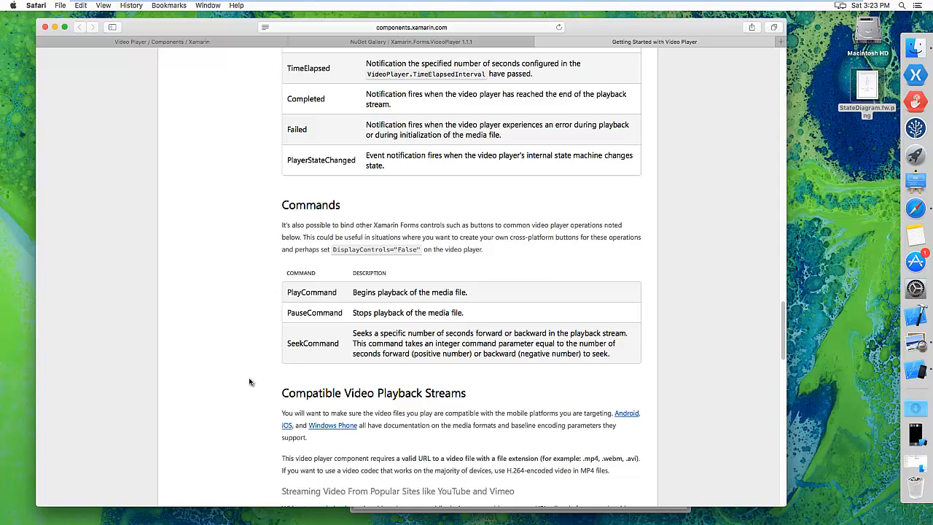
pyautogui.moveTo(244, 378)
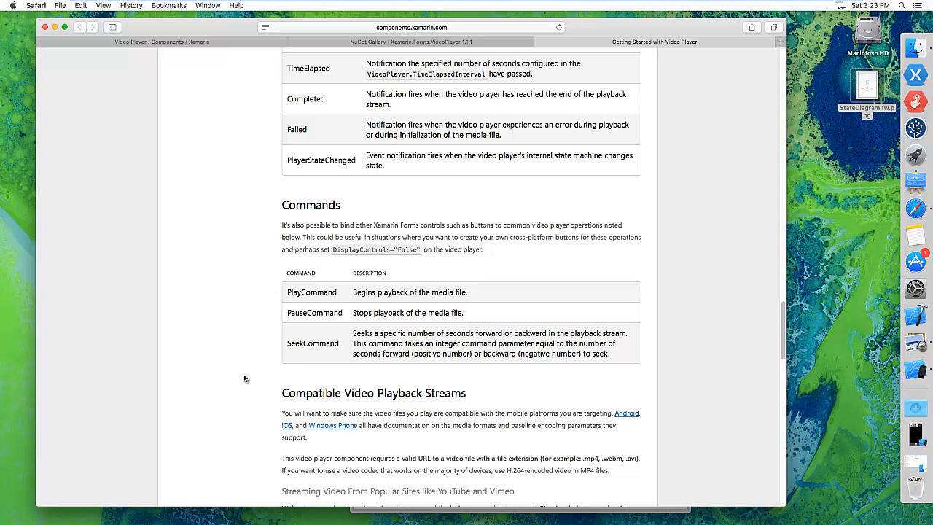
# - Show Compatible Video Playback Streams and the XAML Markup Extensions table (VideoResourceExtension, YouTubeVideoId, VimeoVideoId)
pyautogui.scroll(-3)
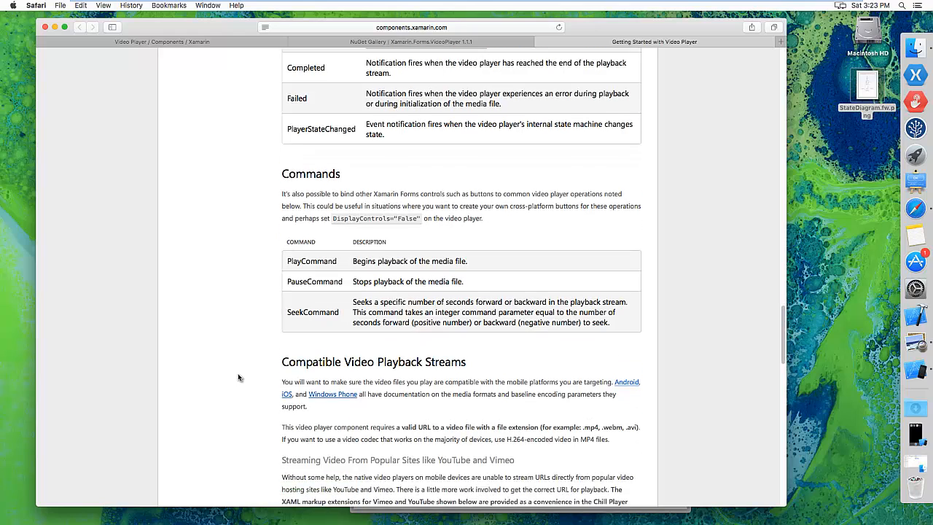
pyautogui.scroll(-3)
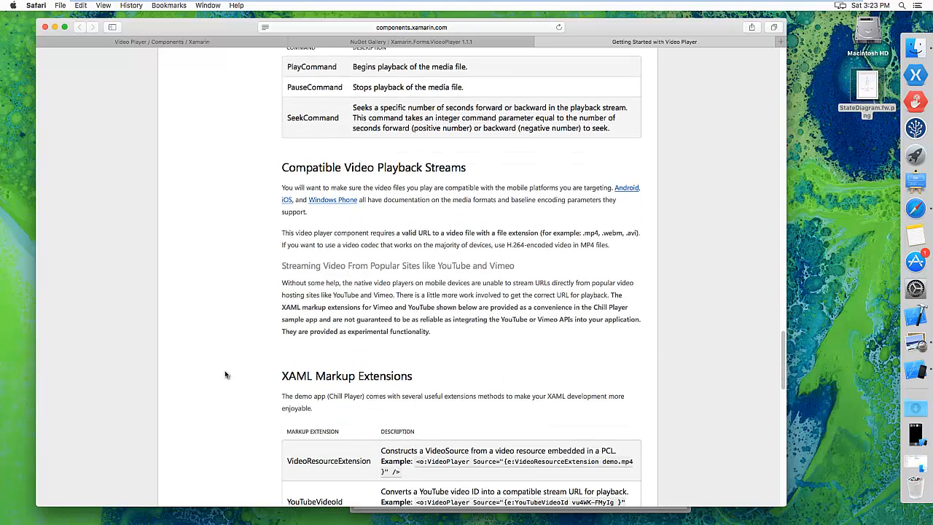
pyautogui.scroll(-3)
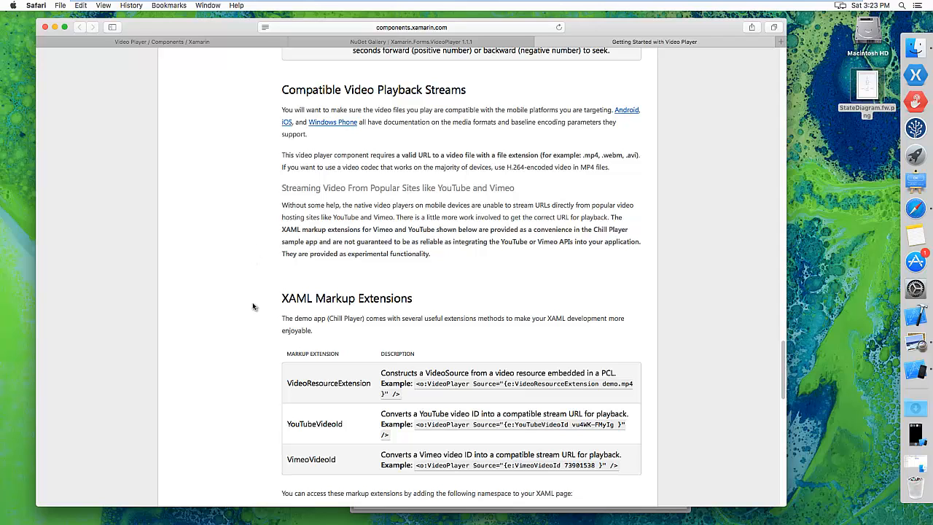
pyautogui.moveTo(613, 165)
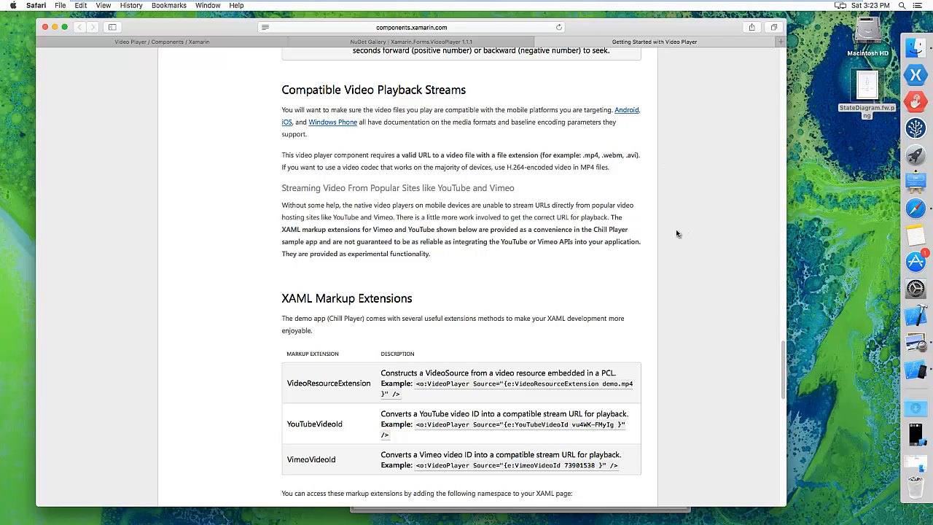
pyautogui.moveTo(722, 221)
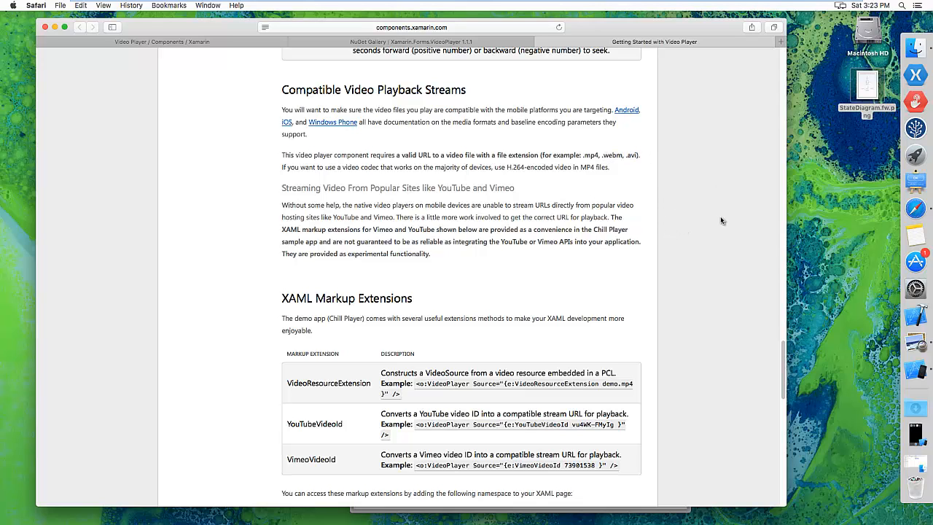
pyautogui.moveTo(707, 229)
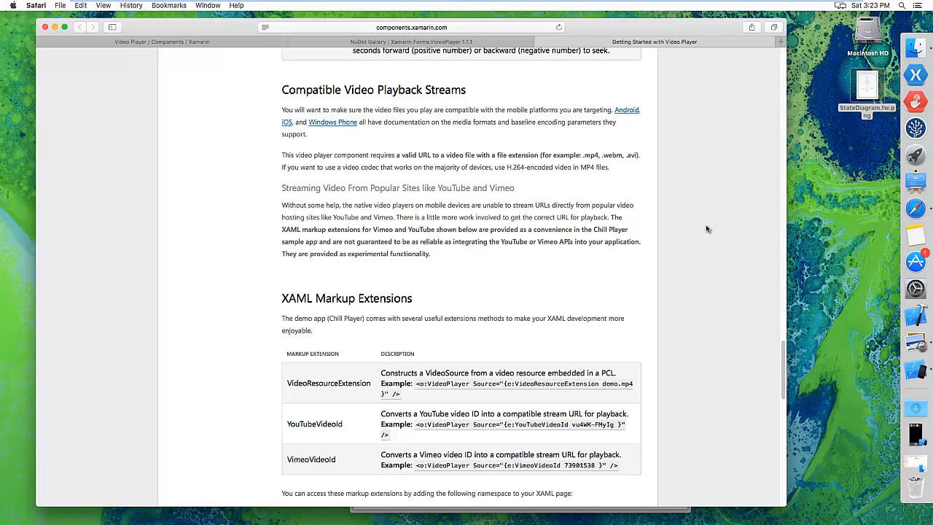
pyautogui.moveTo(704, 252)
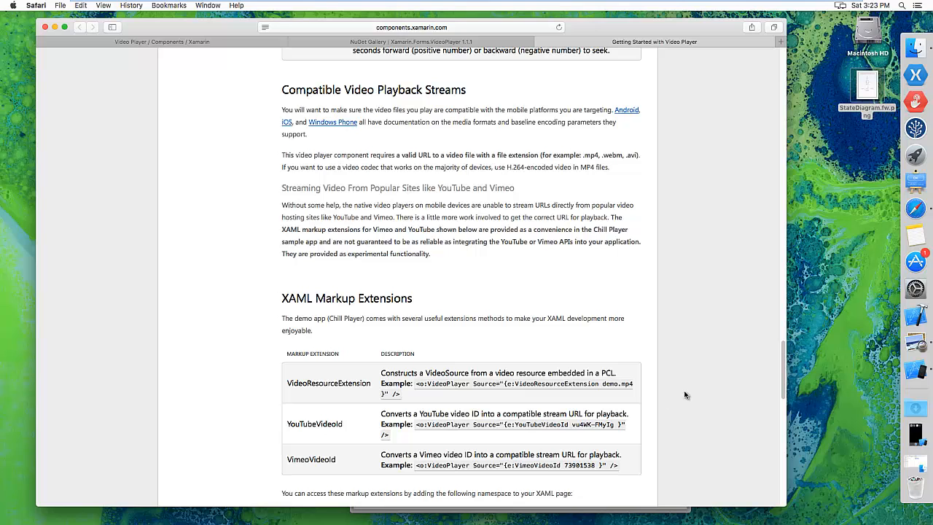
# - Show the xmlns markup extensions namespace line and the App Permissions heading
pyautogui.scroll(-3)
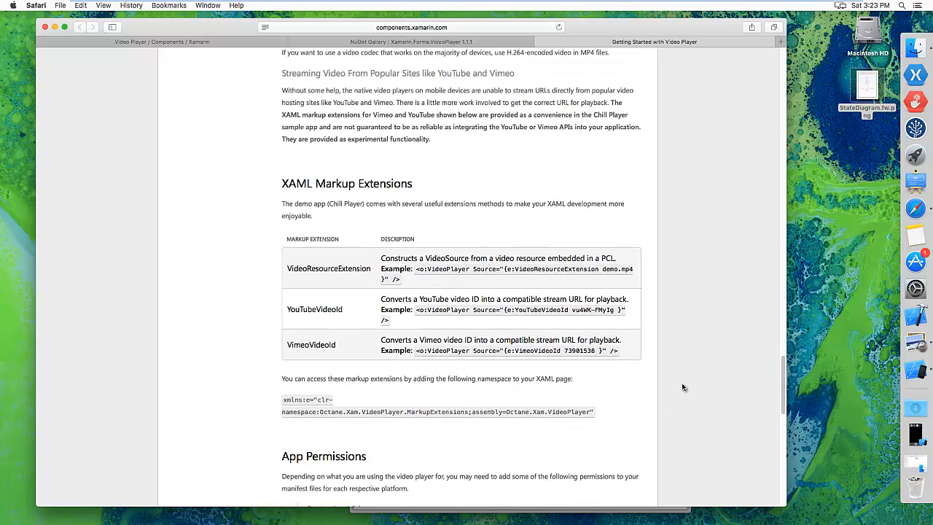
pyautogui.scroll(-3)
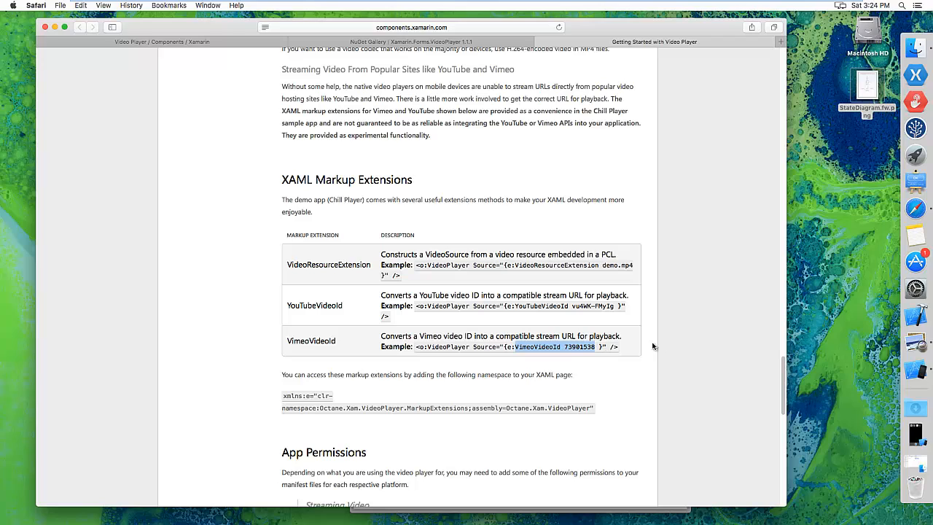
pyautogui.moveTo(689, 353)
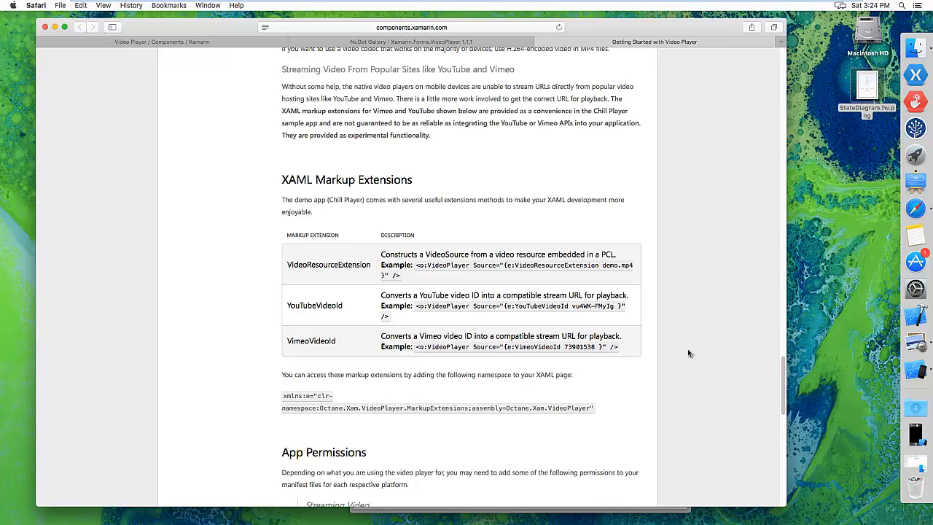
pyautogui.moveTo(684, 343)
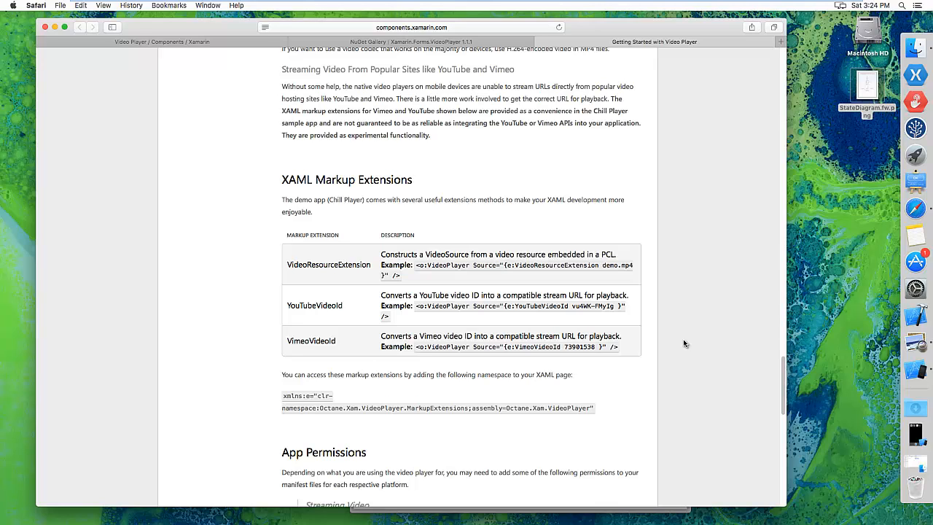
pyautogui.moveTo(680, 352)
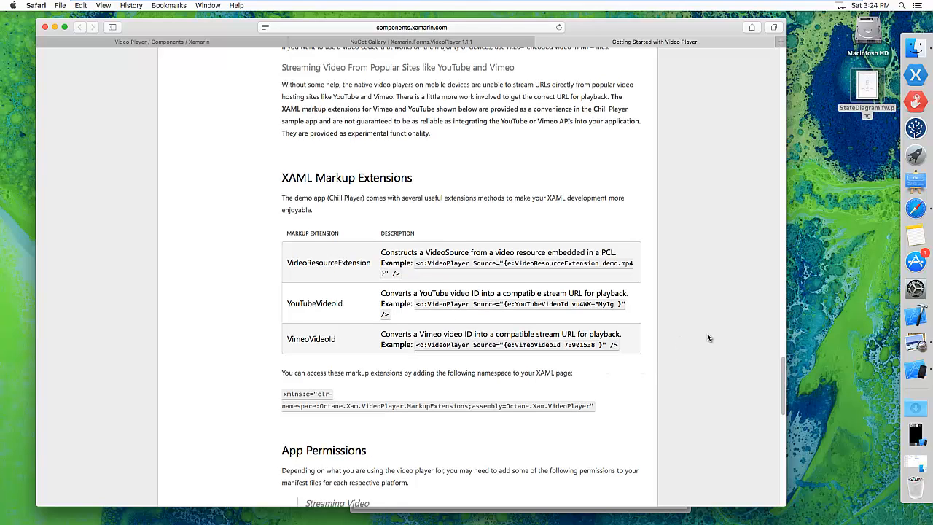
pyautogui.moveTo(667, 336)
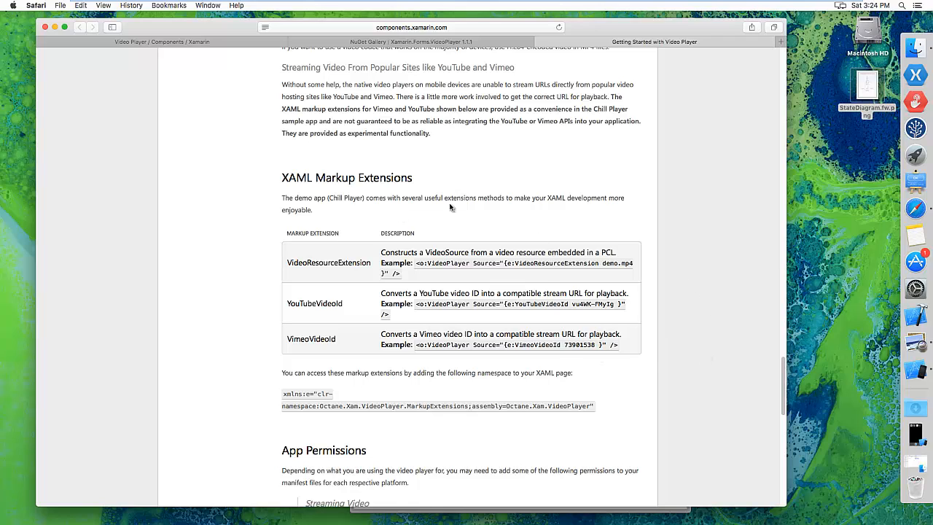
pyautogui.moveTo(559, 274)
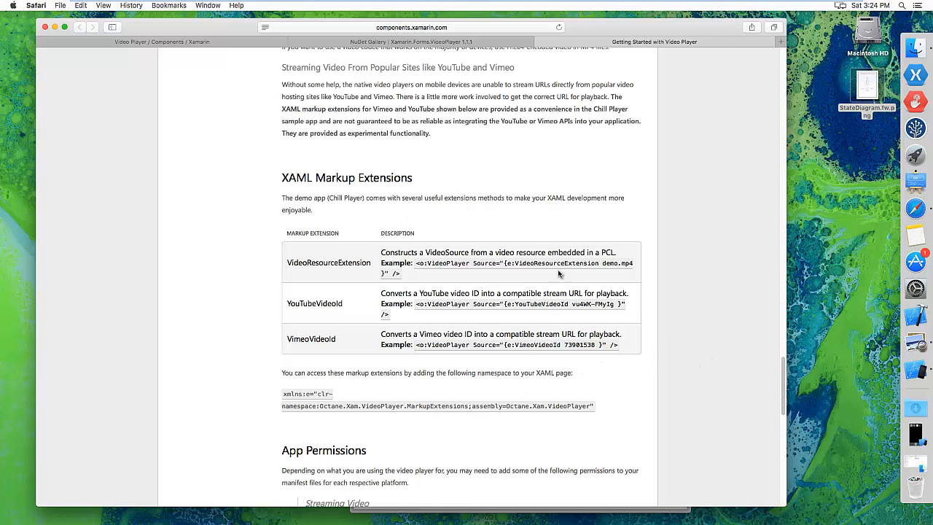
pyautogui.moveTo(713, 341)
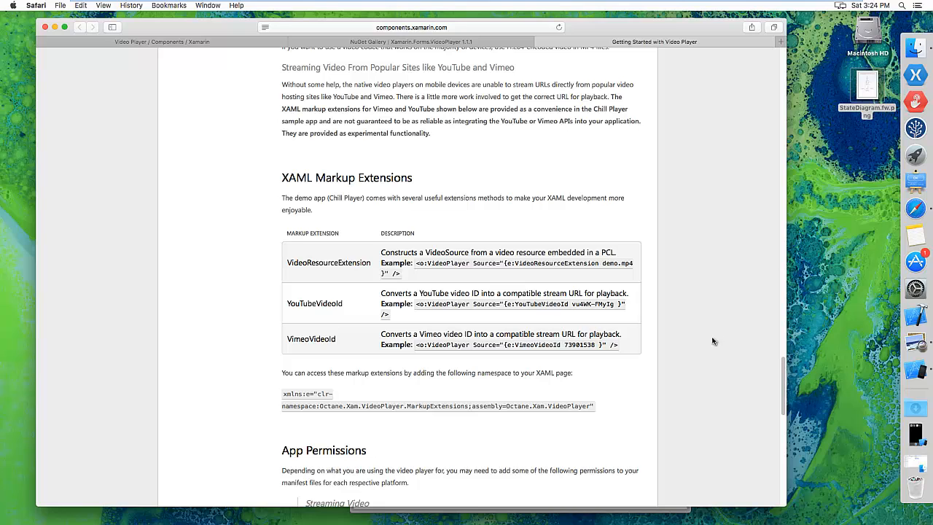
# - Show the App Permissions tables and highlight android.permission.INTERNET
pyautogui.scroll(-3)
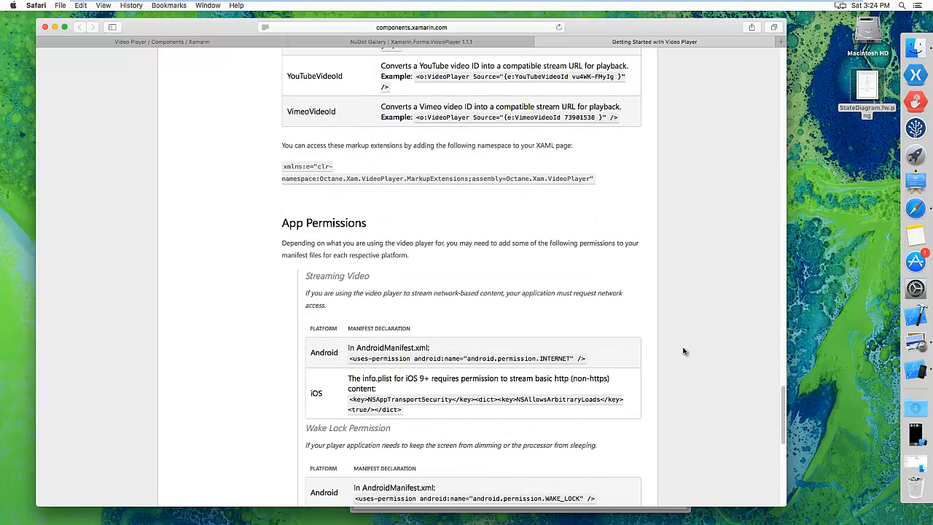
pyautogui.scroll(-3)
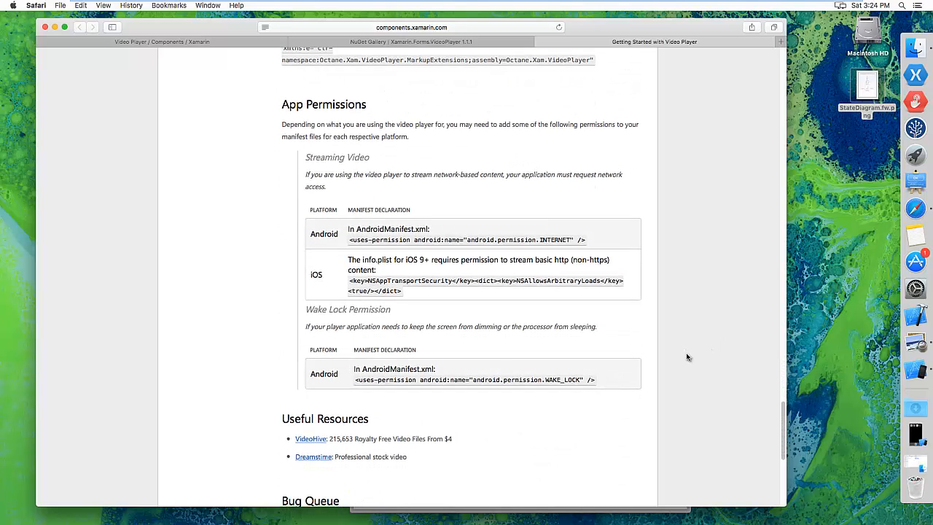
pyautogui.scroll(-3)
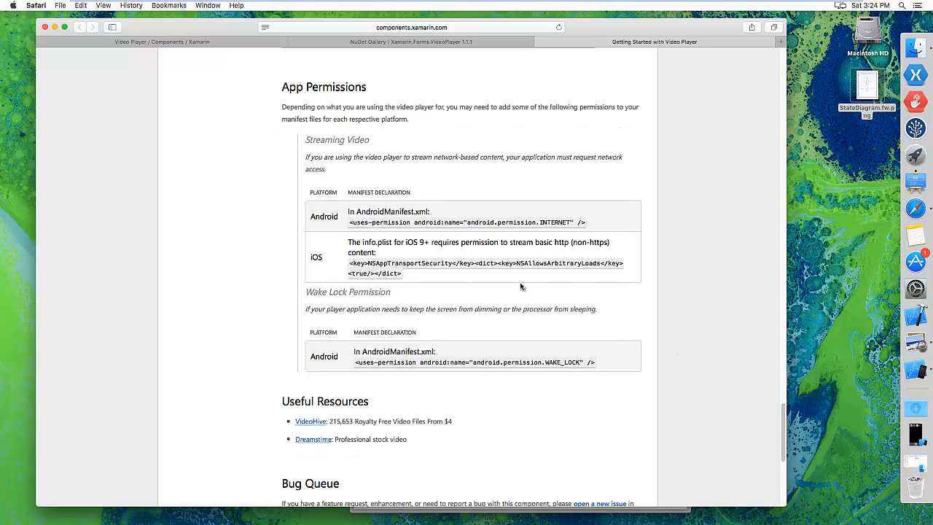
pyautogui.moveTo(659, 287)
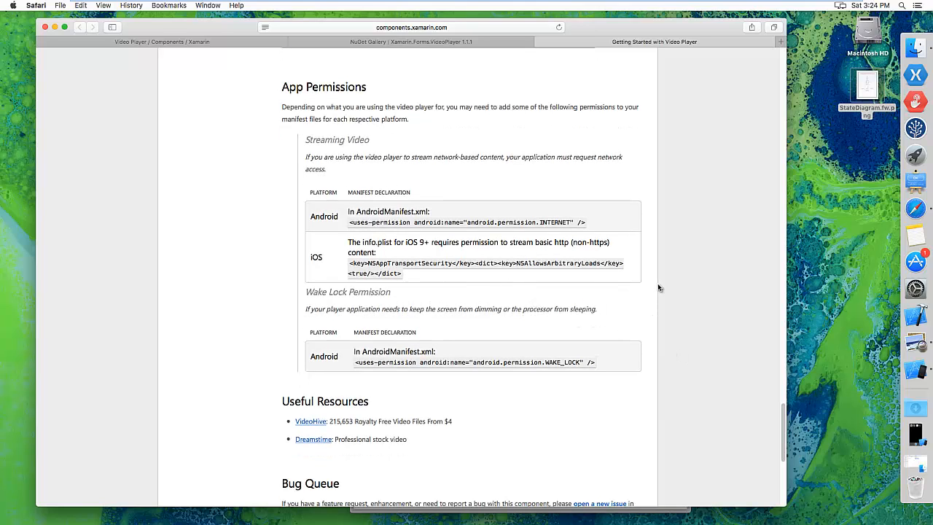
pyautogui.moveTo(650, 257)
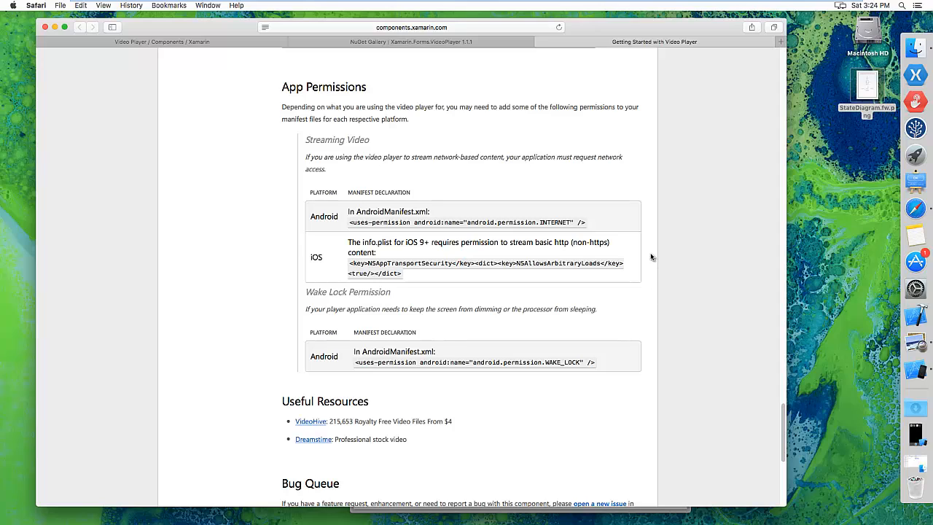
pyautogui.moveTo(565, 234)
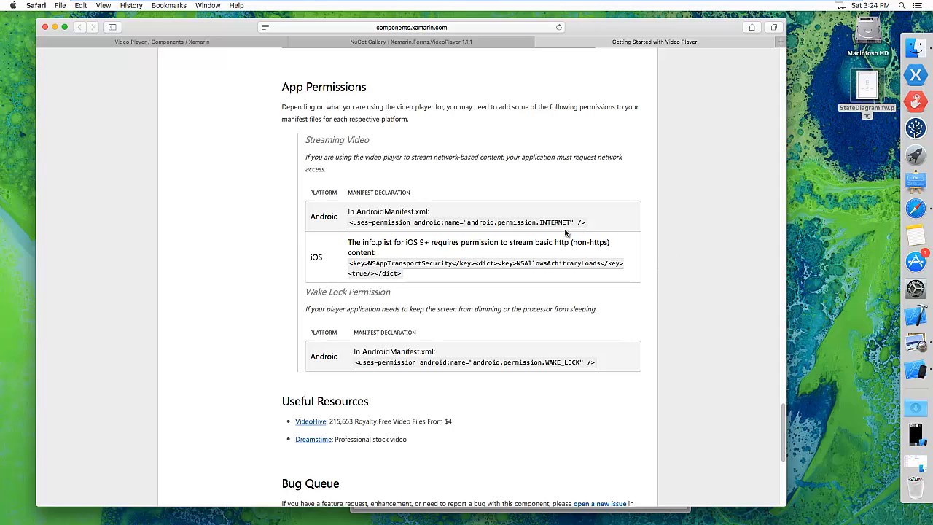
pyautogui.doubleClick(523, 223)
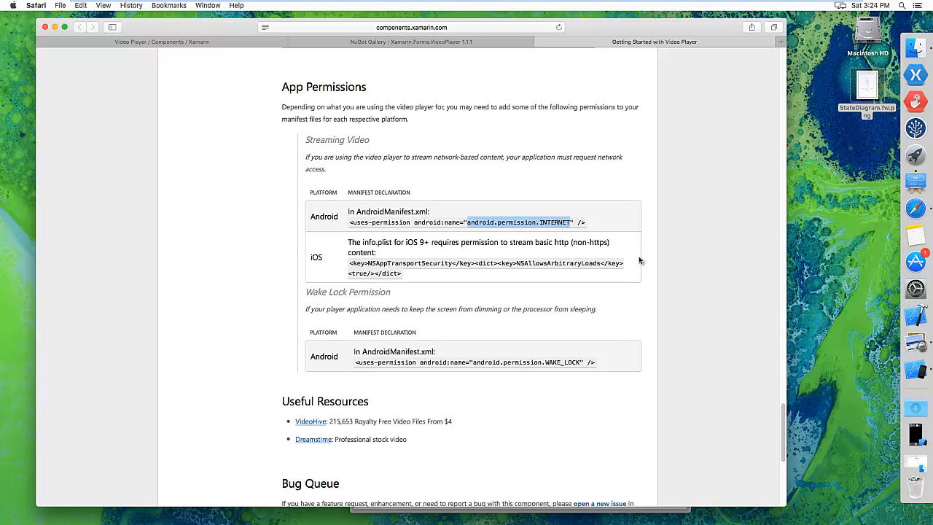
pyautogui.moveTo(680, 245)
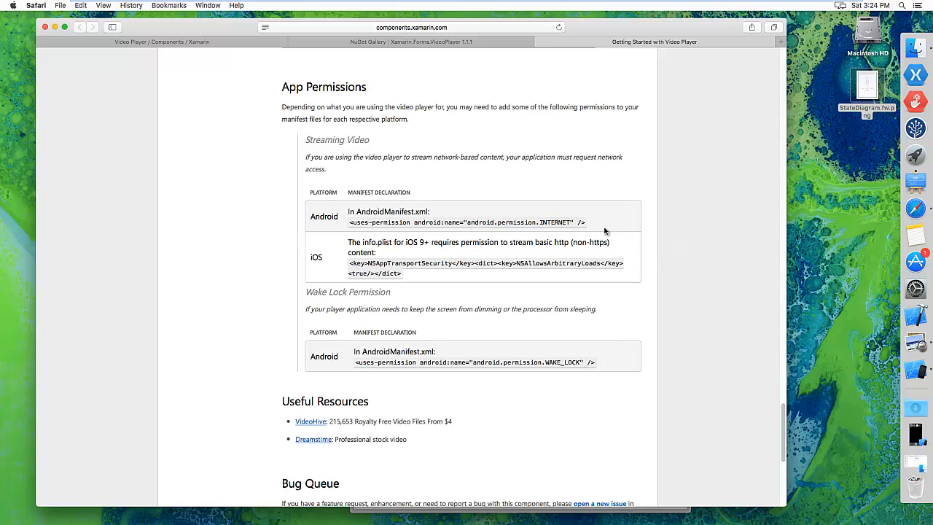
pyautogui.moveTo(712, 252)
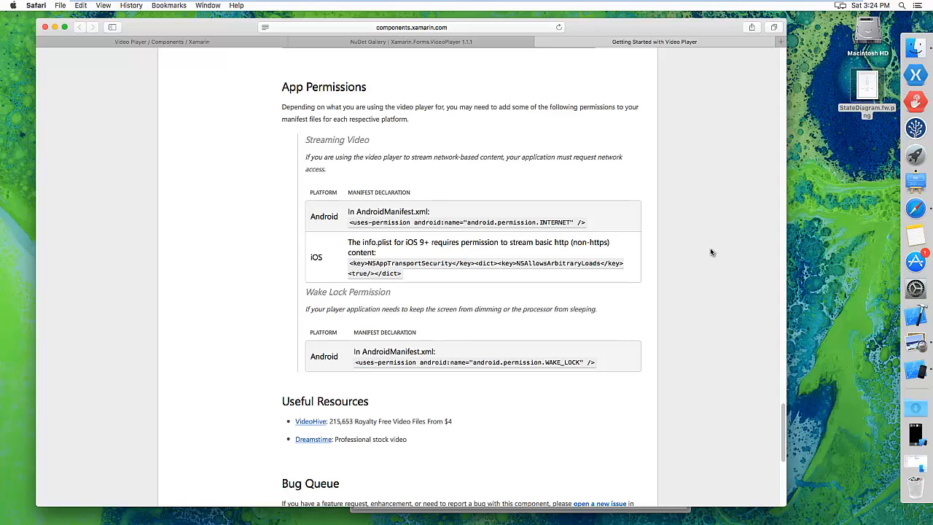
pyautogui.moveTo(565, 281)
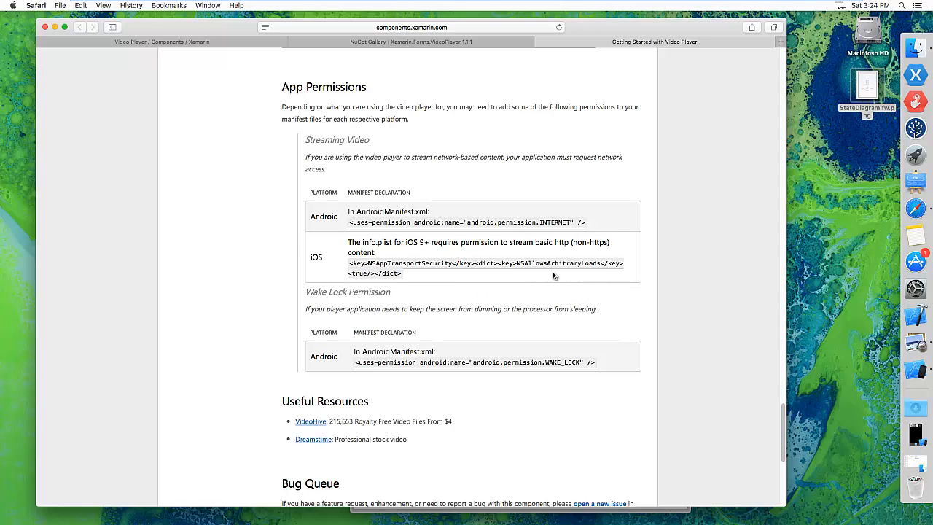
pyautogui.moveTo(585, 277)
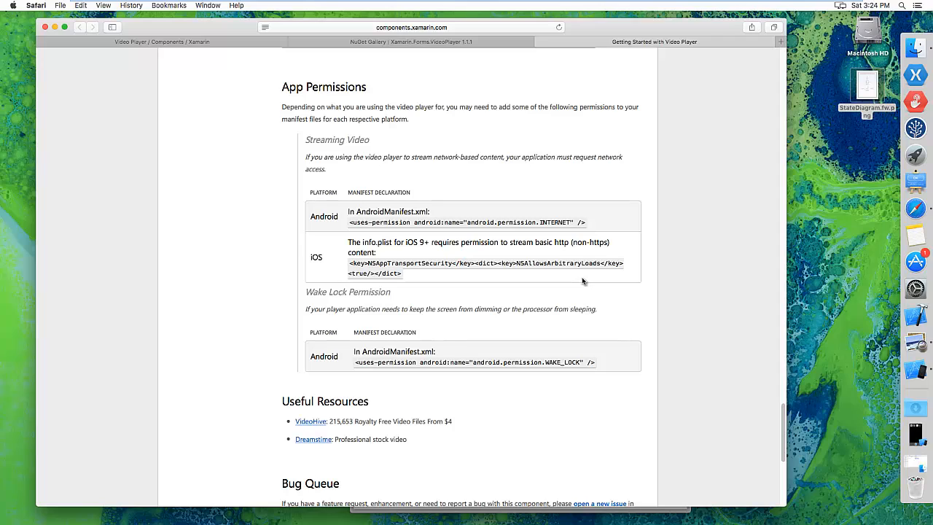
pyautogui.moveTo(564, 277)
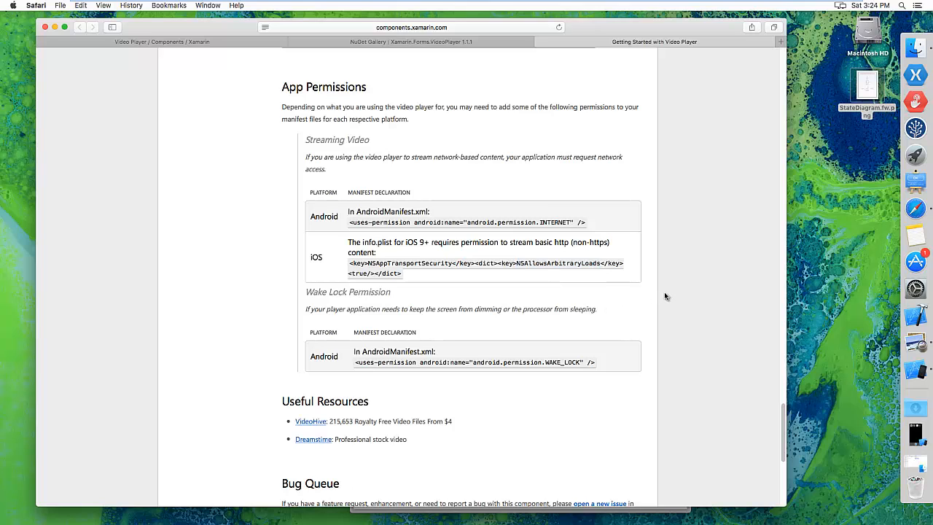
pyautogui.moveTo(674, 306)
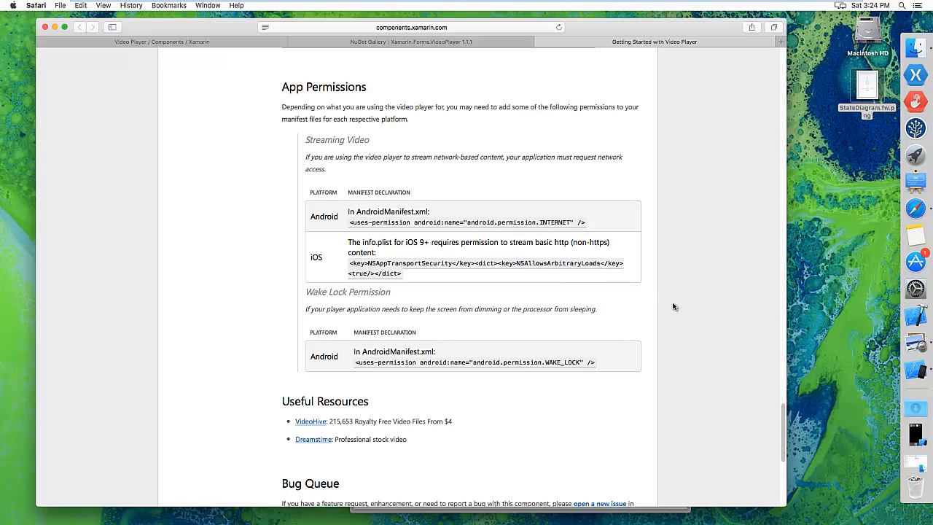
# - Scroll Safari's video player guide back up to the Installation section
pyautogui.scroll(-3)
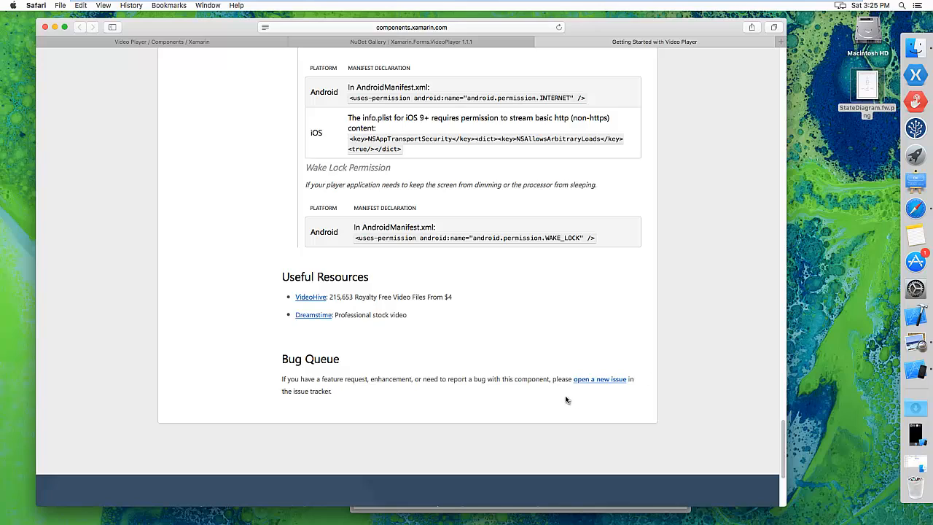
pyautogui.moveTo(591, 387)
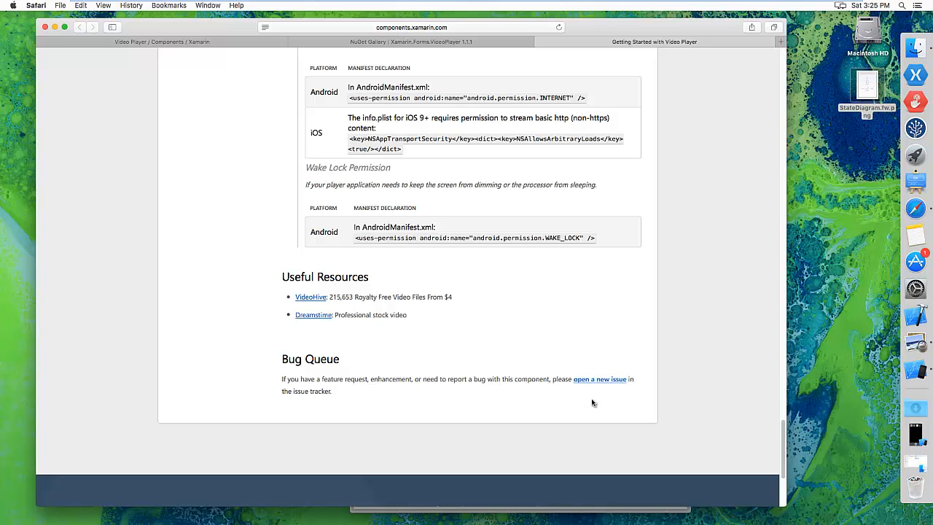
pyautogui.moveTo(608, 381)
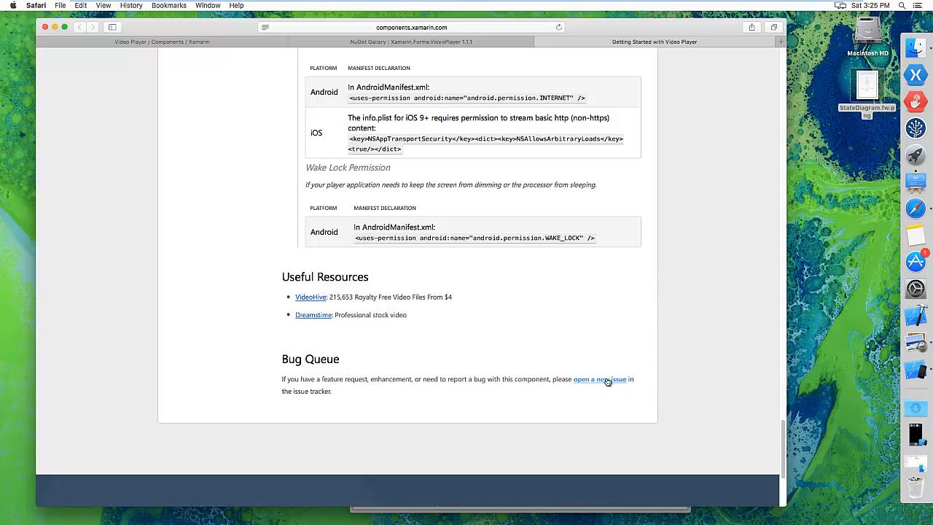
pyautogui.moveTo(587, 376)
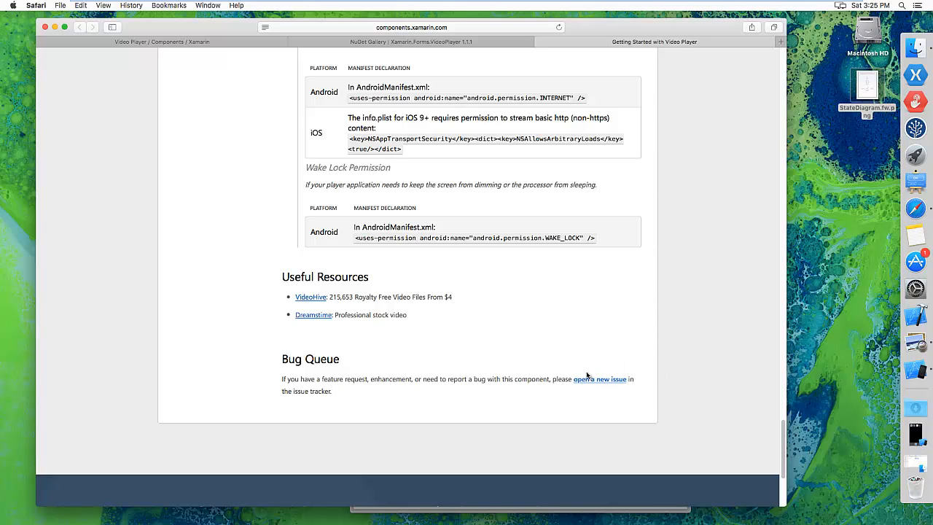
pyautogui.moveTo(702, 370)
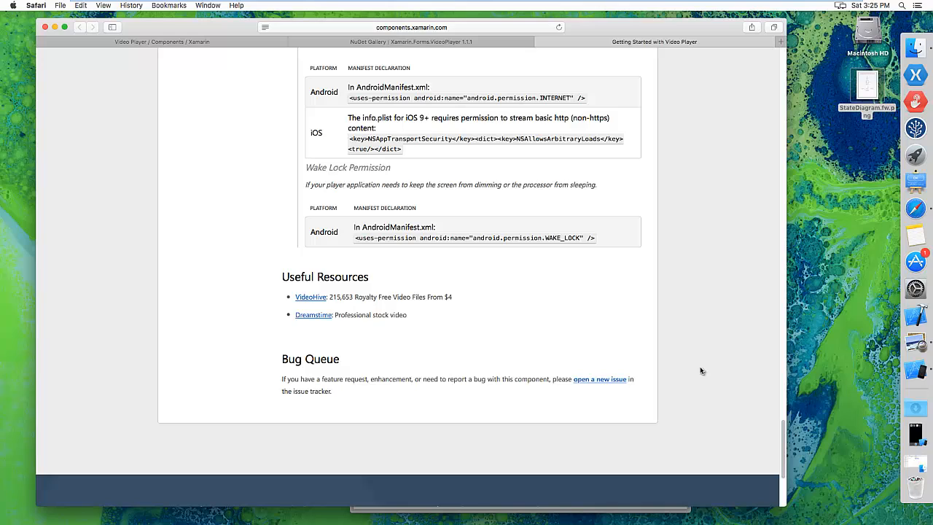
pyautogui.moveTo(780, 451)
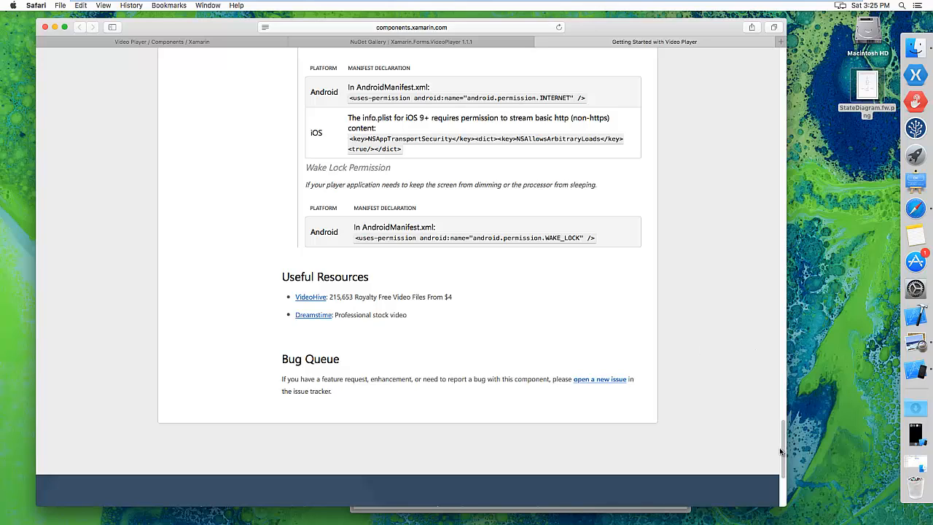
pyautogui.scroll(3)
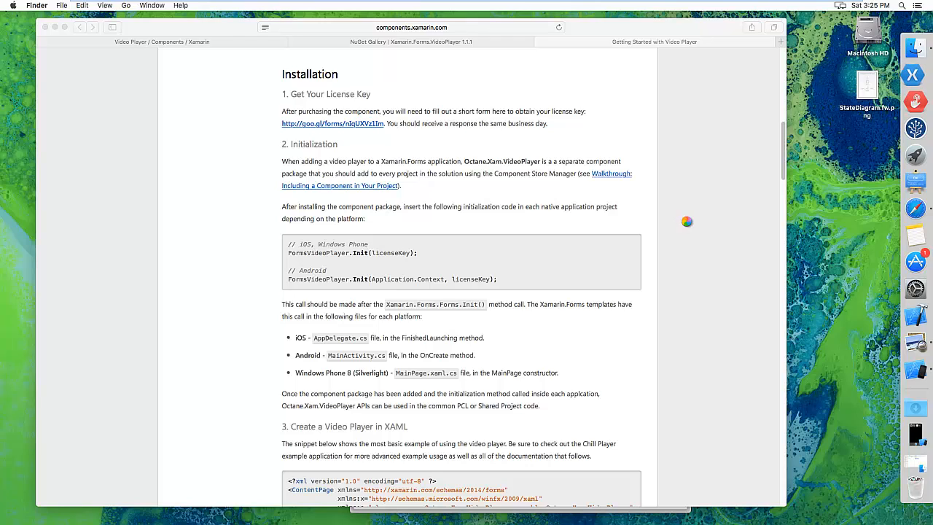
pyautogui.moveTo(681, 219)
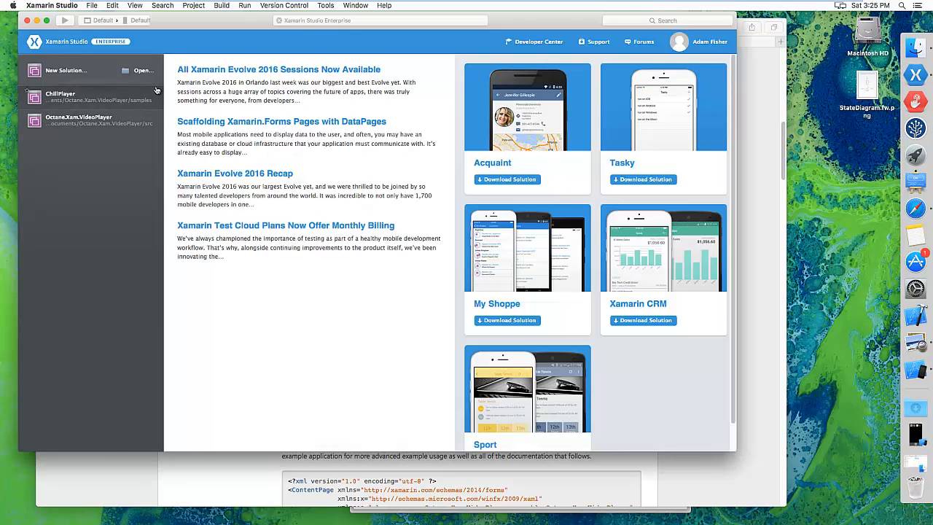
# - Create a MyApp solution from the Cross-platform Xamarin.Forms App template
pyautogui.click(65, 70)
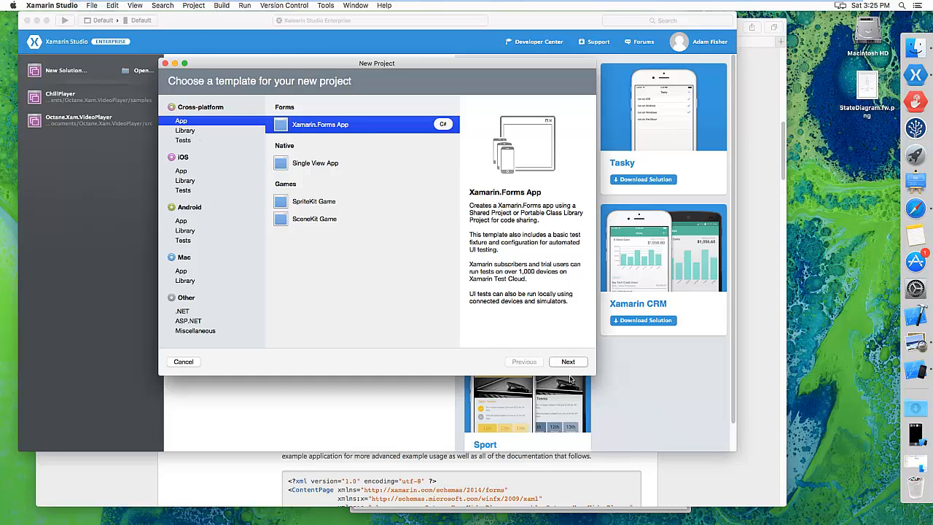
pyautogui.click(568, 361)
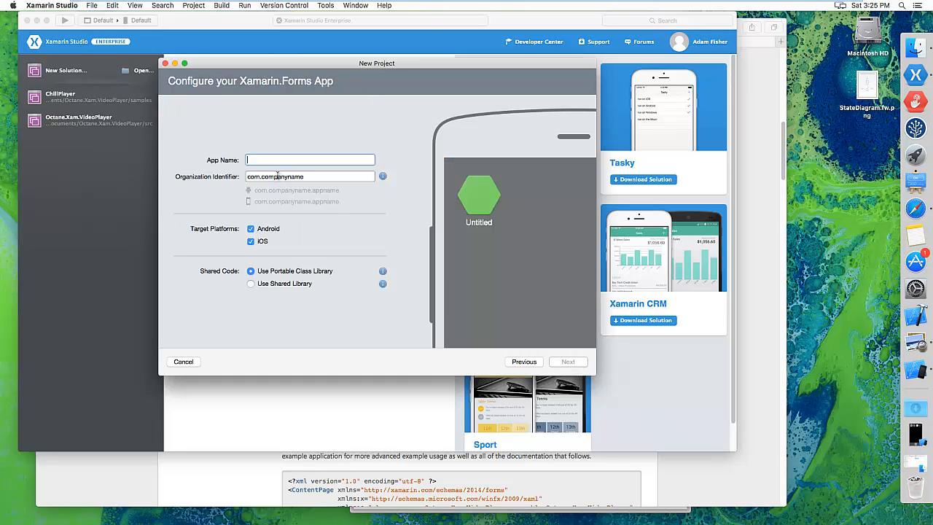
pyautogui.write('MyApp')
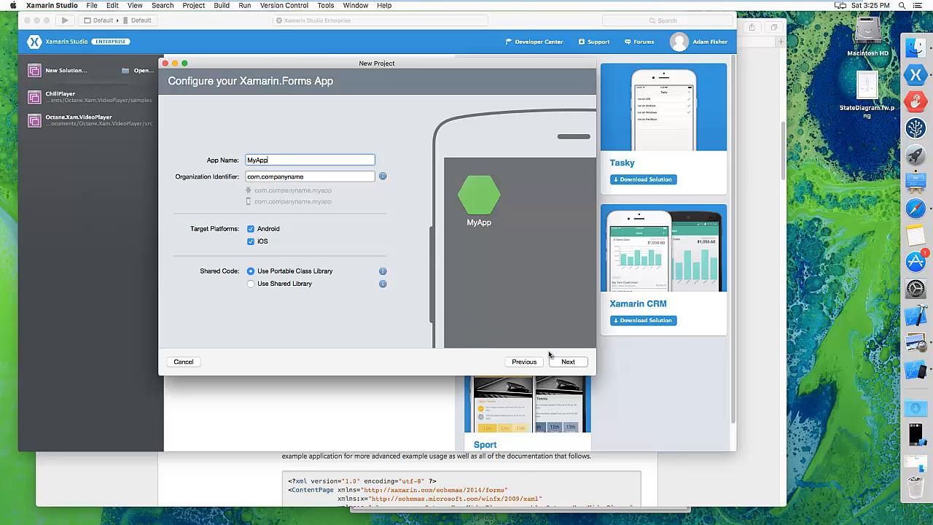
pyautogui.click(568, 362)
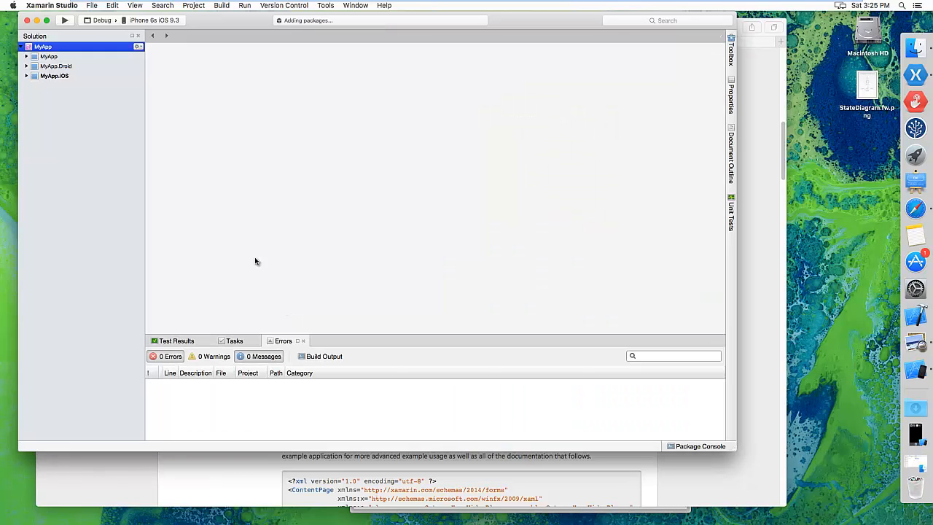
pyautogui.moveTo(145, 149)
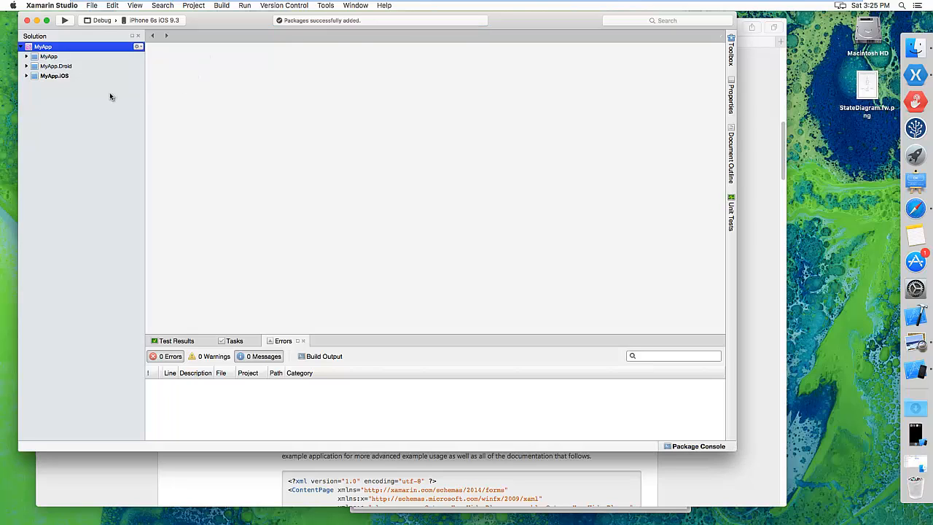
pyautogui.moveTo(73, 114)
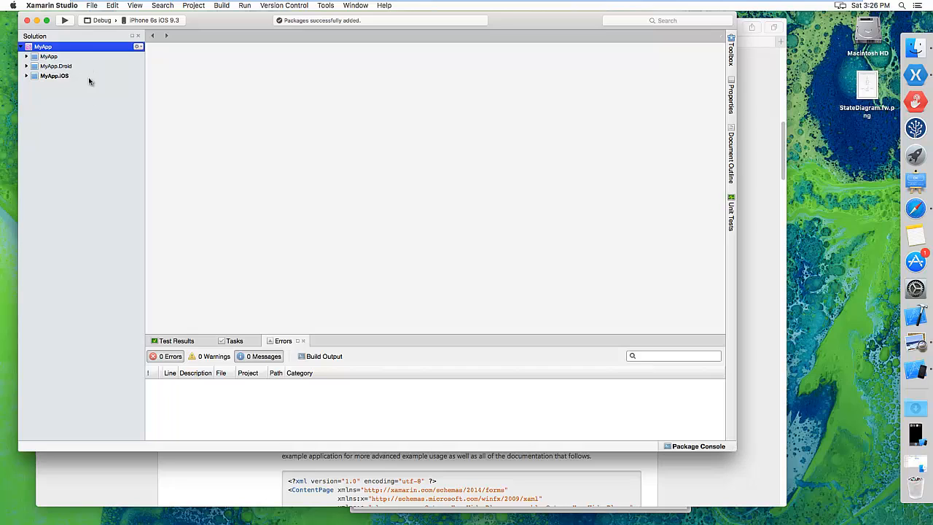
pyautogui.moveTo(41, 110)
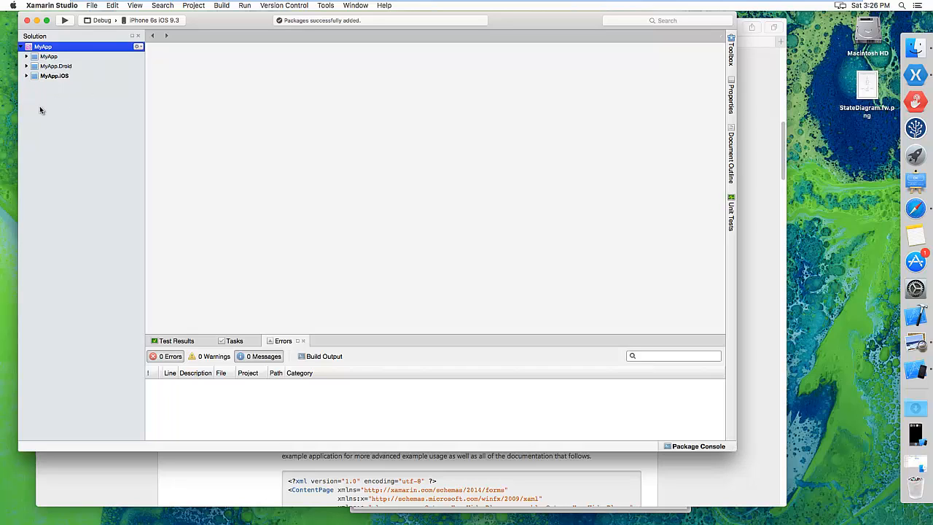
# - Add the Xamarin Forms Video Player NuGet package to MyApp and accept its license
pyautogui.rightClick(41, 47)
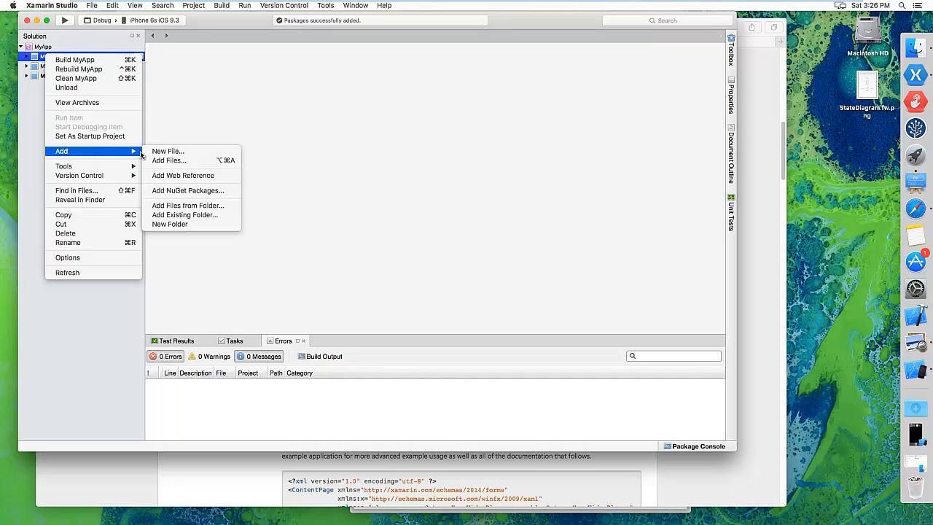
pyautogui.moveTo(187, 190)
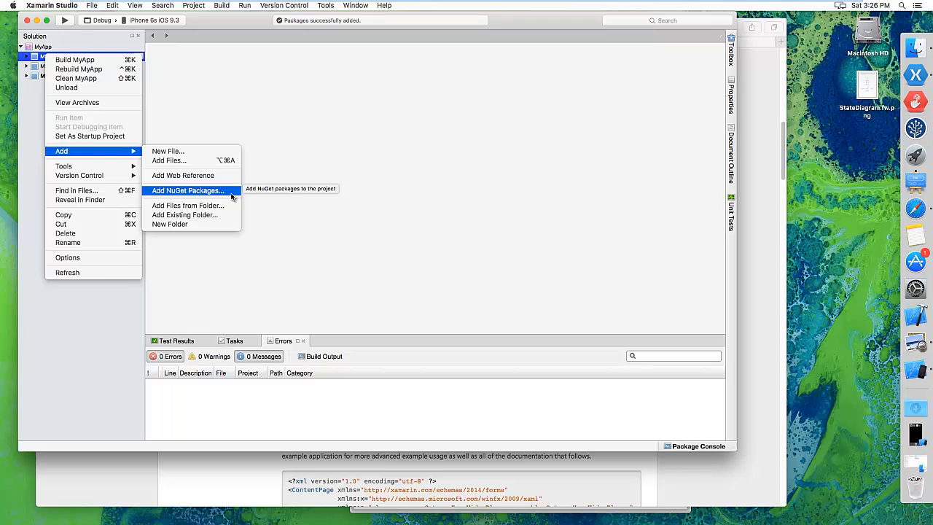
pyautogui.click(187, 191)
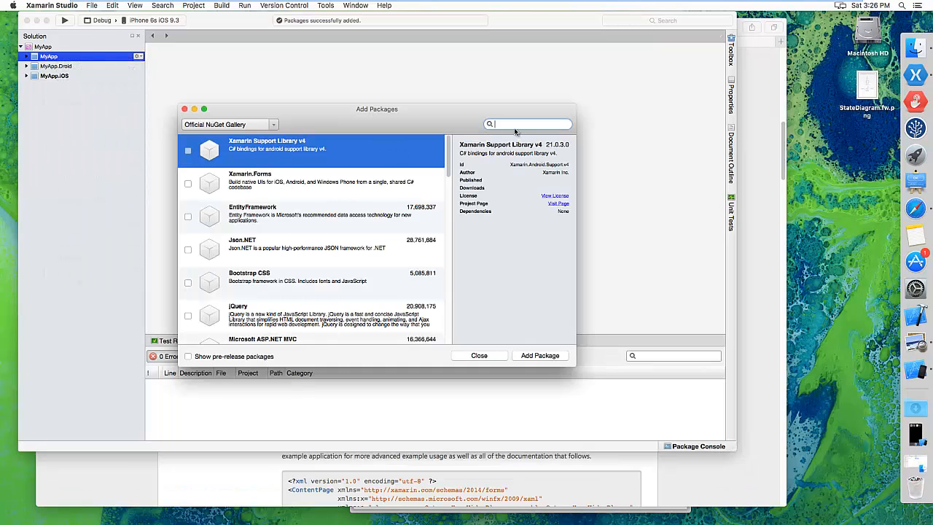
pyautogui.write('Xamarin.Forms Video')
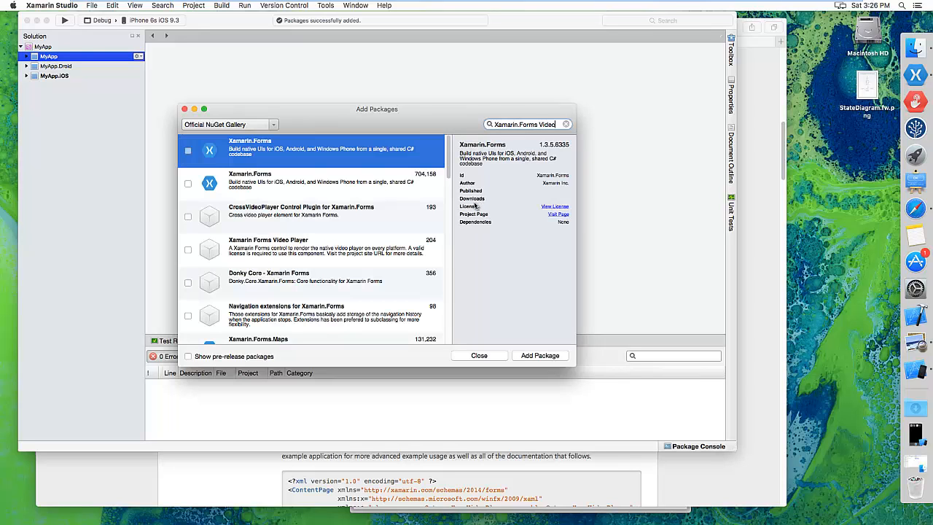
pyautogui.moveTo(375, 256)
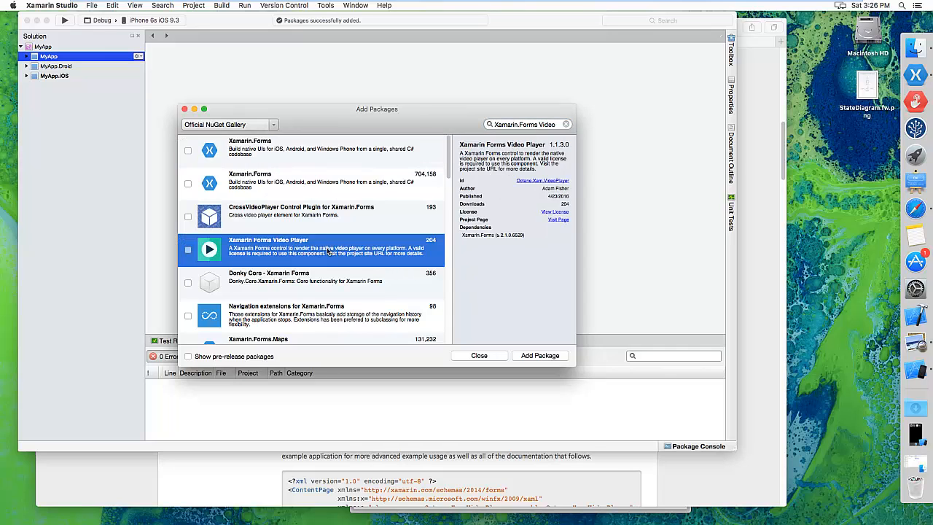
pyautogui.click(187, 250)
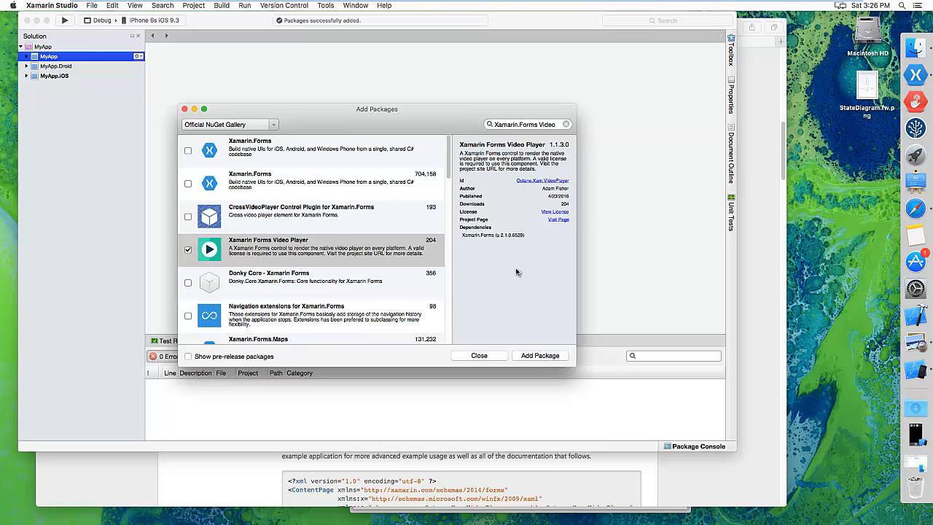
pyautogui.click(540, 355)
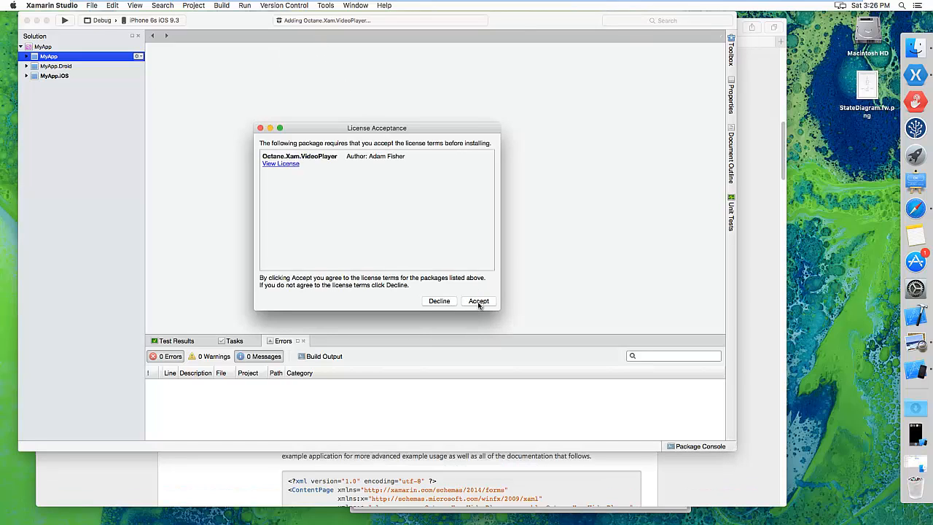
pyautogui.click(478, 301)
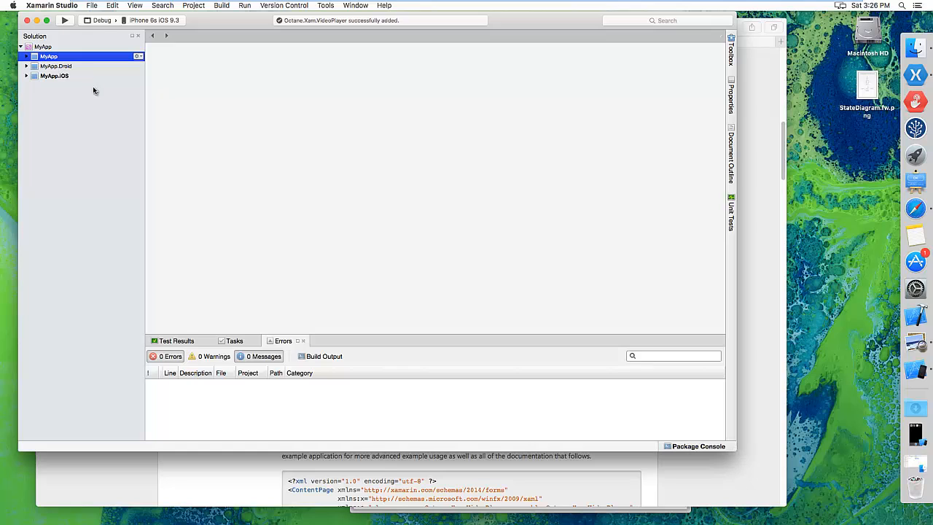
# - Add the Xamarin Forms Video Player NuGet package to the MyApp.Droid project
pyautogui.rightClick(49, 66)
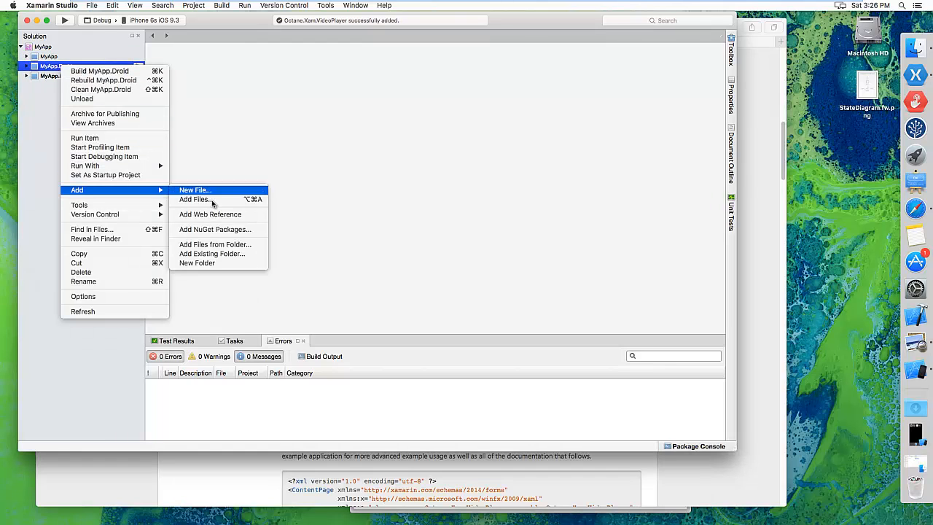
pyautogui.moveTo(213, 229)
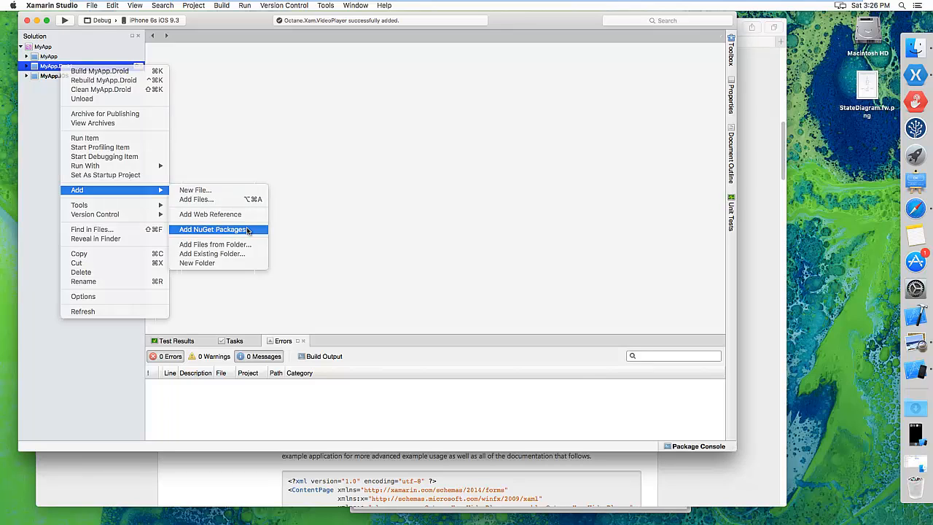
pyautogui.click(212, 229)
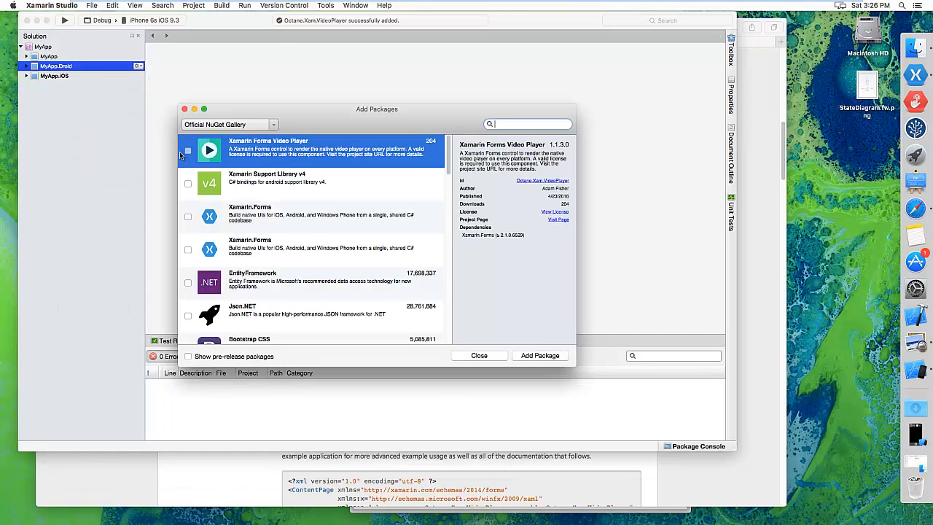
pyautogui.click(540, 354)
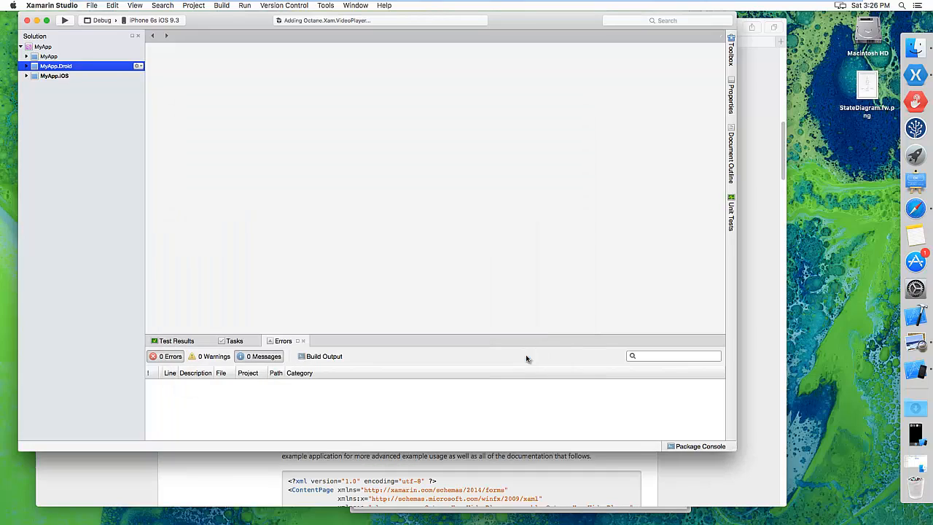
pyautogui.moveTo(65, 85)
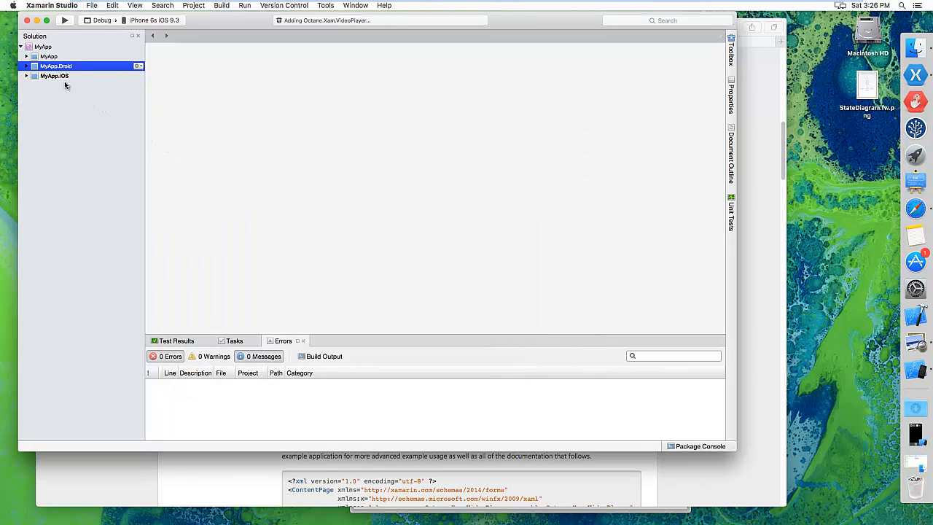
pyautogui.moveTo(50, 90)
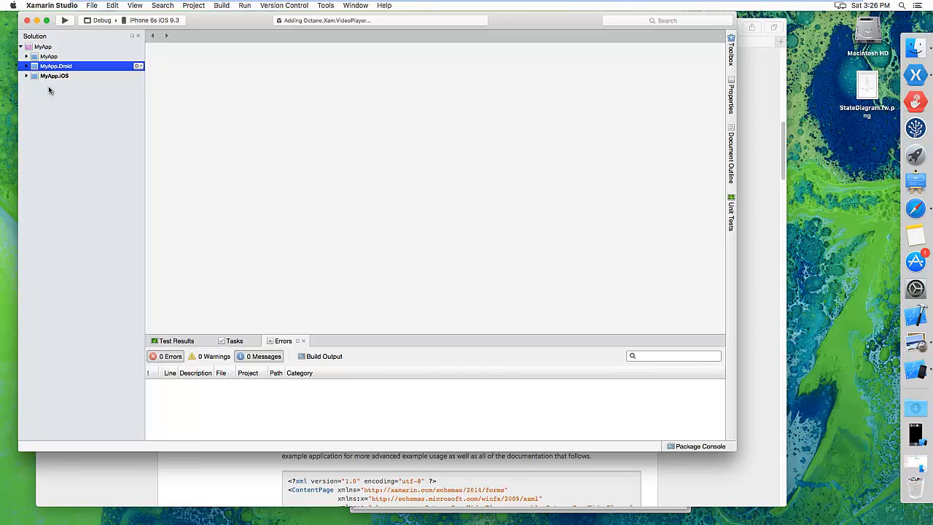
pyautogui.moveTo(280, 43)
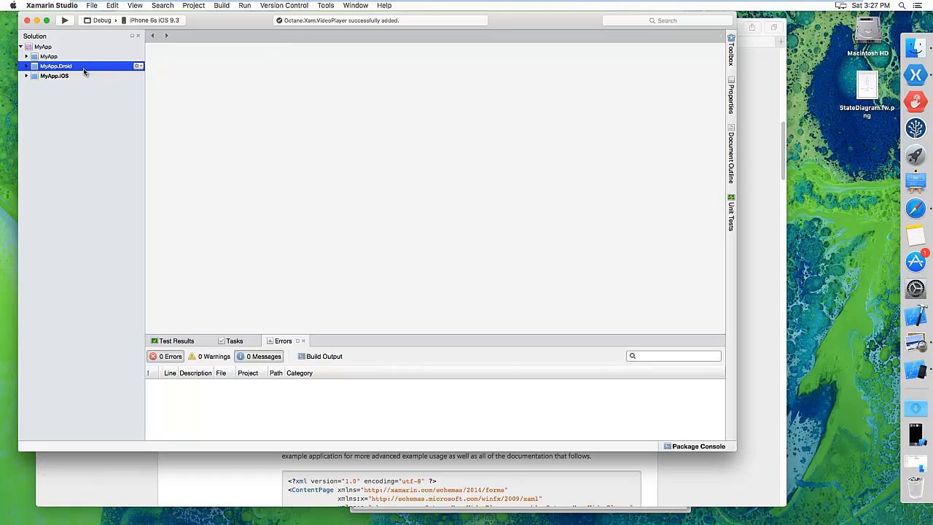
# - Add the Xamarin Forms Video Player NuGet package to the MyApp.iOS project
pyautogui.rightClick(51, 76)
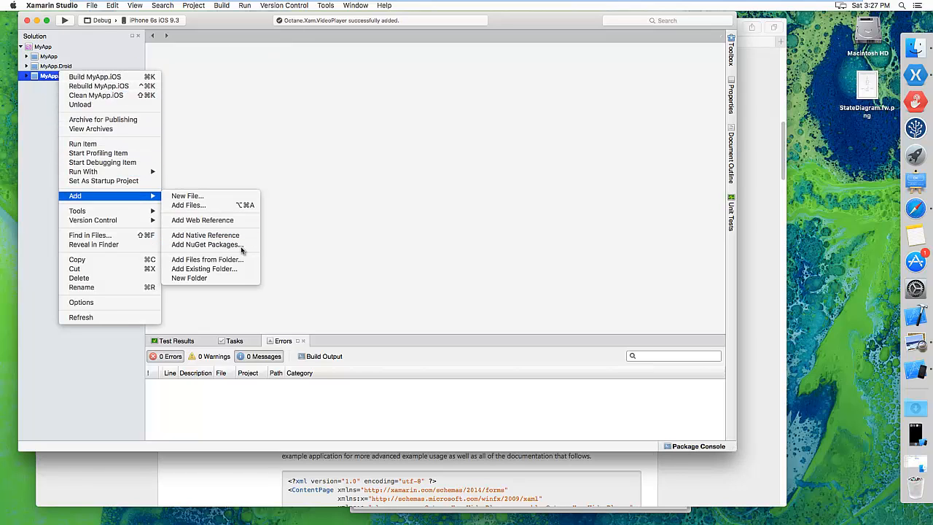
pyautogui.click(206, 244)
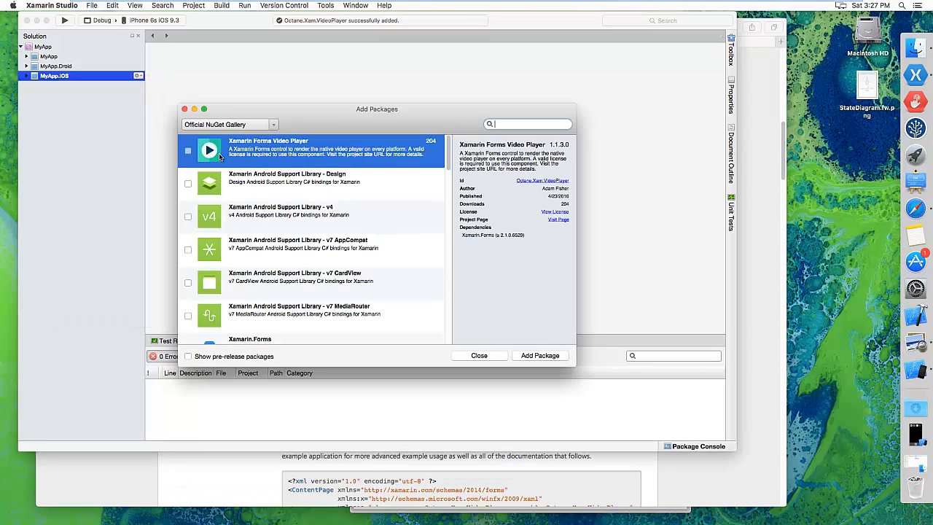
pyautogui.click(541, 355)
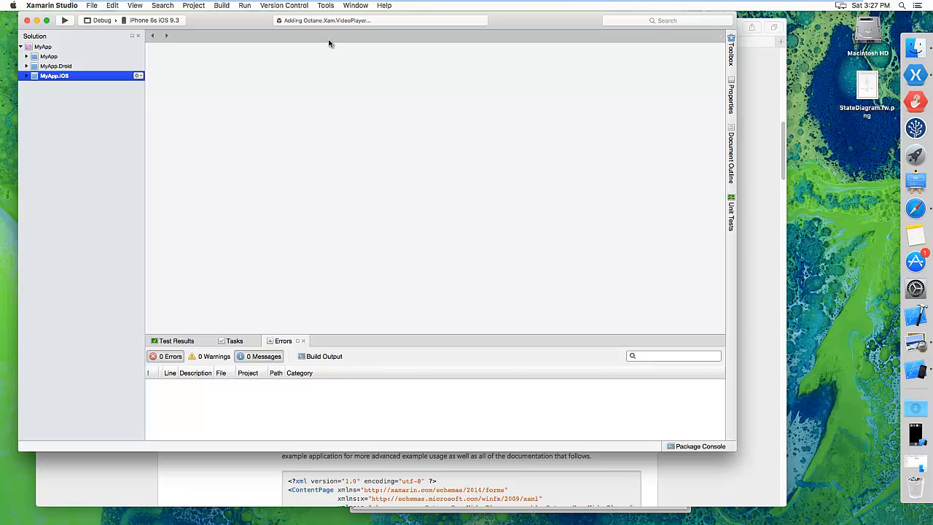
pyautogui.moveTo(236, 104)
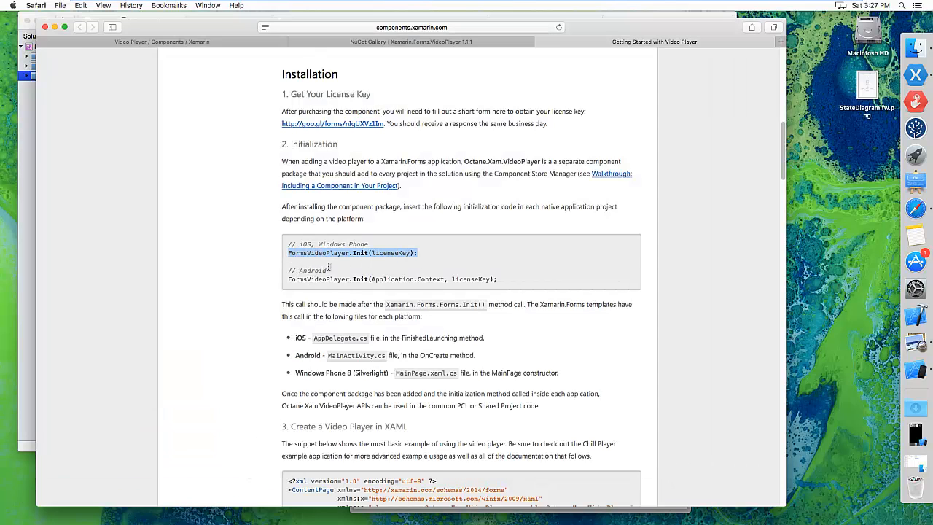
pyautogui.moveTo(368, 266)
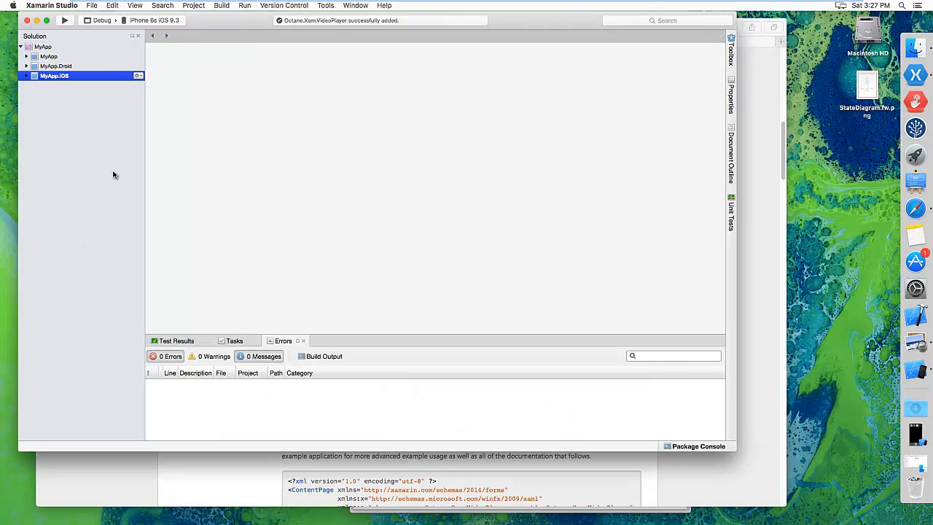
# - Add FormsVideoPlayer.Init() to OnCreate in MyApp.Droid's MainActivity.cs
pyautogui.click(27, 66)
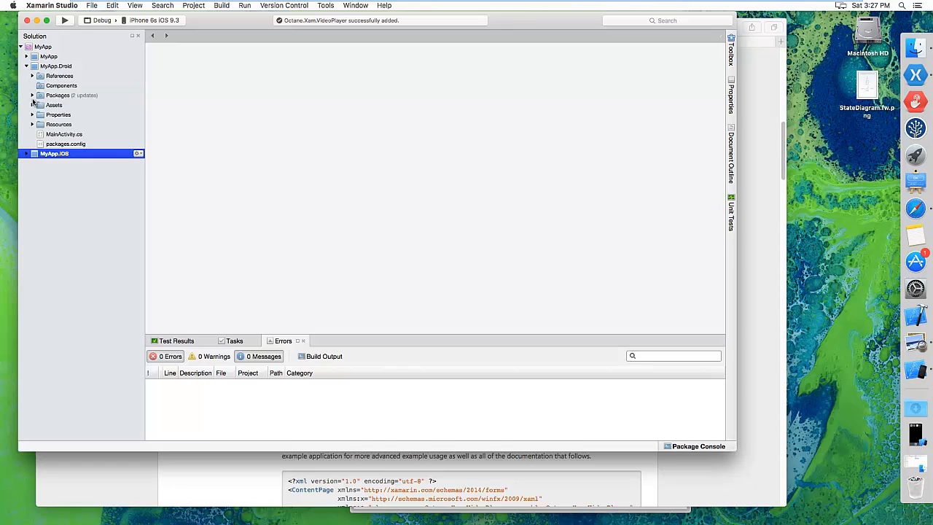
pyautogui.doubleClick(64, 134)
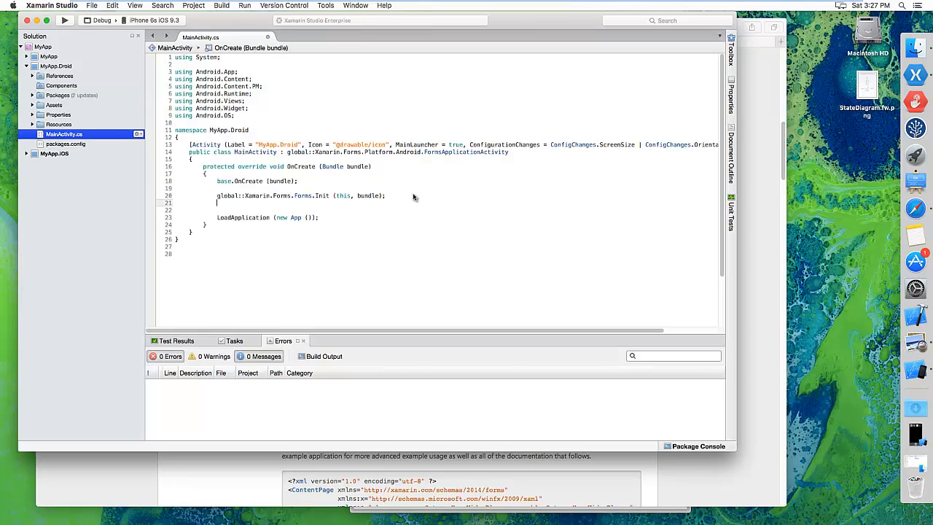
pyautogui.write('FormsVideoPlayer.Init(licenseKey);')
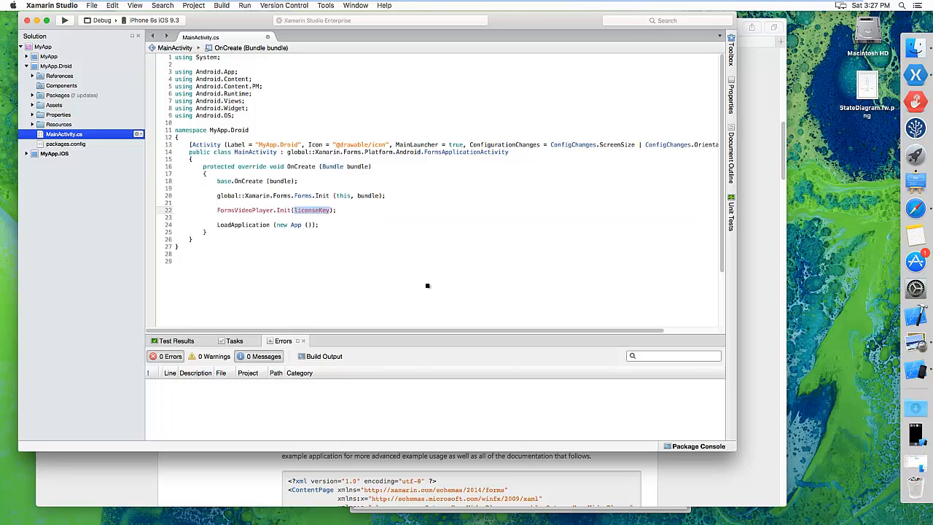
pyautogui.press('Delete')
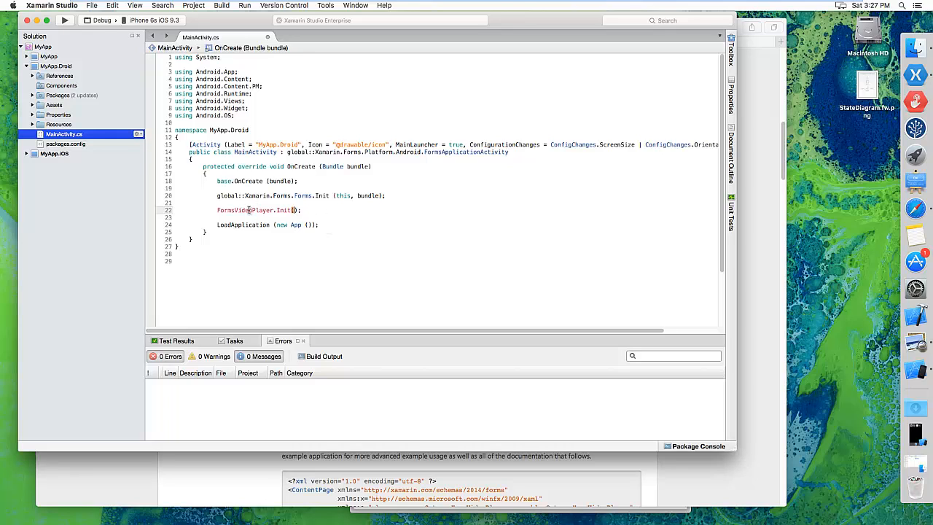
# - Resolve FormsVideoPlayer by importing the Octane.Xam.VideoPlayer.Android namespace
pyautogui.rightClick(248, 210)
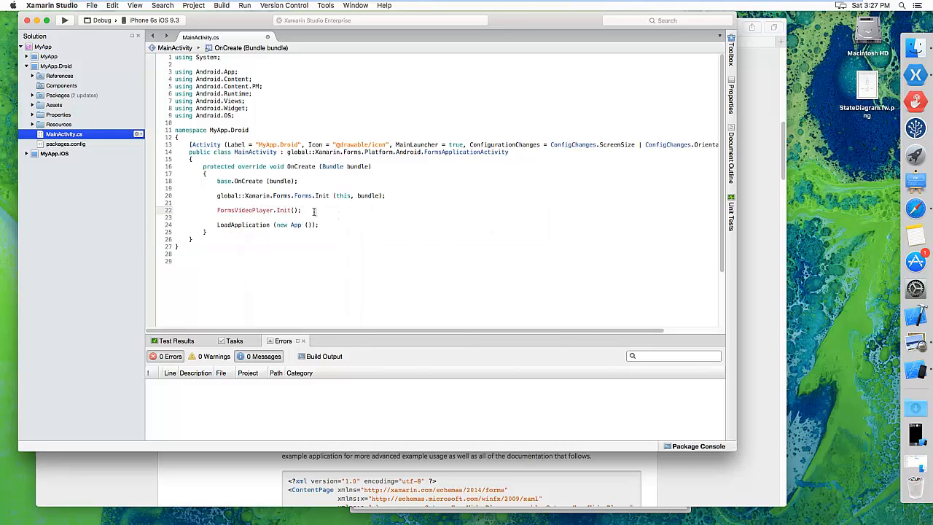
pyautogui.rightClick(244, 210)
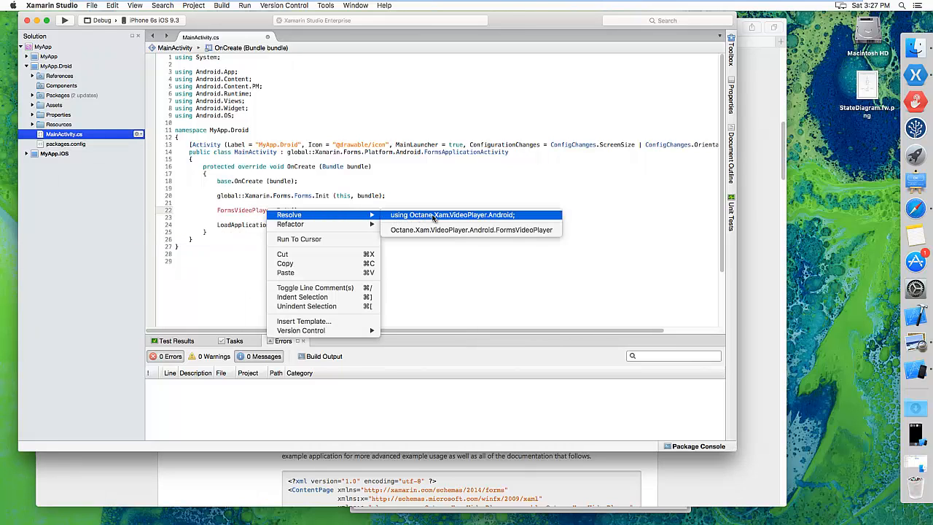
pyautogui.moveTo(528, 217)
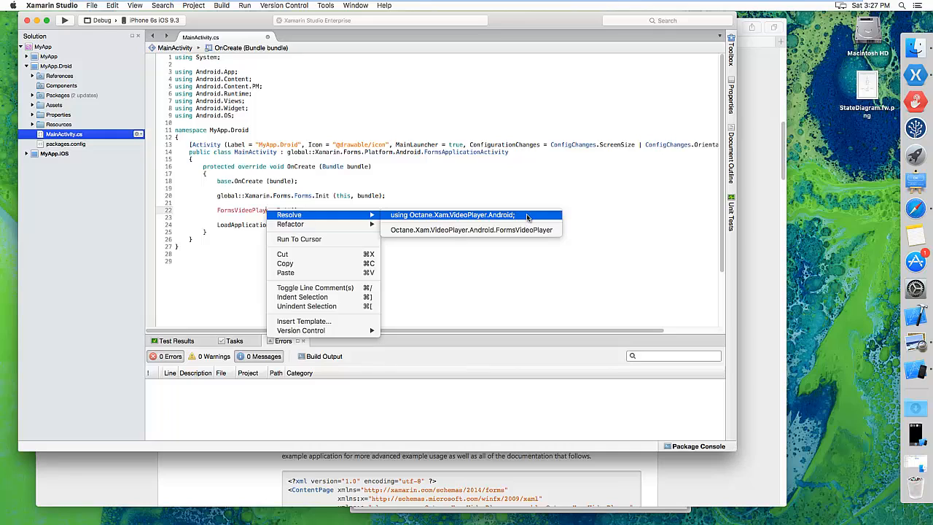
pyautogui.click(456, 214)
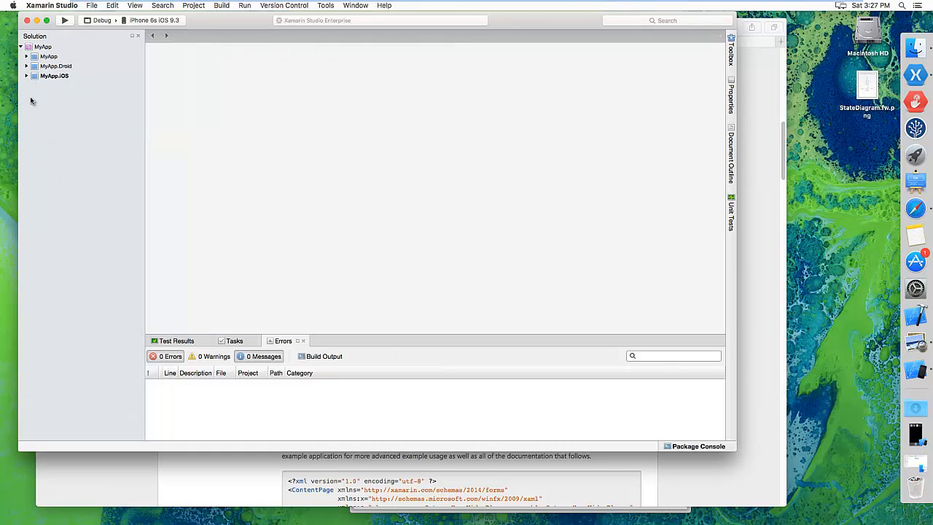
# - In AppDelegate.cs, drop licenseKey from FormsVideoPlayer.Init and import Octane.Xam.VideoPlayer.iOS
pyautogui.click(29, 75)
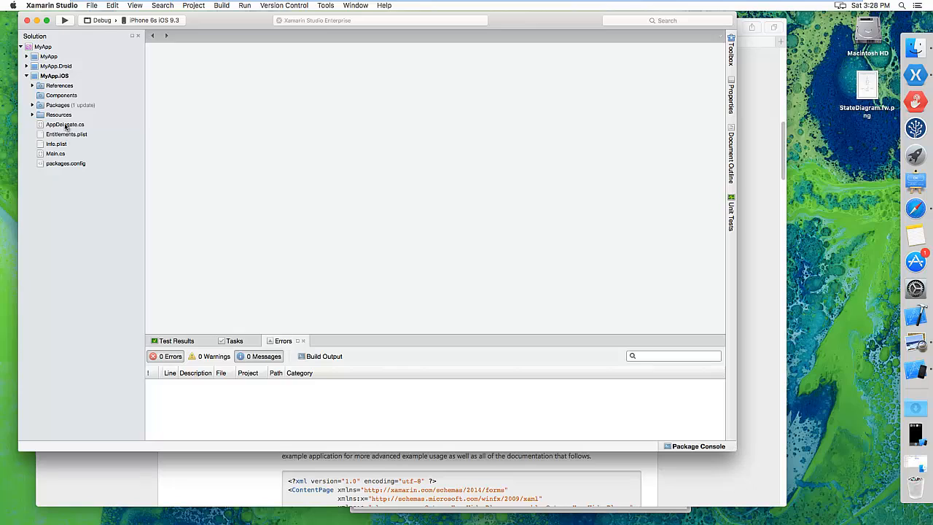
pyautogui.doubleClick(65, 124)
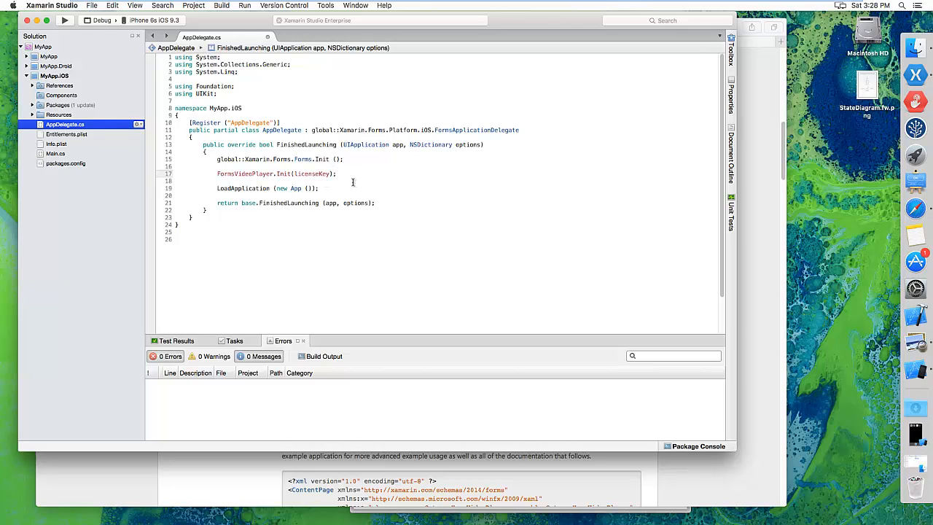
pyautogui.doubleClick(309, 173)
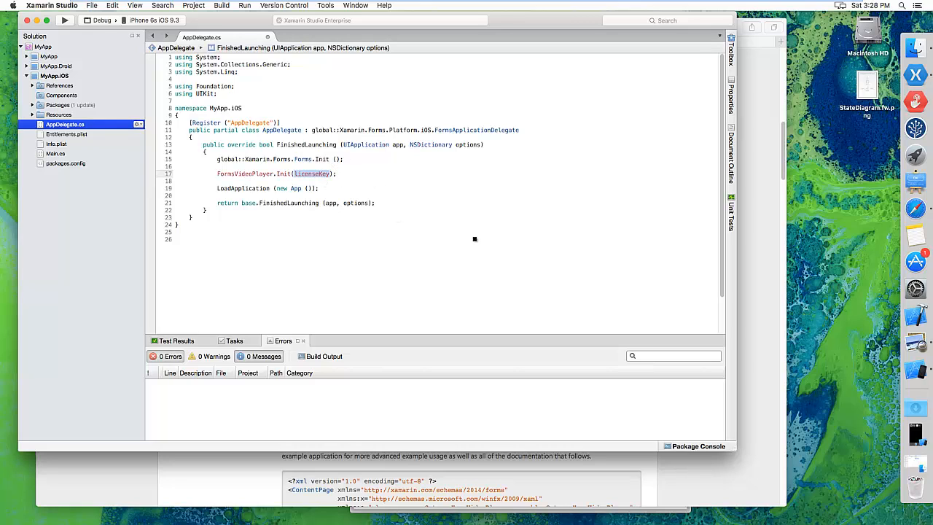
pyautogui.rightClick(256, 174)
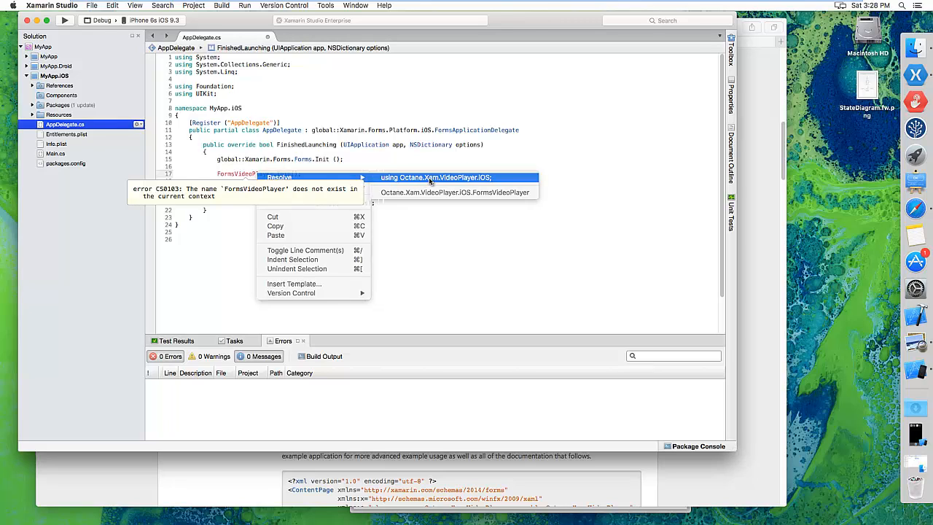
pyautogui.click(428, 177)
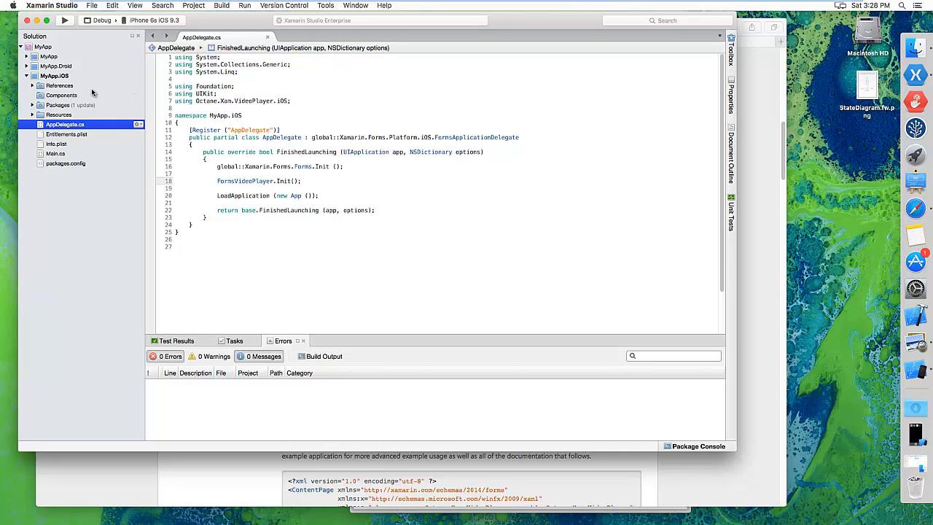
pyautogui.moveTo(136, 85)
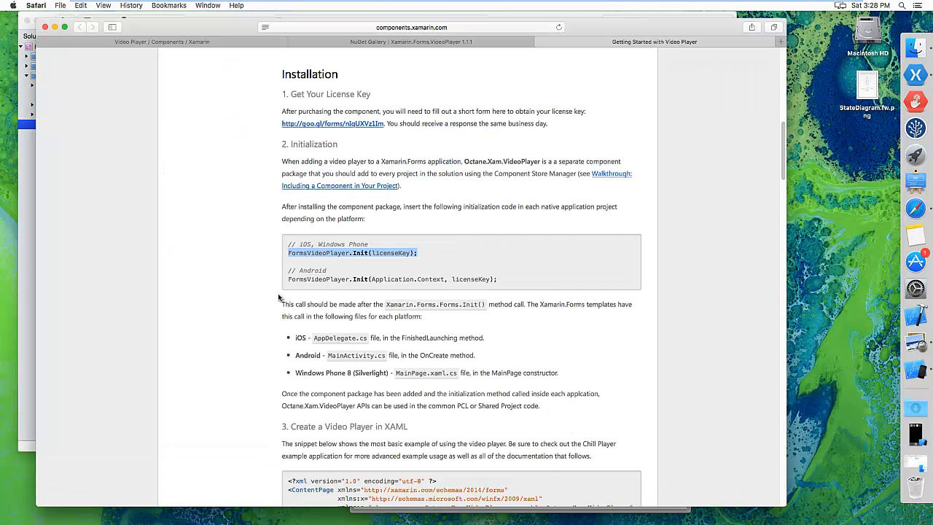
# - Scroll Safari's guide to the streaming permissions and select the NSAppTransportSecurity key
pyautogui.scroll(-3)
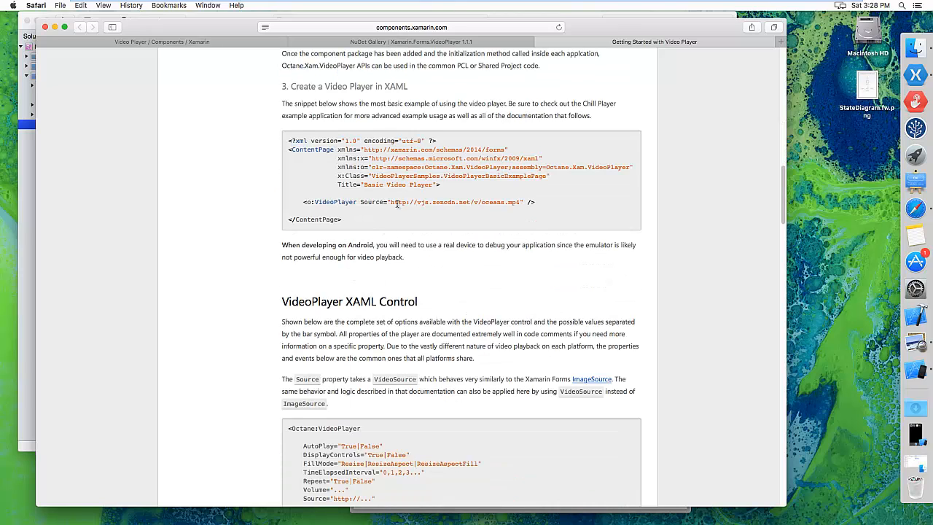
pyautogui.doubleClick(398, 202)
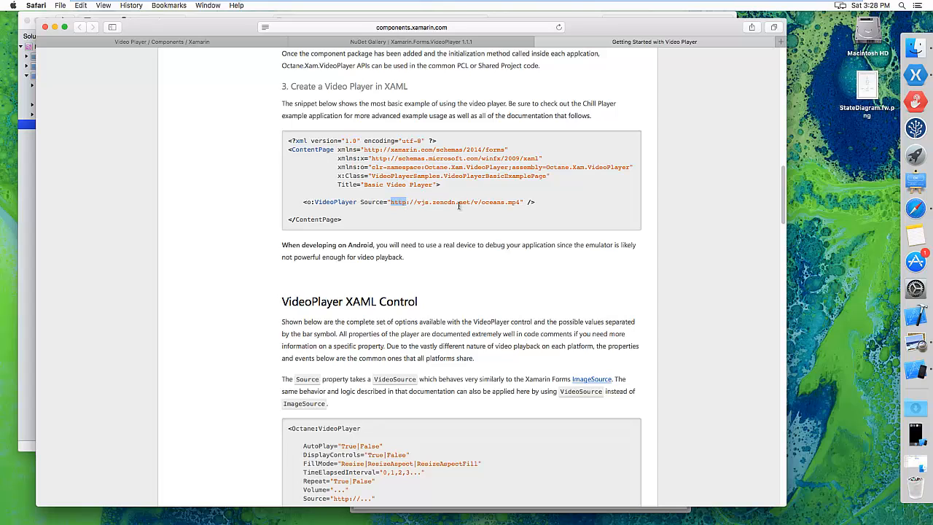
pyautogui.click(772, 196)
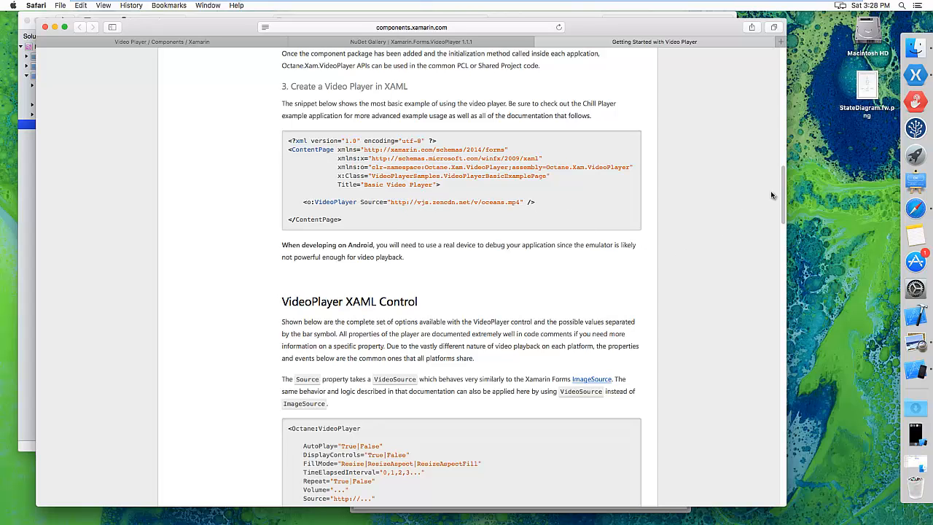
pyautogui.scroll(-3)
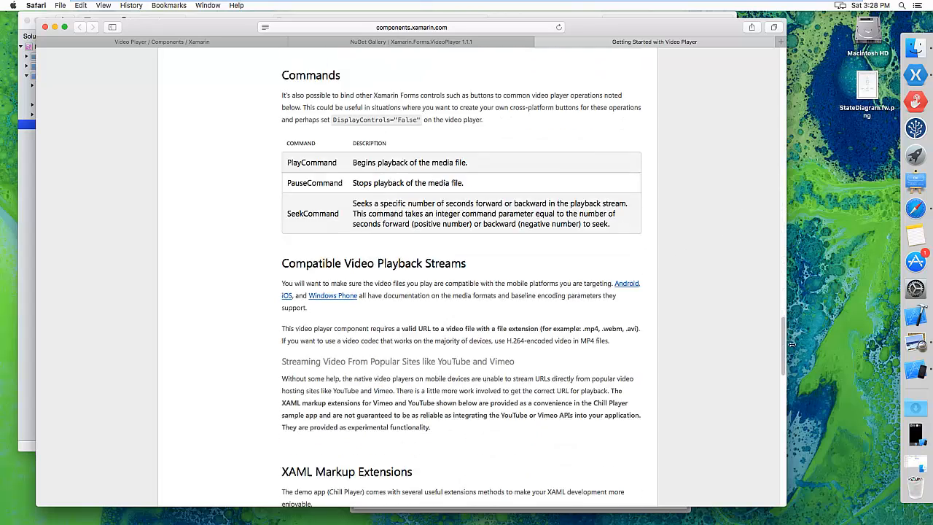
pyautogui.scroll(-3)
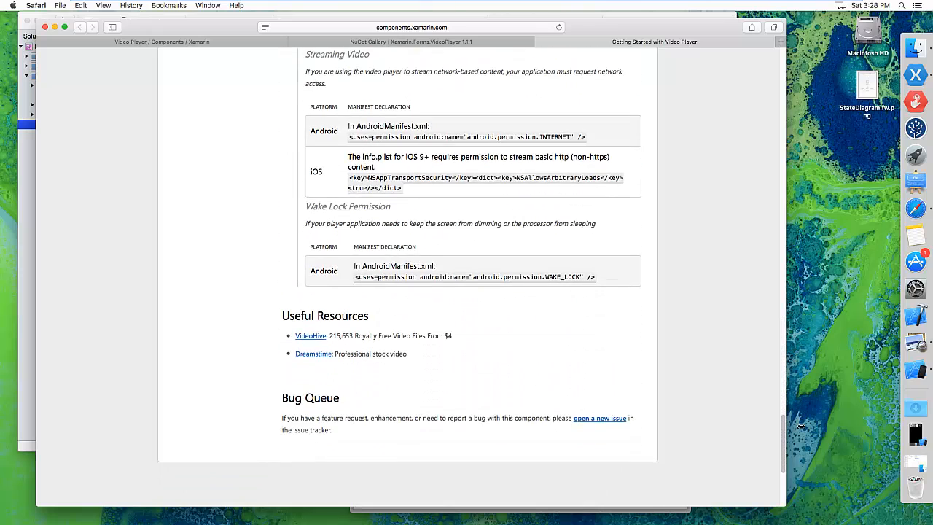
pyautogui.moveTo(438, 201)
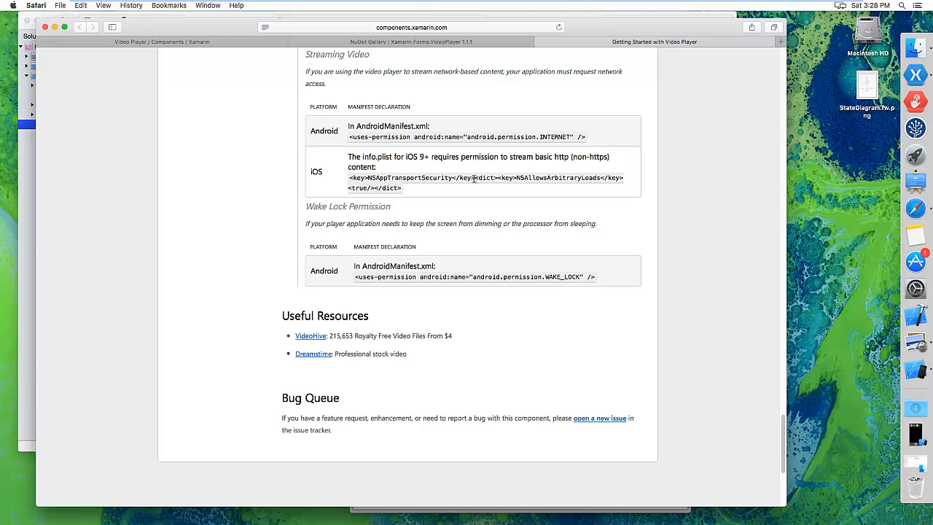
pyautogui.doubleClick(410, 178)
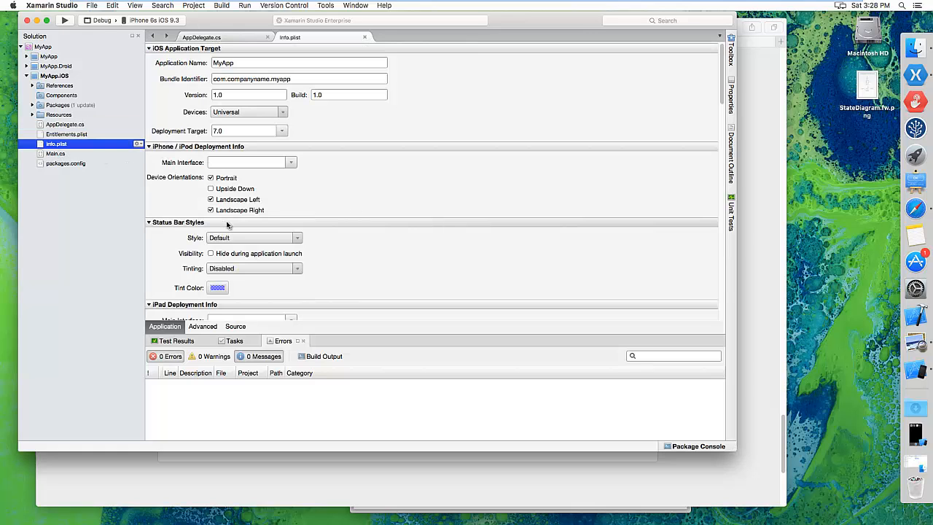
# - Add an NSAppTransportSecurity Dictionary entry to Info.plist's raw property list
pyautogui.click(235, 327)
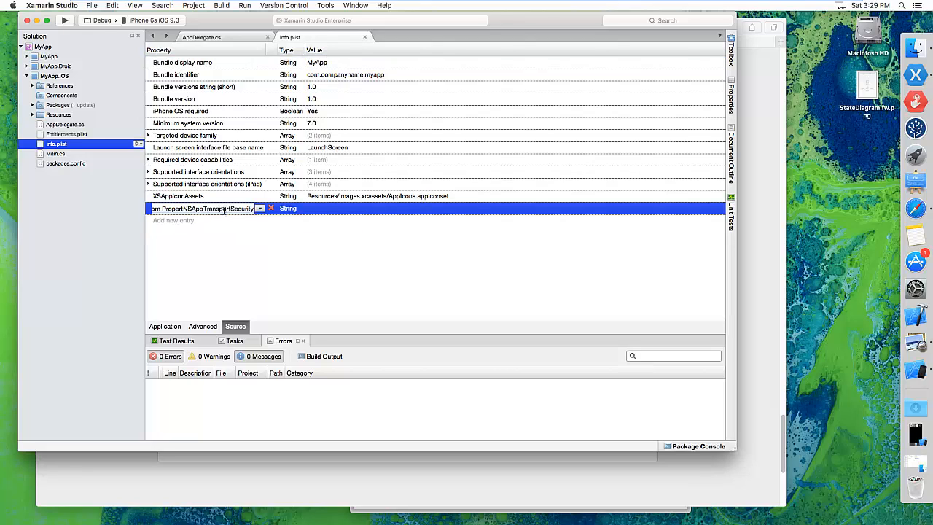
pyautogui.write('Cus')
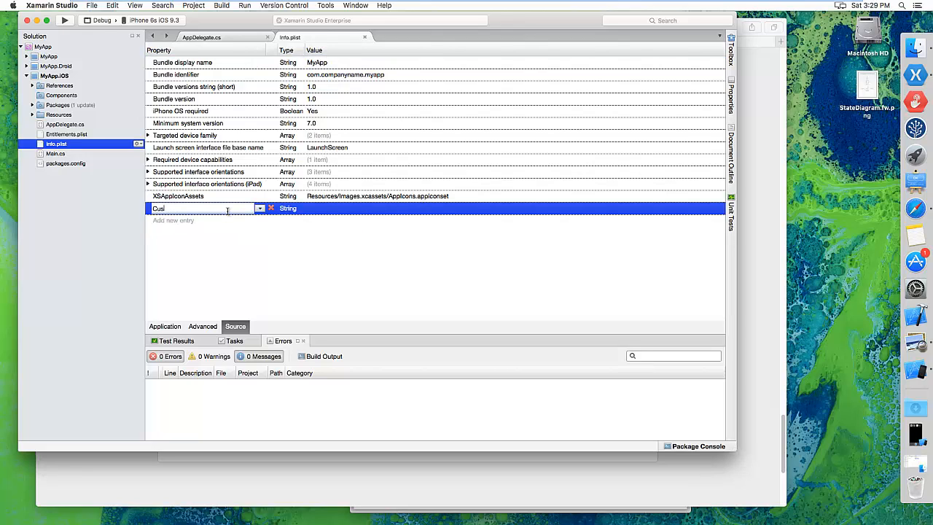
pyautogui.write('NSAppTransportSecurity')
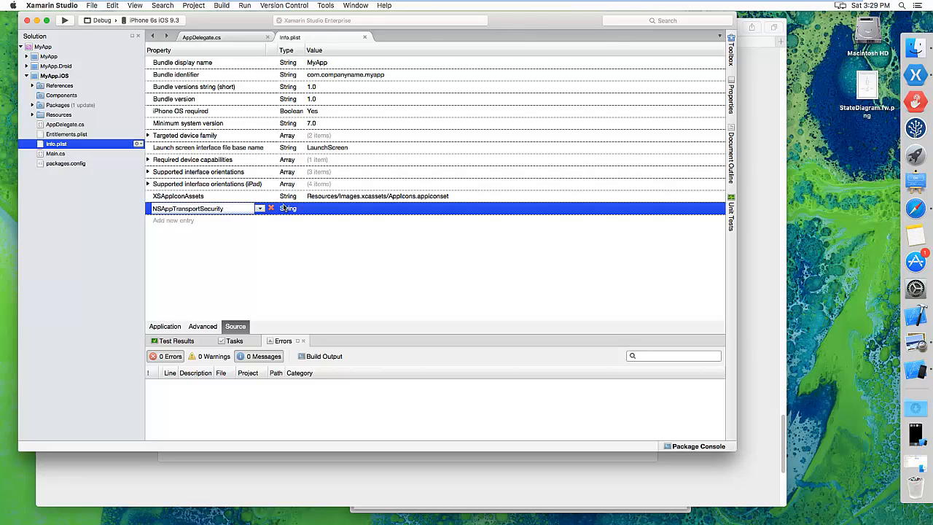
pyautogui.click(260, 208)
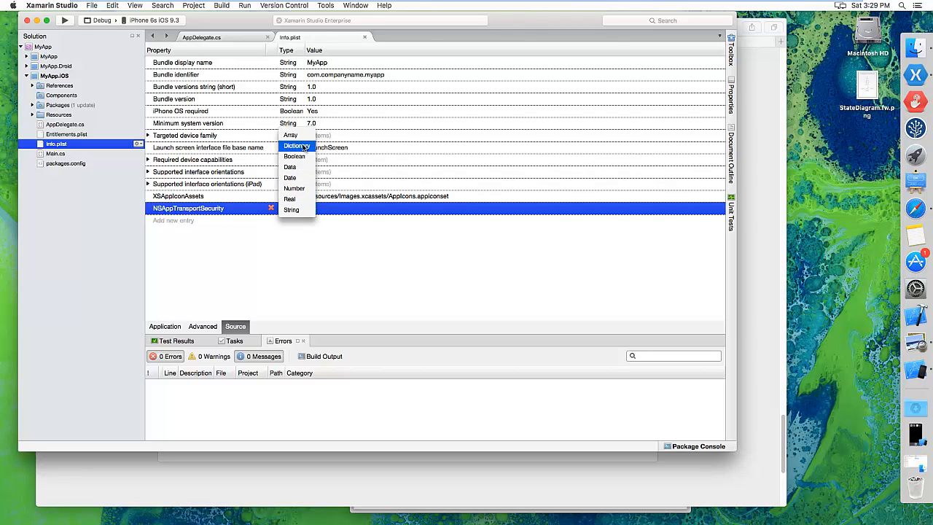
pyautogui.click(297, 146)
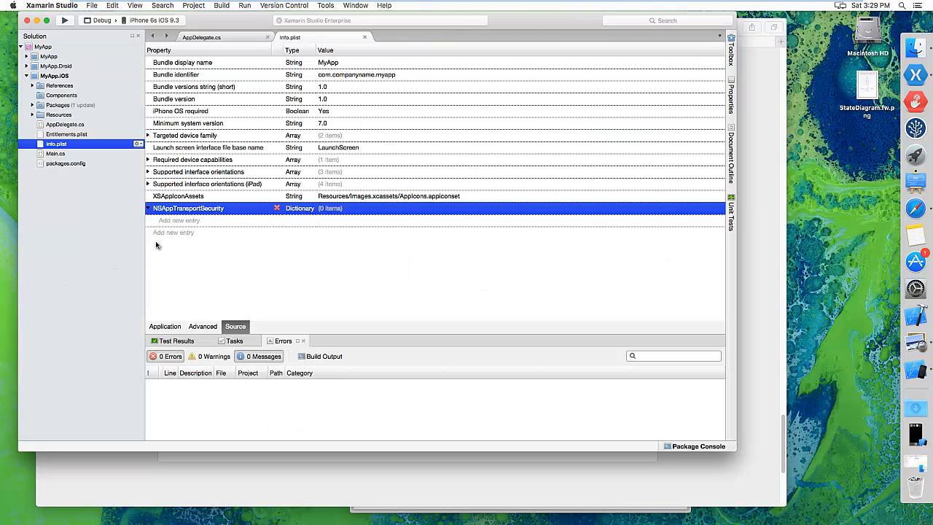
# - Inside NSAppTransportSecurity, add NSAllowsArbitraryLoads as a Boolean set to Yes
pyautogui.click(178, 220)
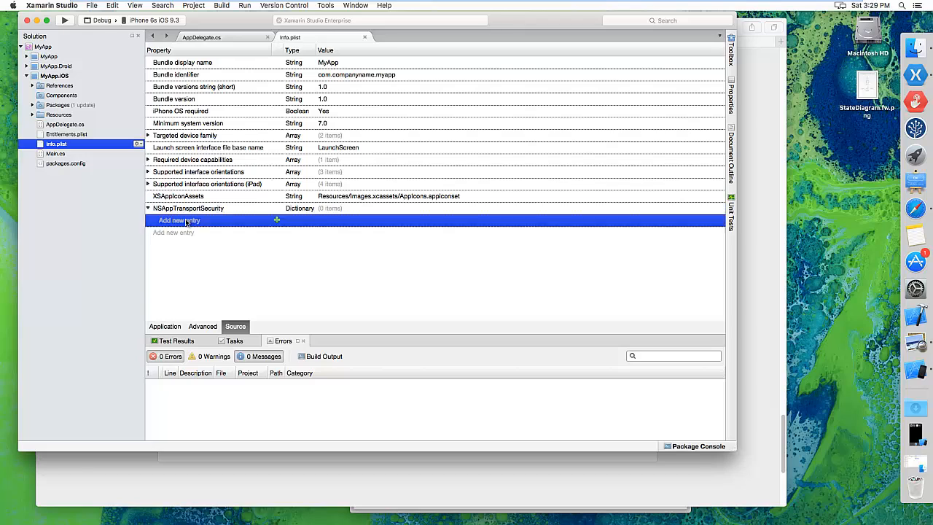
pyautogui.click(179, 220)
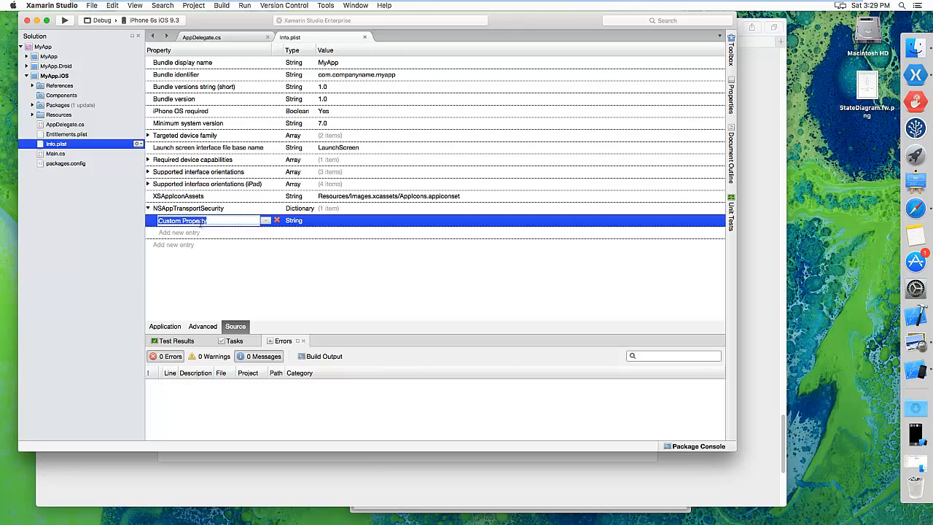
pyautogui.write('NSAllowsArbitraryLoads')
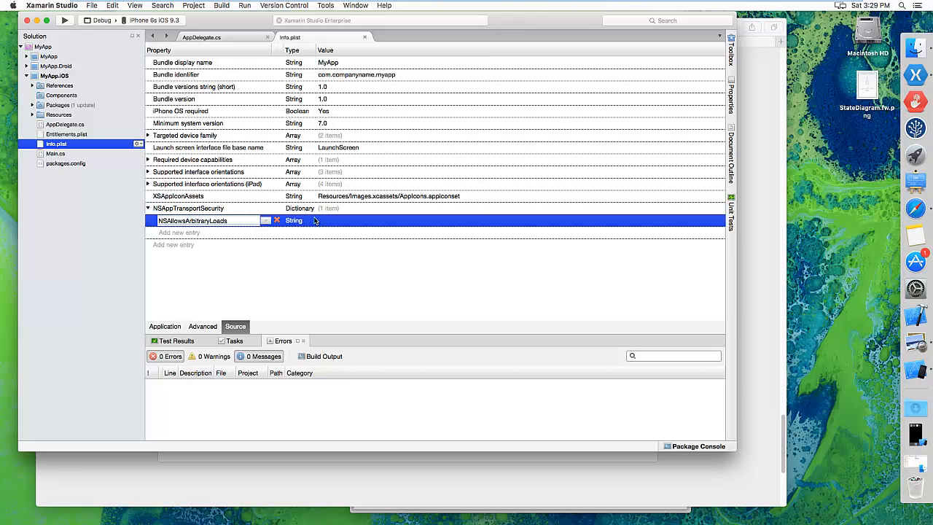
pyautogui.click(293, 220)
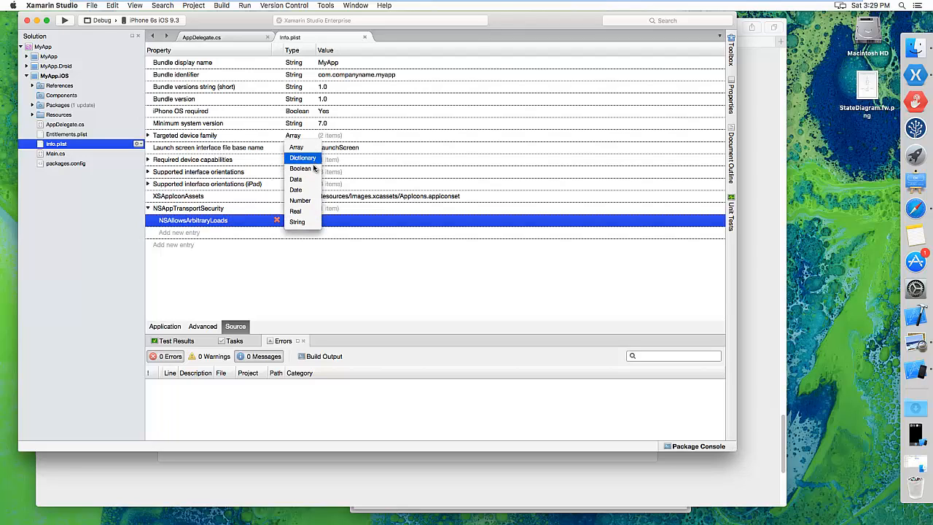
pyautogui.click(301, 168)
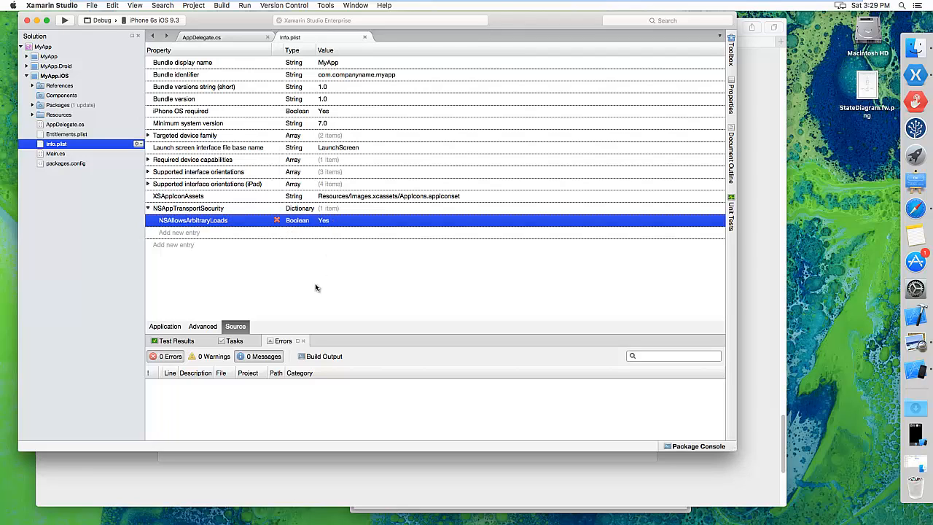
pyautogui.click(188, 208)
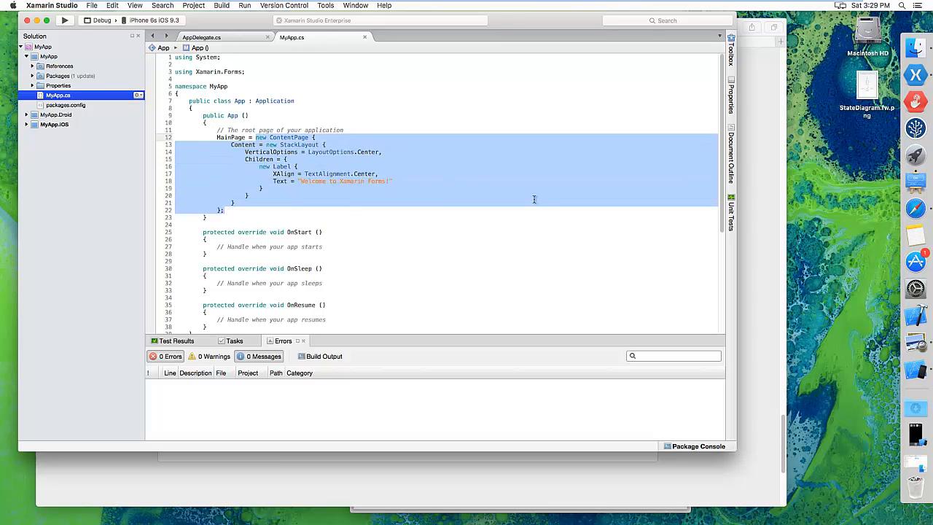
pyautogui.moveTo(535, 202)
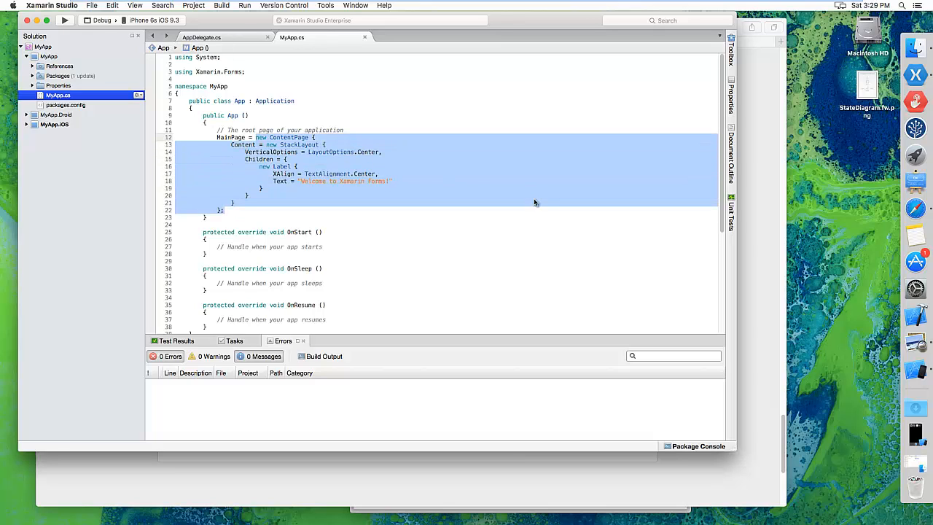
# - Delete MyApp.cs's default ContentPage code and add a Forms ContentPage Xaml named VideoPage
pyautogui.press('Delete')
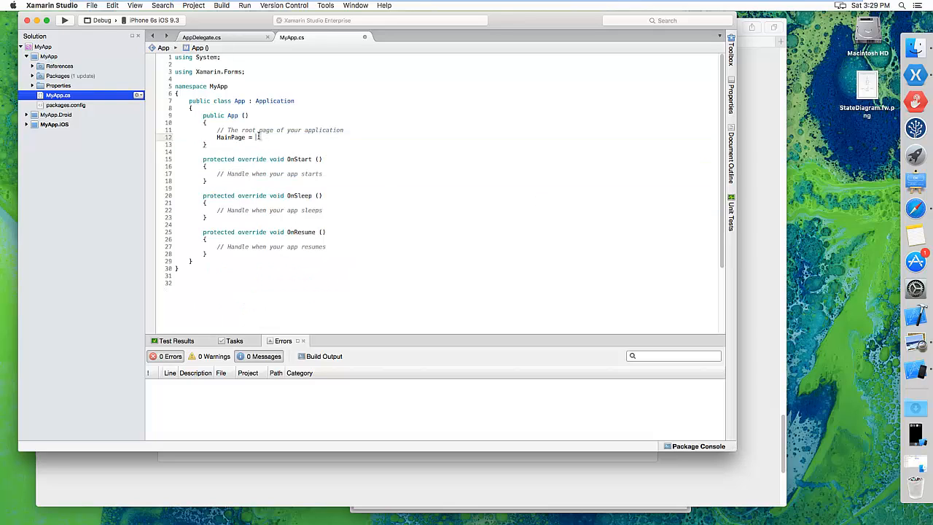
pyautogui.rightClick(48, 55)
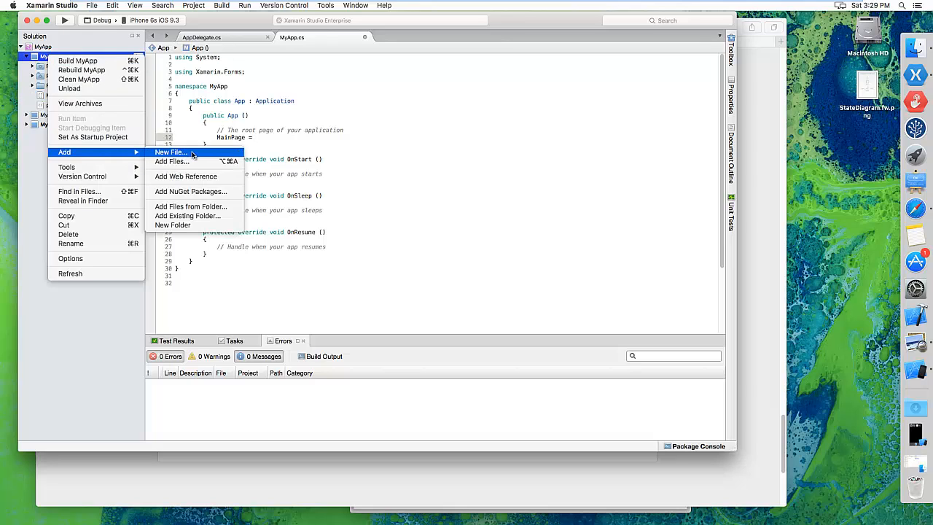
pyautogui.click(170, 152)
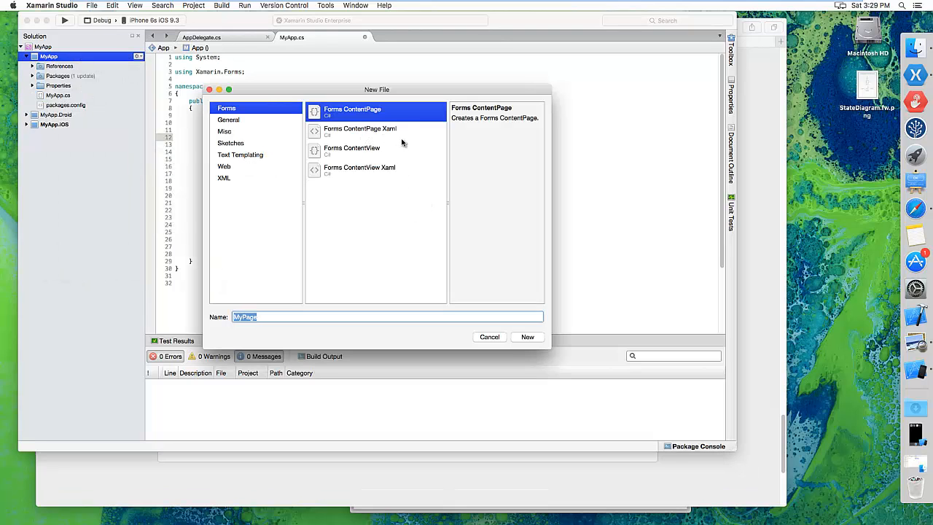
pyautogui.click(360, 131)
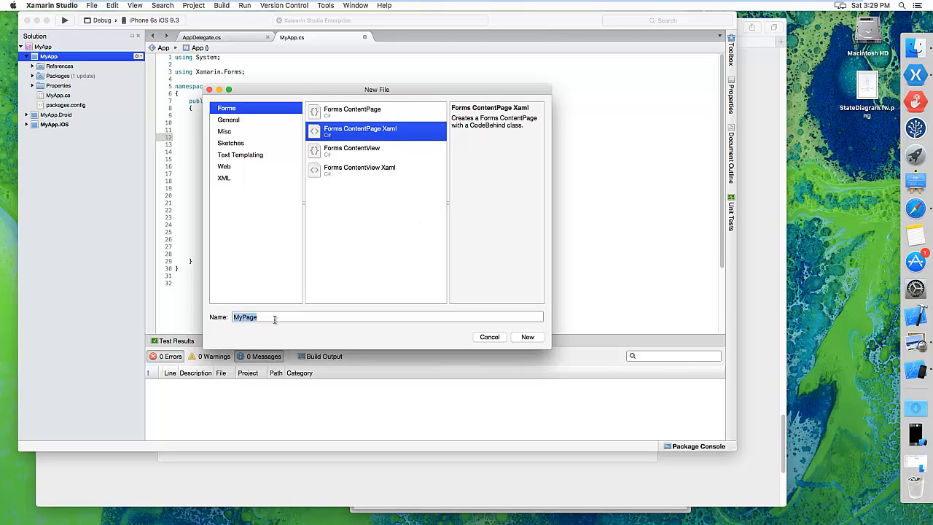
pyautogui.write('VideoP')
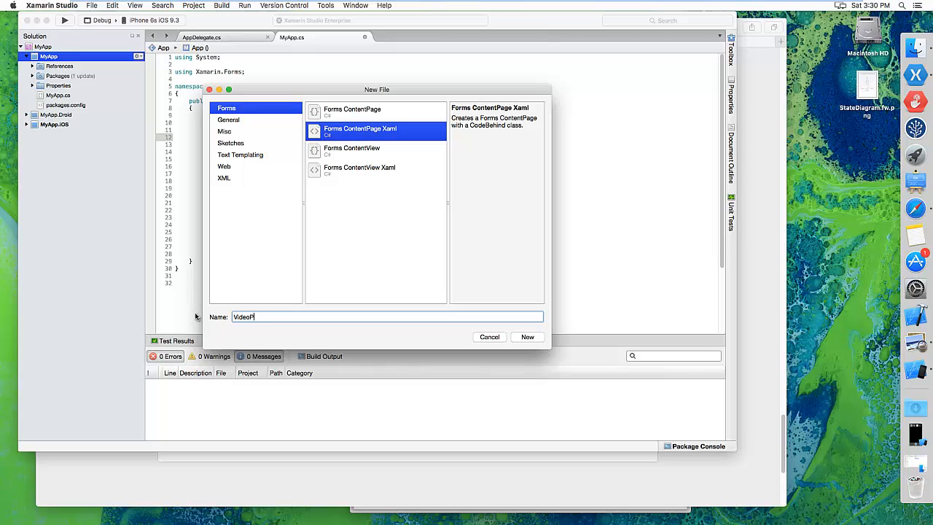
pyautogui.click(527, 337)
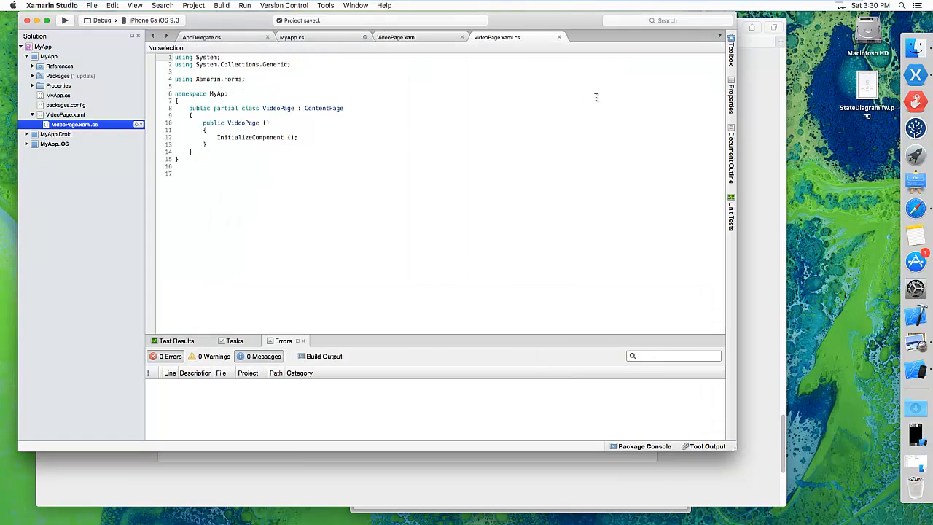
# - In VideoPage.xaml, give the oceans.mp4 VideoPlayer AutoPlay="true"
pyautogui.click(66, 115)
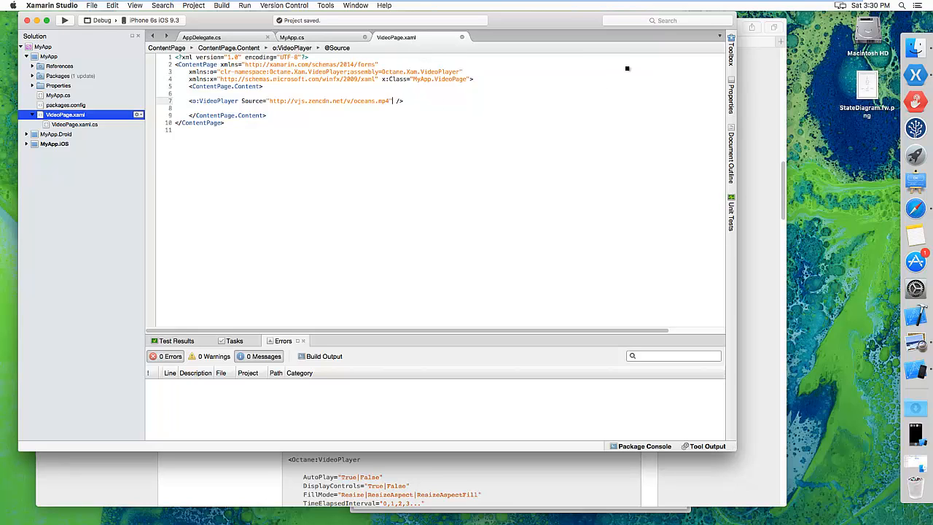
pyautogui.write('AutoPlay')
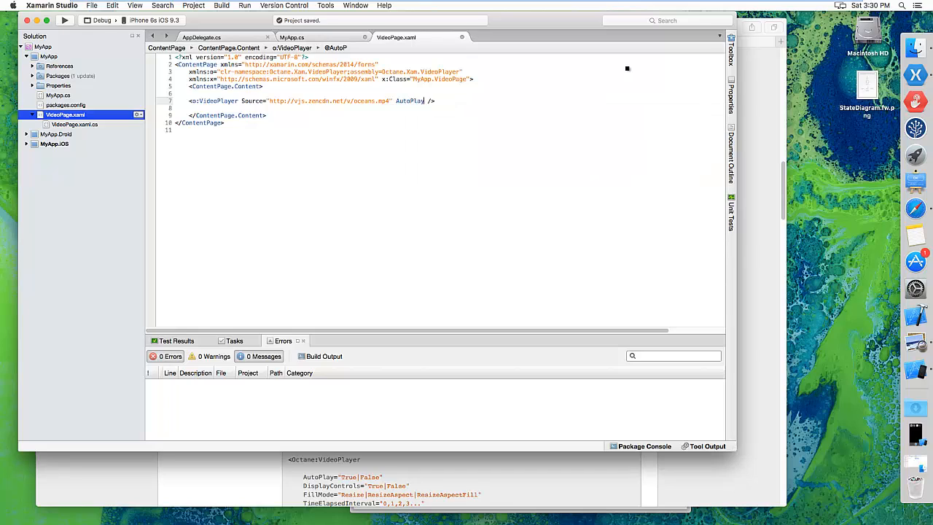
pyautogui.write('="')
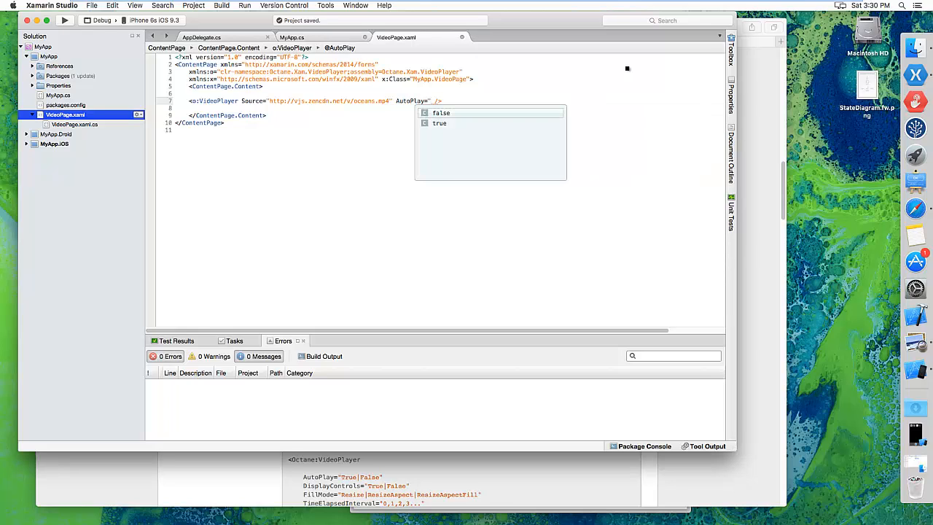
pyautogui.click(439, 123)
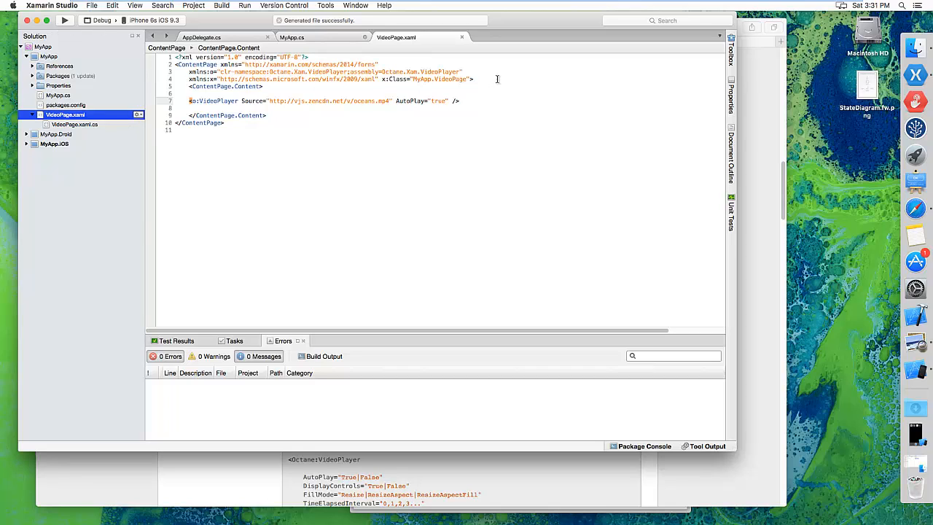
# - In MyApp.cs, set the main page with MainPage = new VideoPage();
pyautogui.click(77, 21)
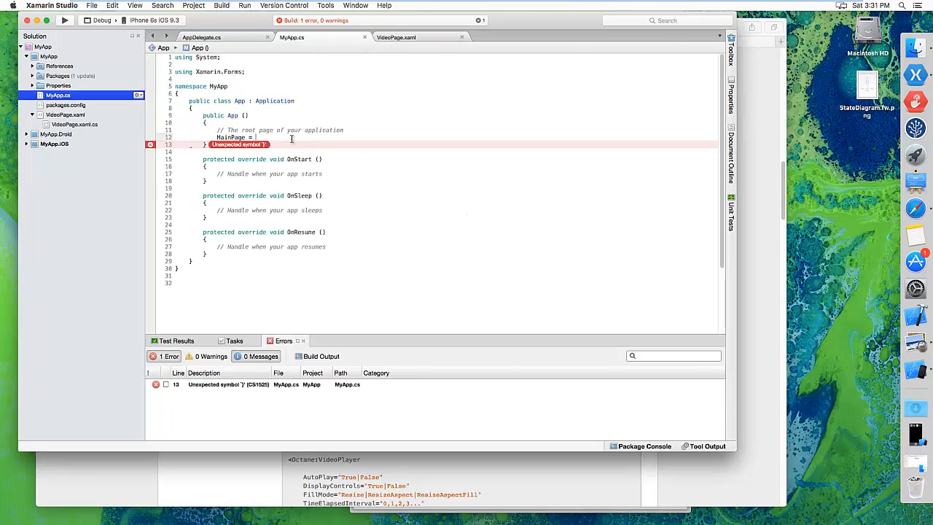
pyautogui.write('new')
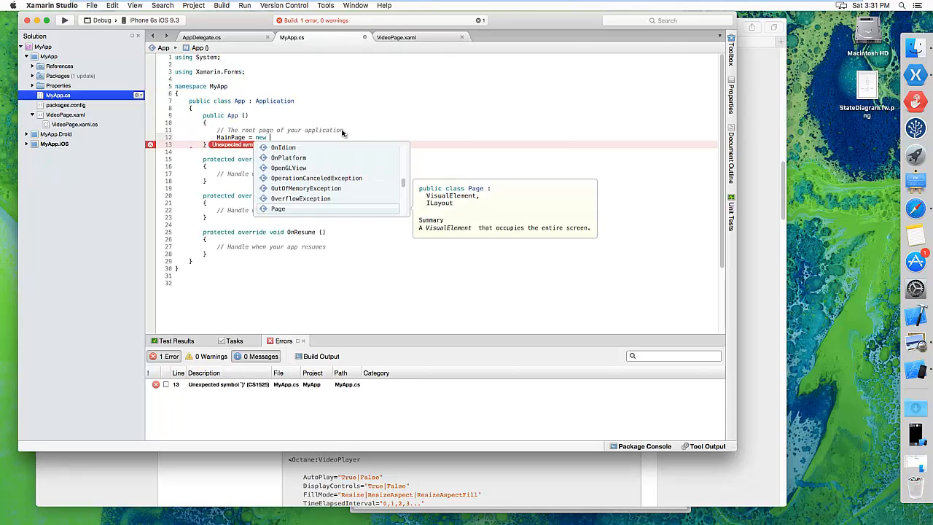
pyautogui.write('VideoPage(')
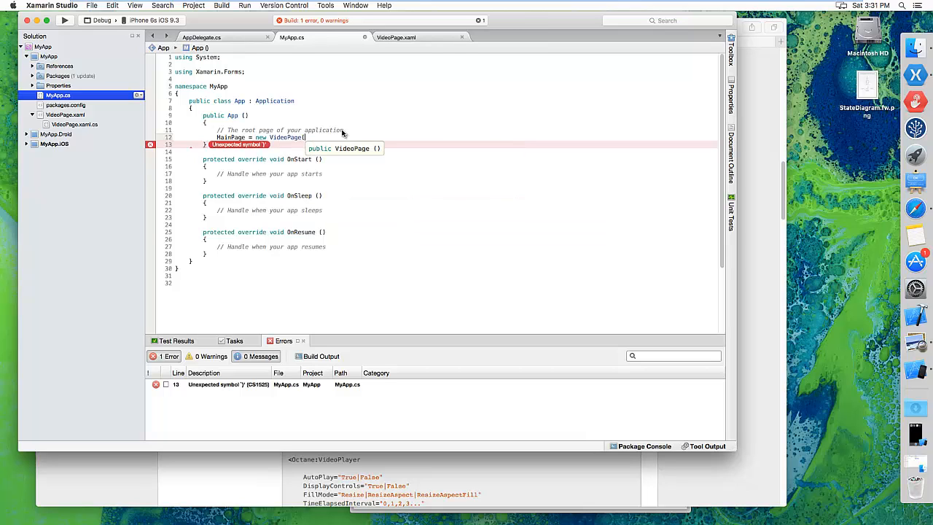
pyautogui.write(');')
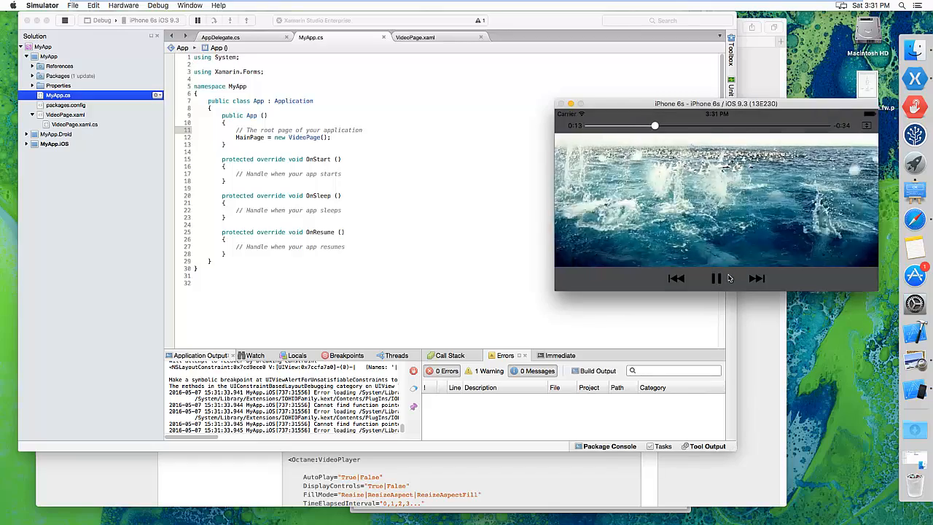
# - Pause the autoplaying oceans video in the iPhone 6s simulator
pyautogui.click(717, 279)
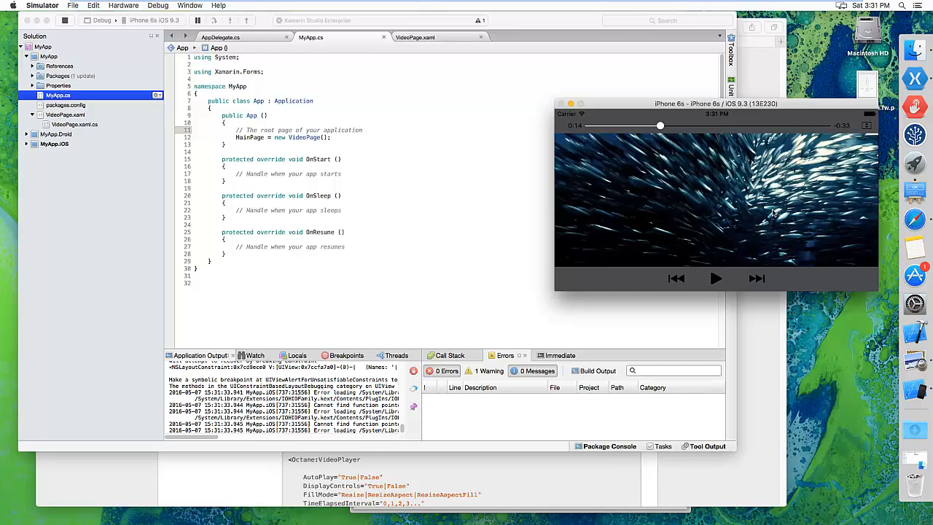
pyautogui.moveTo(760, 197)
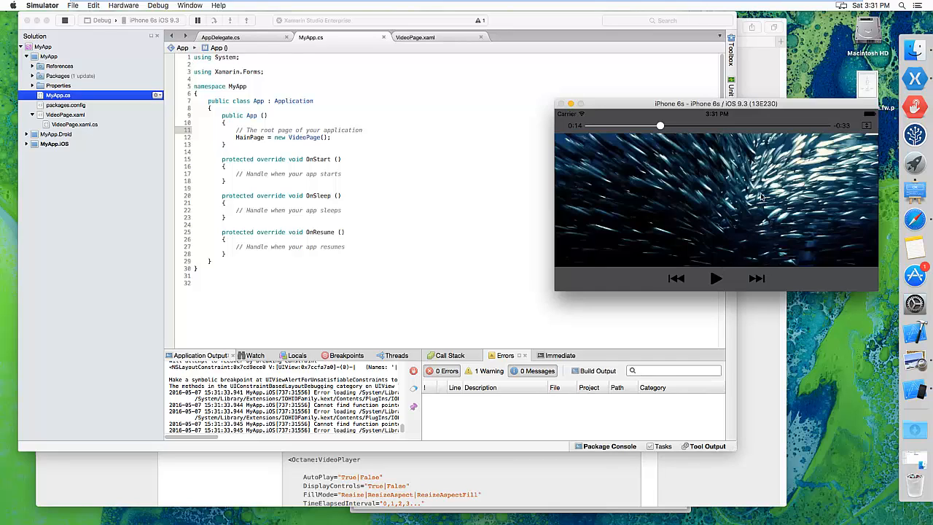
pyautogui.moveTo(713, 210)
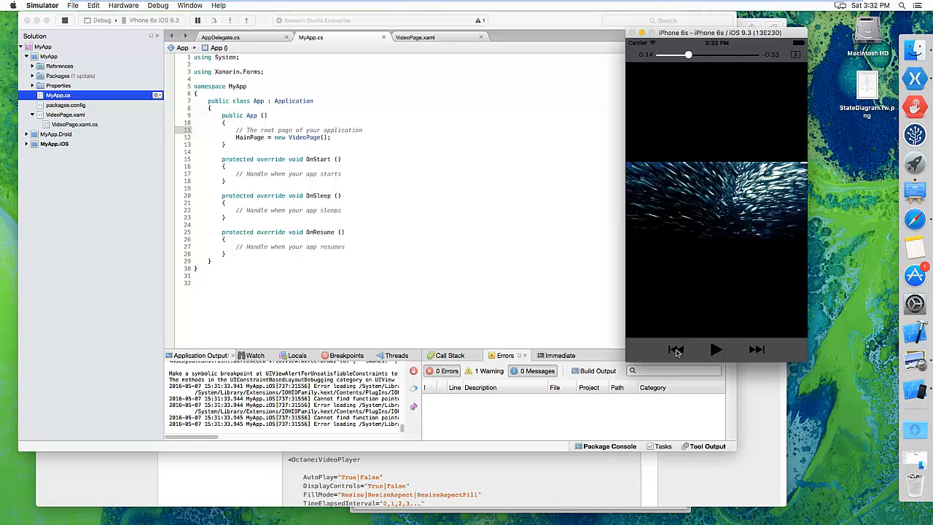
pyautogui.moveTo(705, 195)
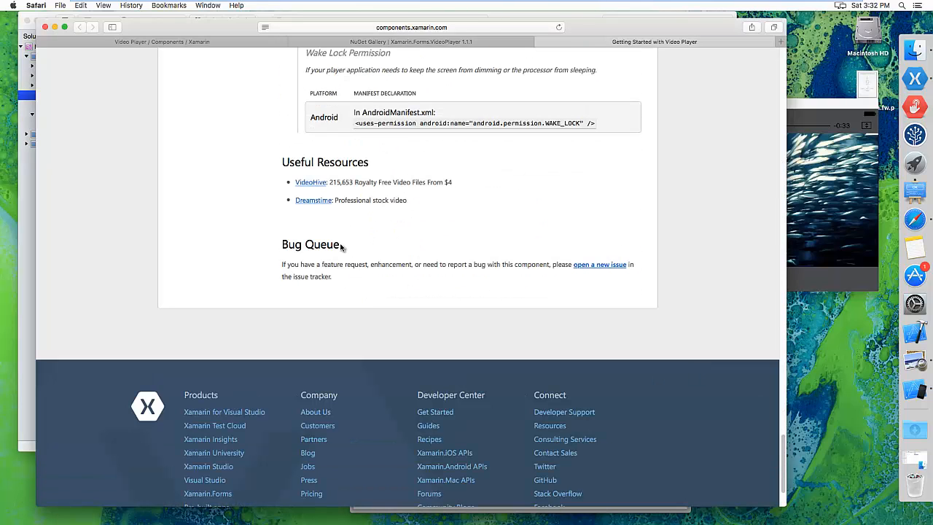
pyautogui.moveTo(690, 250)
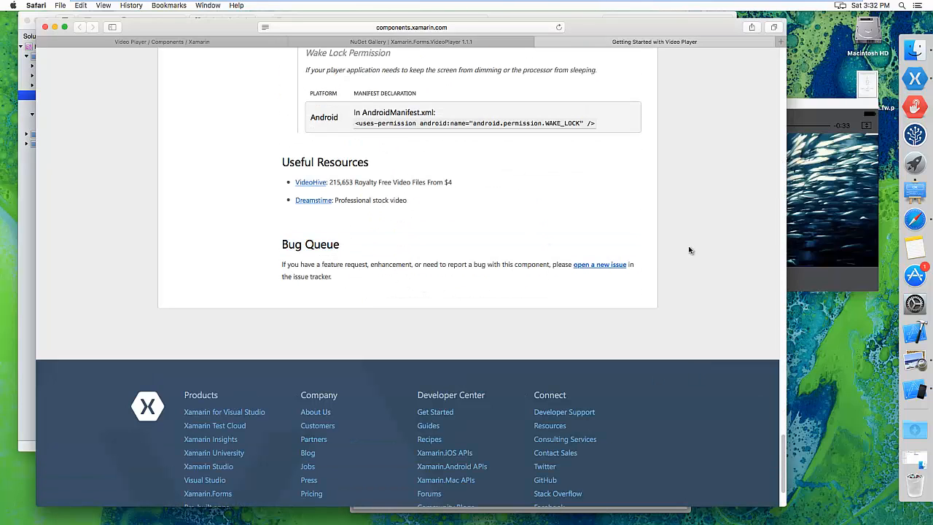